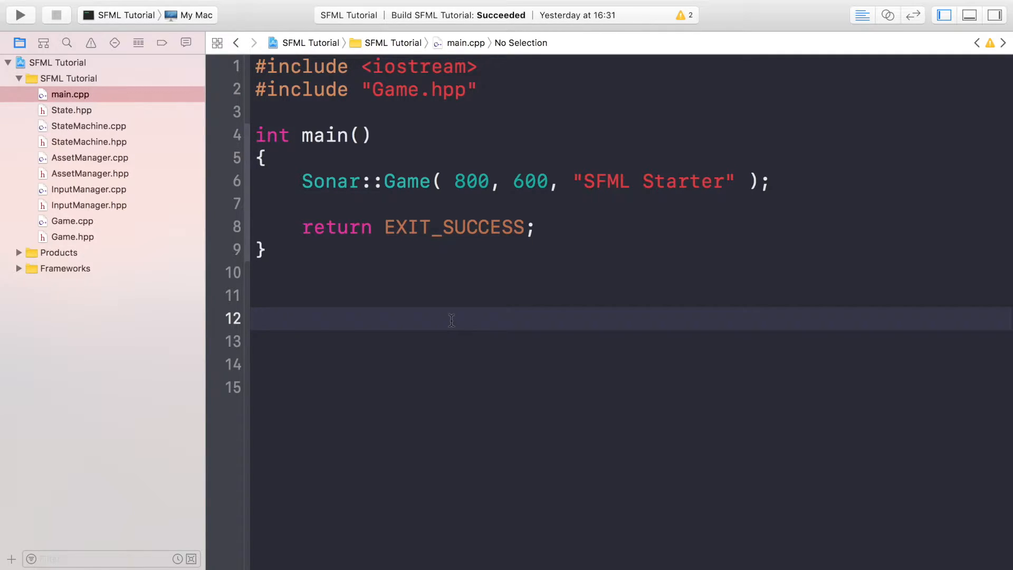
- Browse the GitHub repo through Code > STATE CREATION > 7 - Splash State > Resources
left_click(257, 318)
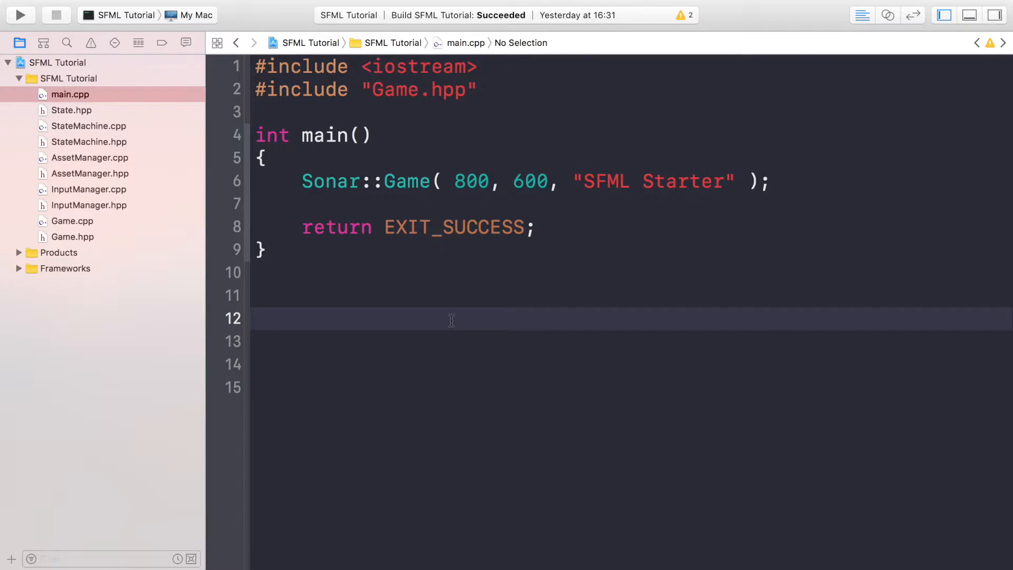
left_click(258, 318)
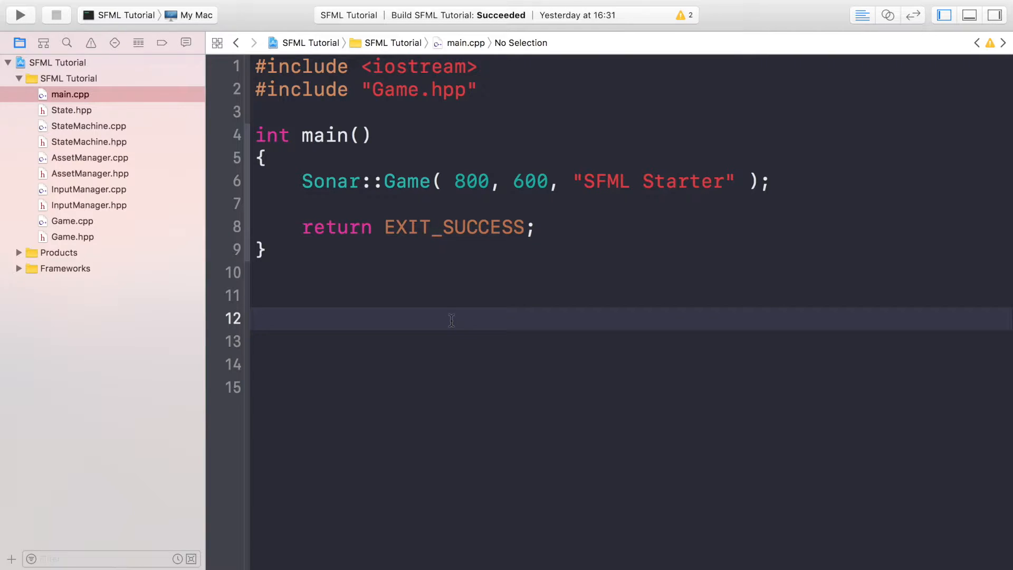
left_click(279, 318)
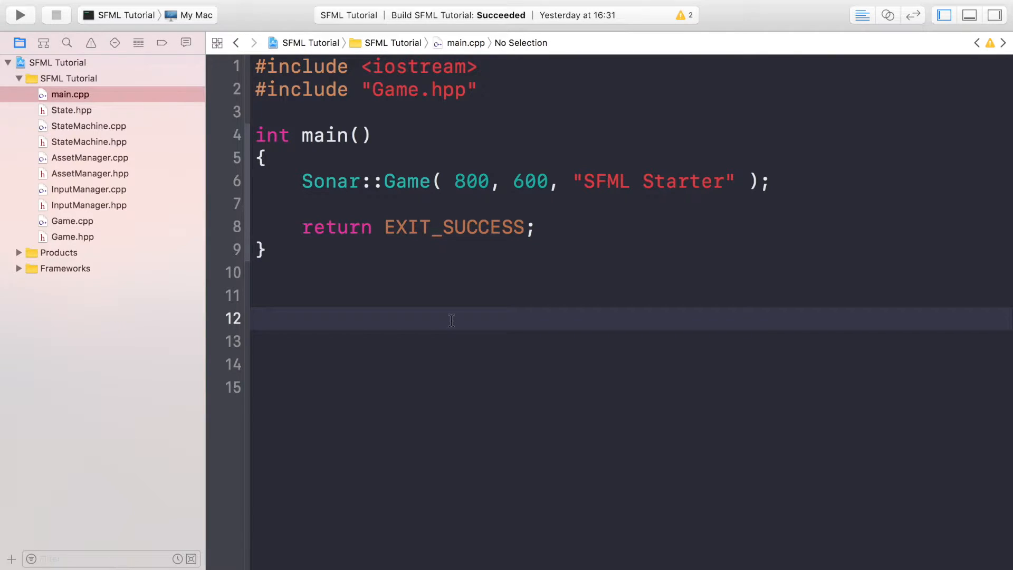
left_click(279, 318)
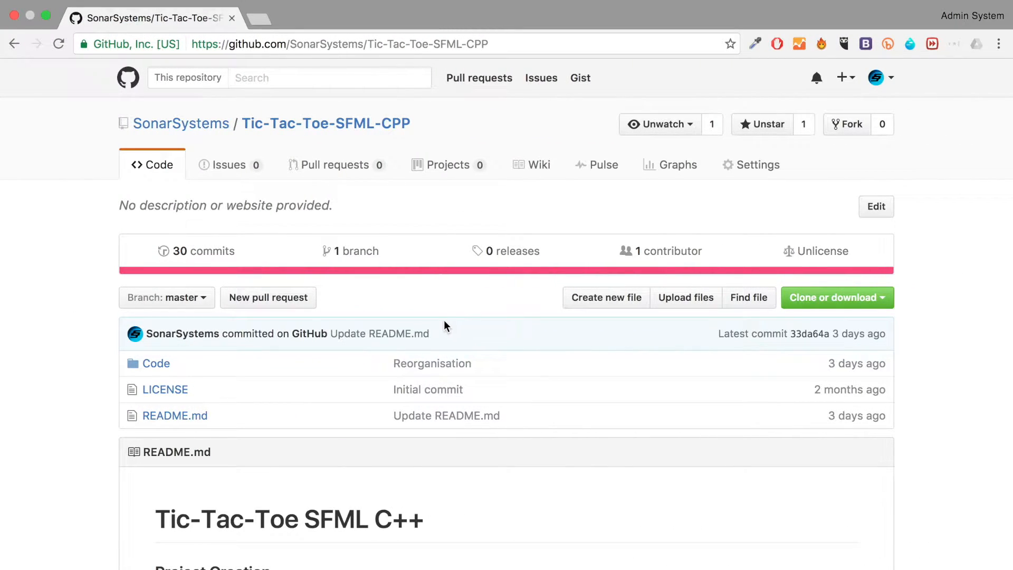
mouse_move(387, 327)
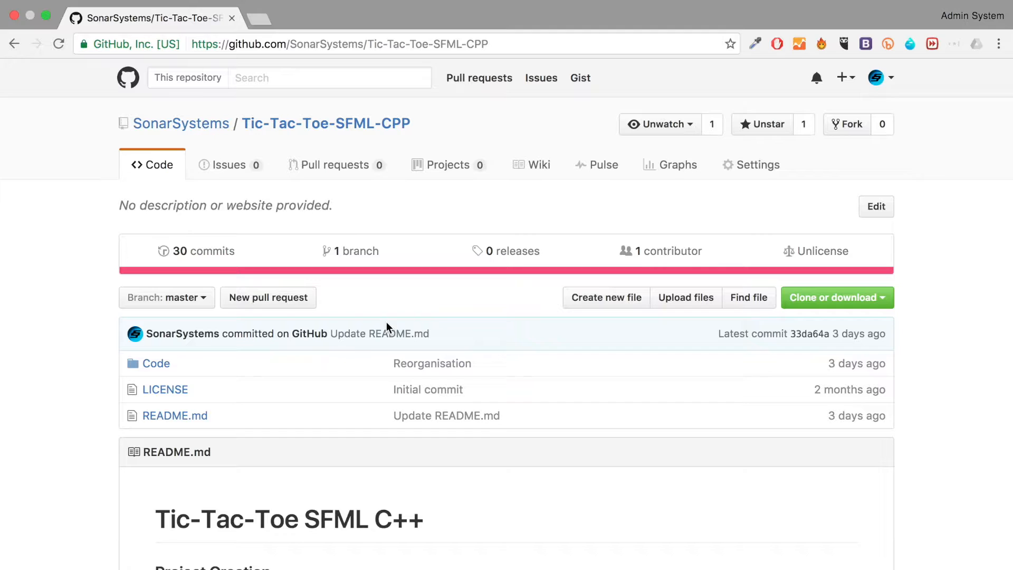
mouse_move(156, 367)
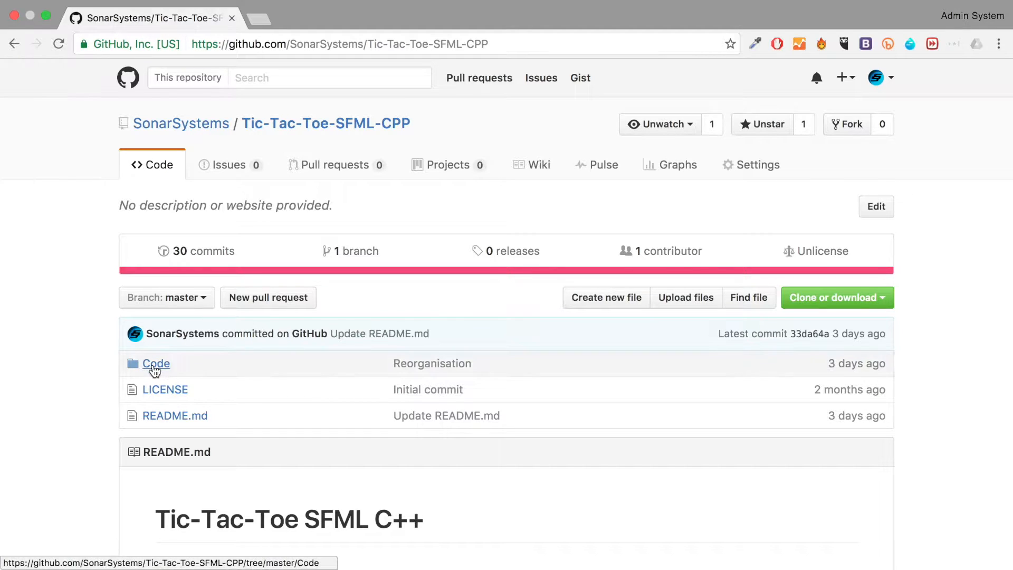
left_click(156, 364)
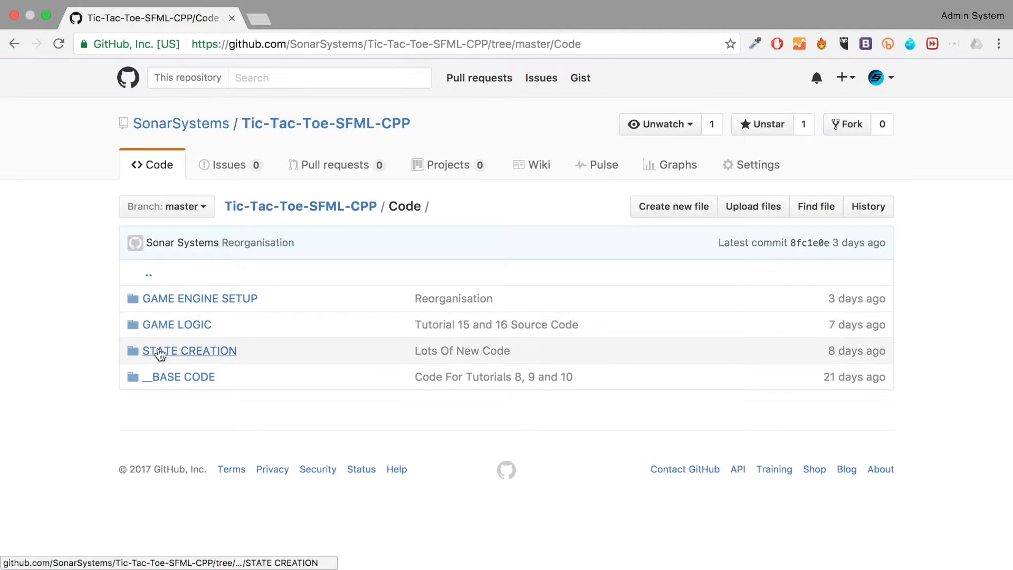
left_click(189, 351)
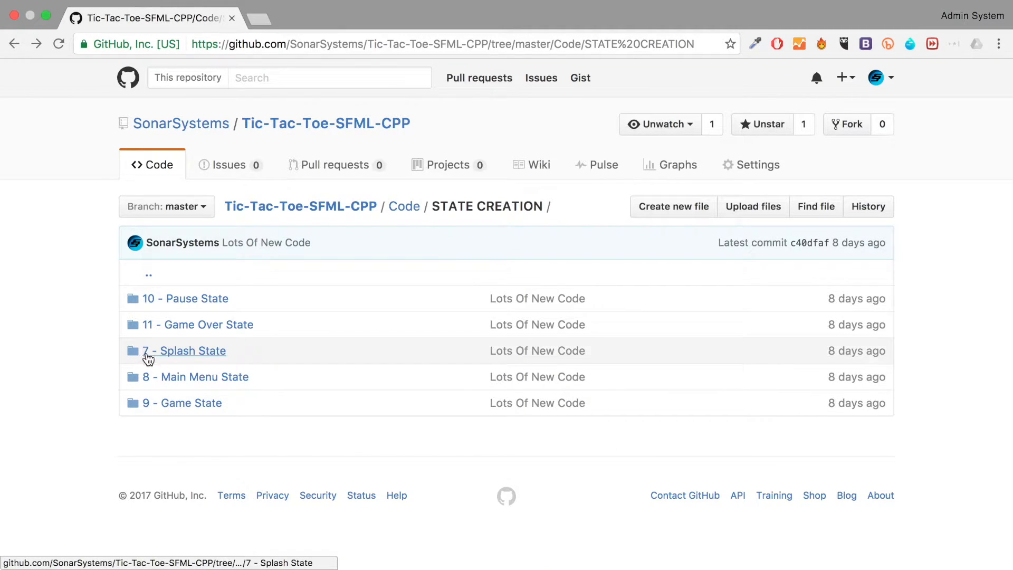
left_click(184, 350)
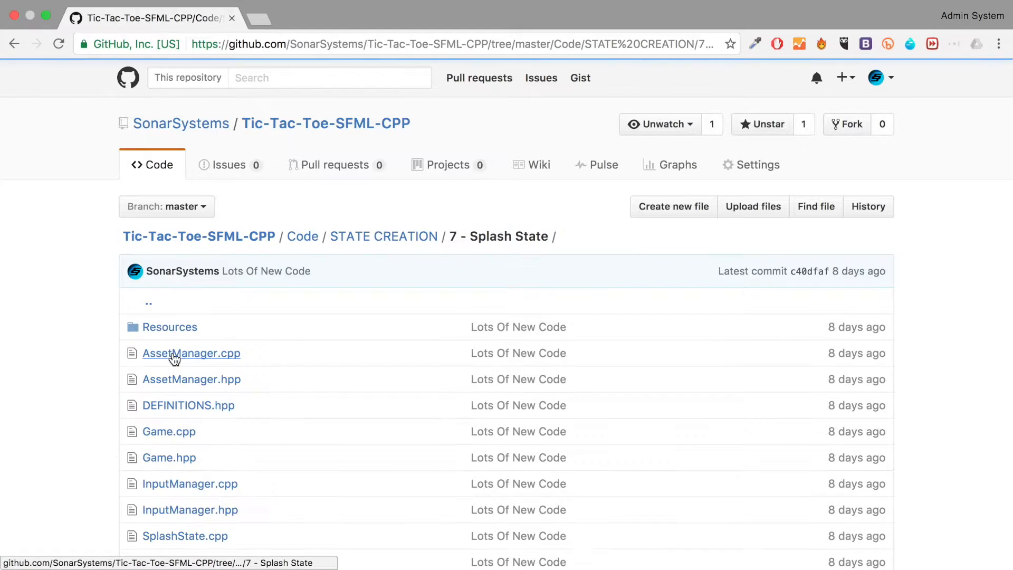
mouse_move(170, 329)
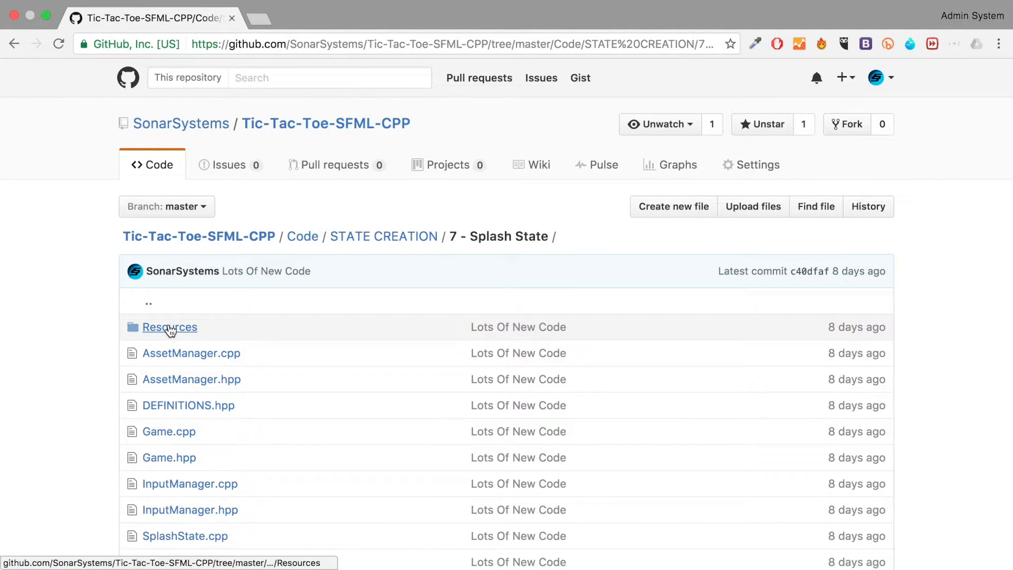
left_click(170, 327)
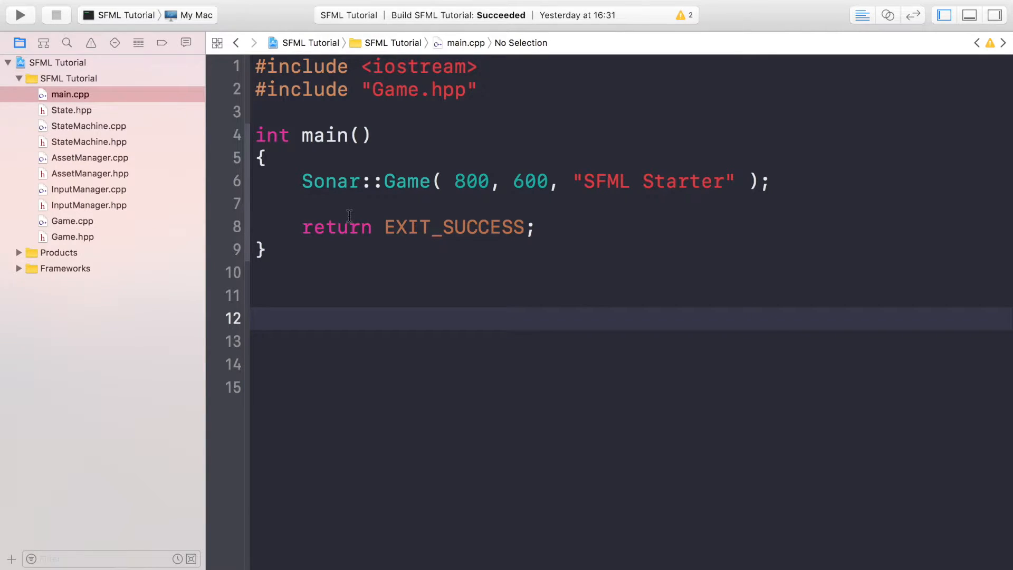
mouse_move(103, 77)
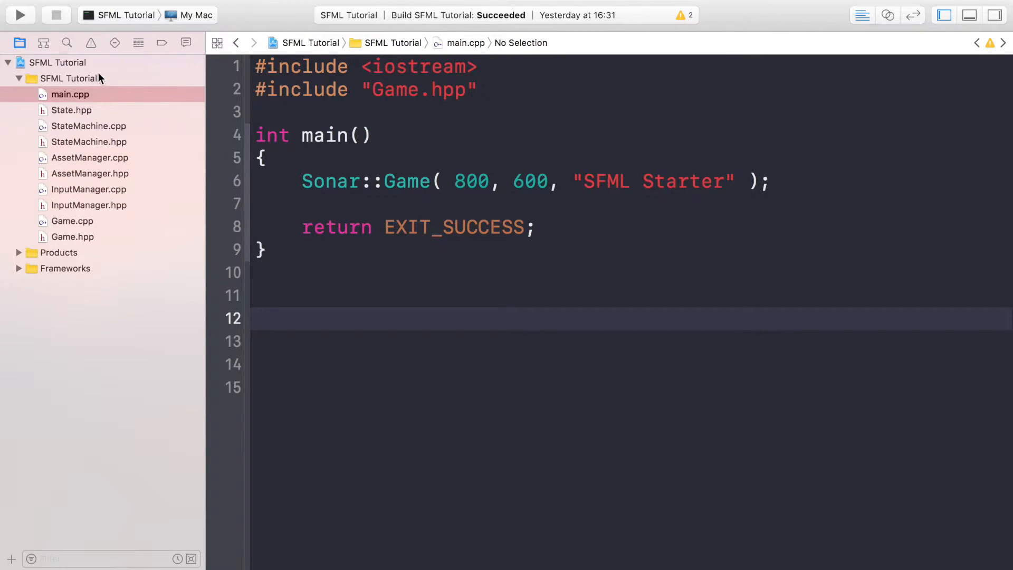
- Start a Header File named DEFINITIONS in the SFML Tutorial group, targeting SFML Tutorial
right_click(58, 78)
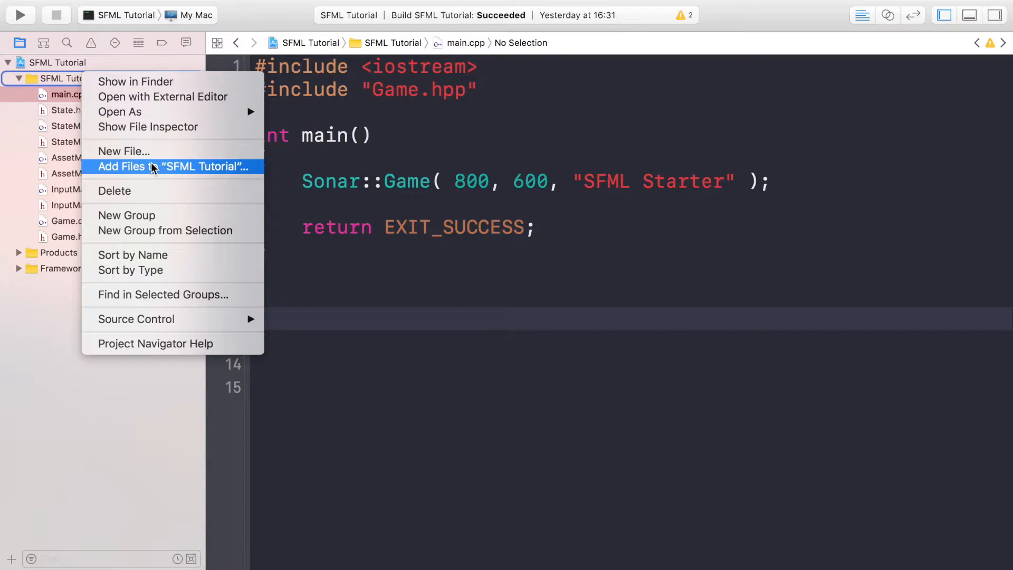
left_click(124, 152)
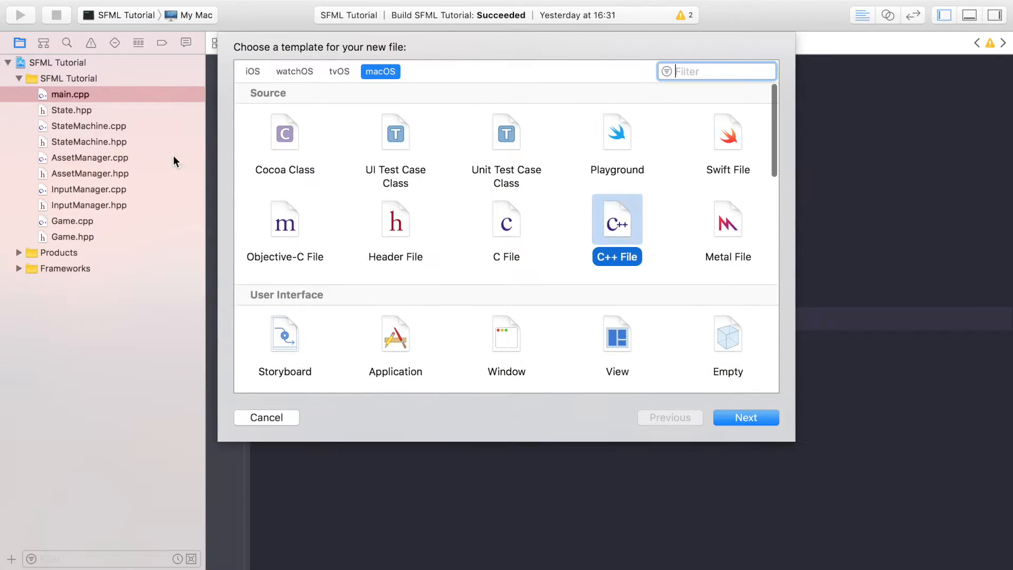
left_click(396, 220)
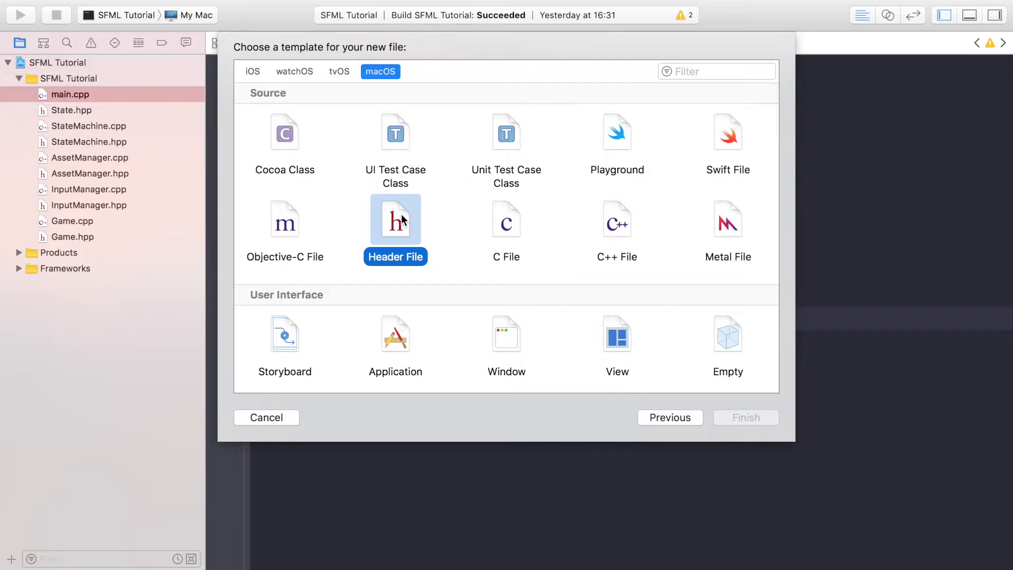
left_click(746, 417)
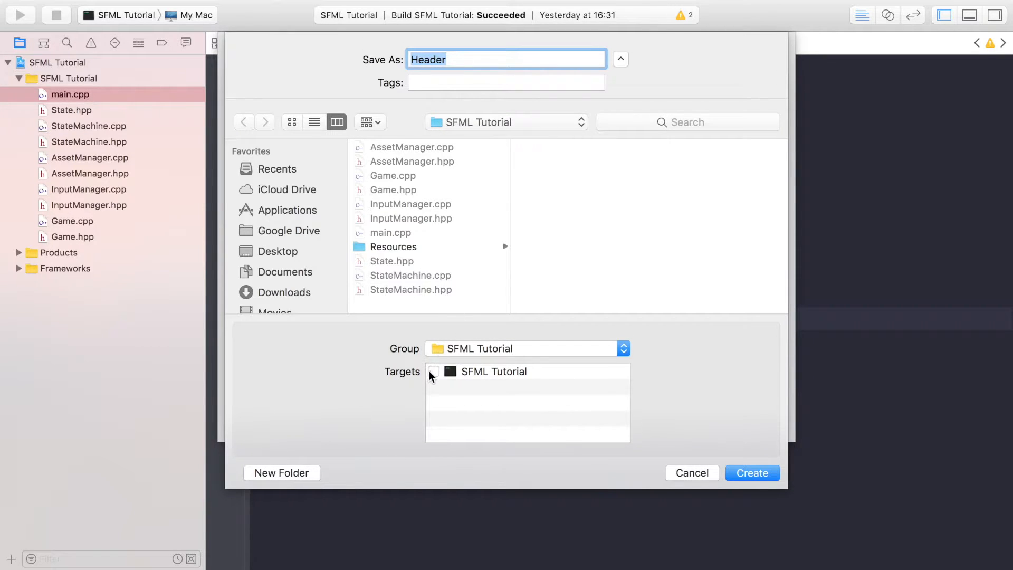
left_click(433, 371)
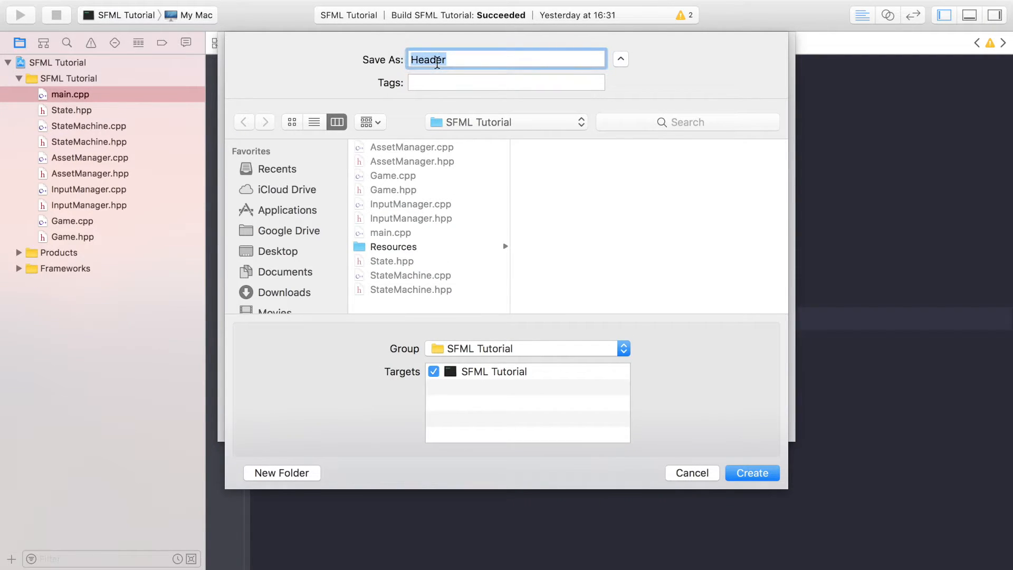
type("DEF")
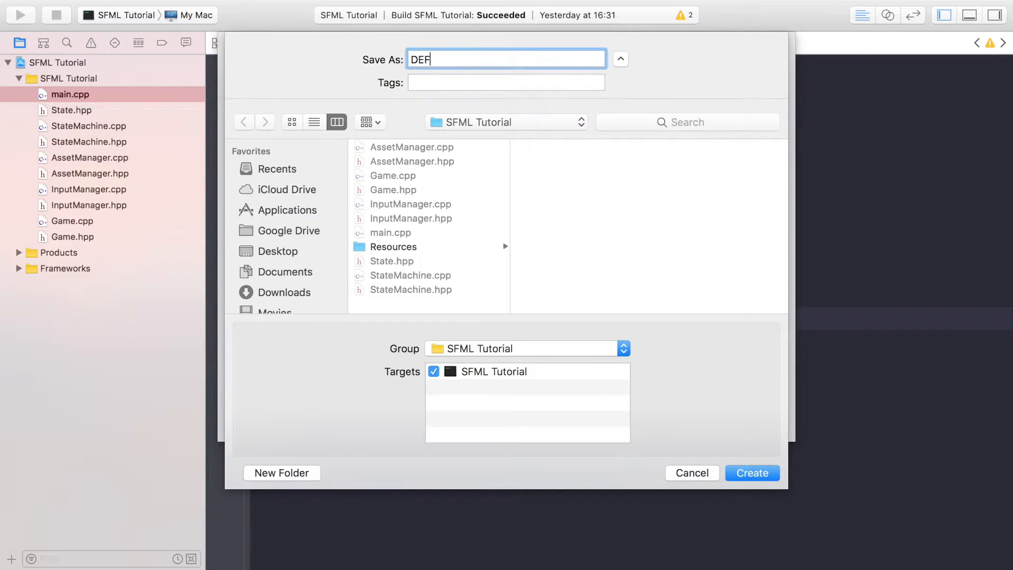
type("INITIONS")
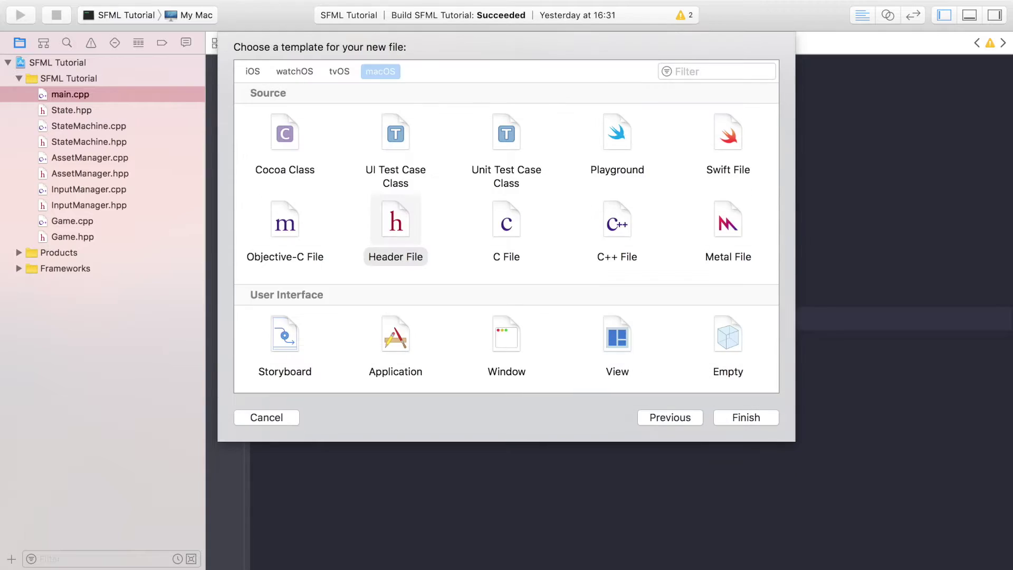
left_click(746, 418)
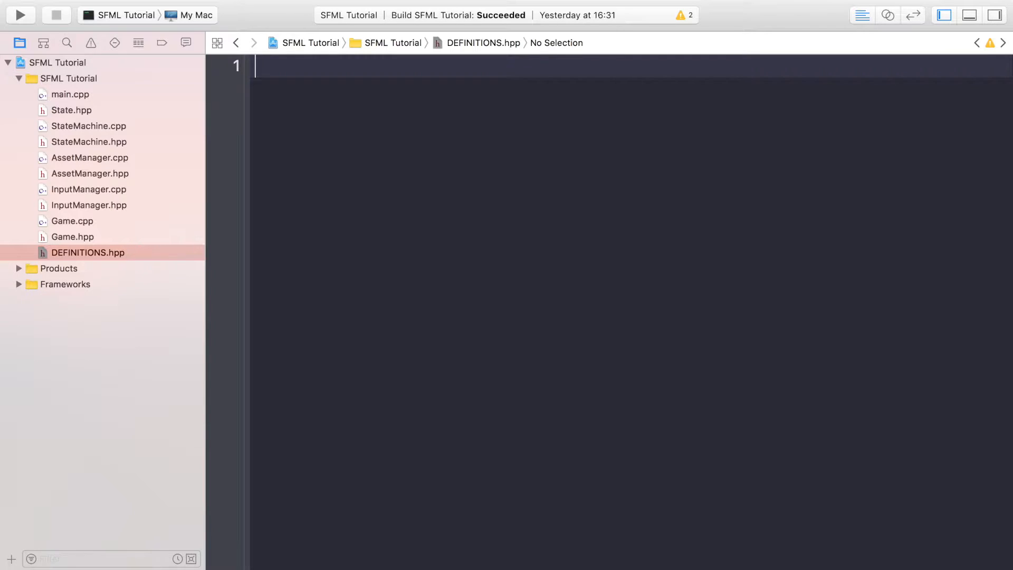
- Add #pragma once and define SCREEN_WIDTH as 768 in DEFINITIONS.hpp
type("#")
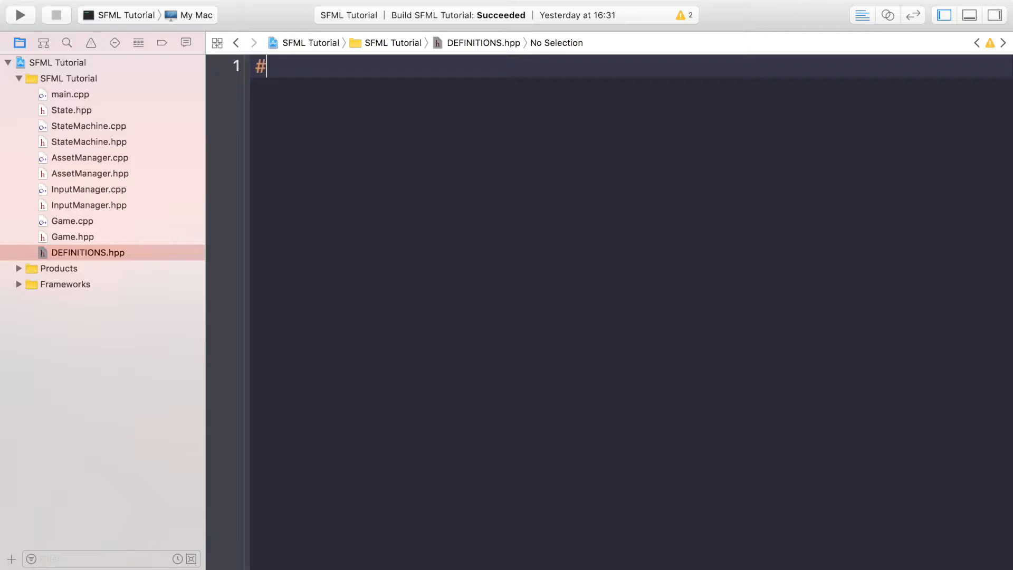
type("pragma onc")
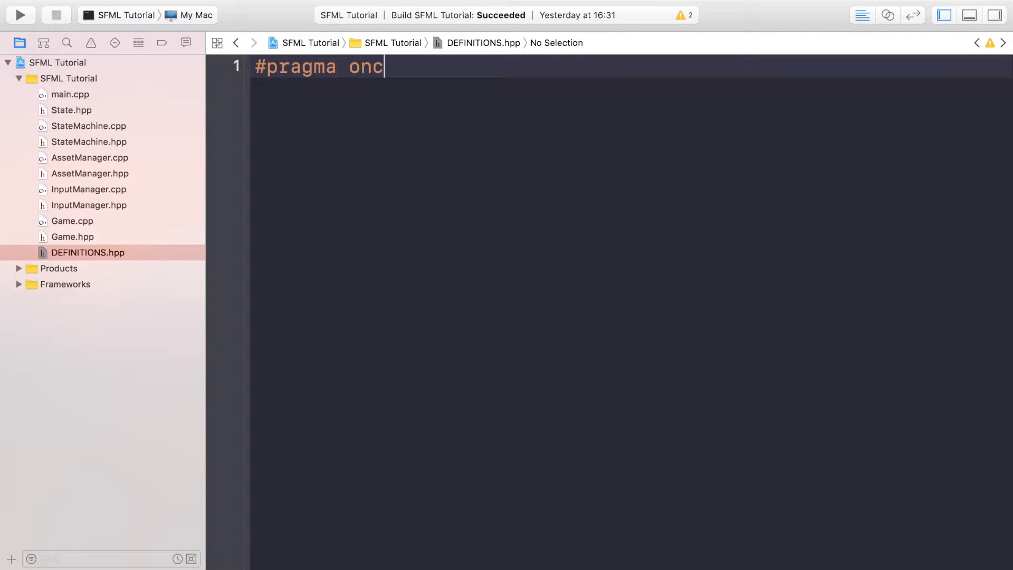
type("e")
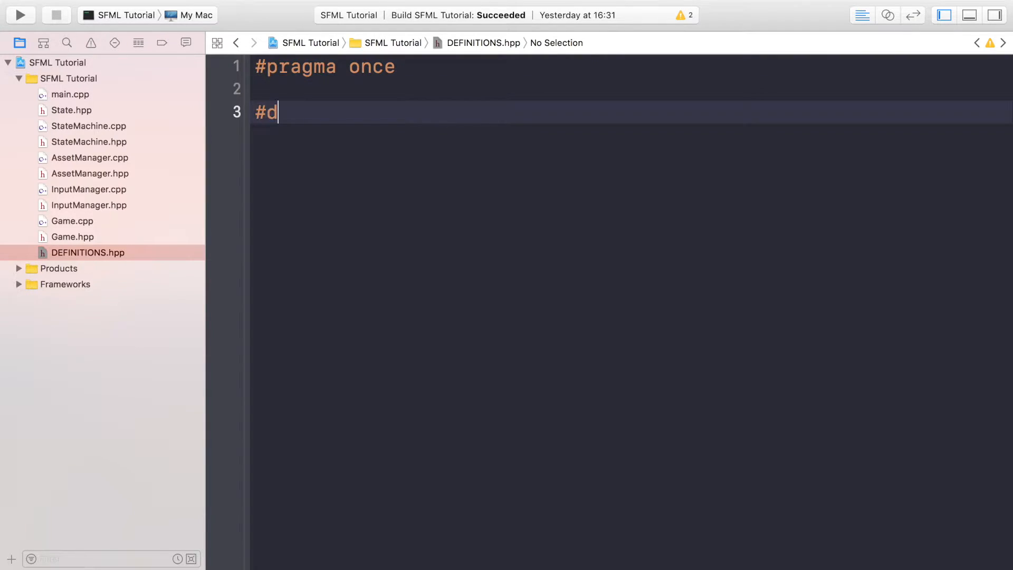
type("efine")
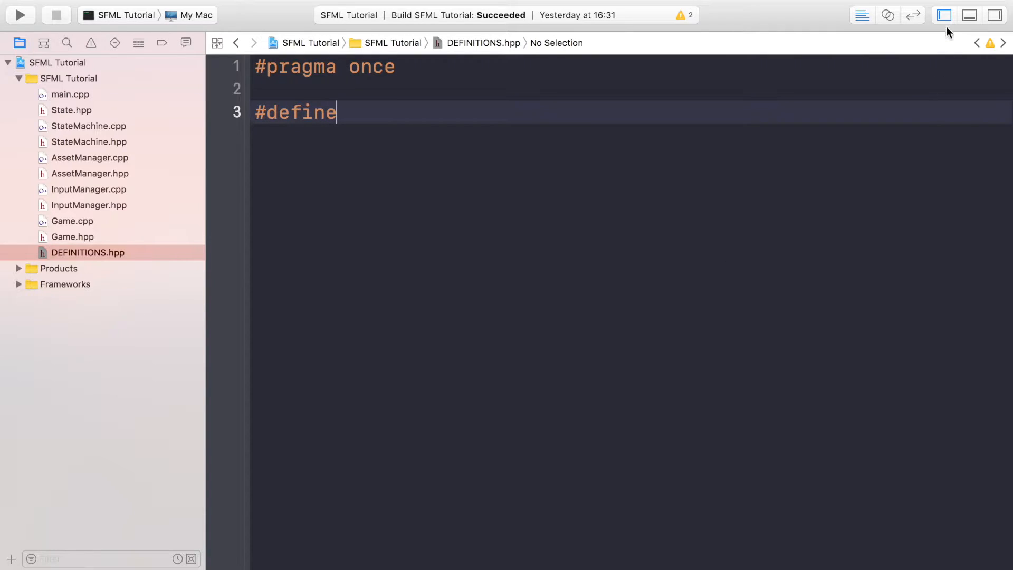
left_click(944, 15)
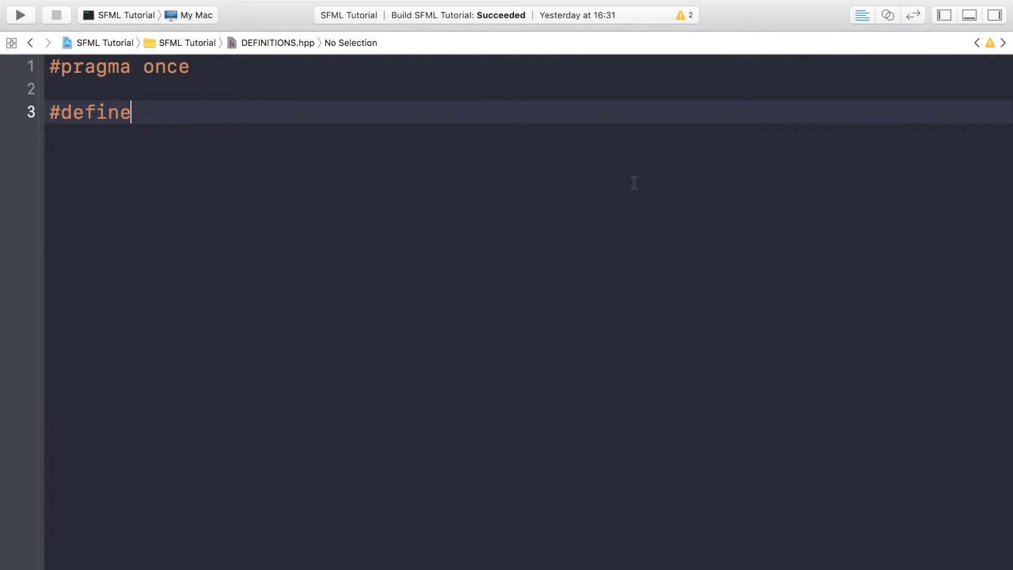
type("SCREEN")
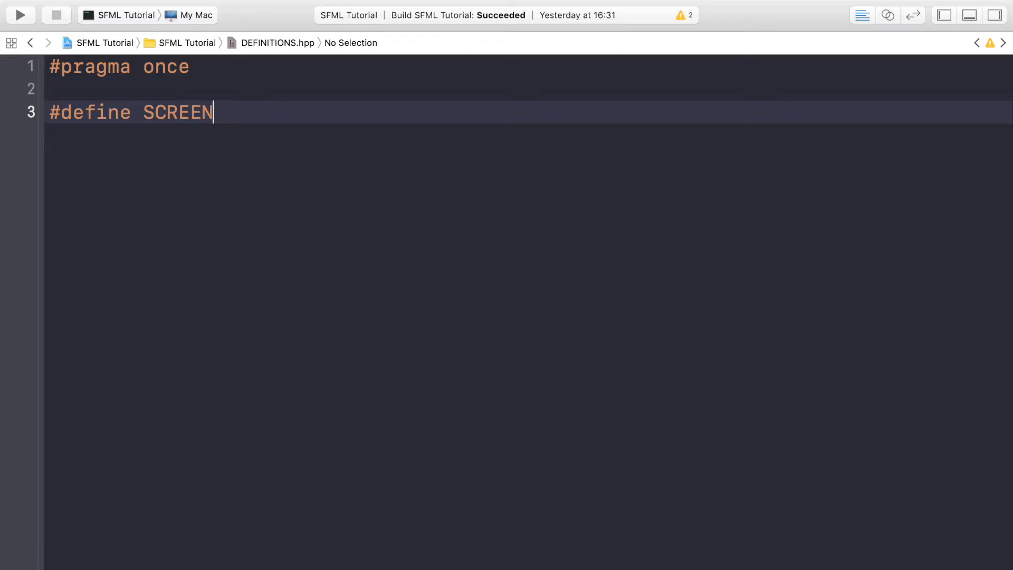
type("_WIDTH")
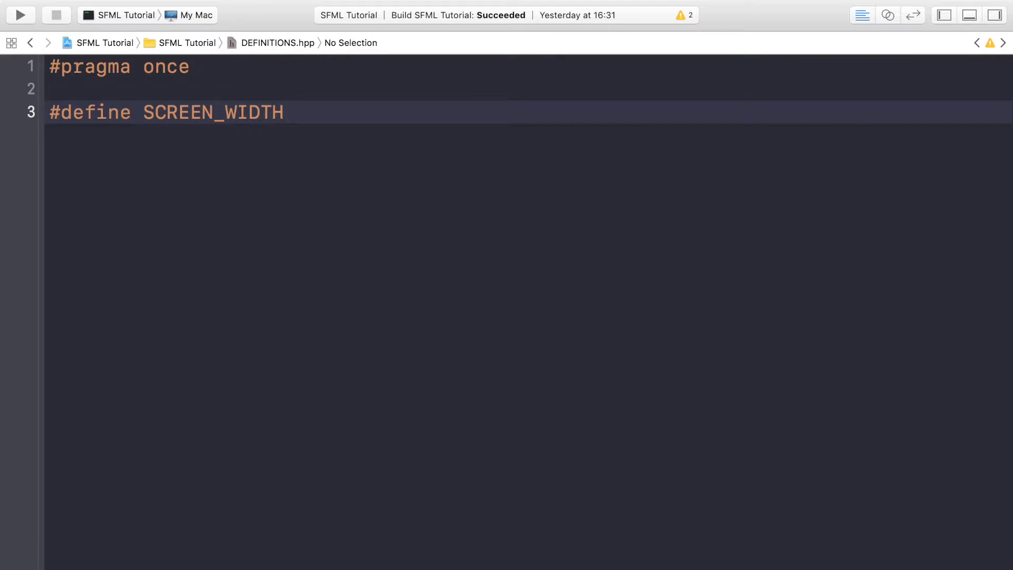
type("768")
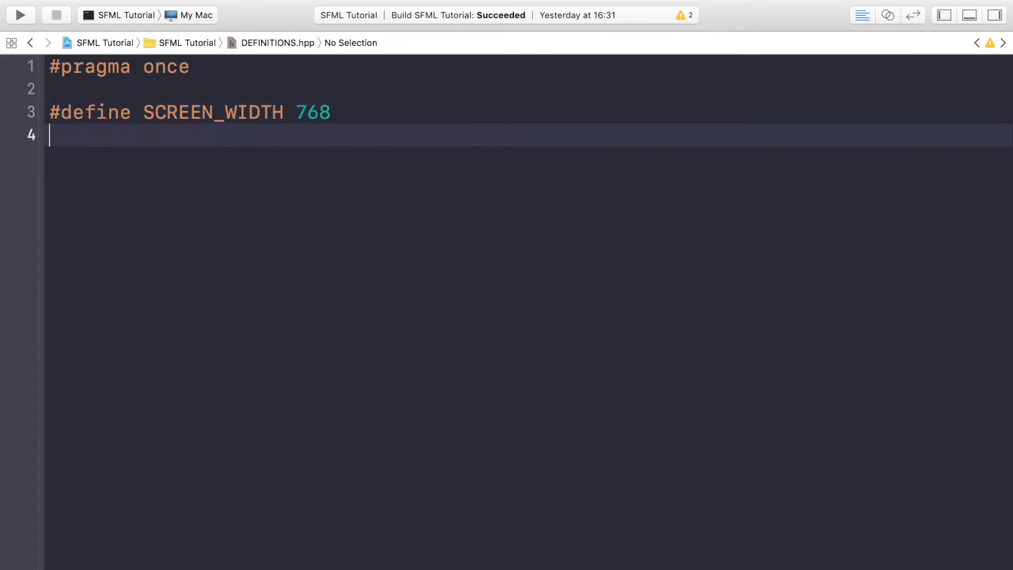
- Define SCREEN_HEIGHT as 1136
type("#define")
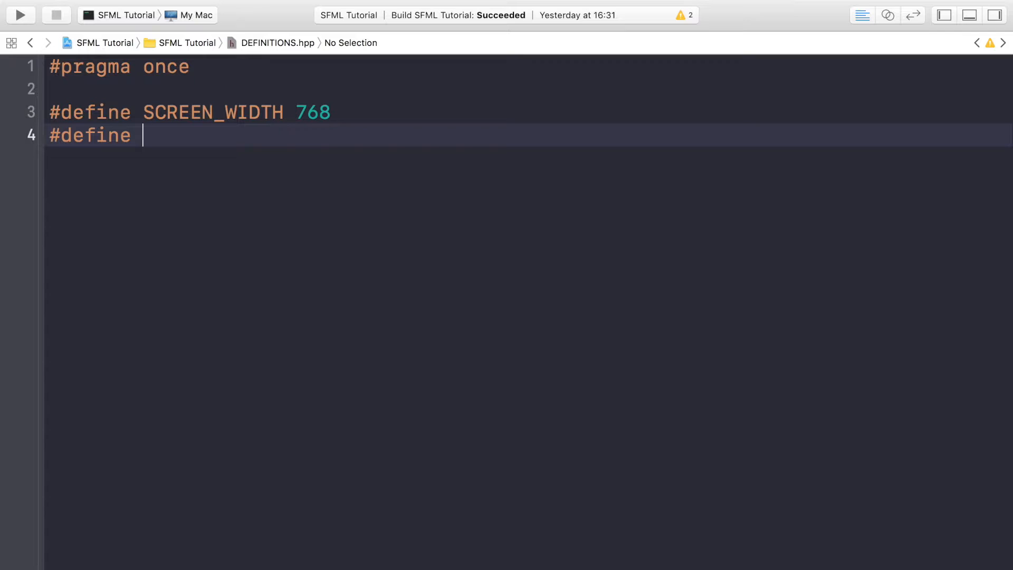
type("SCREEN")
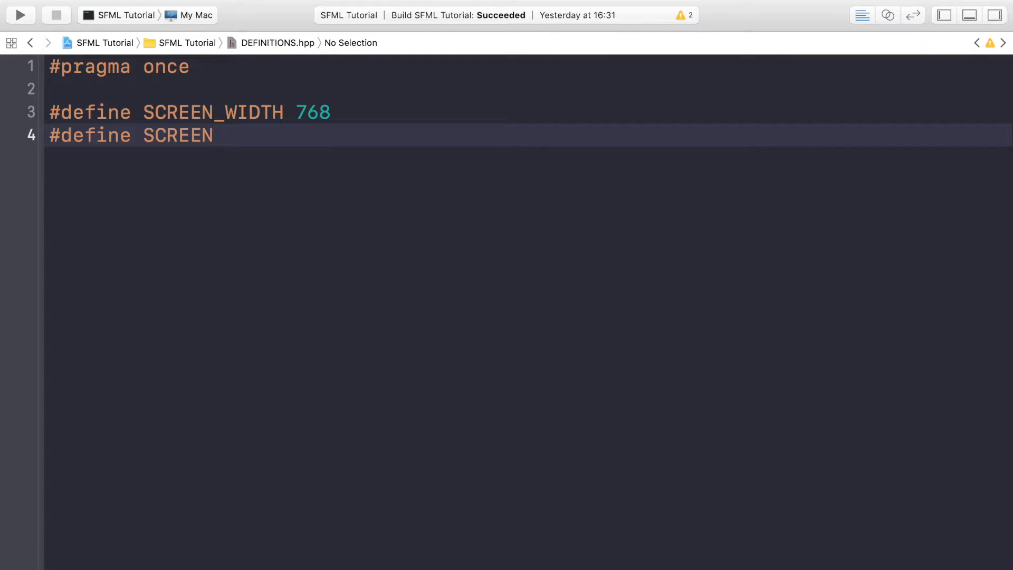
type("_HEIG")
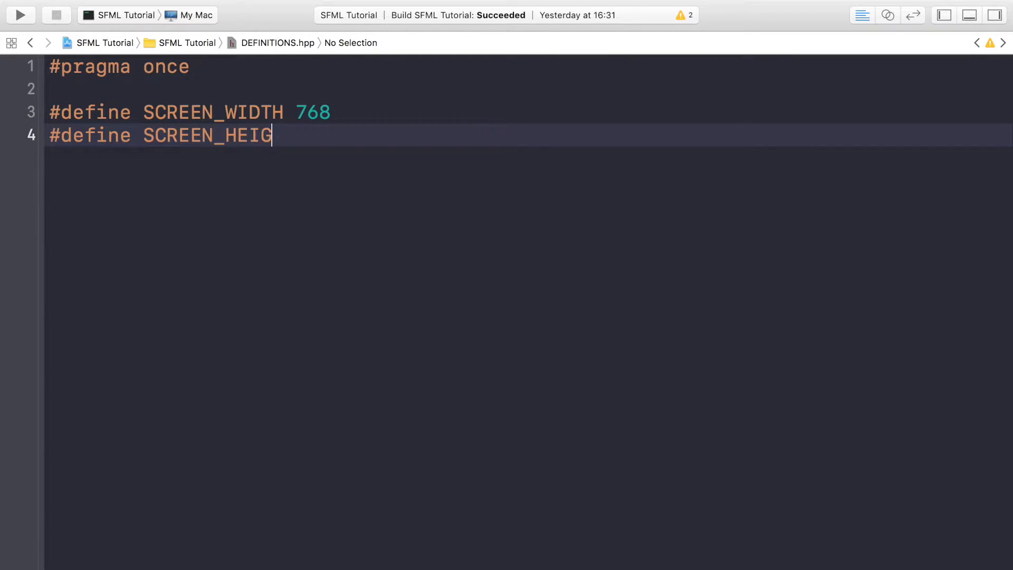
type("HT 1136")
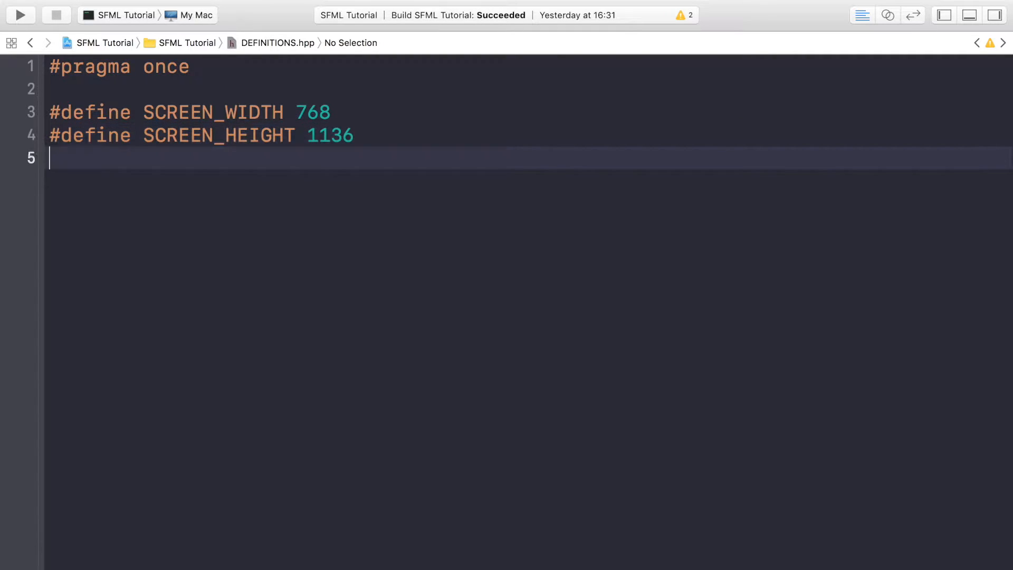
- Define SPLASH_STATE_SHOW_TIME as 0.5
type("#define")
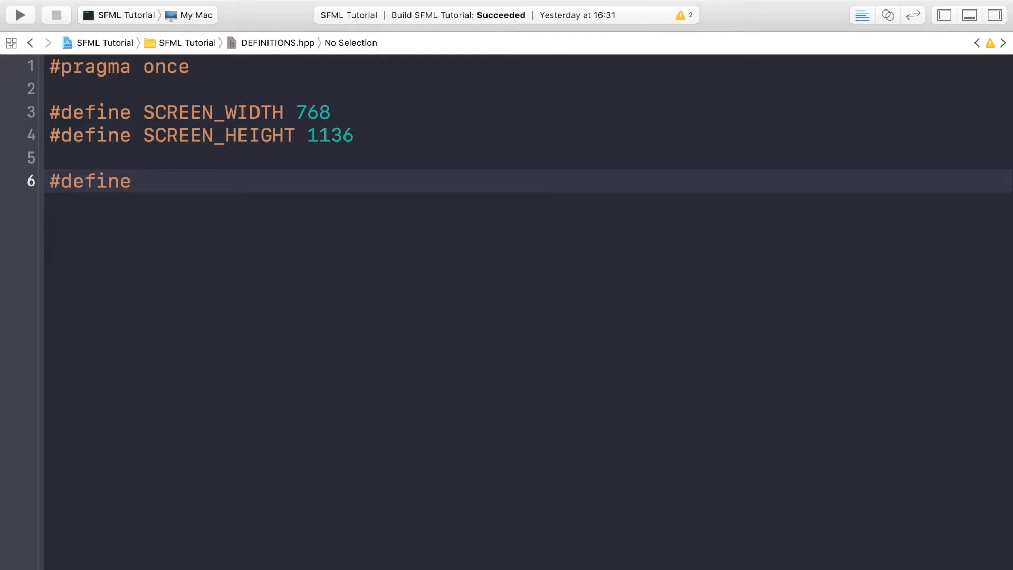
type("SPL")
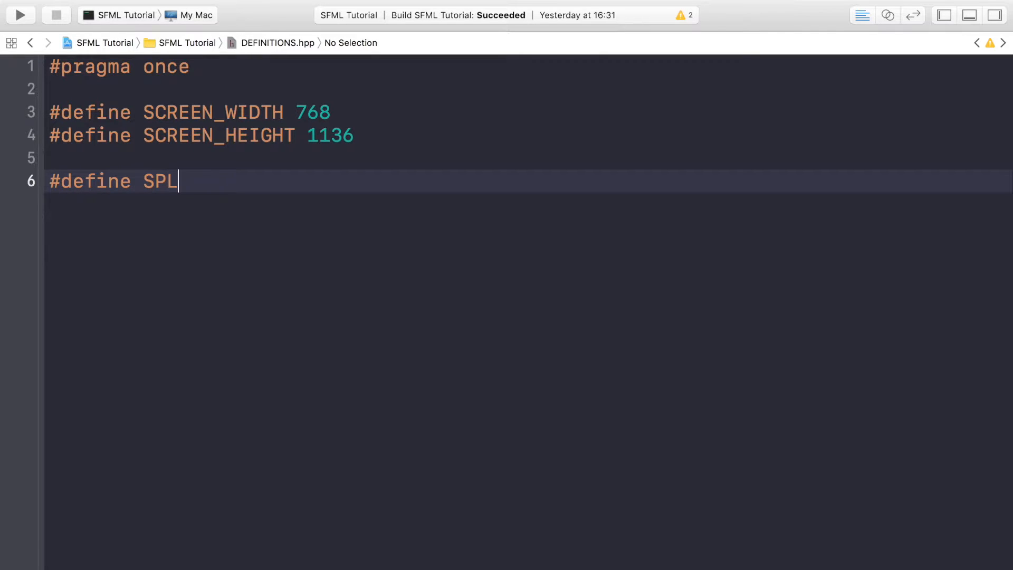
type("ASH_STATE")
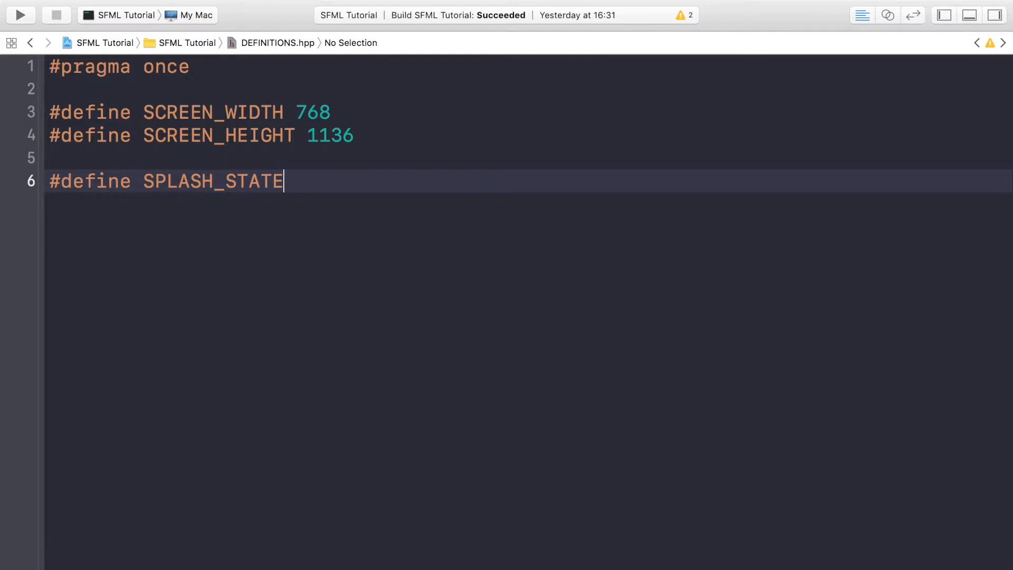
type("_SHOW_TIME")
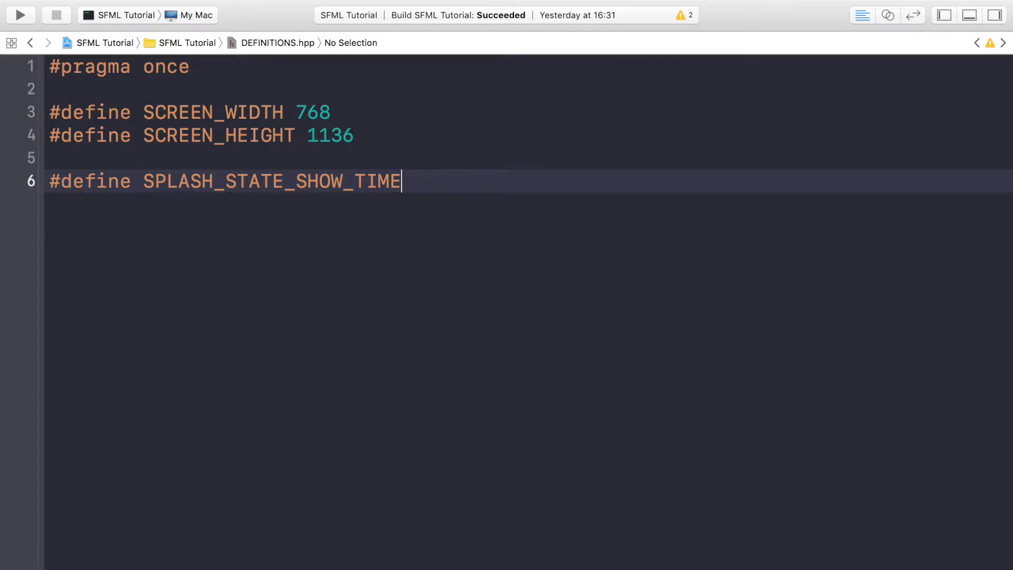
type("0.5")
type("#defi")
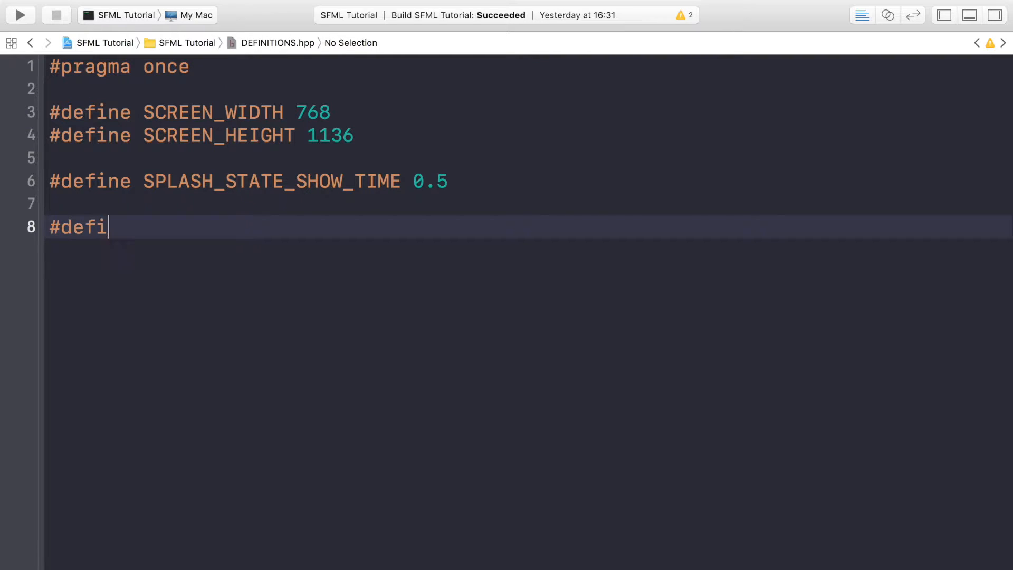
- Define SPLASH_SCENE_BACKGROUND_FILEPATH as an empty string, correcting the name's typo
type("ne SPLASH")
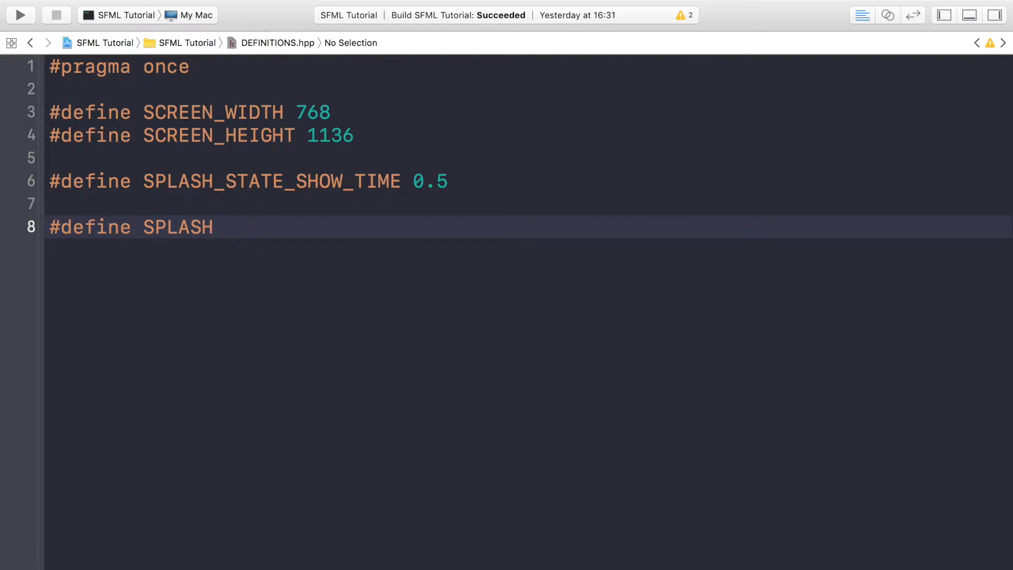
type("_SCE")
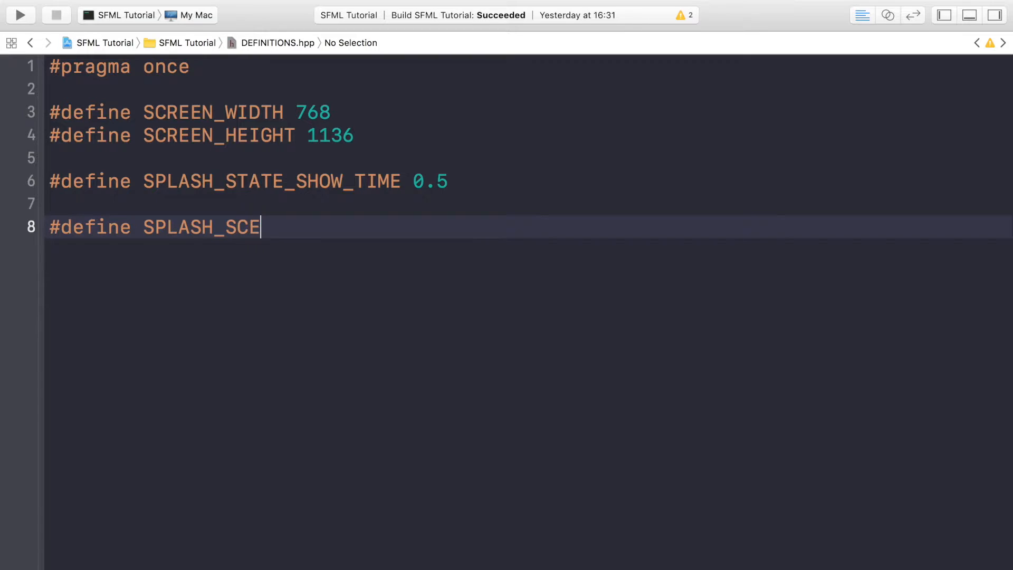
type("NE_")
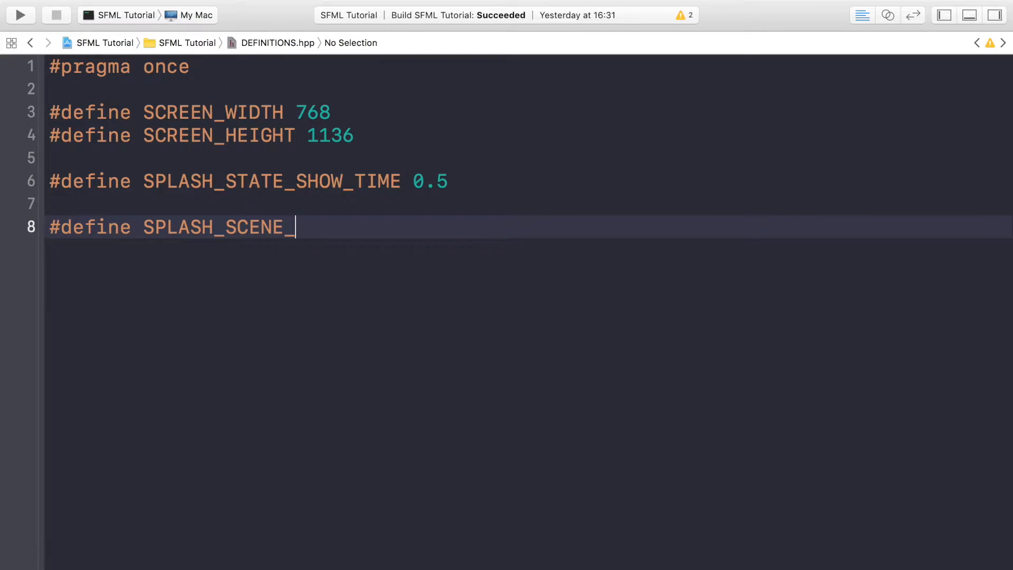
type("BACK")
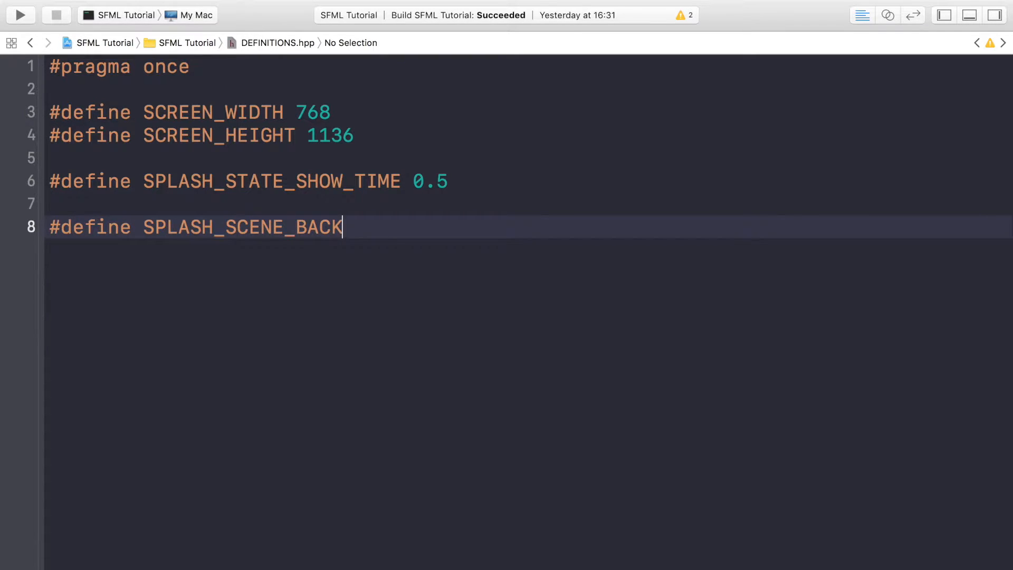
type("GROU")
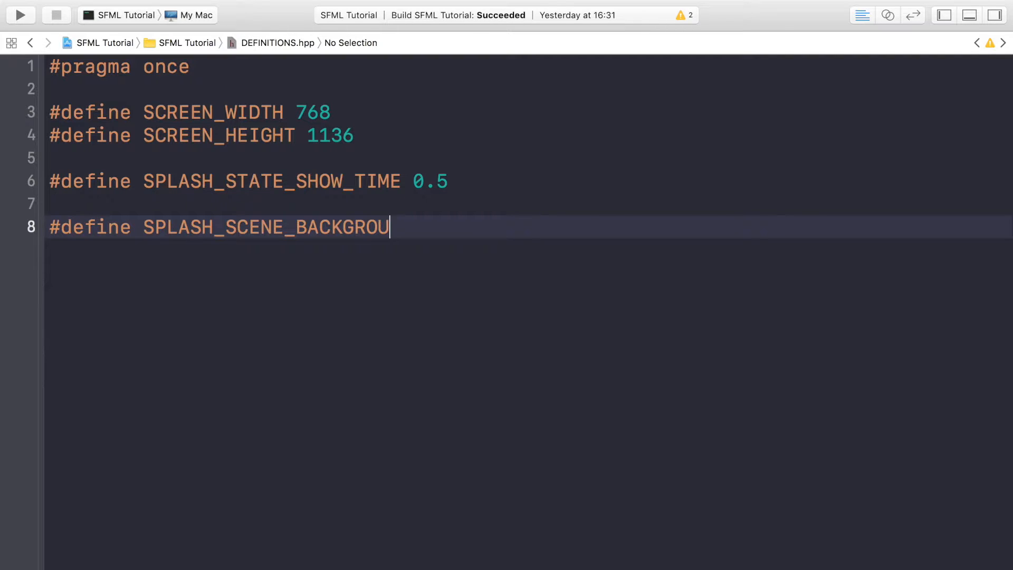
type("ND_")
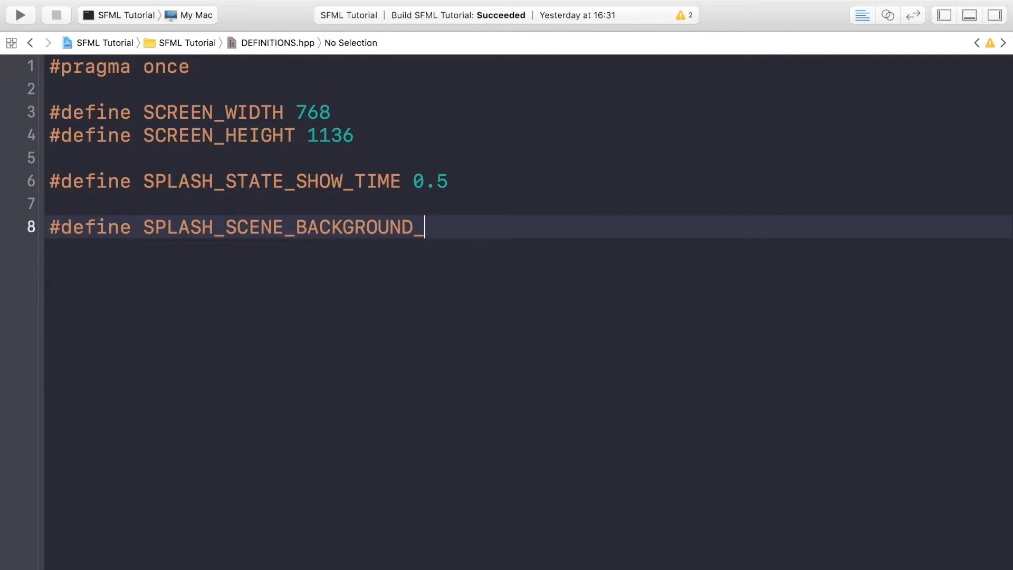
type("FILEPATJ \"\"")
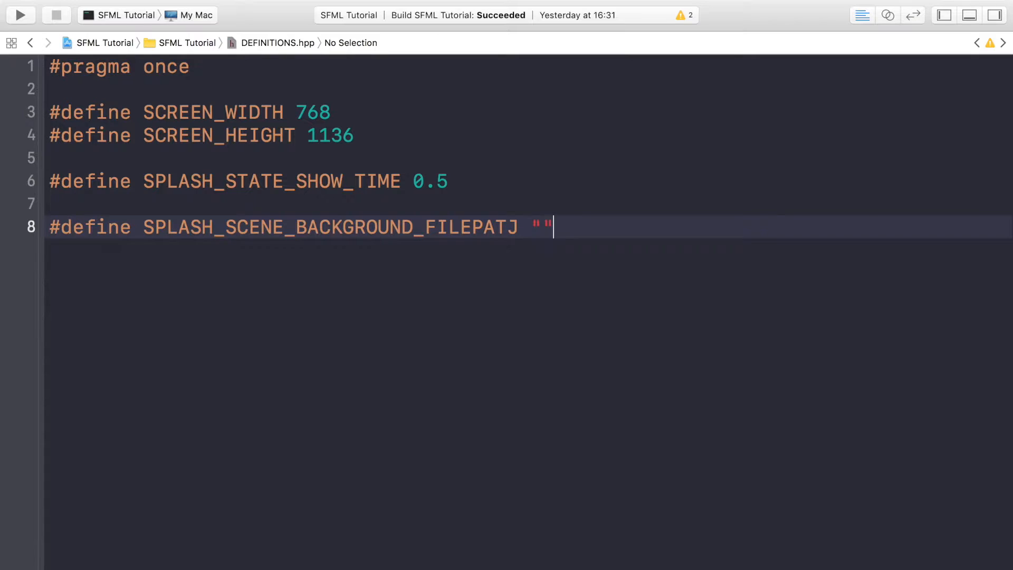
key("Backspace")
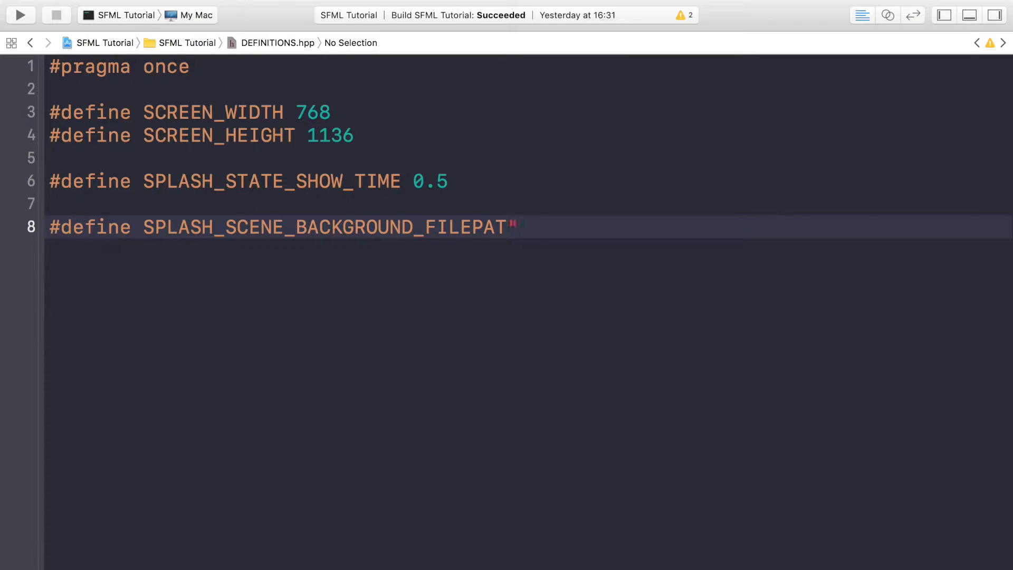
type("H")
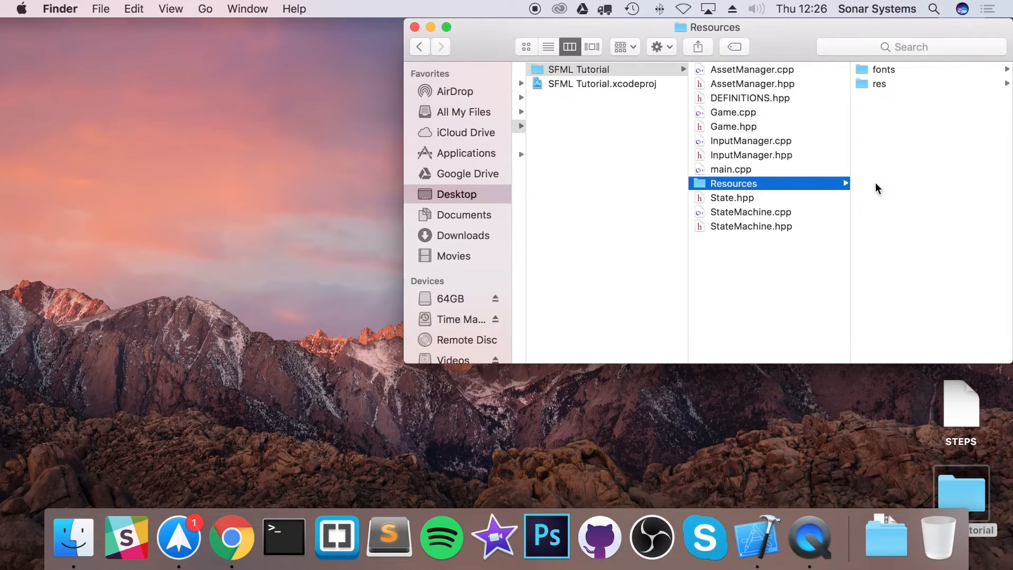
left_click(880, 83)
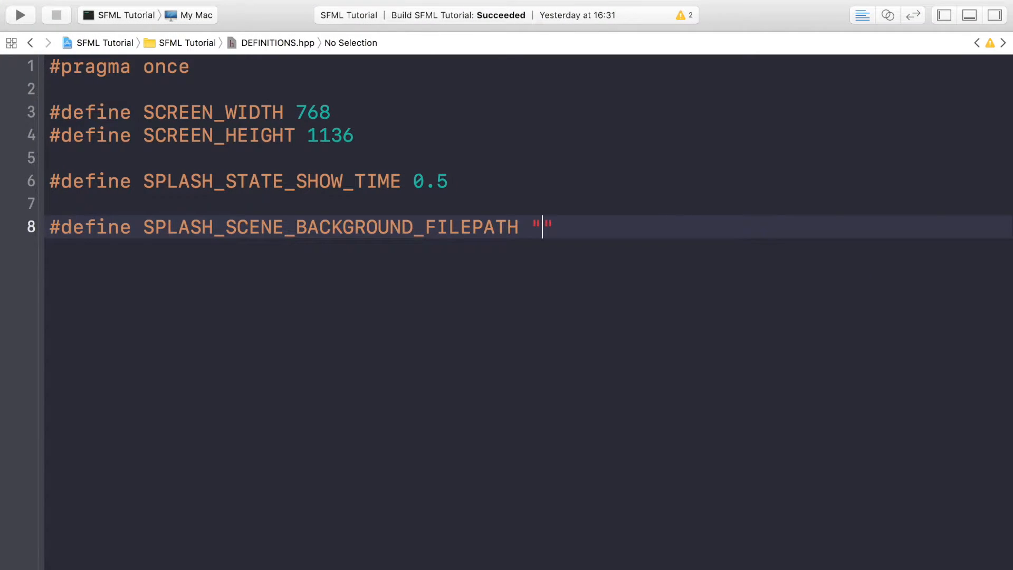
- Fill the background define with "Resources/res/Splash Background.png" and show the file list
type("Red")
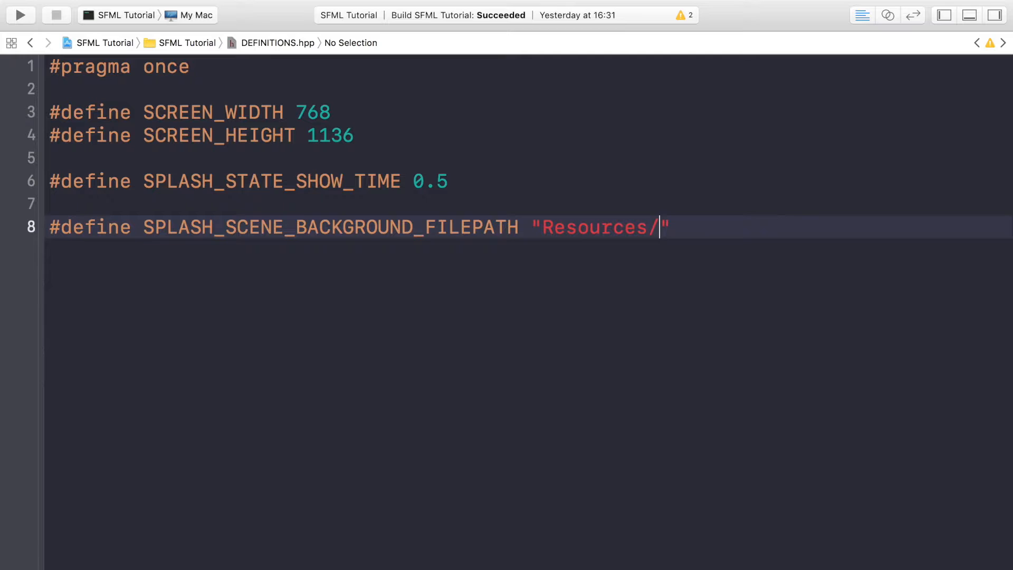
type("res/Splash Back")
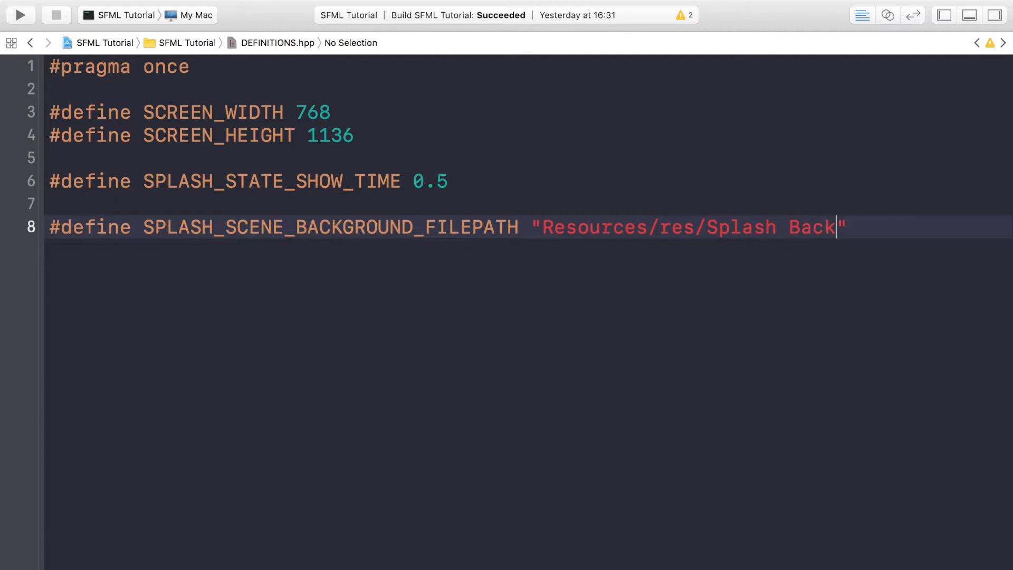
type("ground.png")
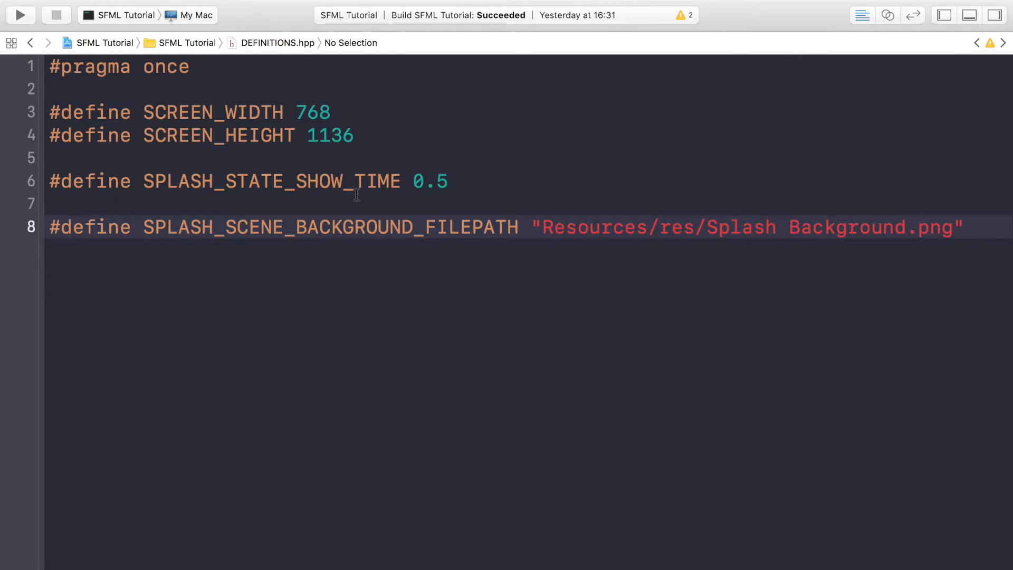
mouse_move(886, 127)
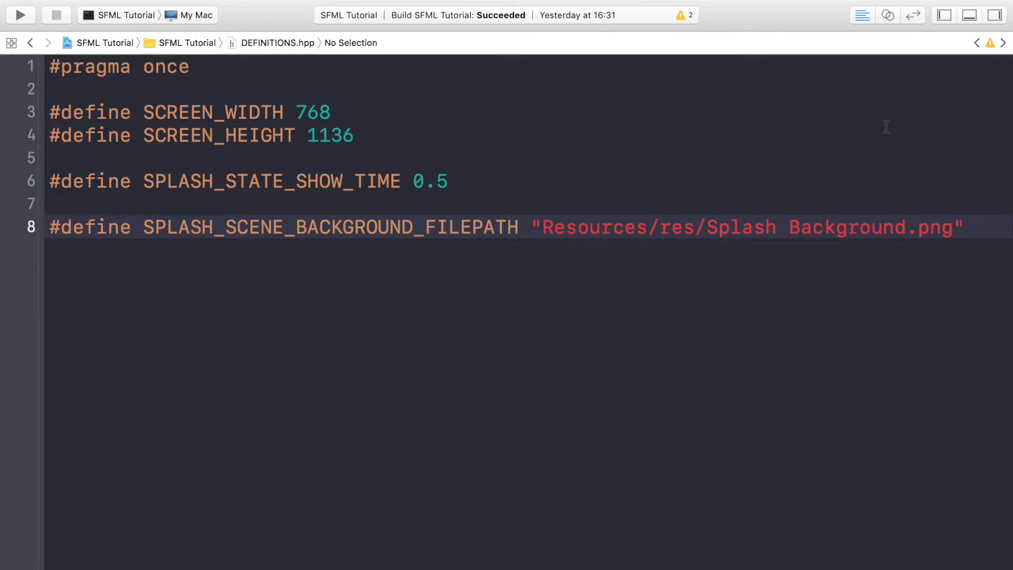
left_click(942, 15)
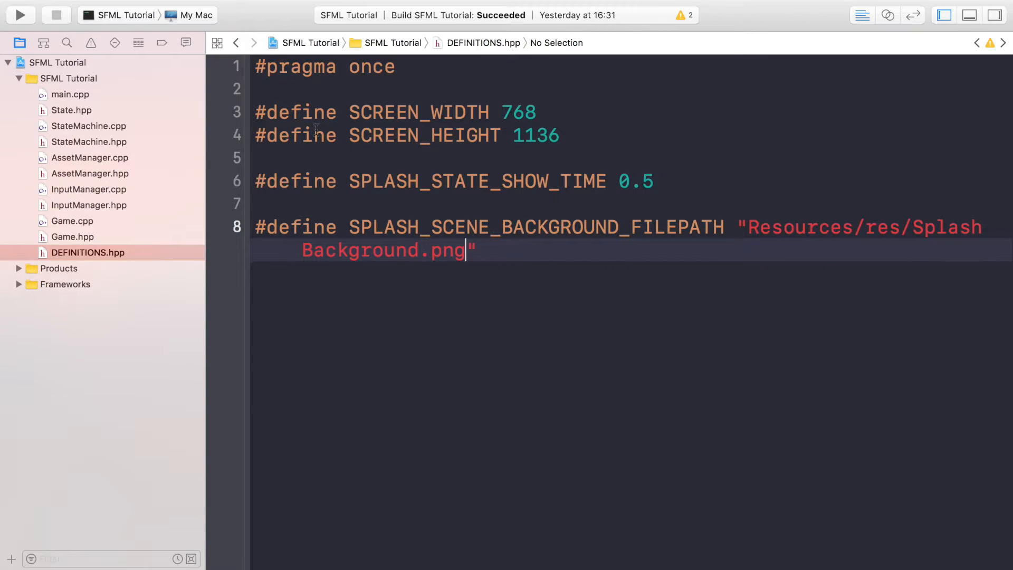
- Create SplashState.cpp and SplashState.hpp from the C++ File template in SFML Tutorial
right_click(58, 78)
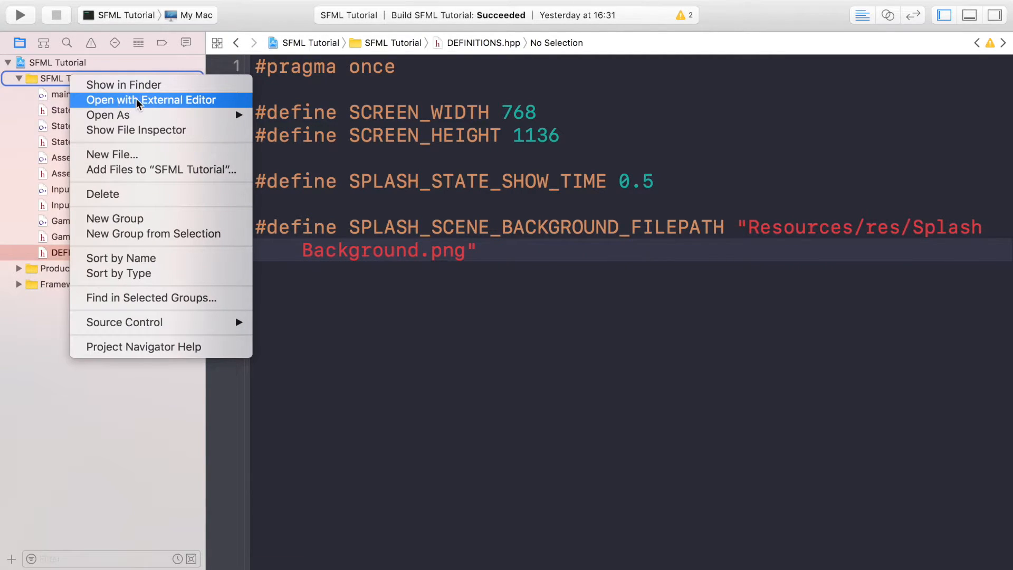
left_click(112, 155)
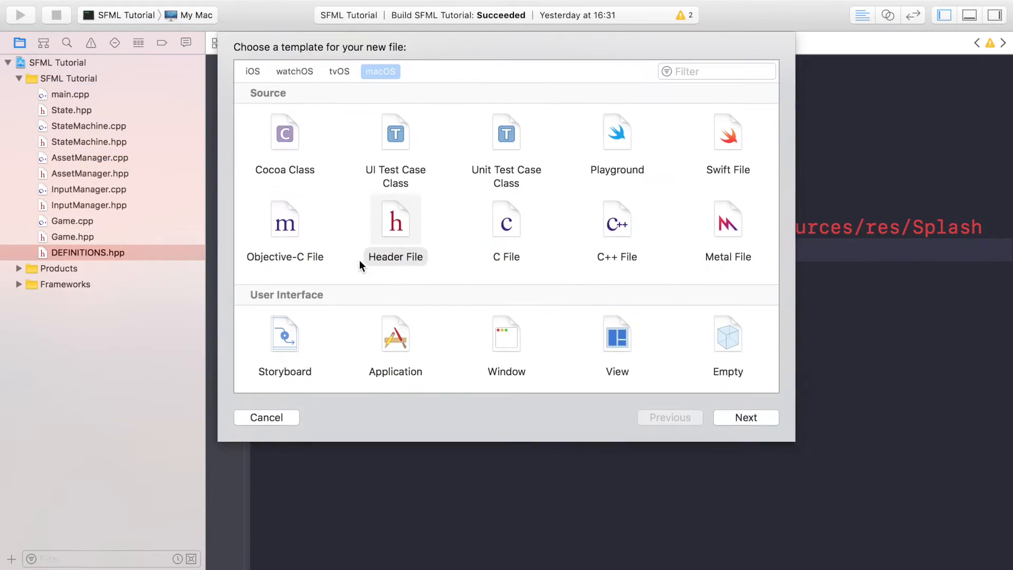
left_click(617, 219)
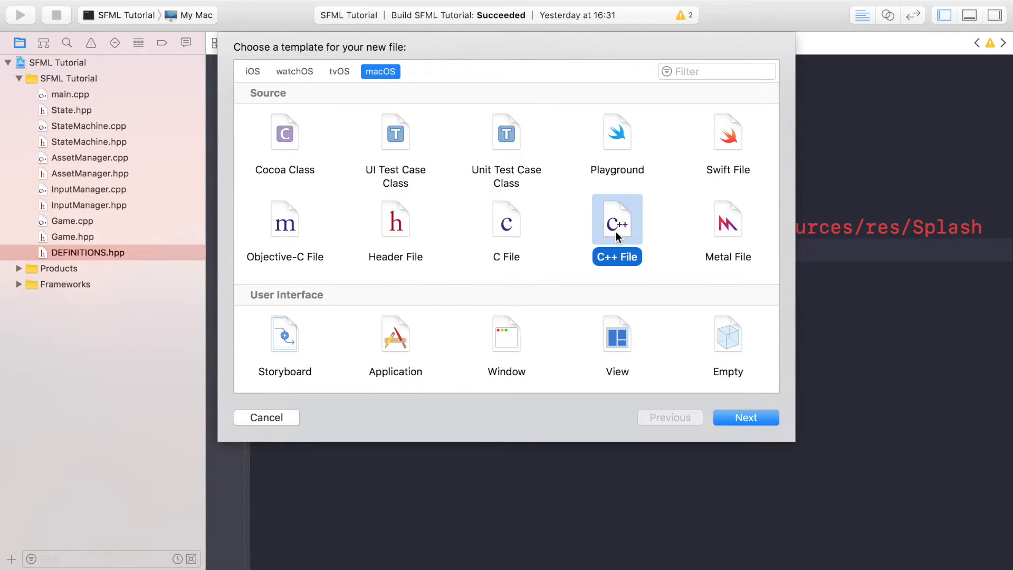
left_click(746, 418)
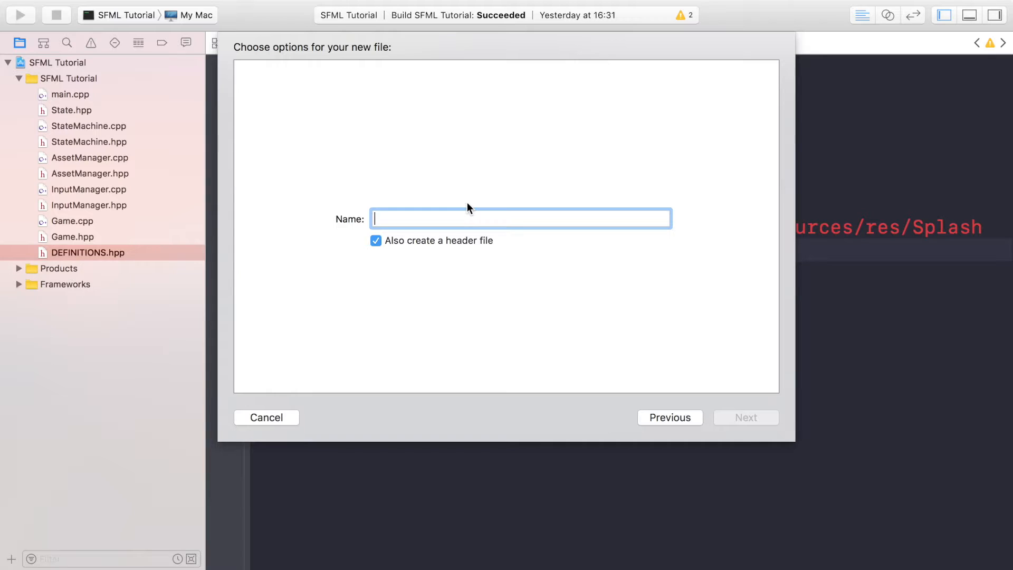
type("Splasg")
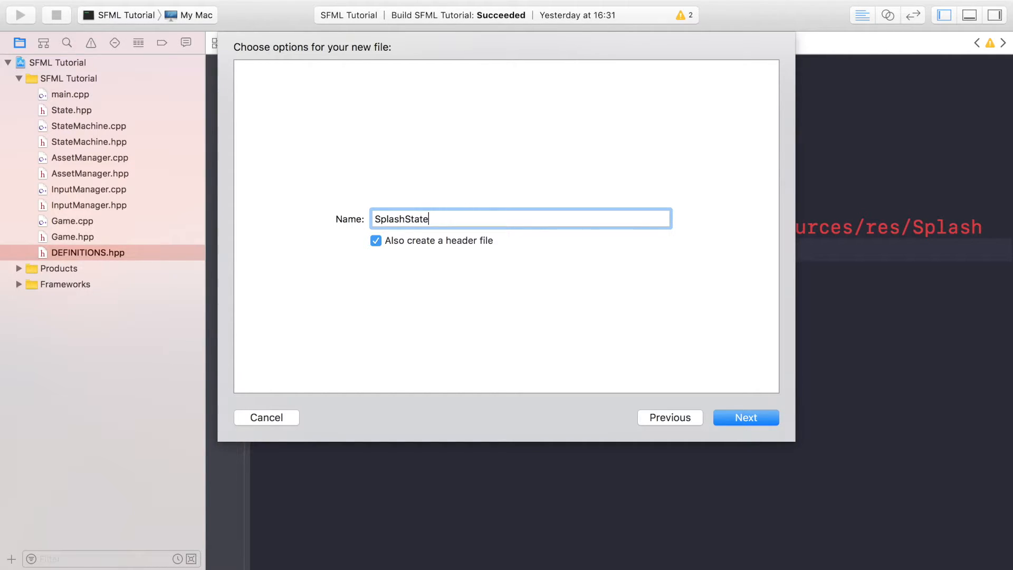
left_click(746, 418)
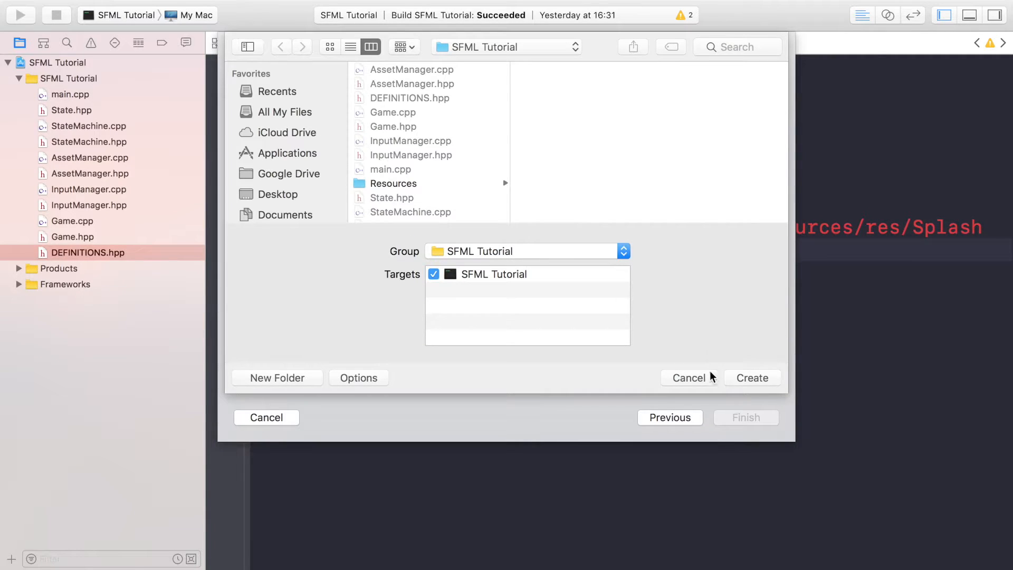
left_click(752, 378)
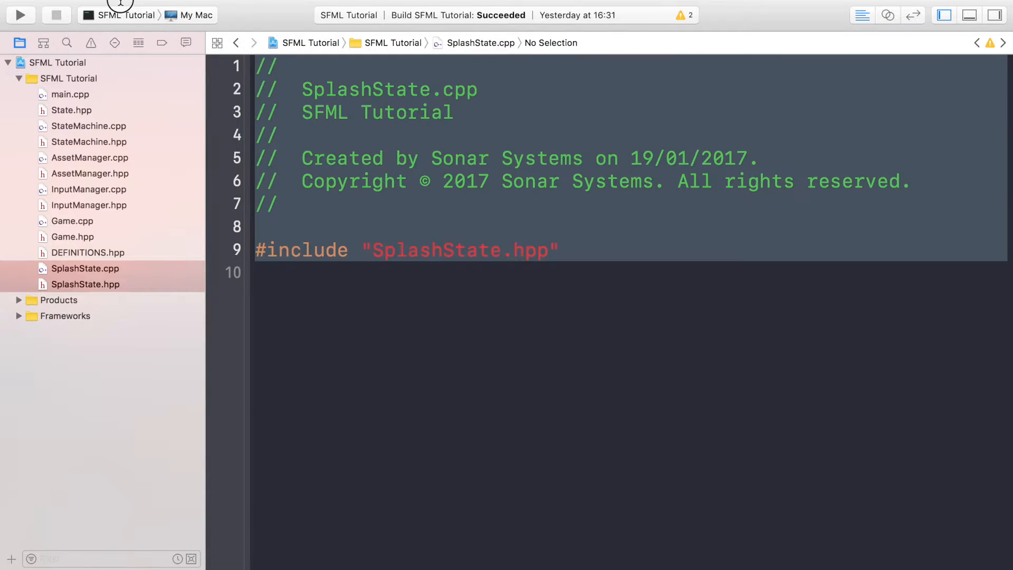
- Open SplashState.hpp and add #pragma once with the SFML/Graphics.hpp include
left_click(85, 284)
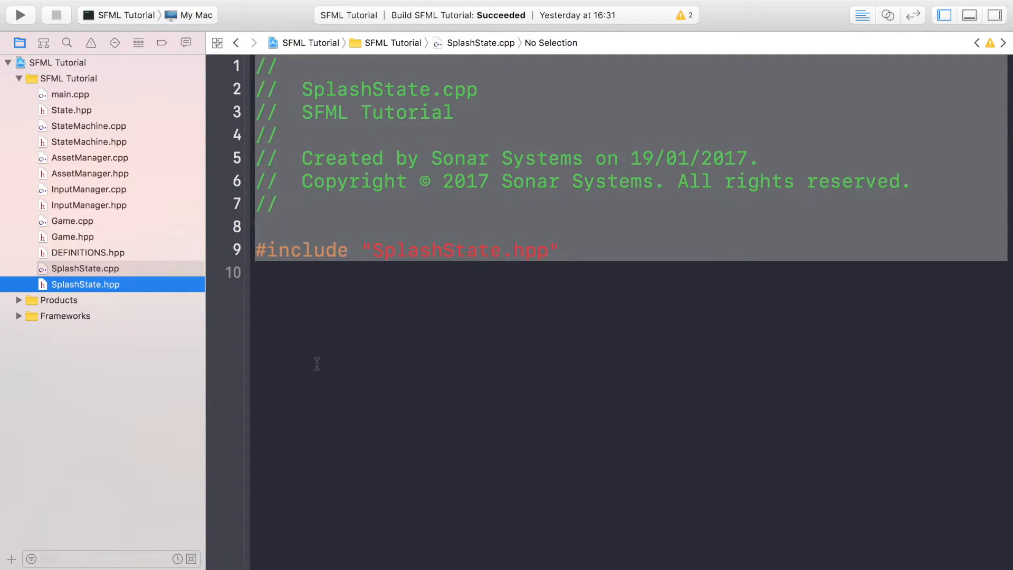
left_click(85, 284)
type("#")
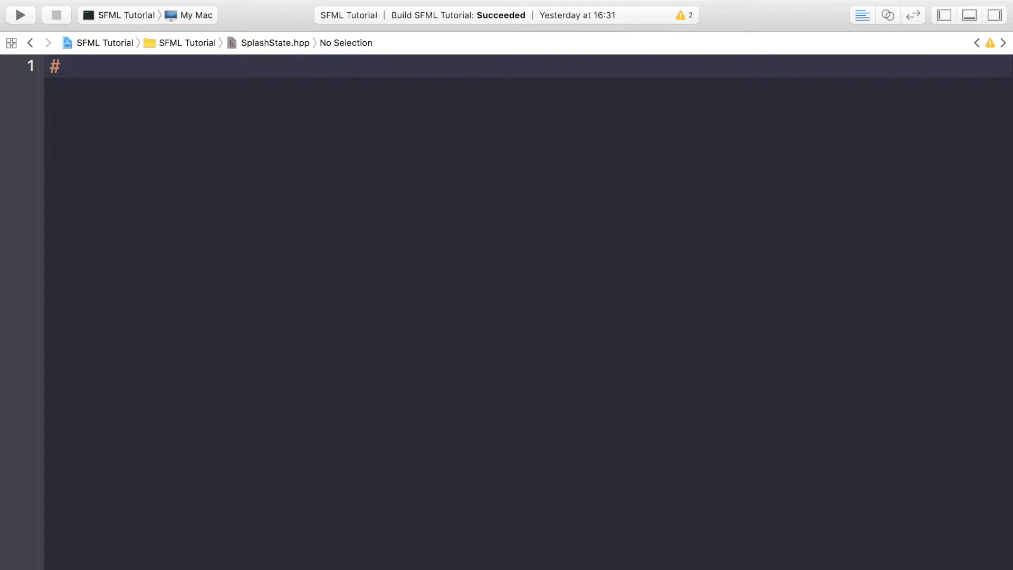
type("pragma once")
type("#include <SFML/")
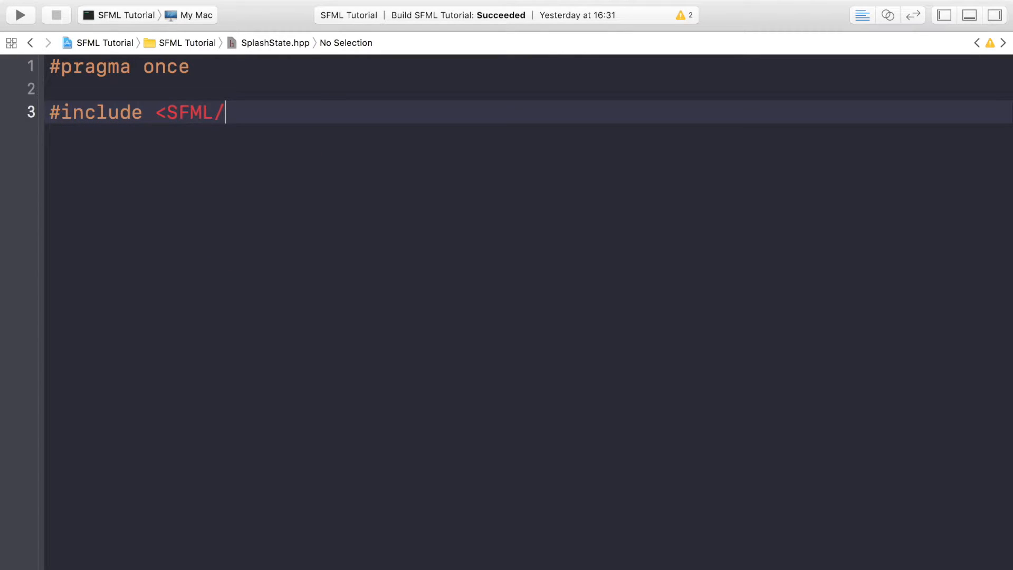
type("Graphics.hpp")
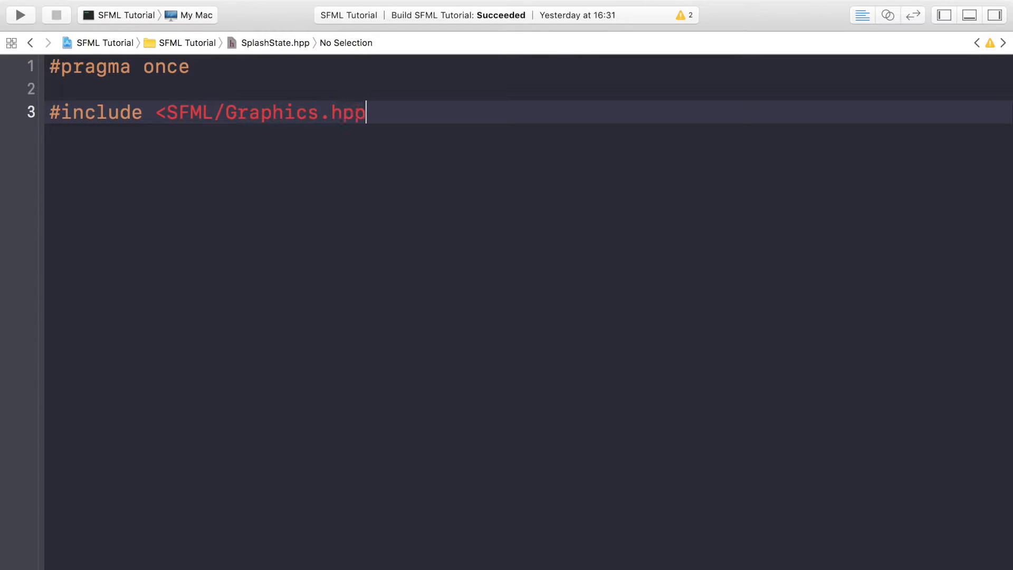
type(">")
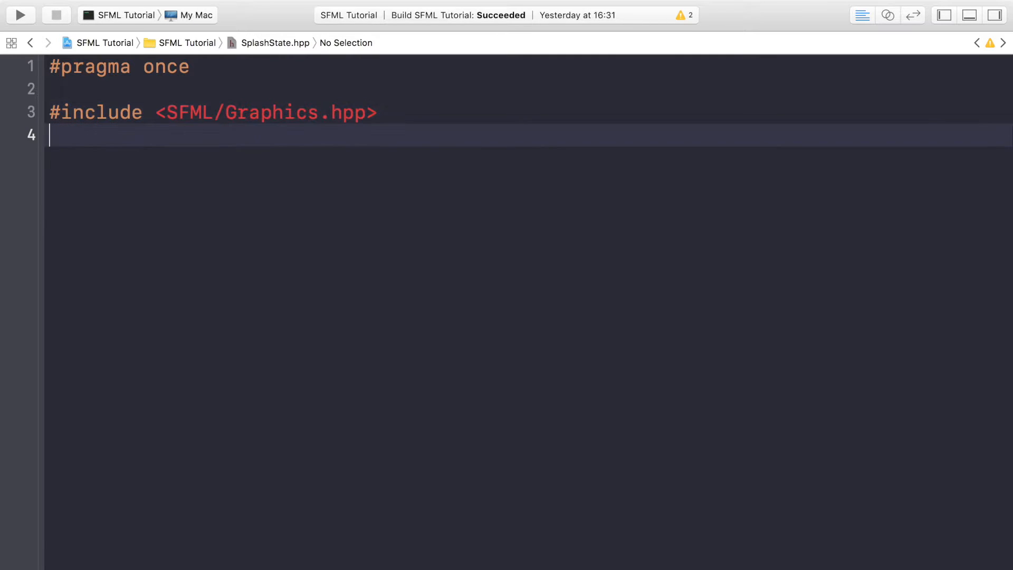
- Add #include "State.hpp" and #include "Game.hpp"
type("#include")
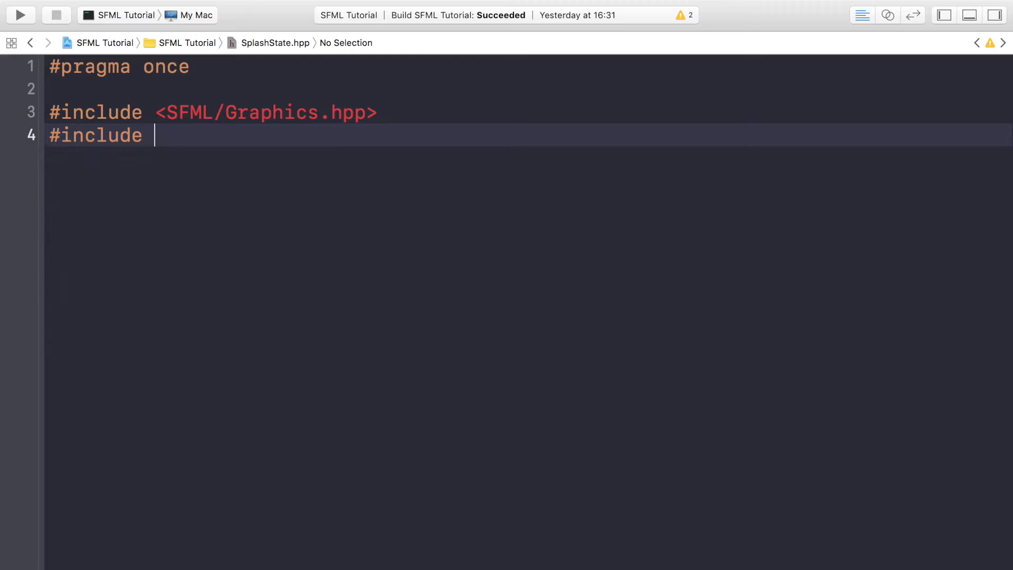
type("\"Stt\"")
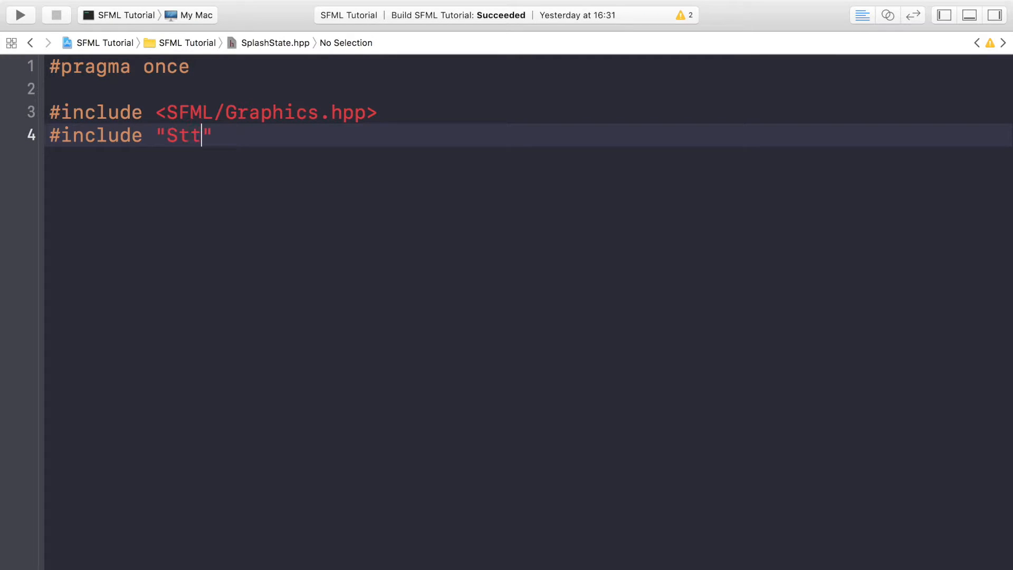
type("State.")
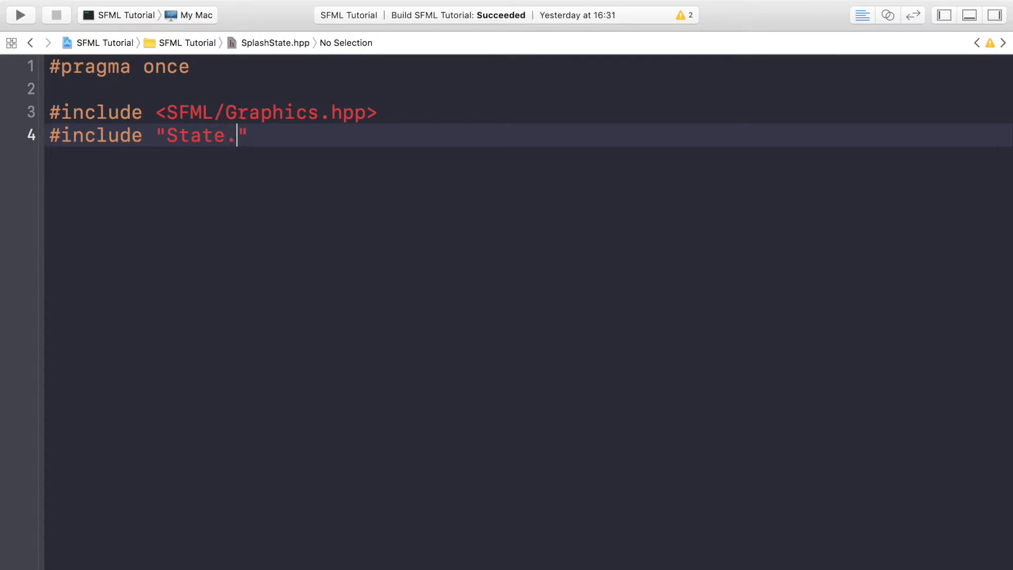
type("hpp")
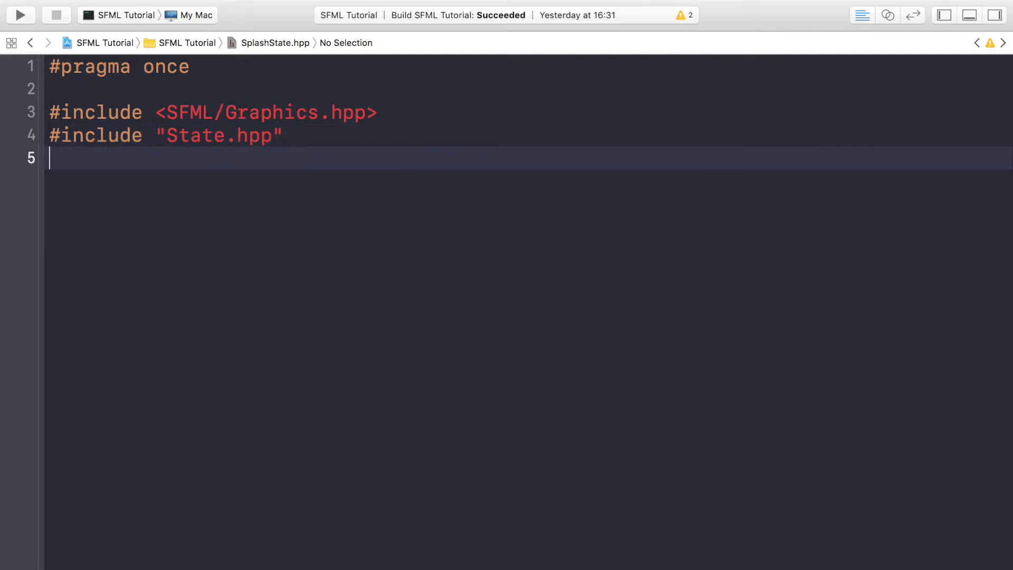
type("#include")
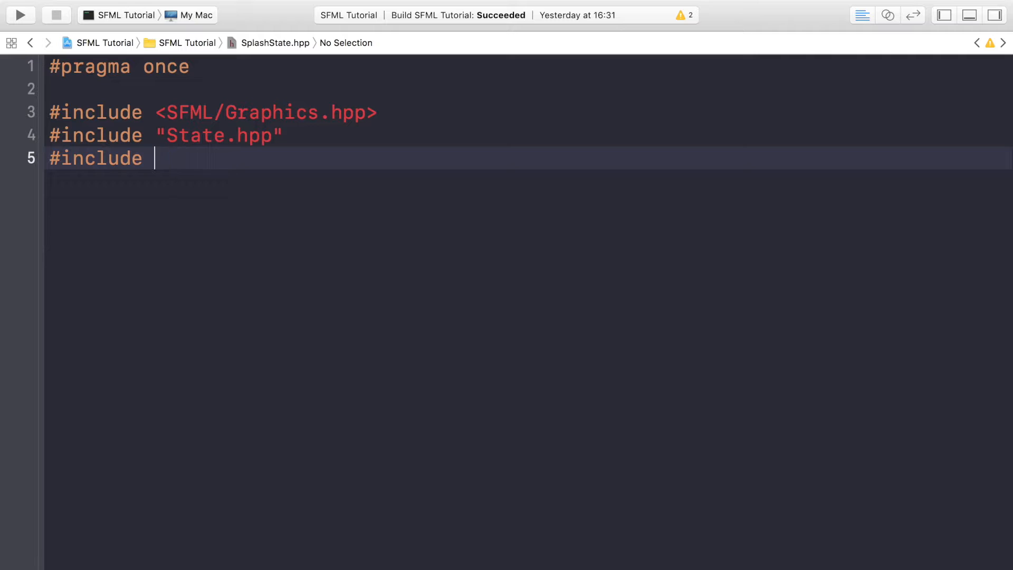
type("\"Game.\"")
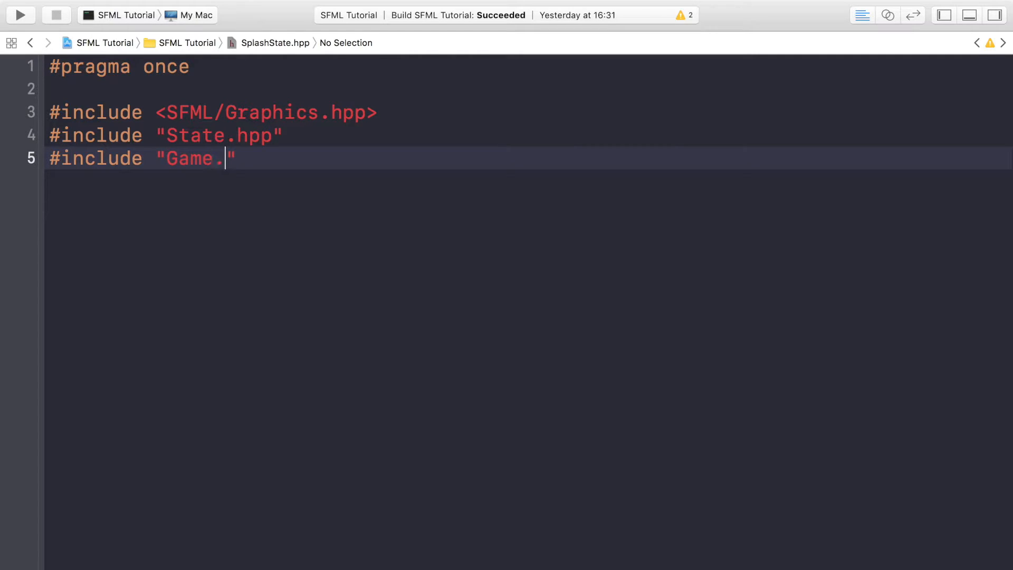
type("hpp")
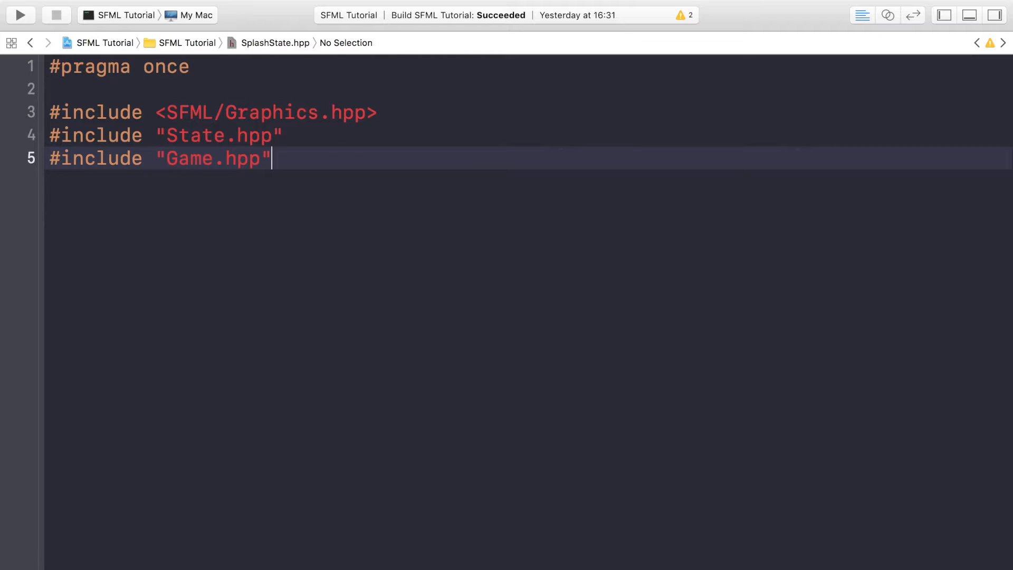
- Open namespace Sonar and start class SplashState : public State
type("name")
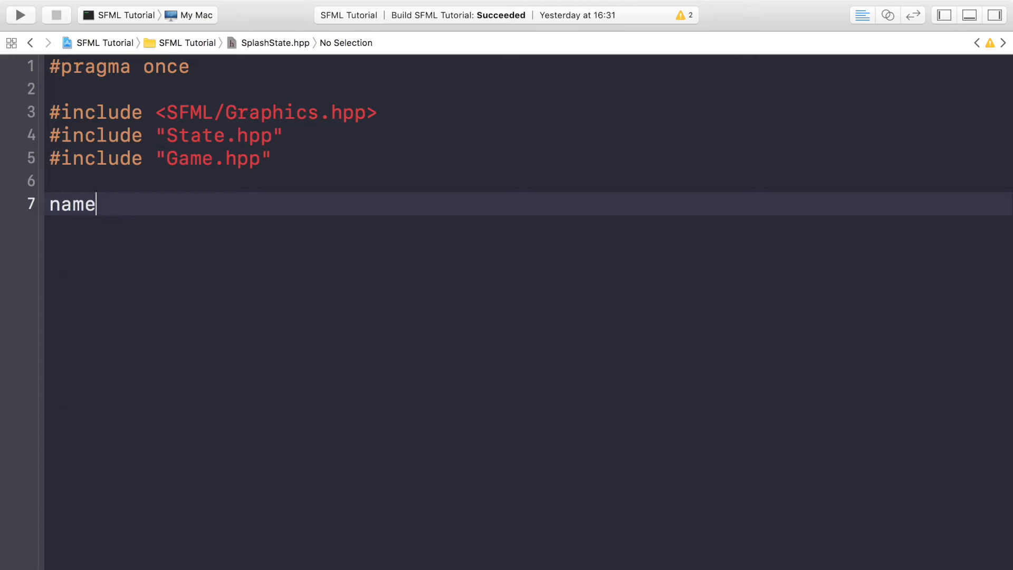
key("Tab")
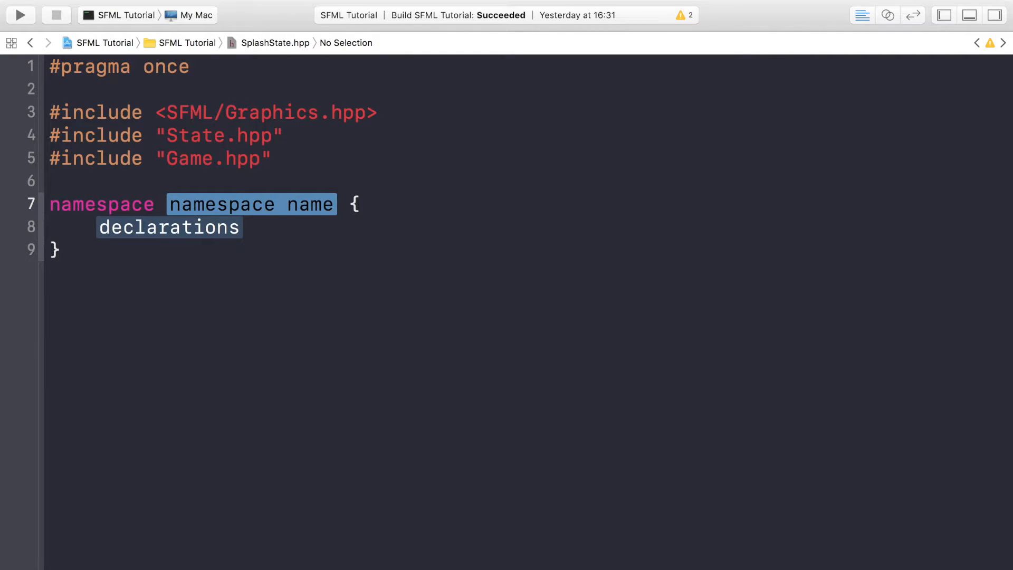
type("Sonar")
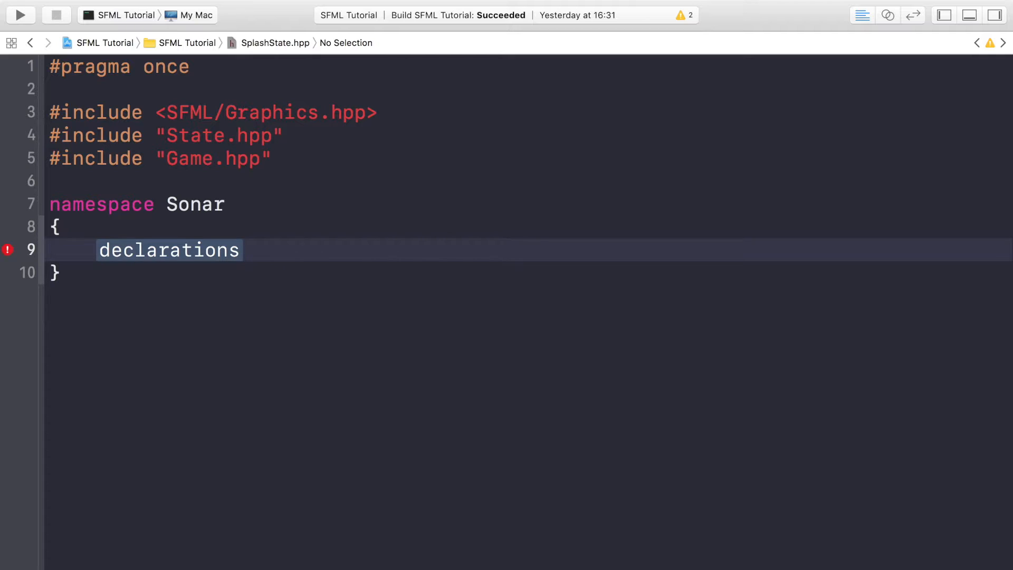
type("class")
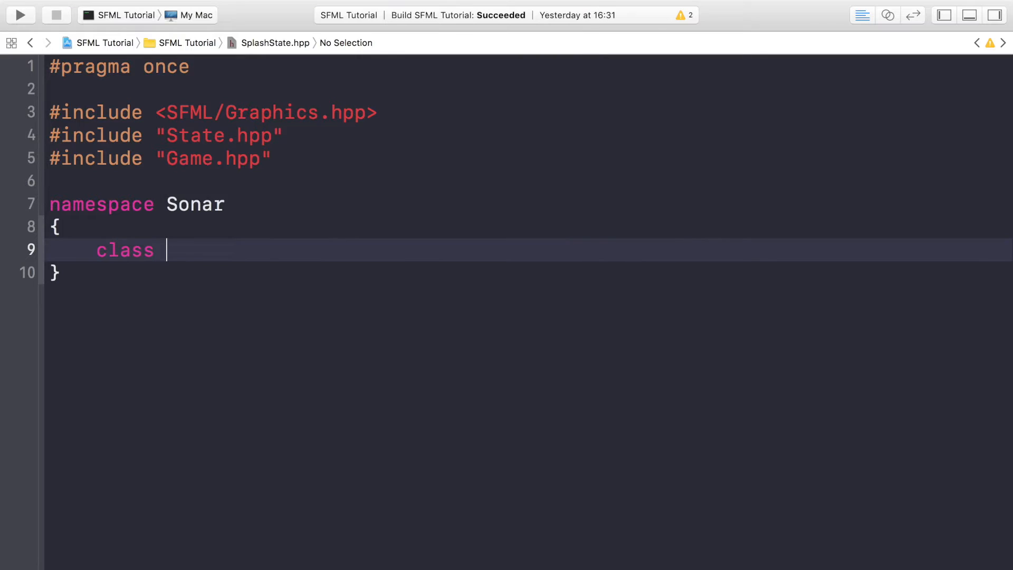
type("SplashS")
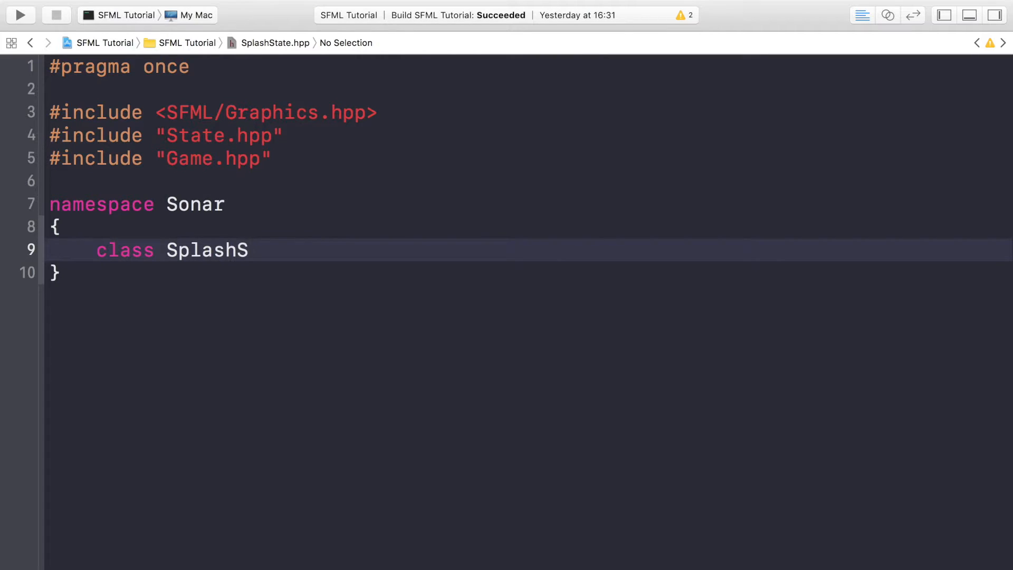
type("tate:")
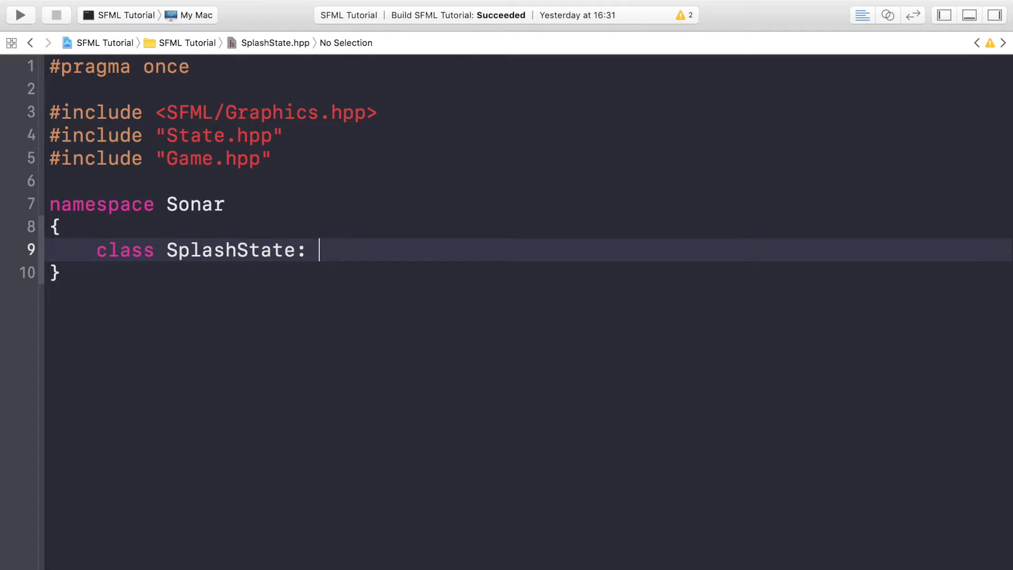
type("public St")
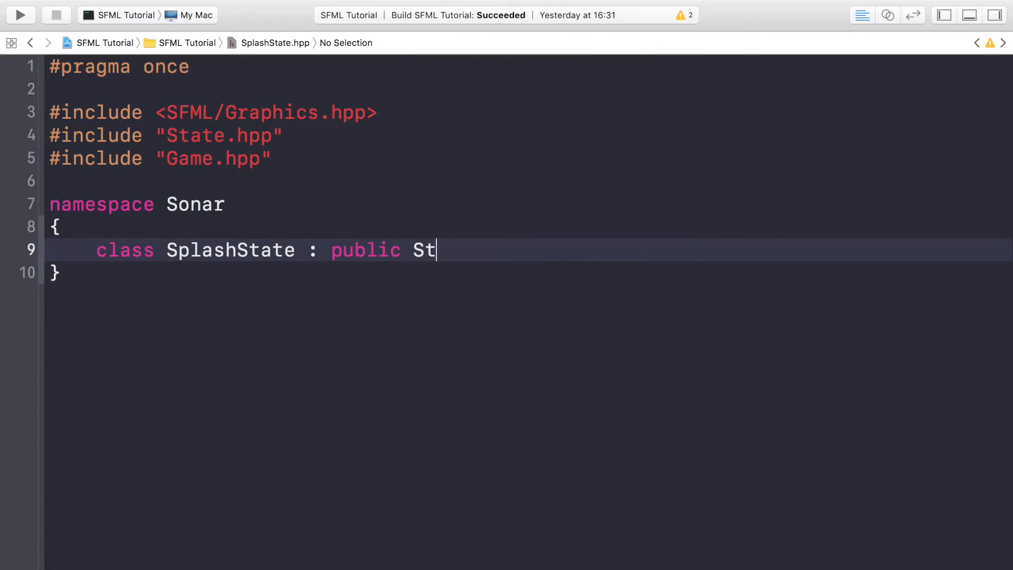
type("ate")
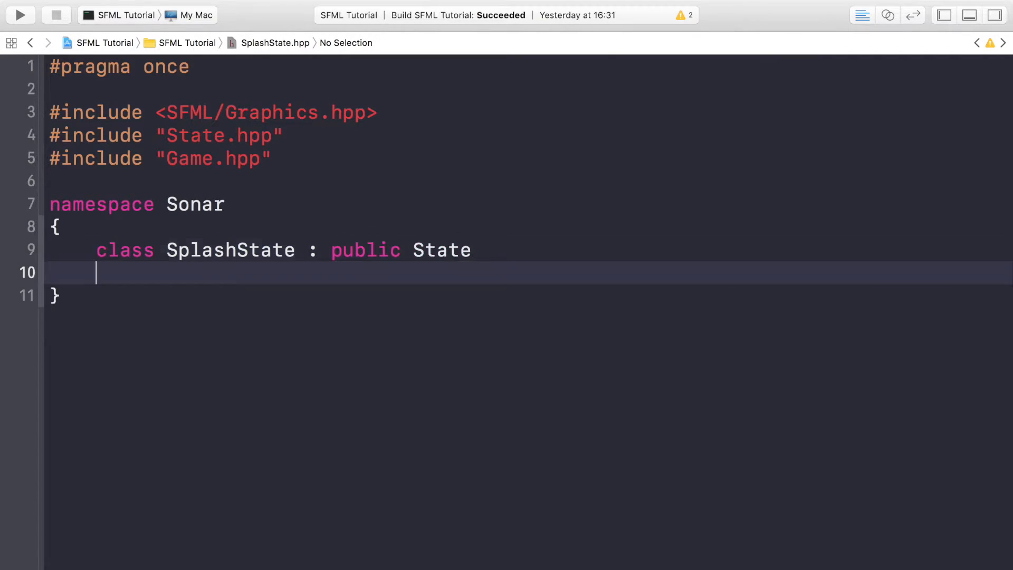
type("{")
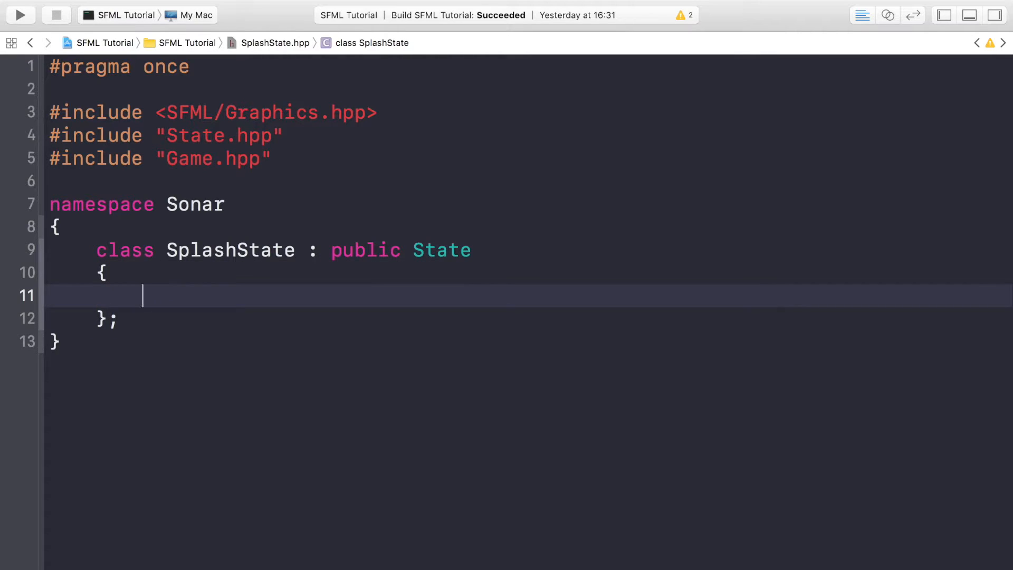
- Declare the public SplashState constructor taking a GameDataRef data parameter
type("public:")
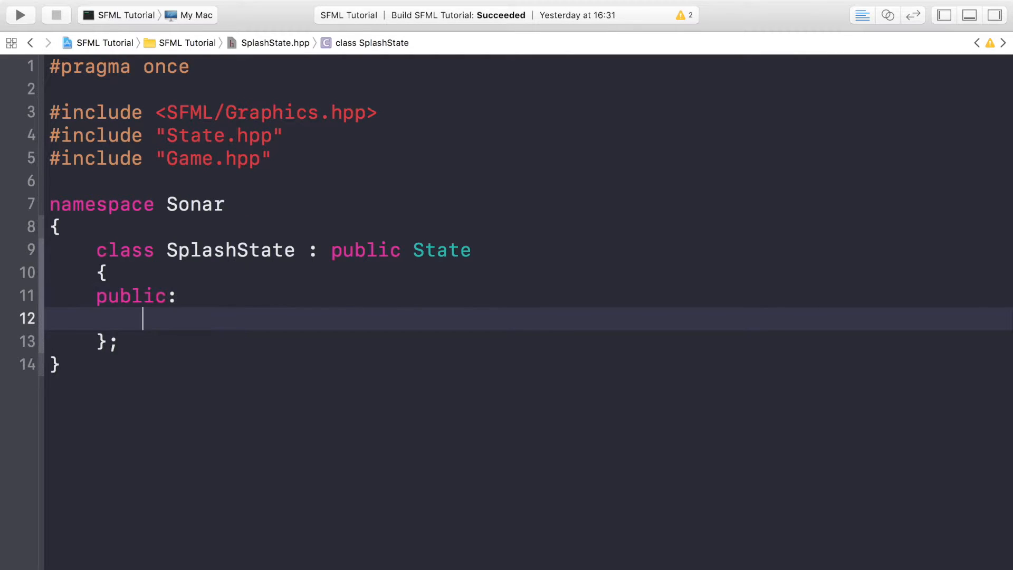
type("SplashState(")
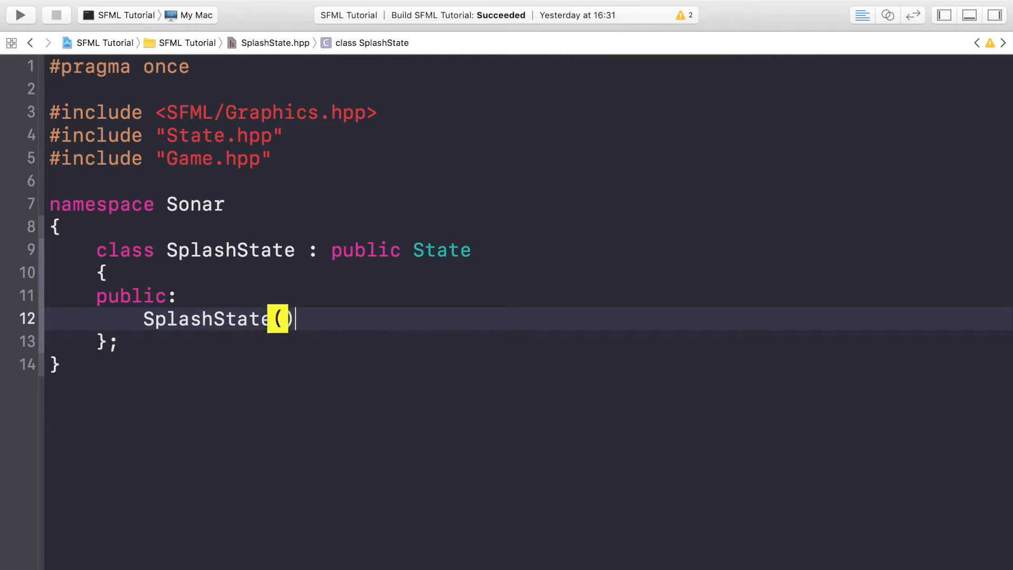
type("GameD")
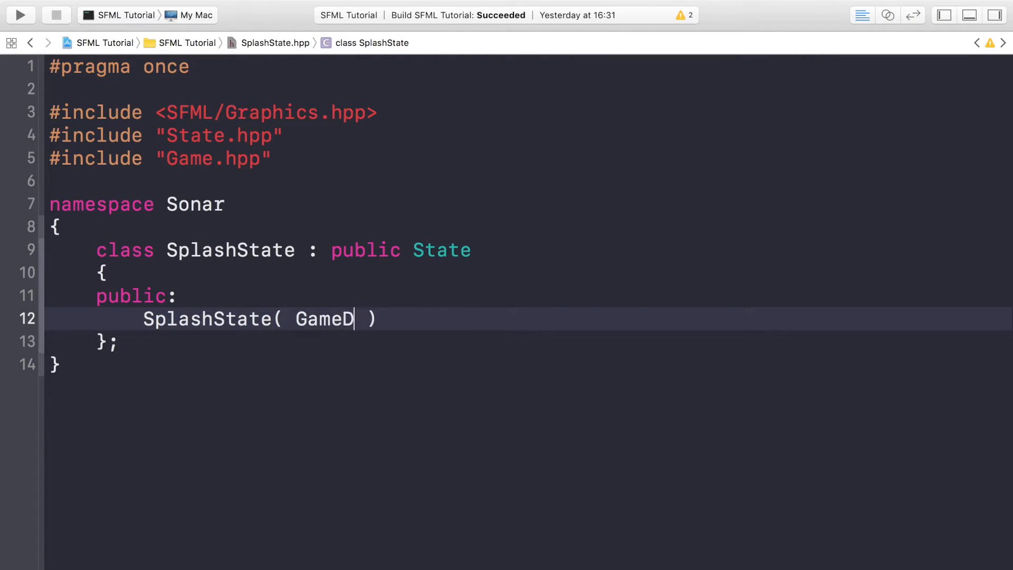
type("ataRef d")
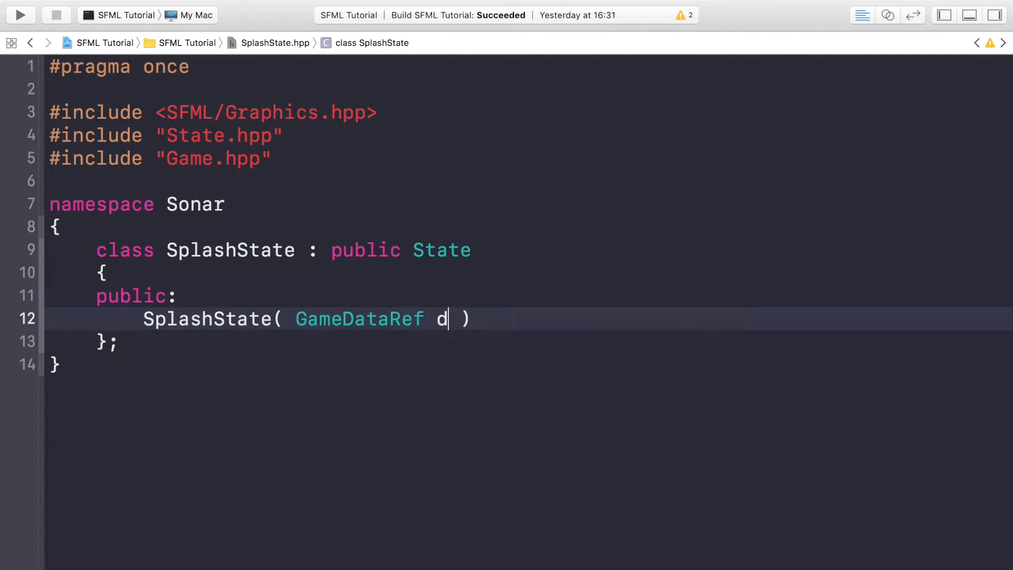
type("ata")
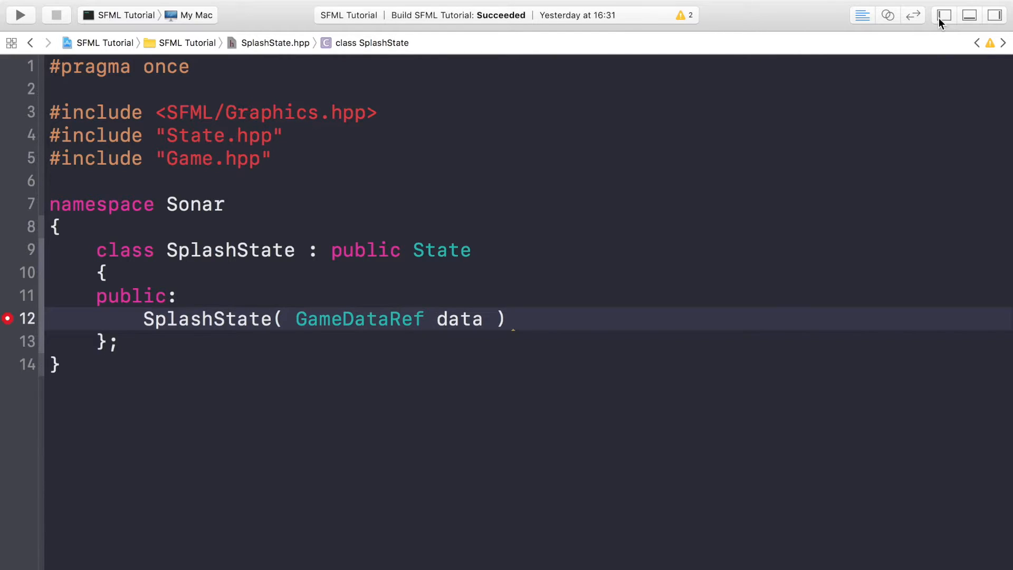
- Declare void Init() with blank lines below, with the file list shown
left_click(944, 15)
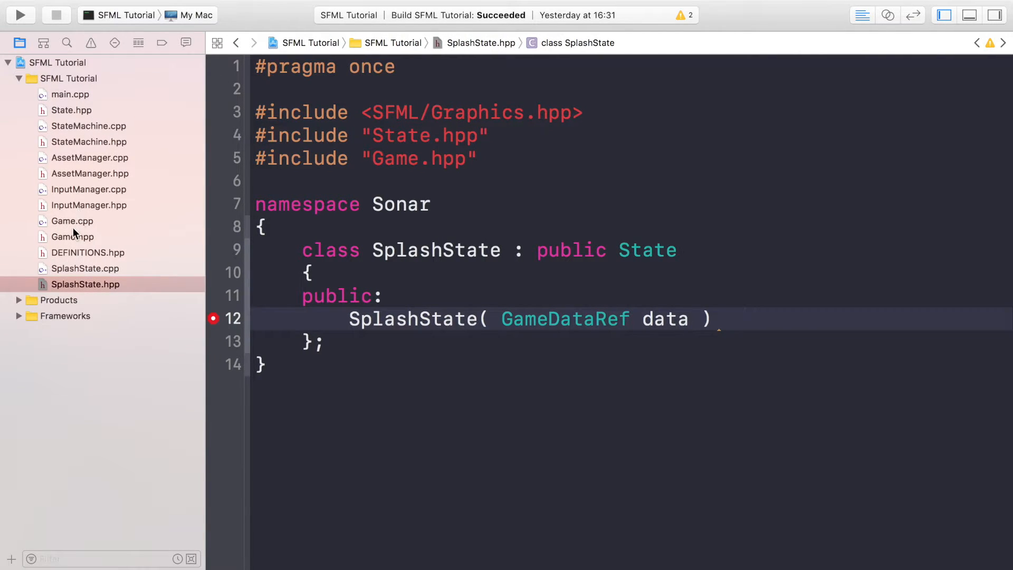
left_click(73, 236)
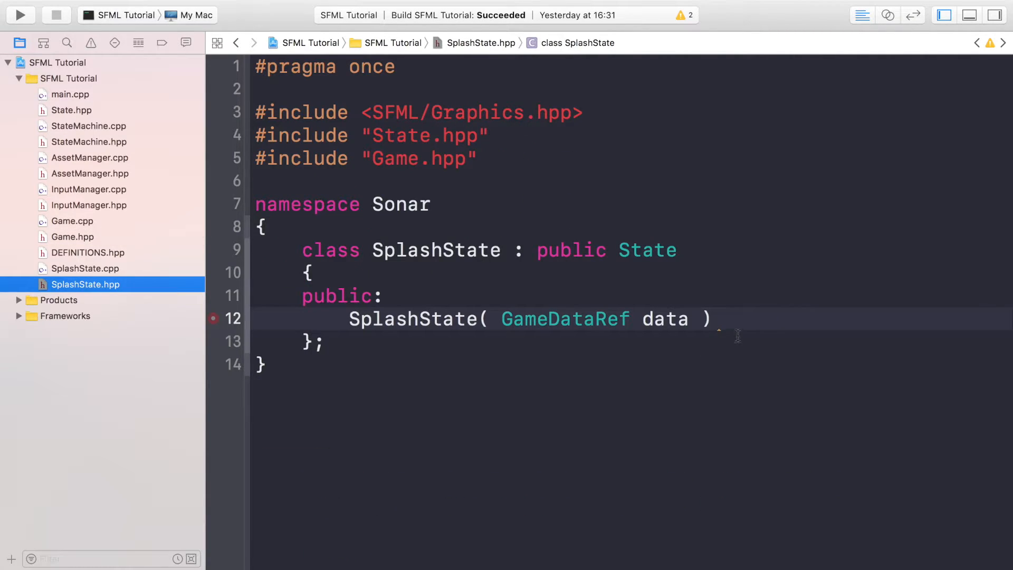
type(";")
type("void In")
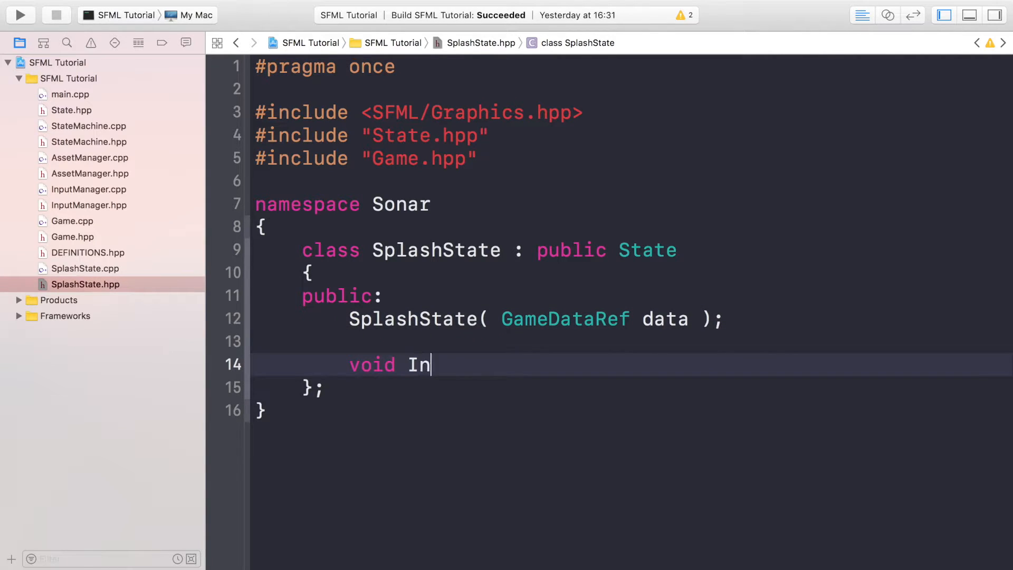
type("it()")
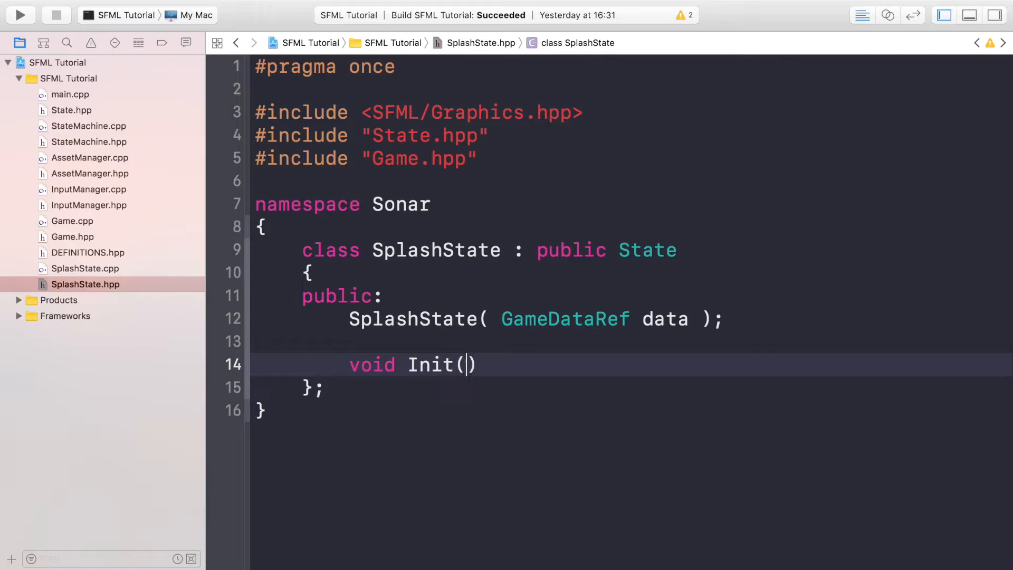
type(");")
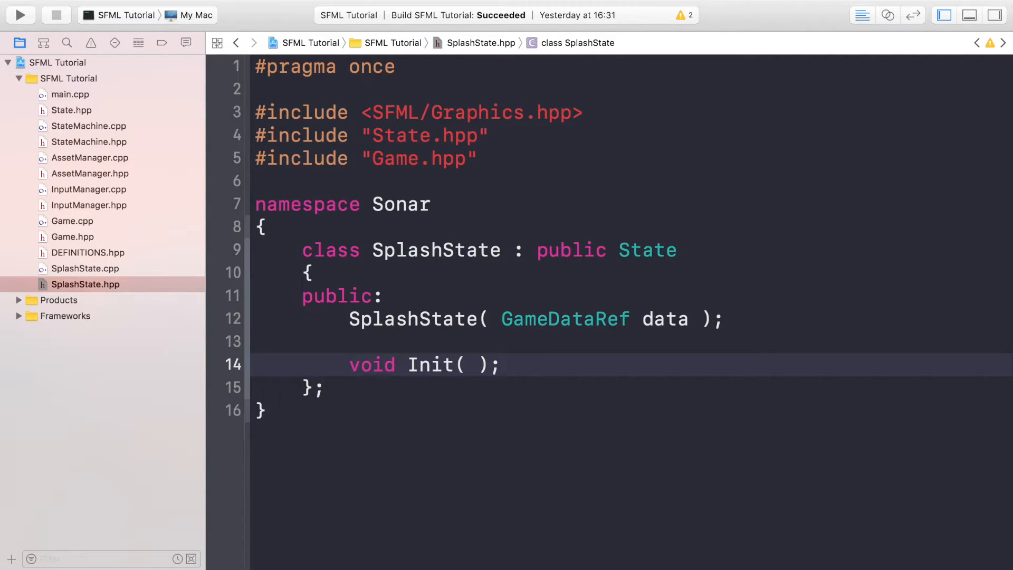
key("Return")
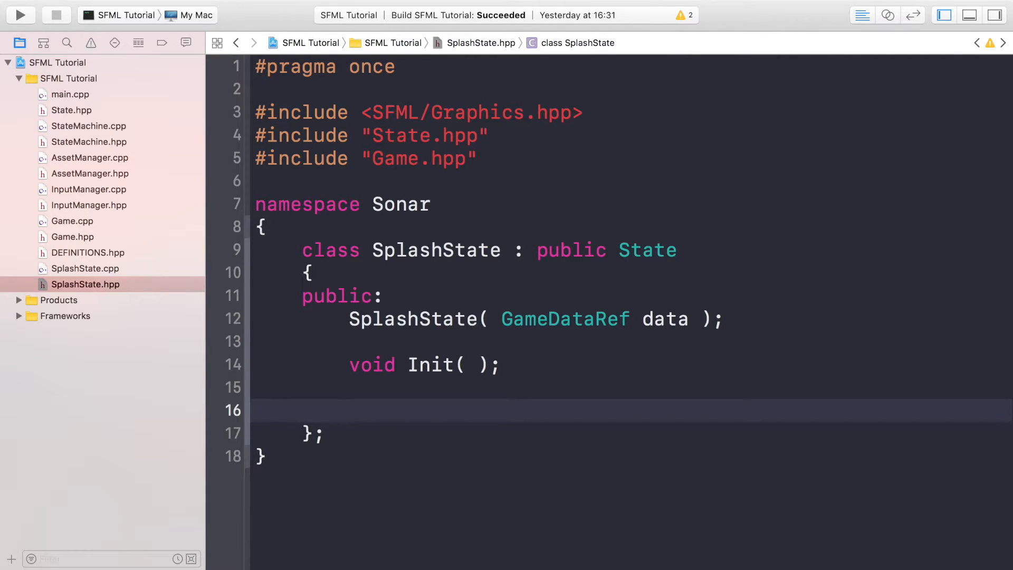
left_click(349, 410)
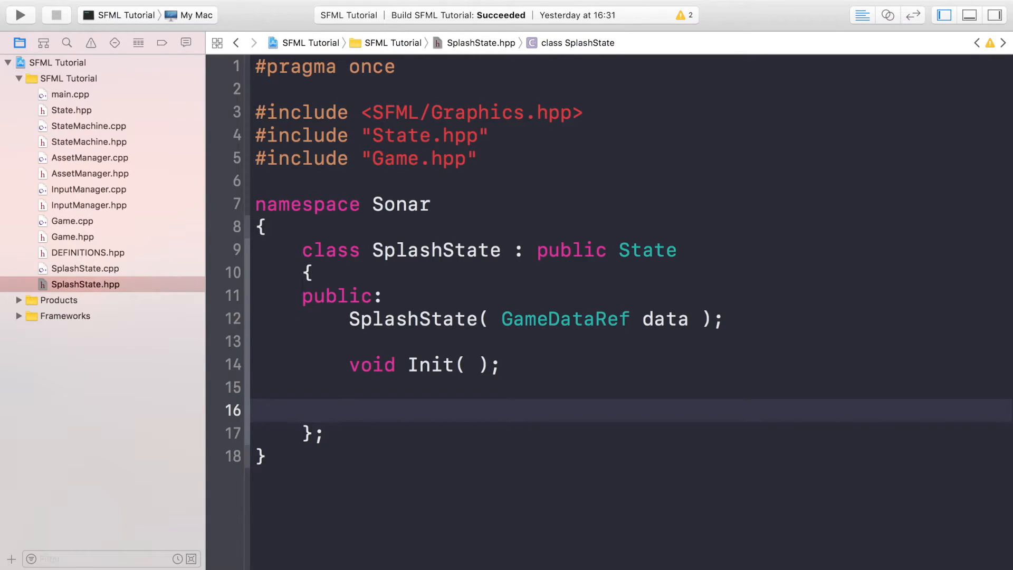
- Declare void HandleInput() and void Update( float dt )
type("void")
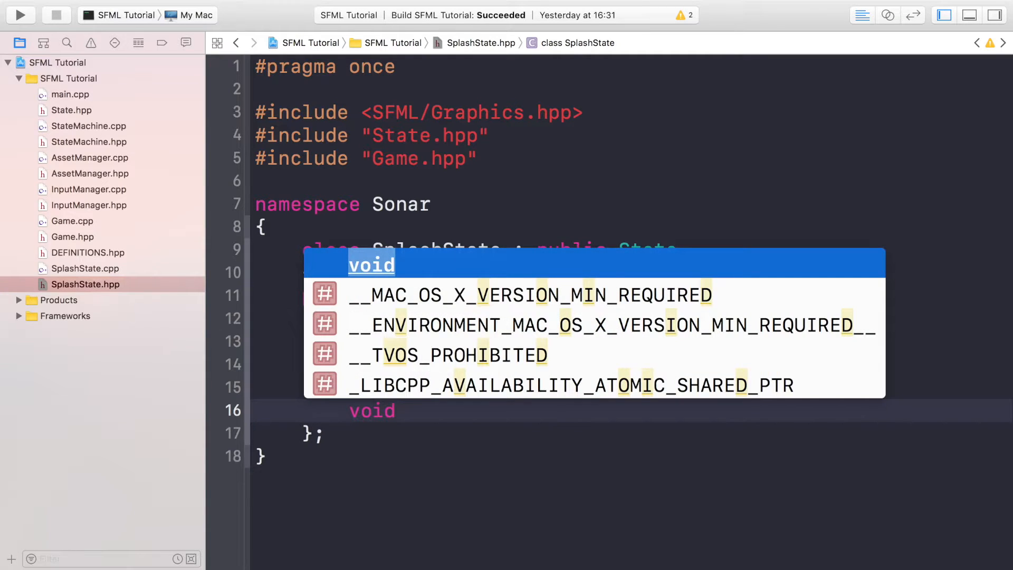
type("HandleI")
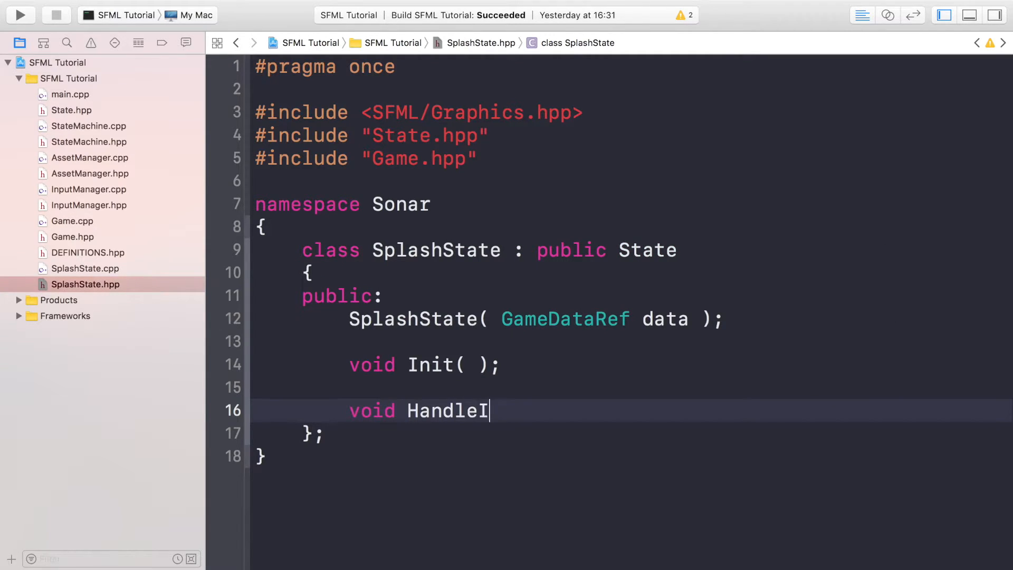
type("nput( )")
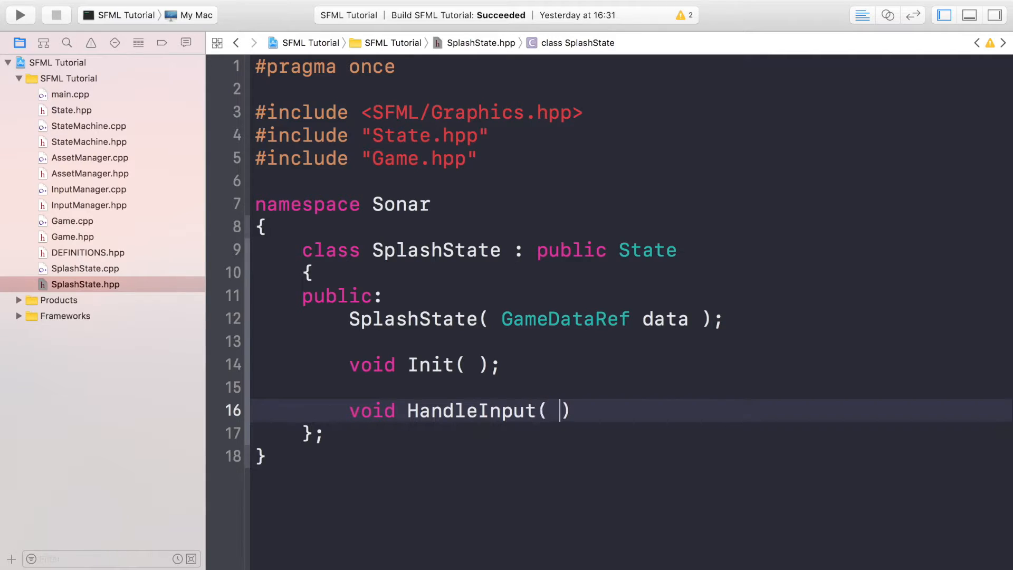
type(";")
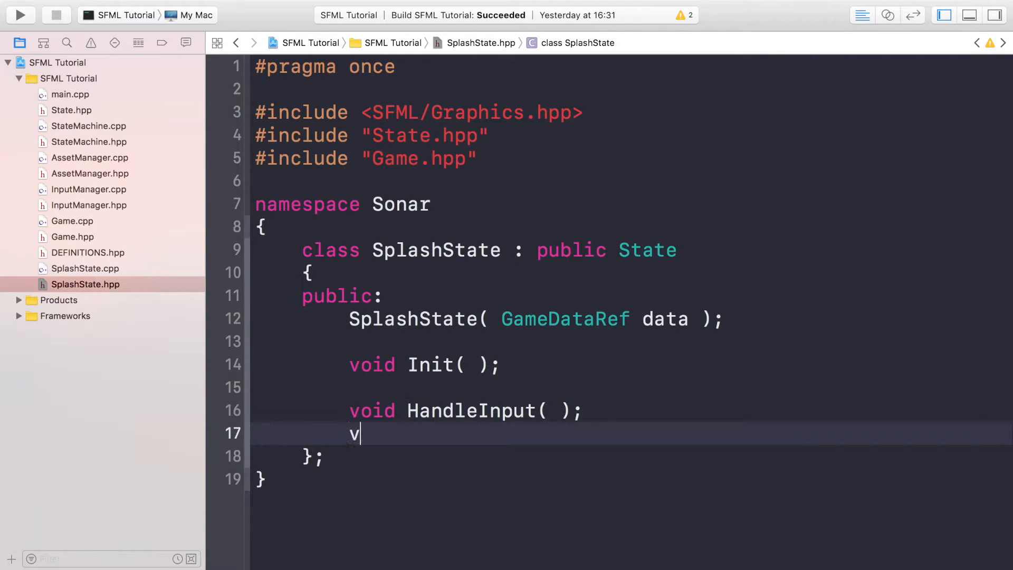
type("oid Upd")
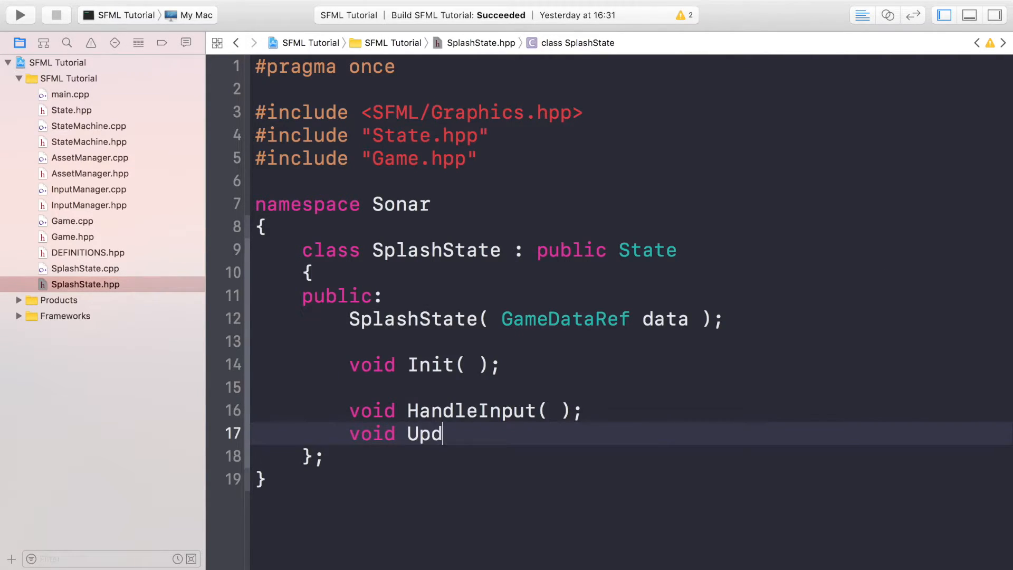
type("ate(  )")
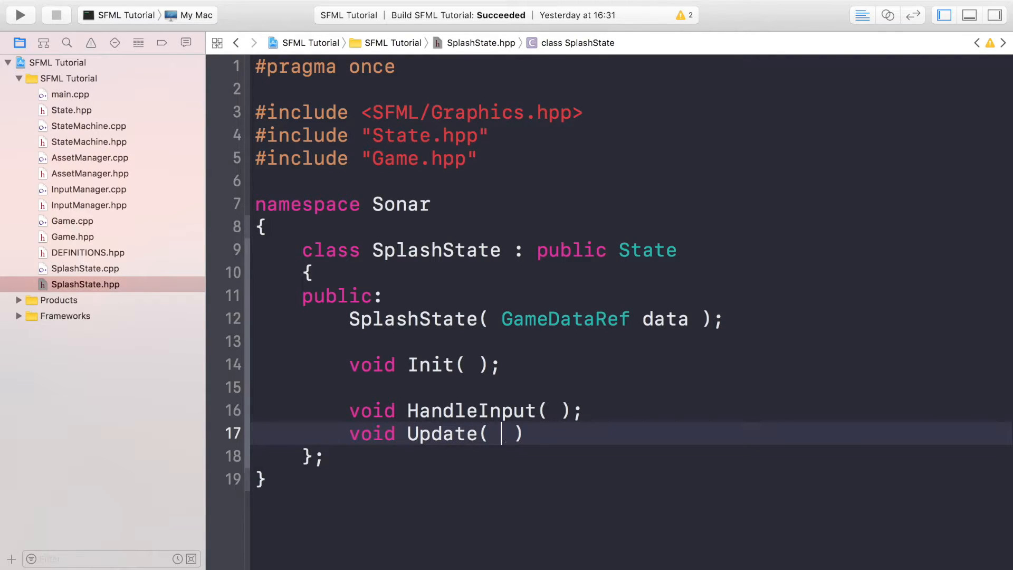
type("float dt")
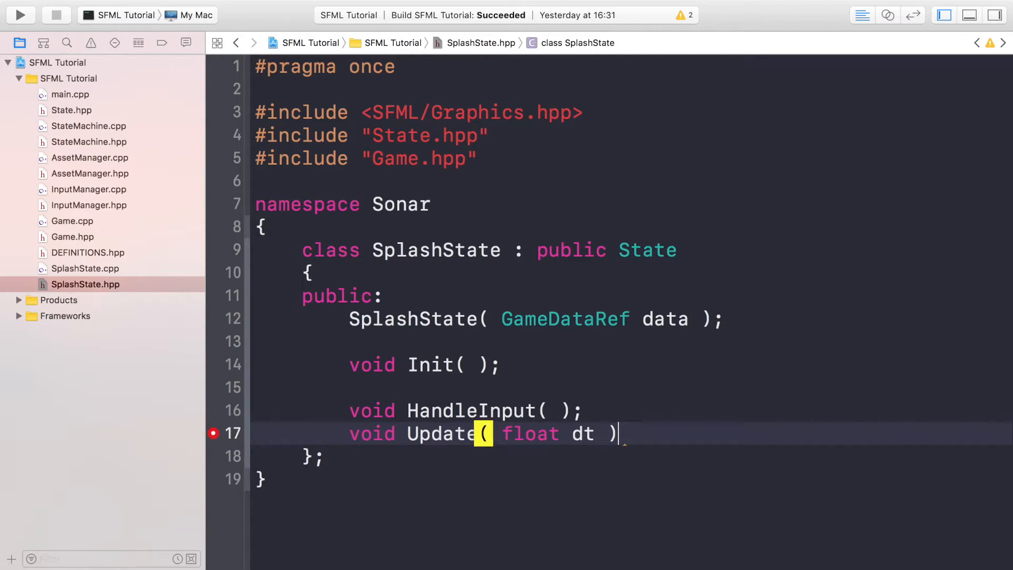
type(";")
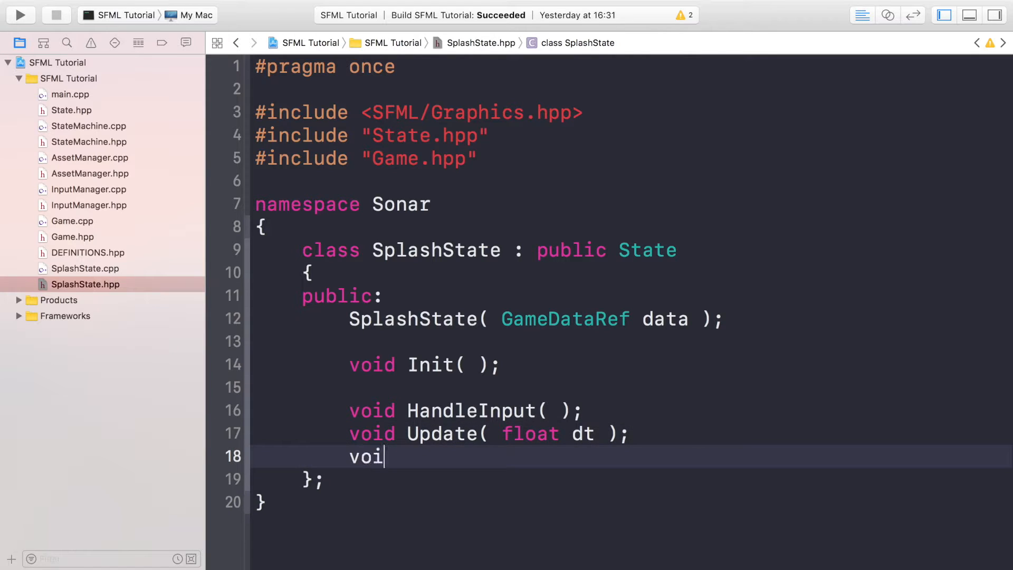
- Declare void Draw( float dt ) and begin a private: section
type("d Draw()")
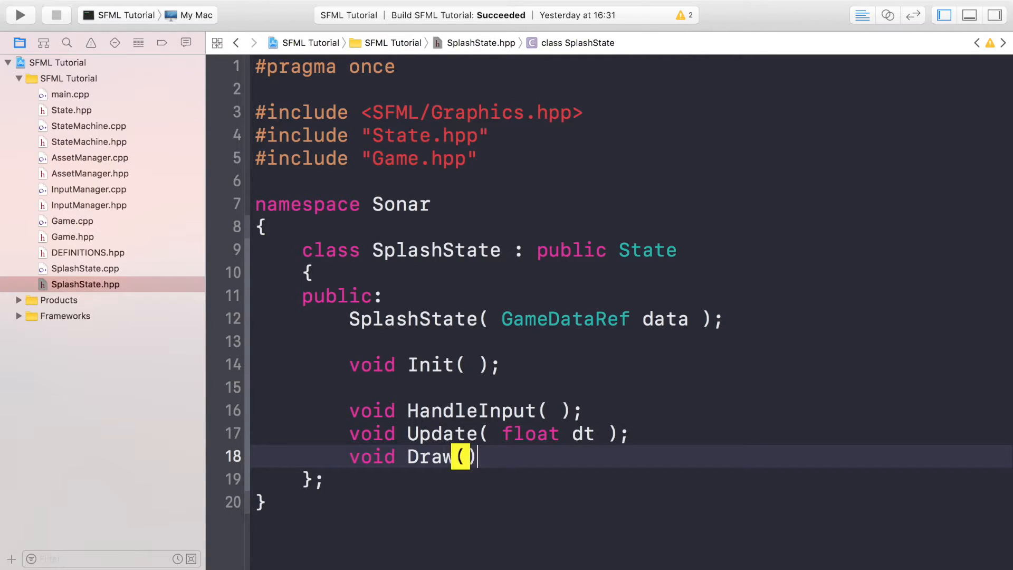
type("float d")
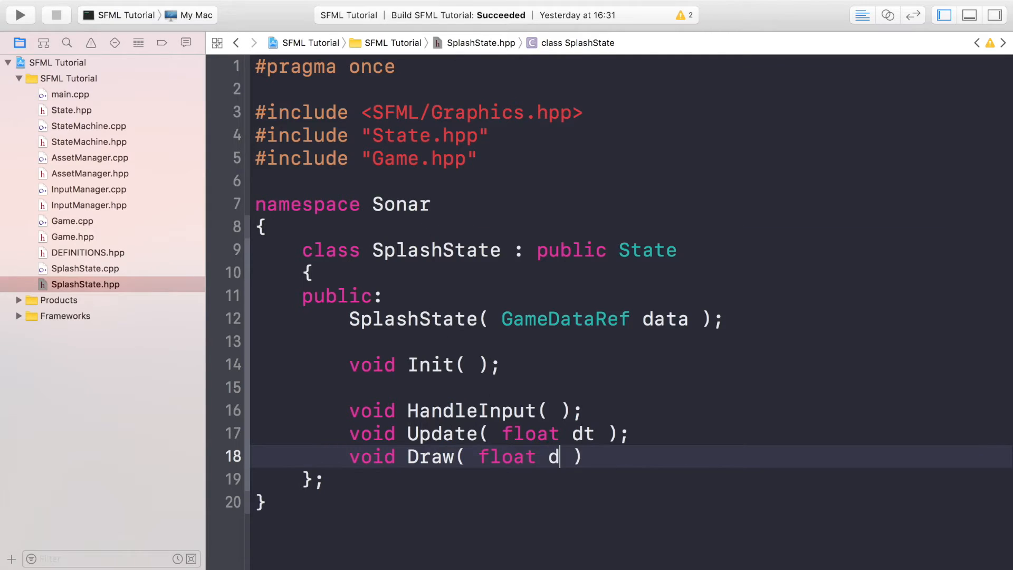
type("t );")
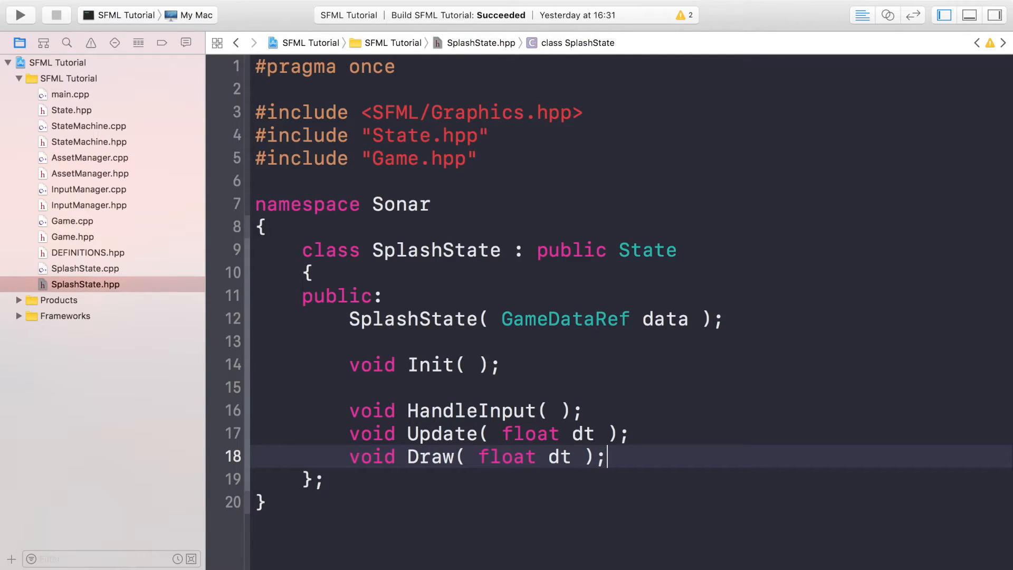
type("priv")
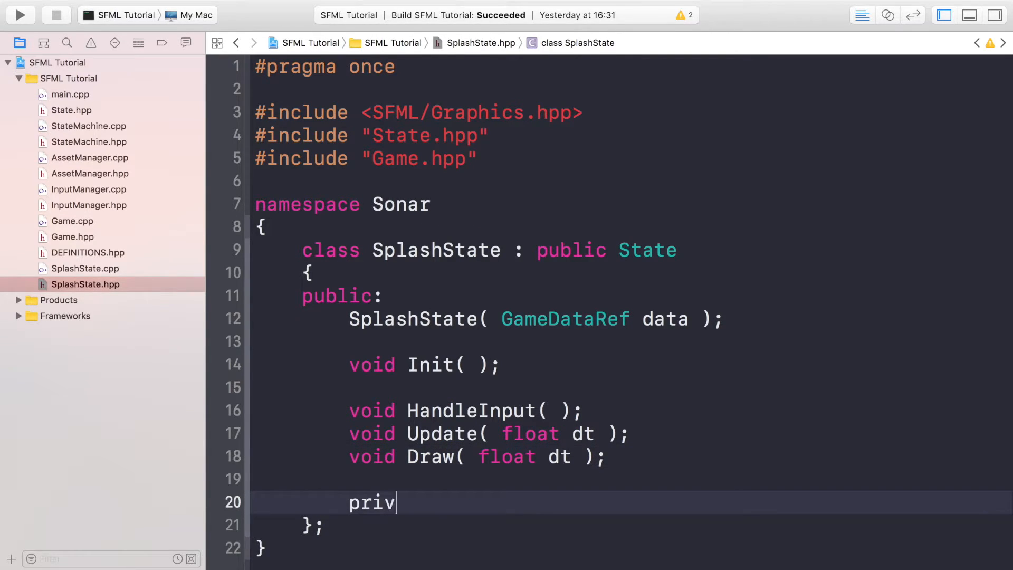
type("ate: G")
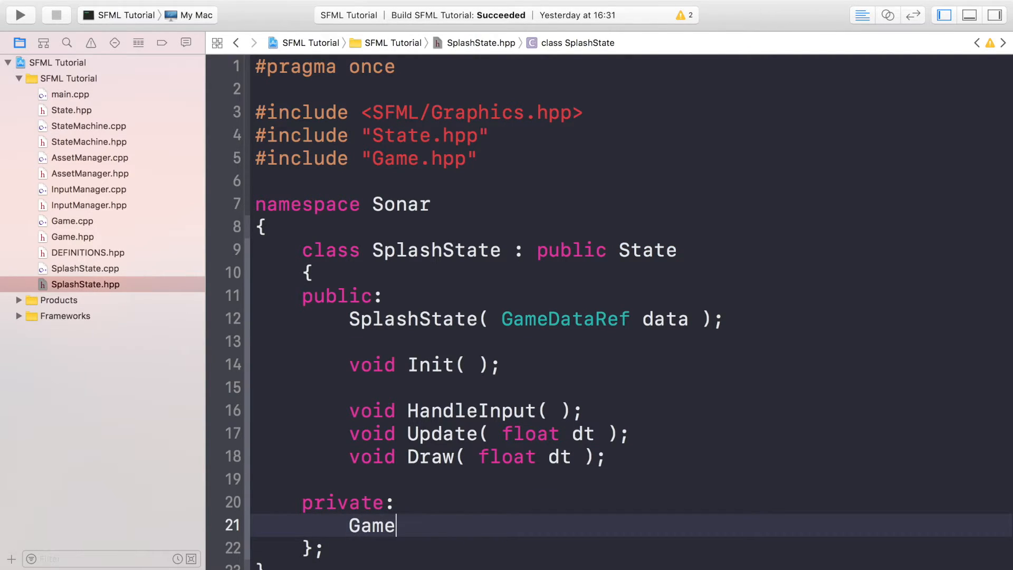
- Declare the private member GameDataRef _data
type("Game")
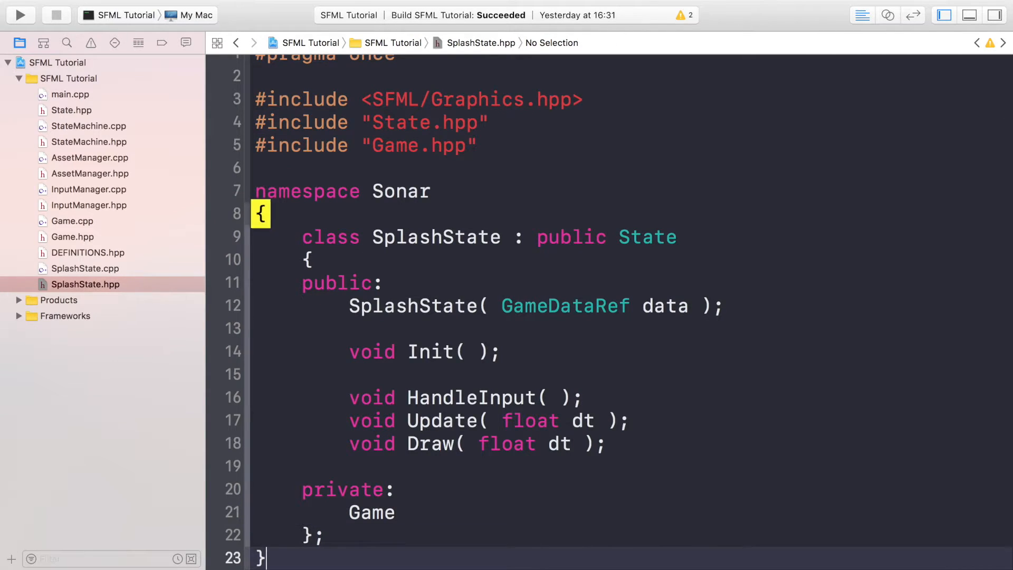
scroll("down", 3)
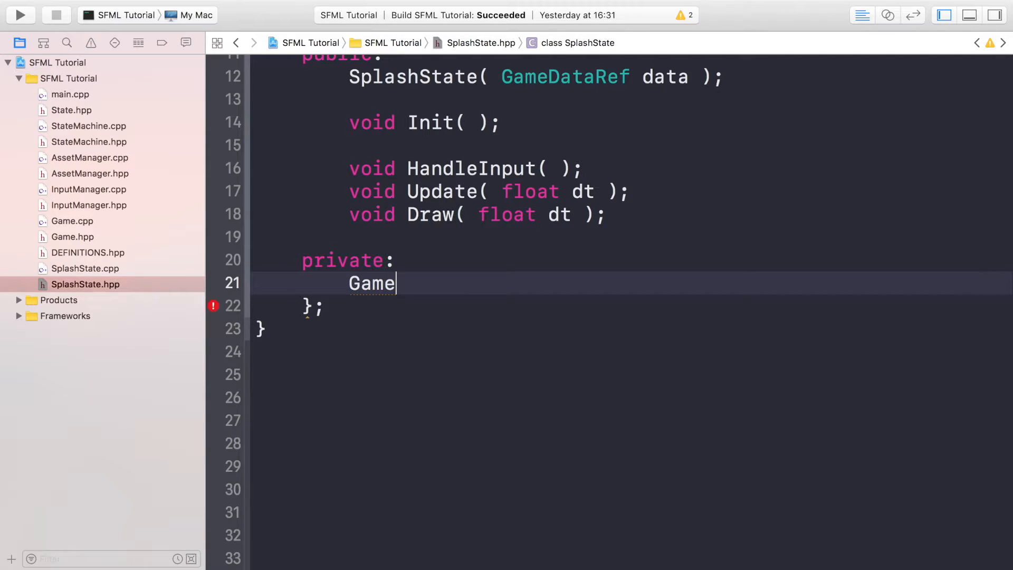
type("DataRef")
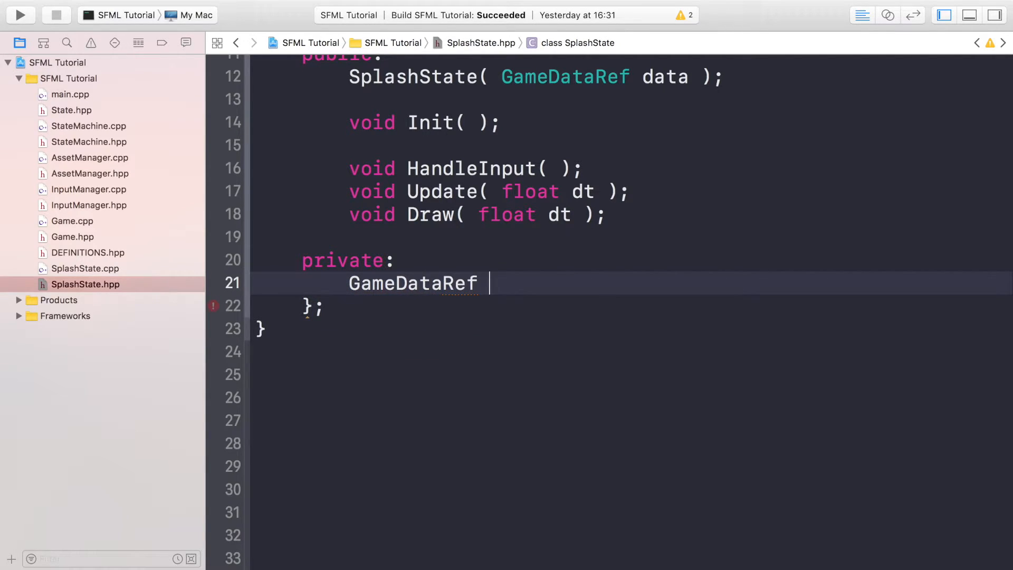
type("_data;")
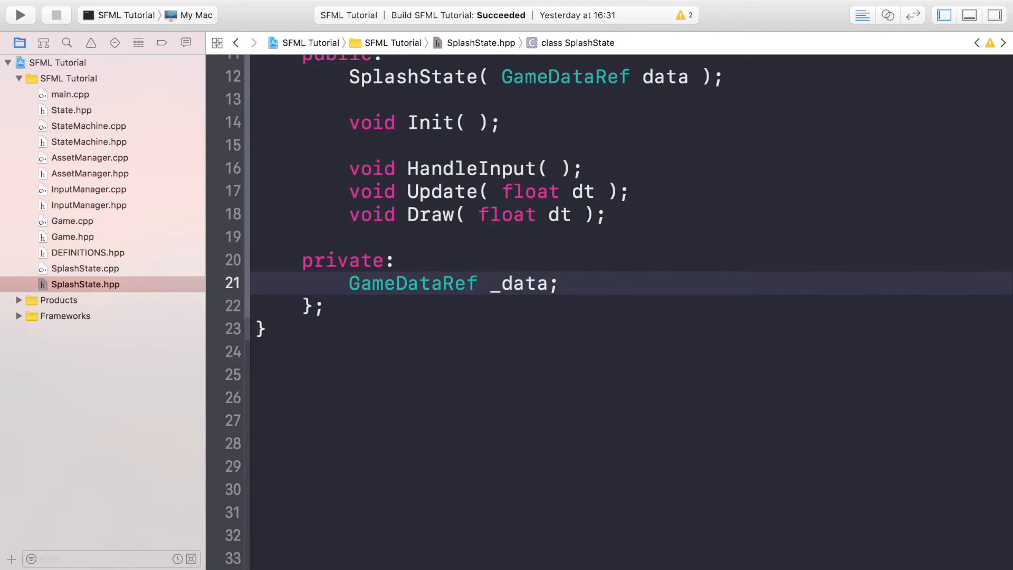
- Declare the private member sf::Clock _clock
type("sf")
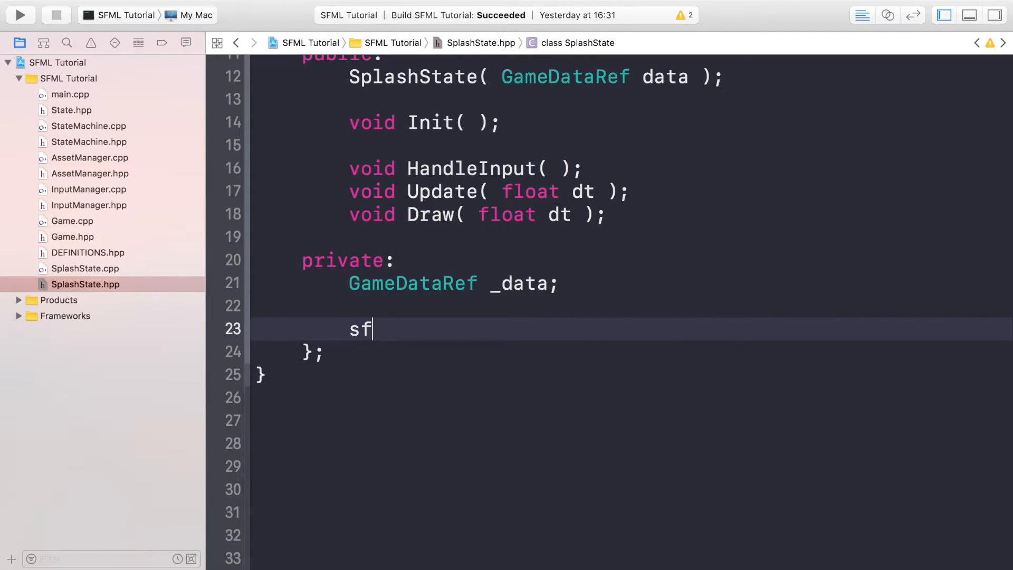
type("::Clock")
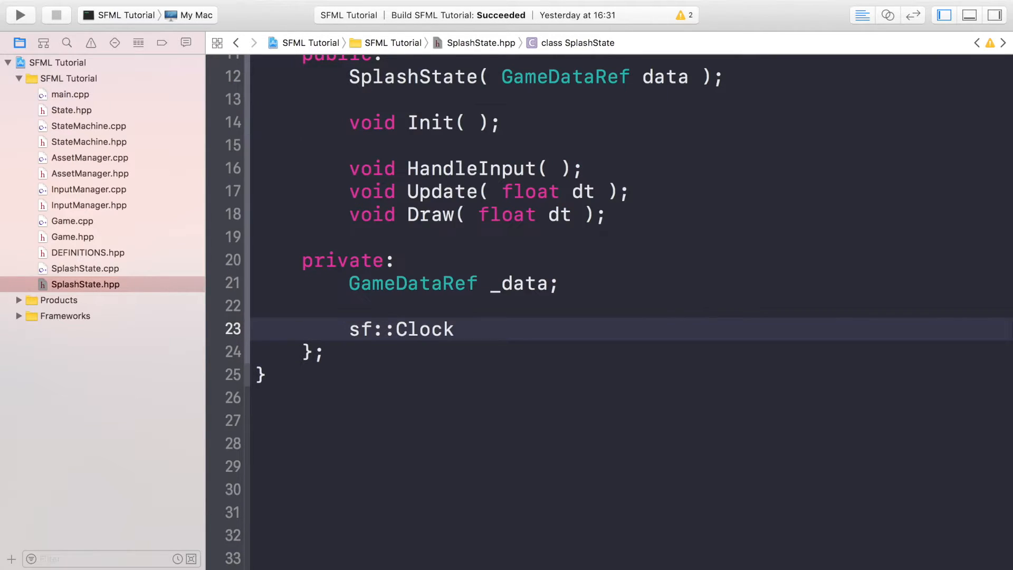
type("_cloc")
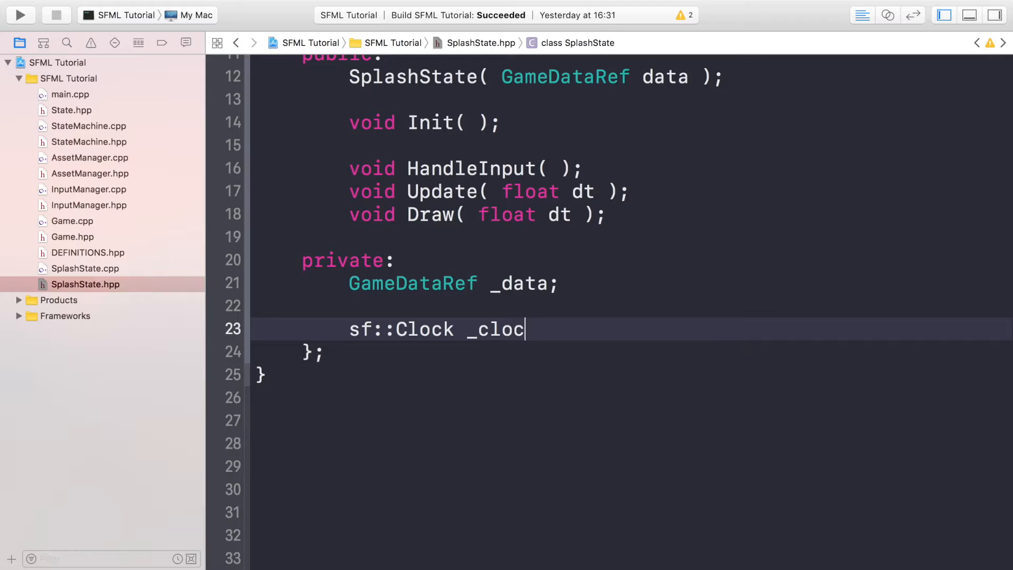
type("k")
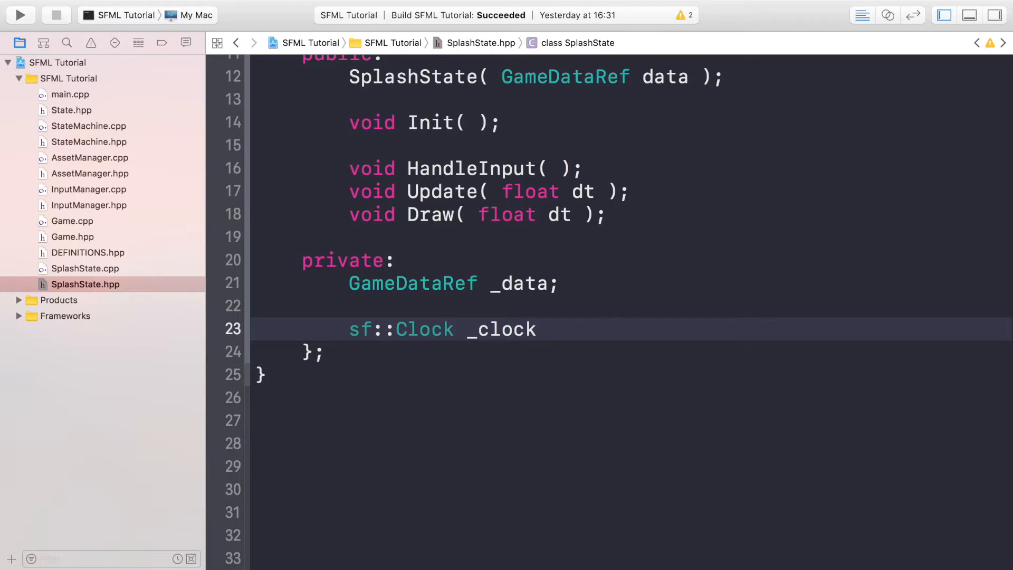
left_click(214, 329)
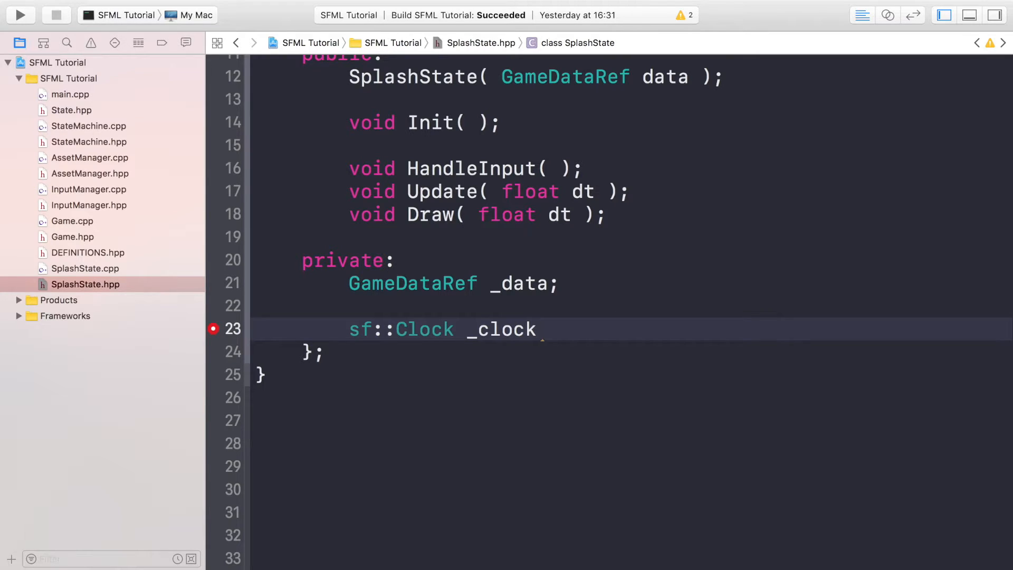
key("Return")
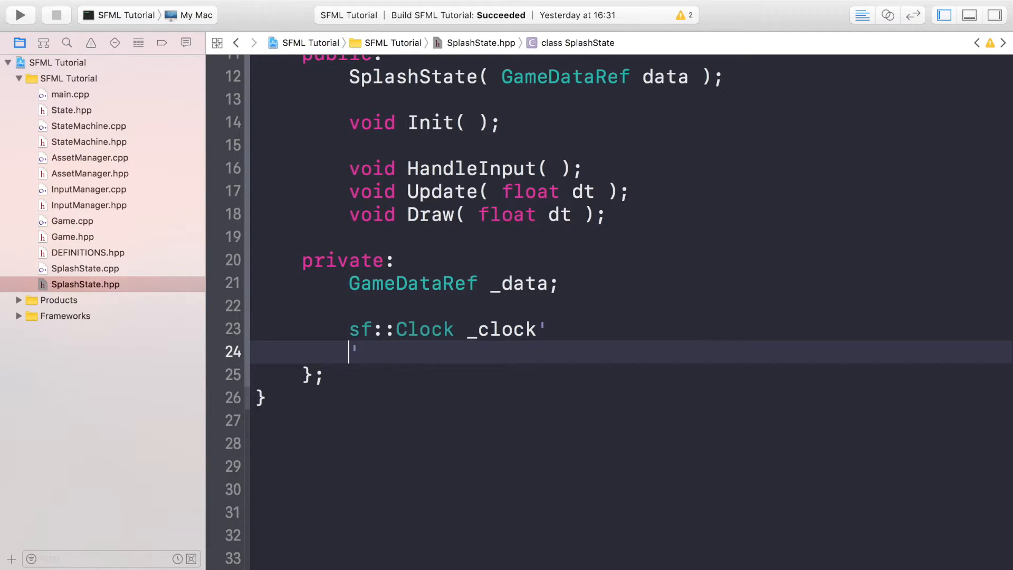
key("Backspace")
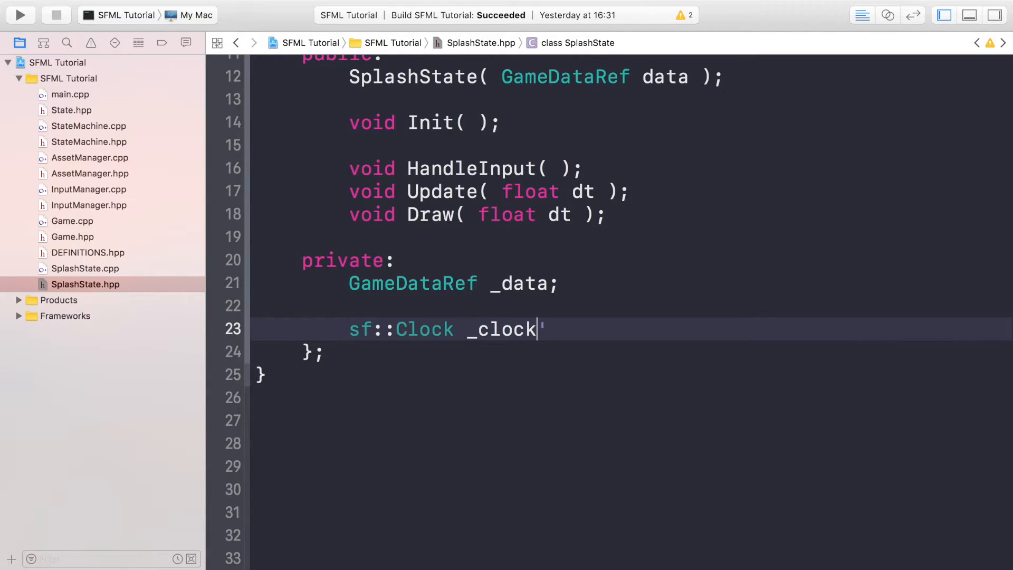
type(";")
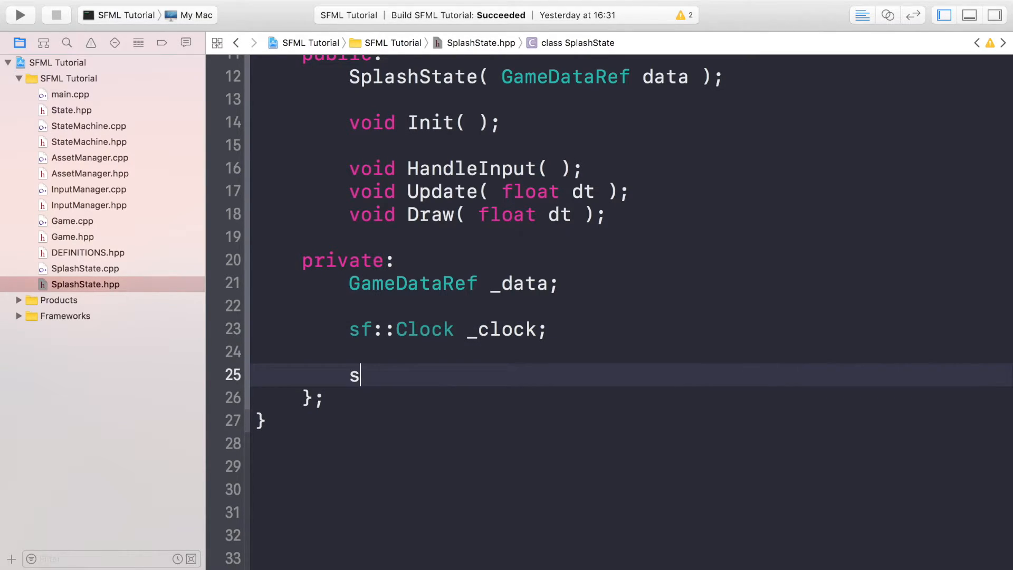
- Declare sf::Sprite _background, then open SplashState.cpp
type("f::Sprite")
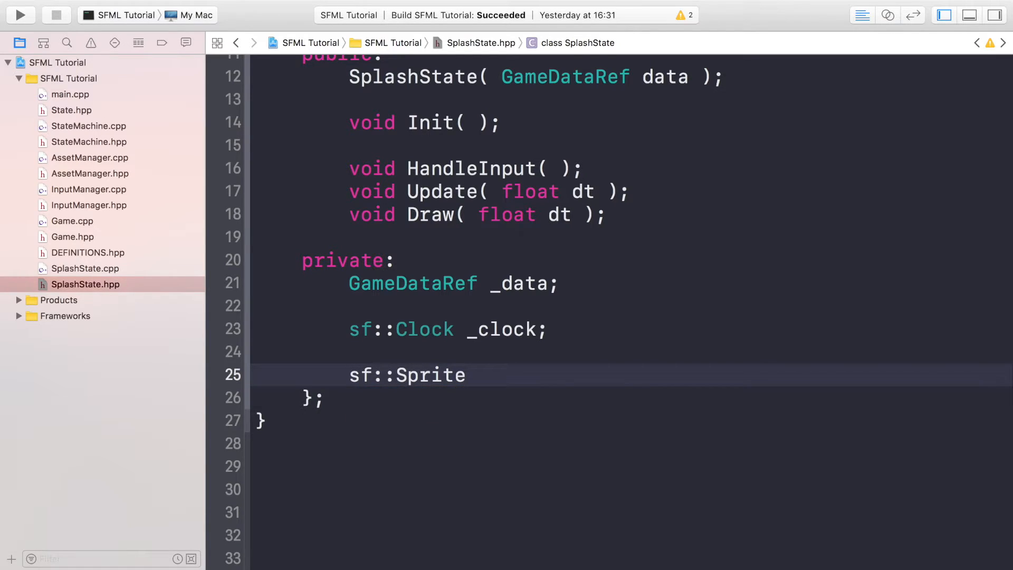
type("_backgroun")
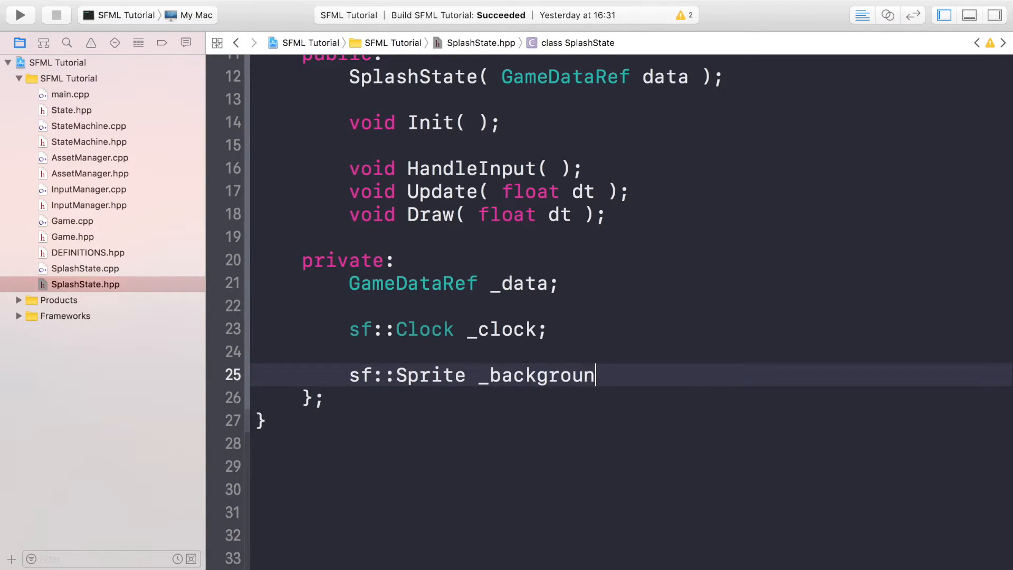
type("d;")
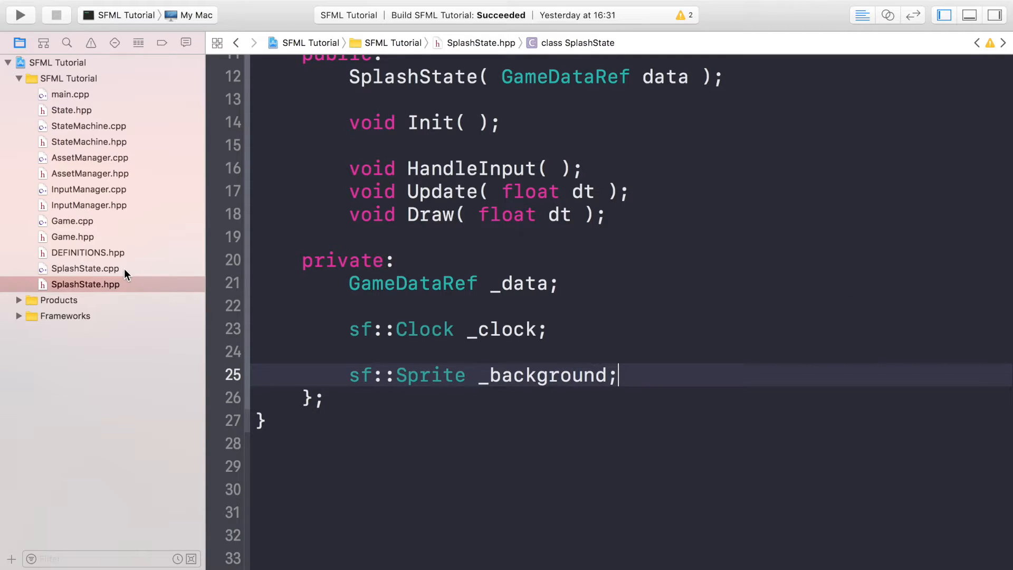
left_click(85, 269)
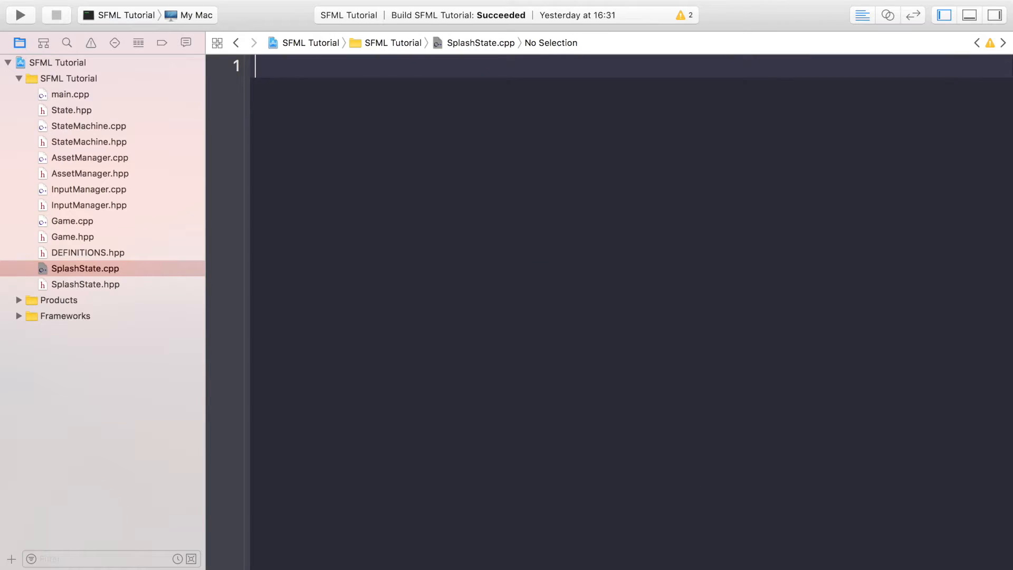
- Add includes for <sstream>, "SplashState.hpp" and <iostream>, and begin a namespace line
type("#include")
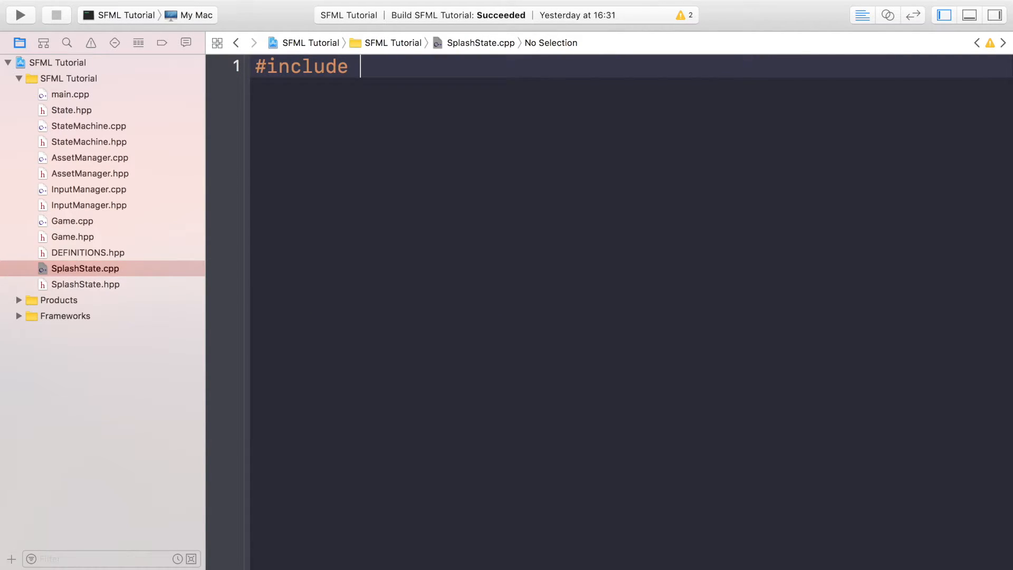
type("<")
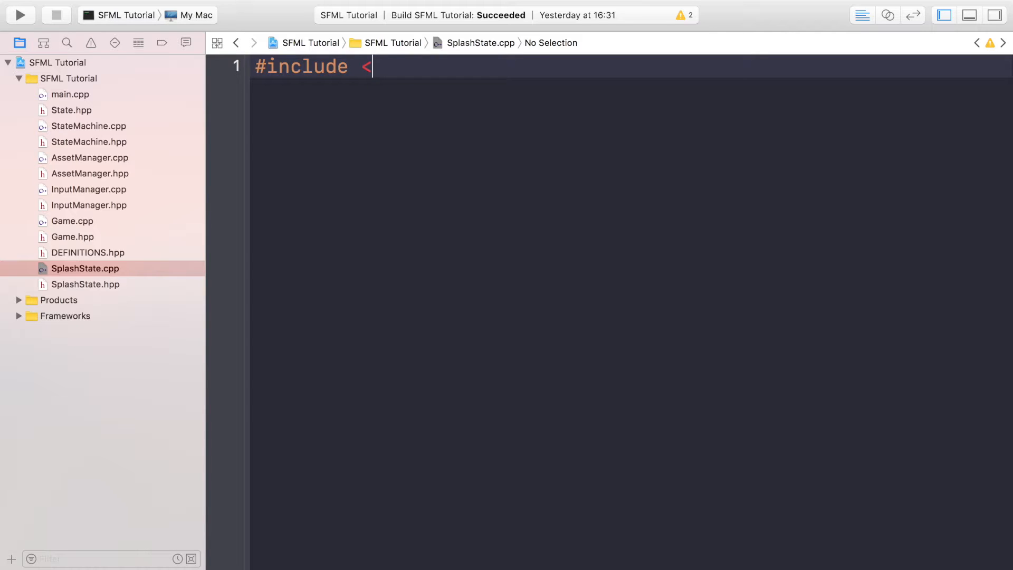
type("sstrea")
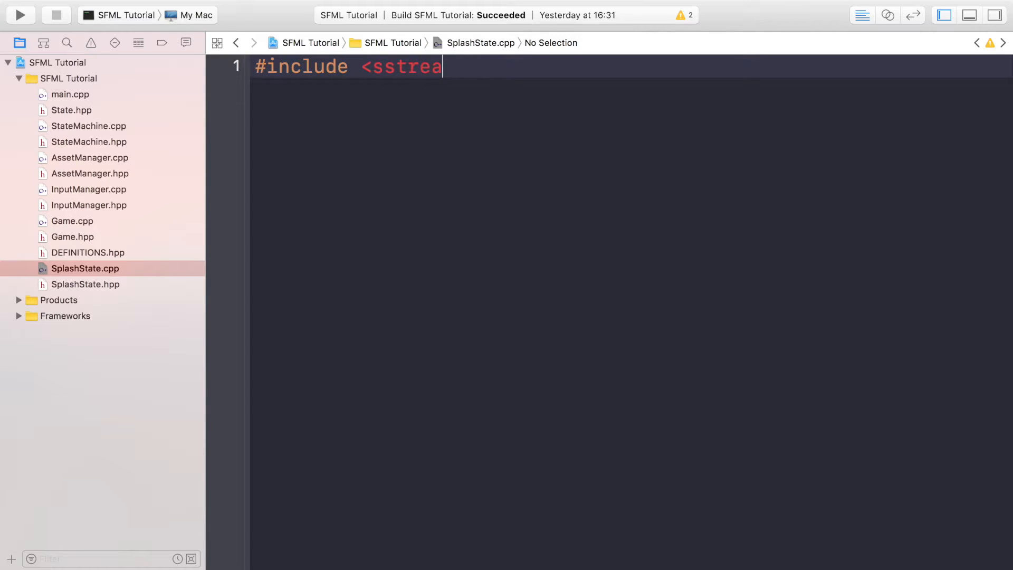
type("m>")
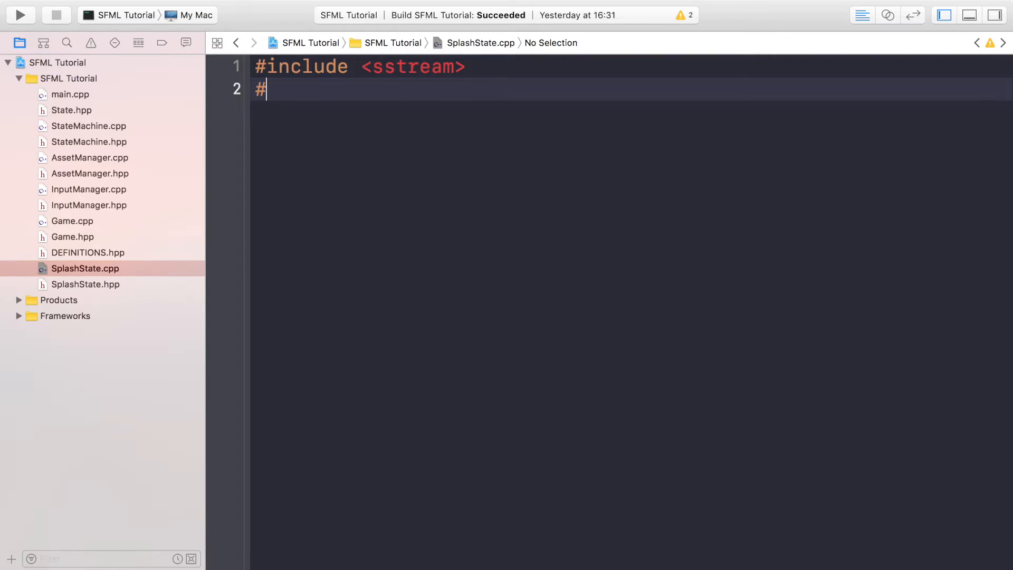
type("include \"\"")
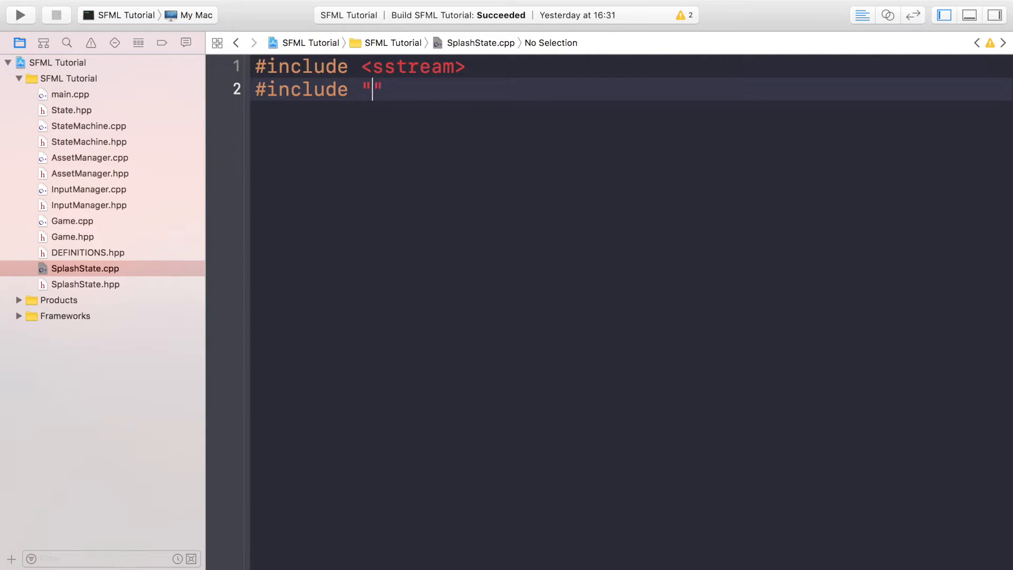
type("SplashState")
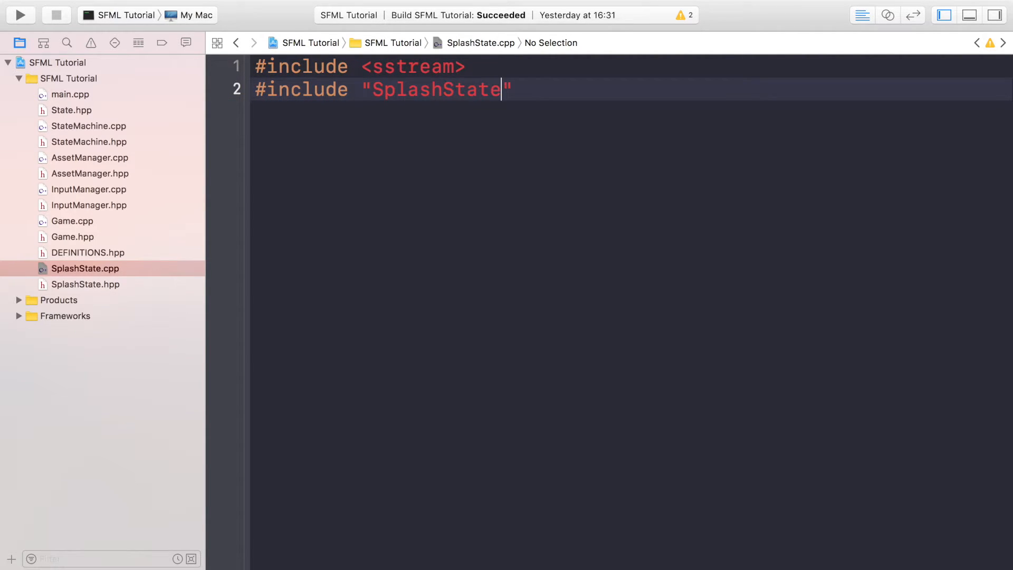
type(".hpp")
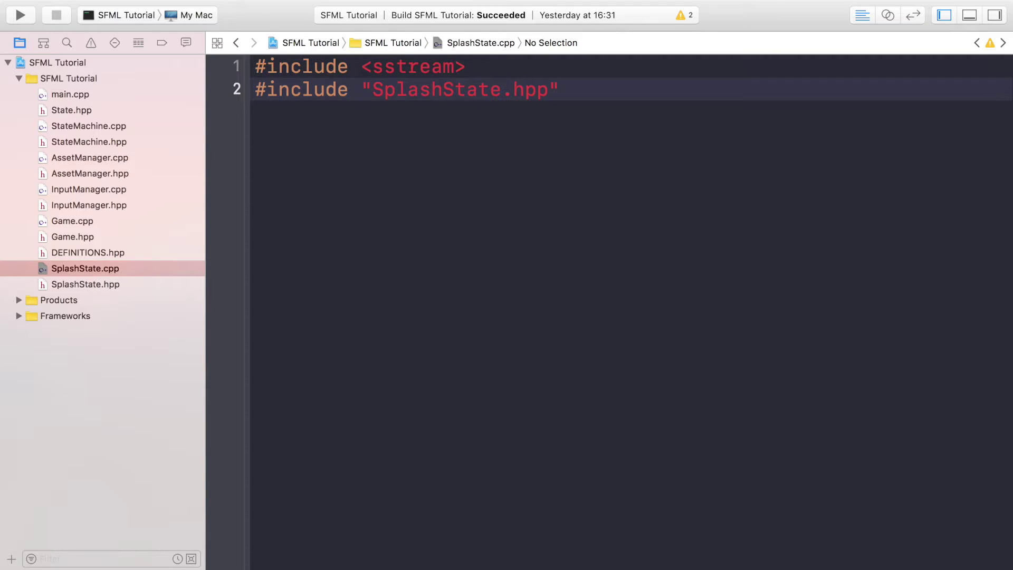
type("#includ")
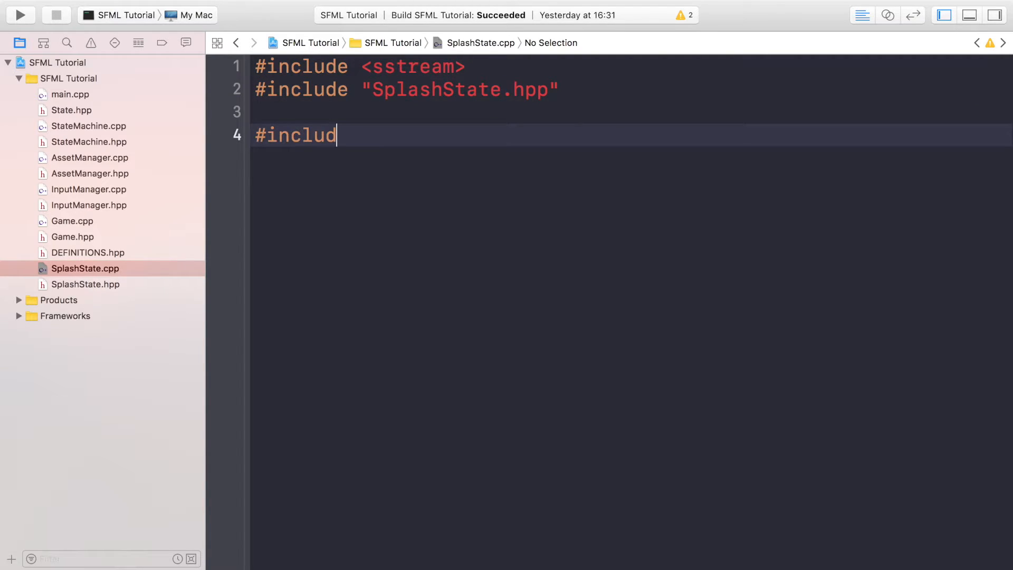
type("e <")
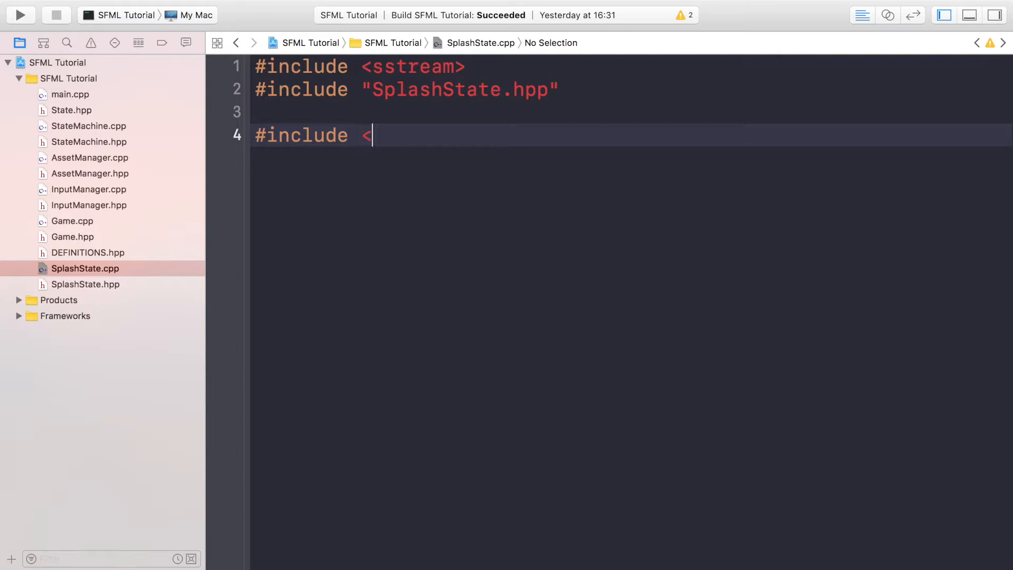
type("iostream>")
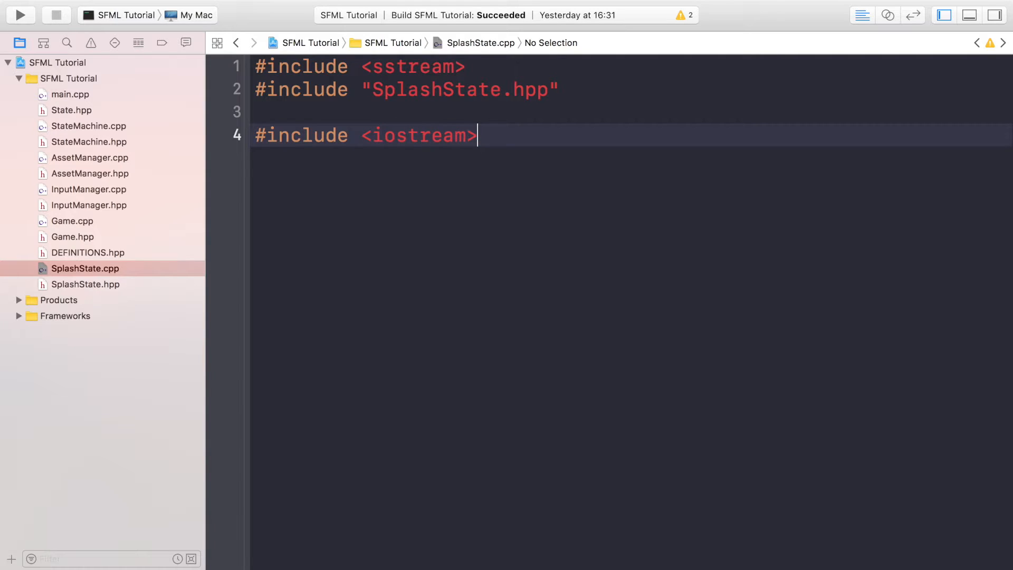
type("namespace Sonar")
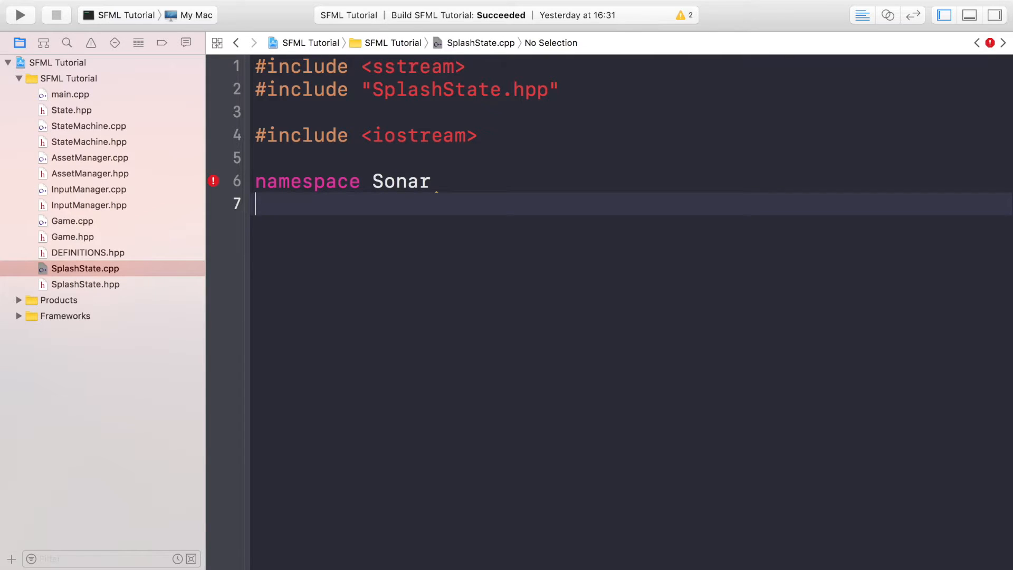
- Write namespace Sonar with an empty SplashState(GameDataRef data) : _data(data) constructor
type("{")
type("SplashState")
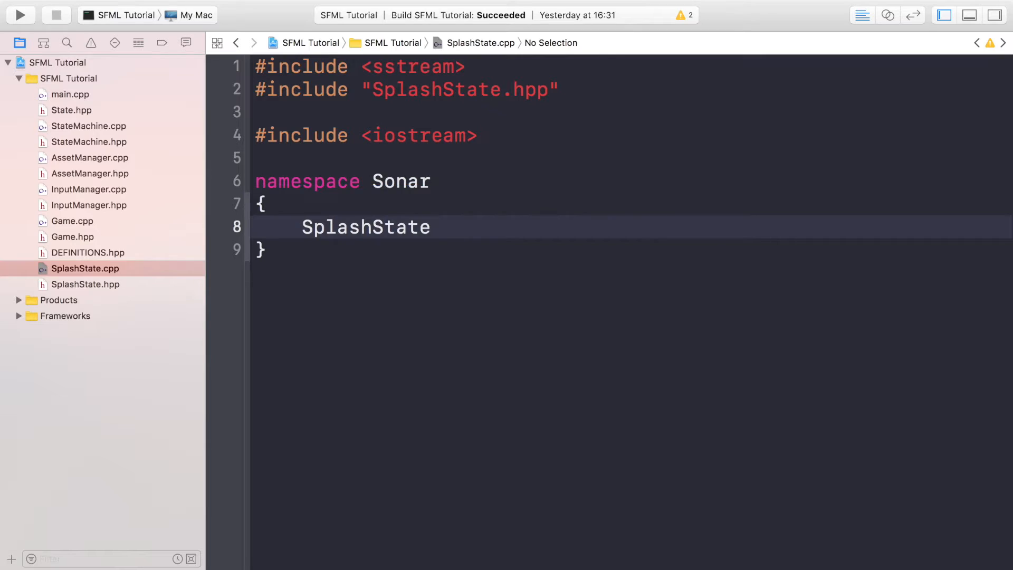
type("::SplashState(")
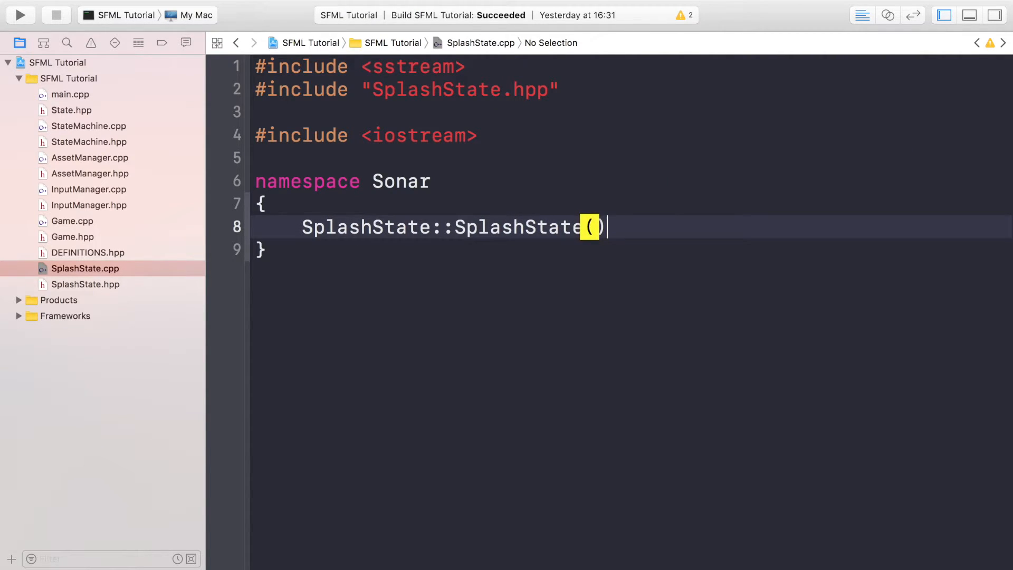
type("GameDataRef dat")
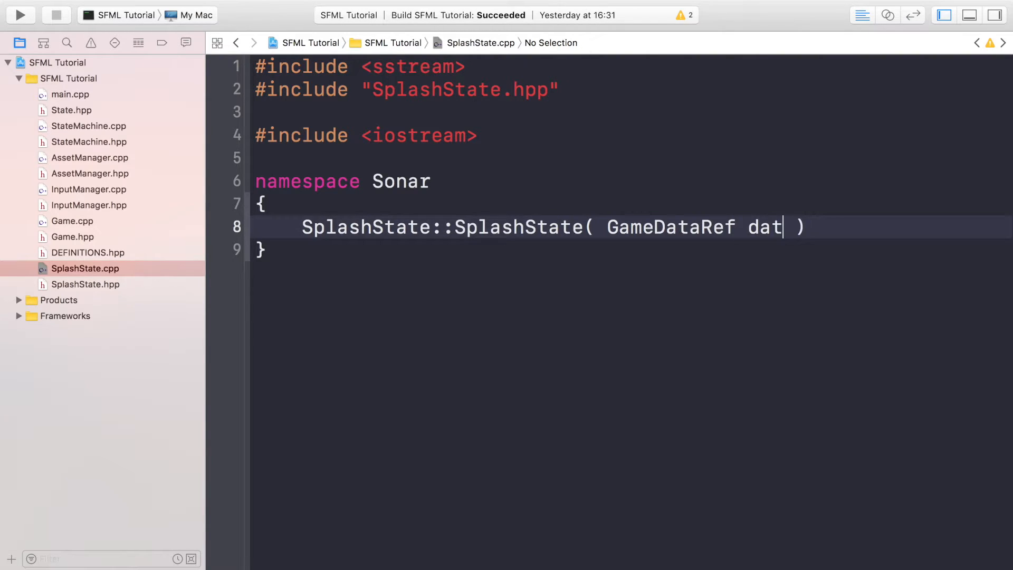
type("a ) :")
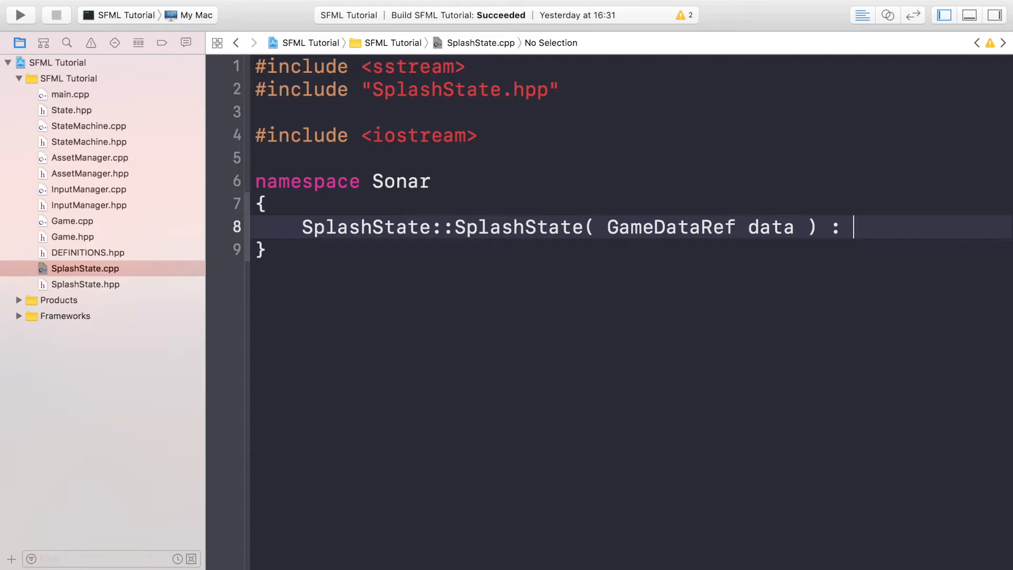
type("_data(")
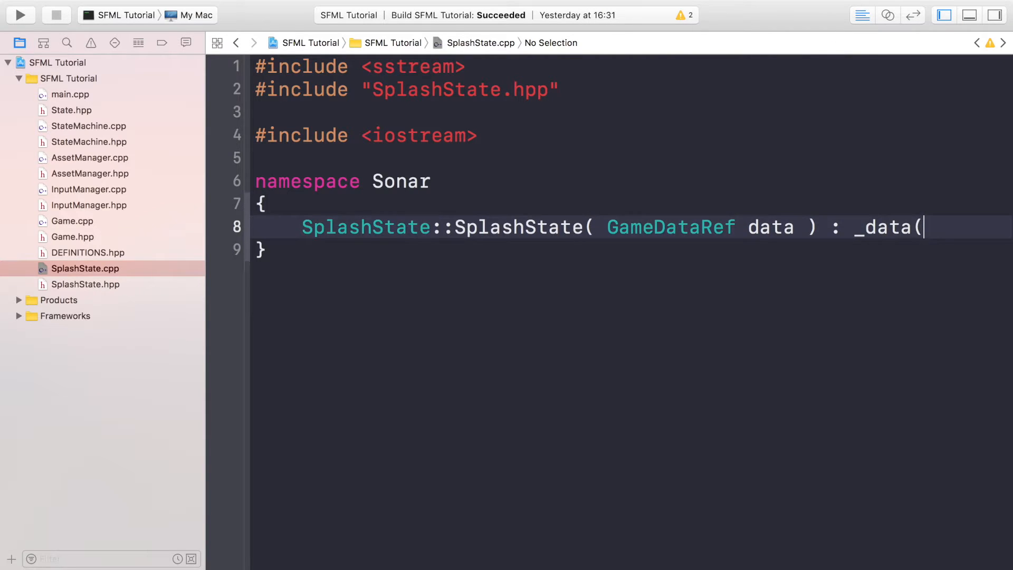
type("data)")
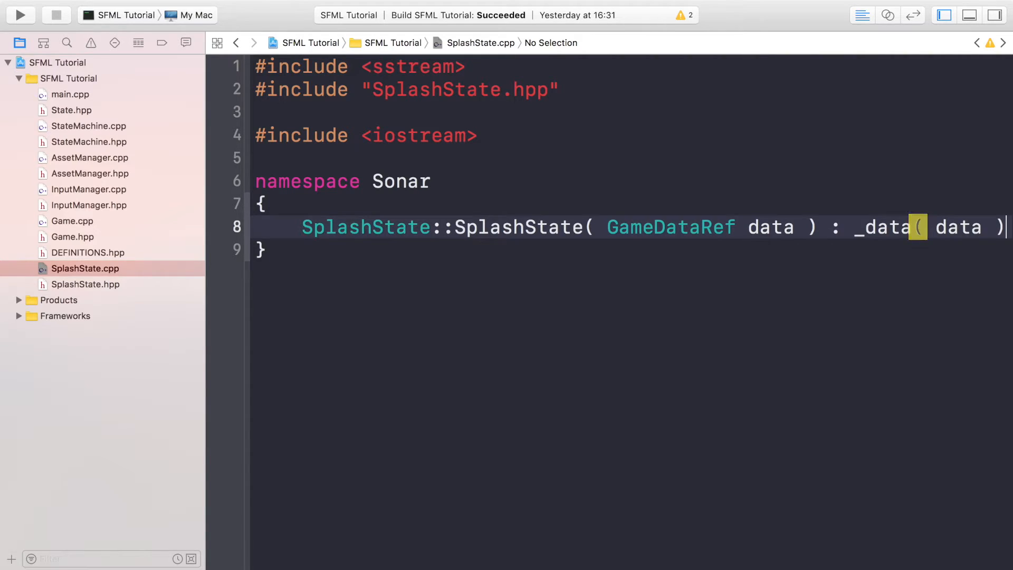
type("{")
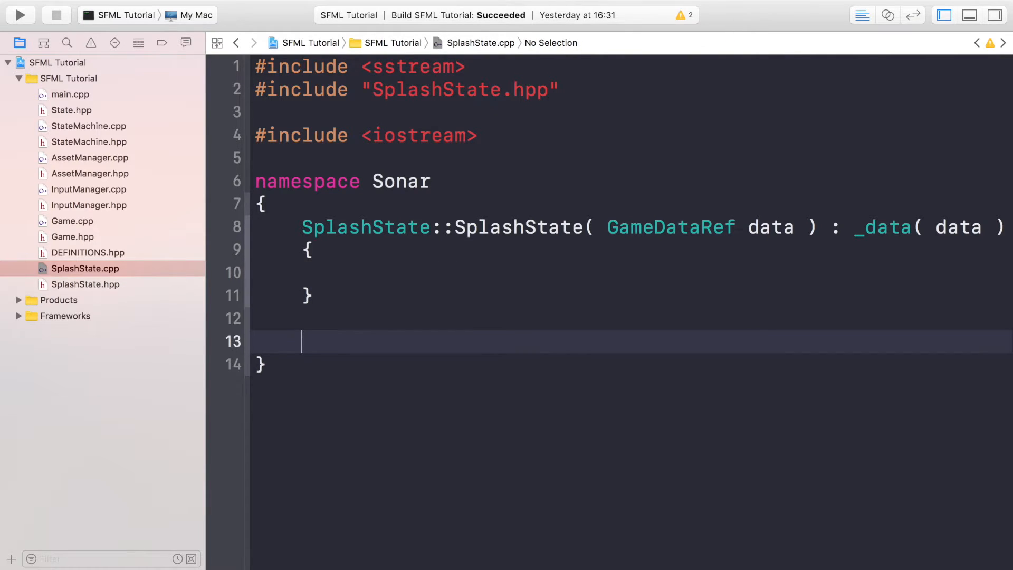
- Declare void SplashState::Init() and start a this->_data->assets call inside it
type("void S")
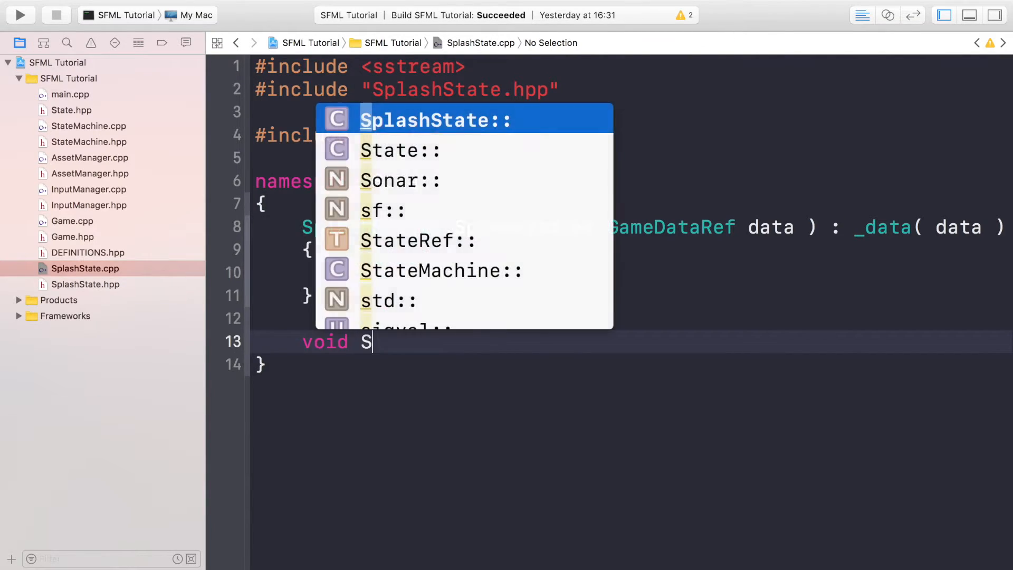
key("Return")
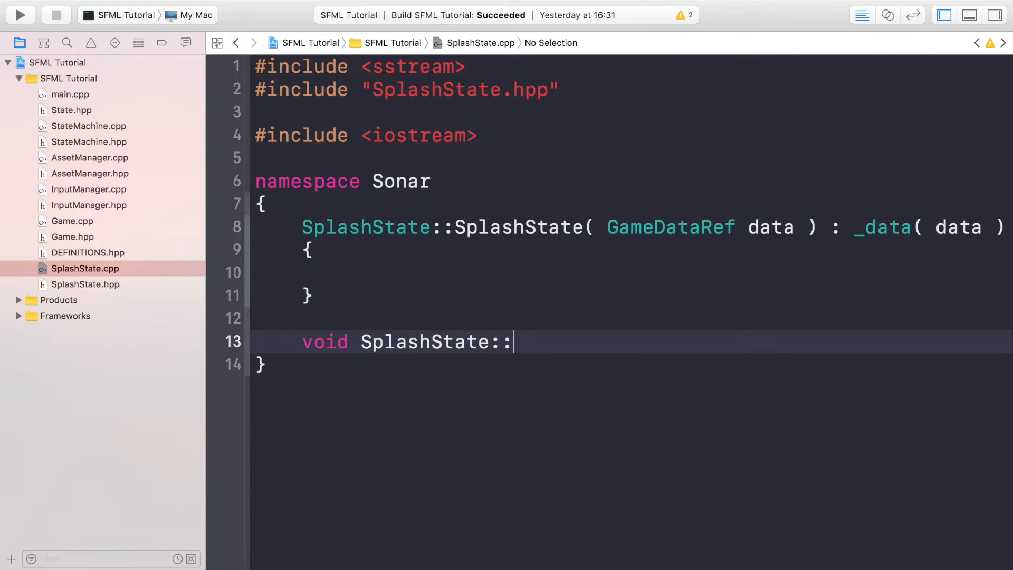
type("Init()")
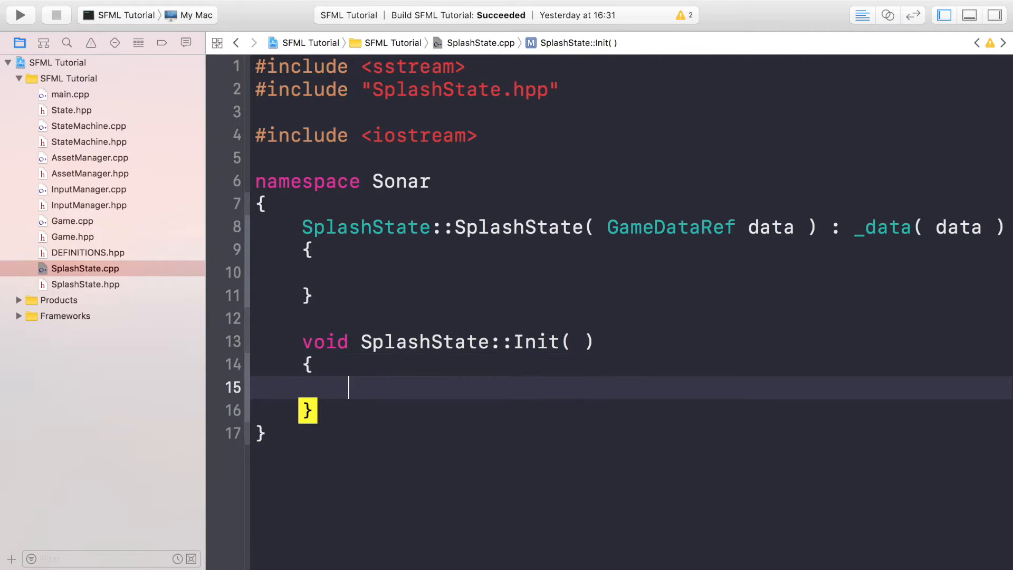
type("this-")
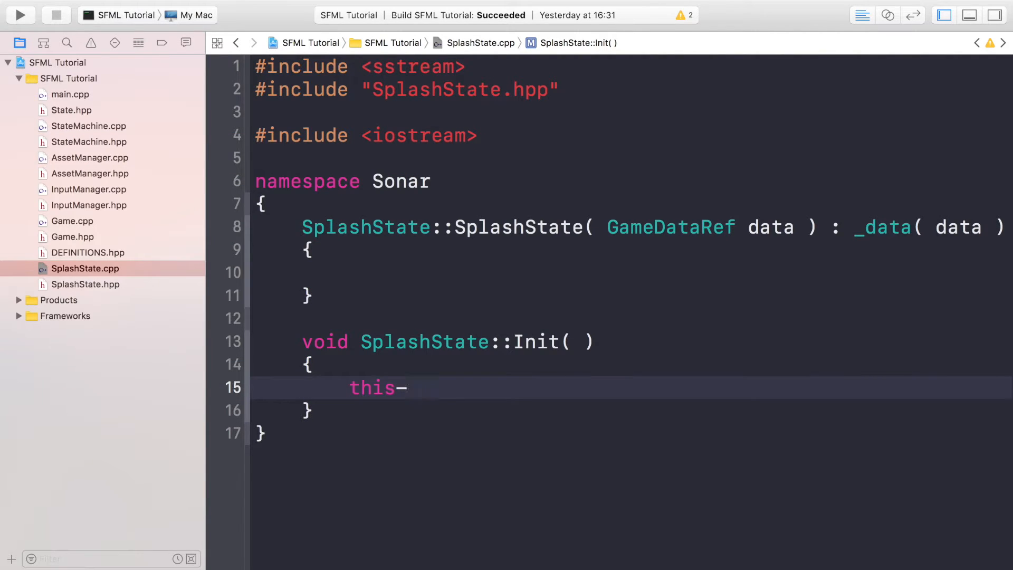
type(">_data")
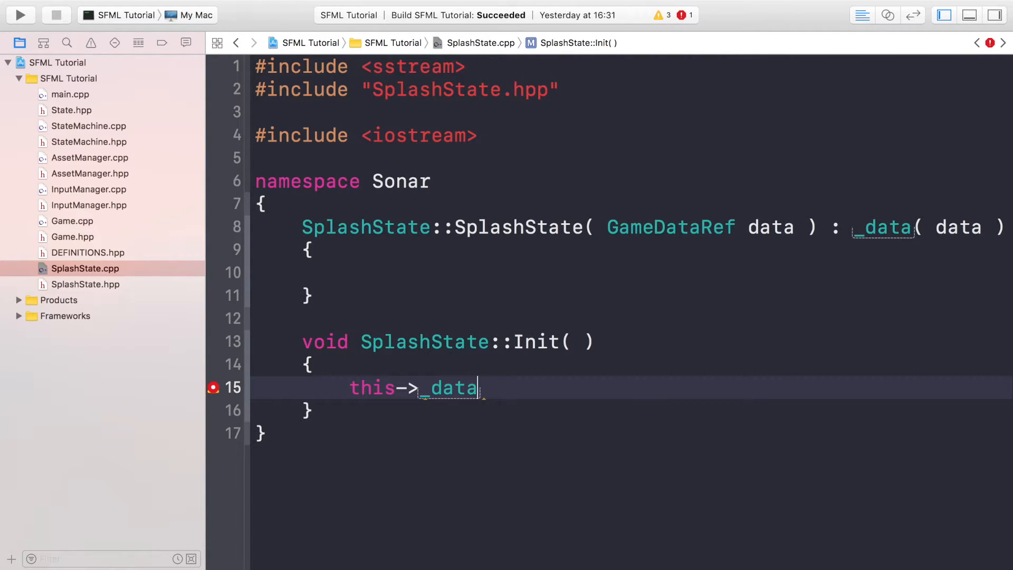
type("->assets.LoadFont(std::string name, std::string fileName")
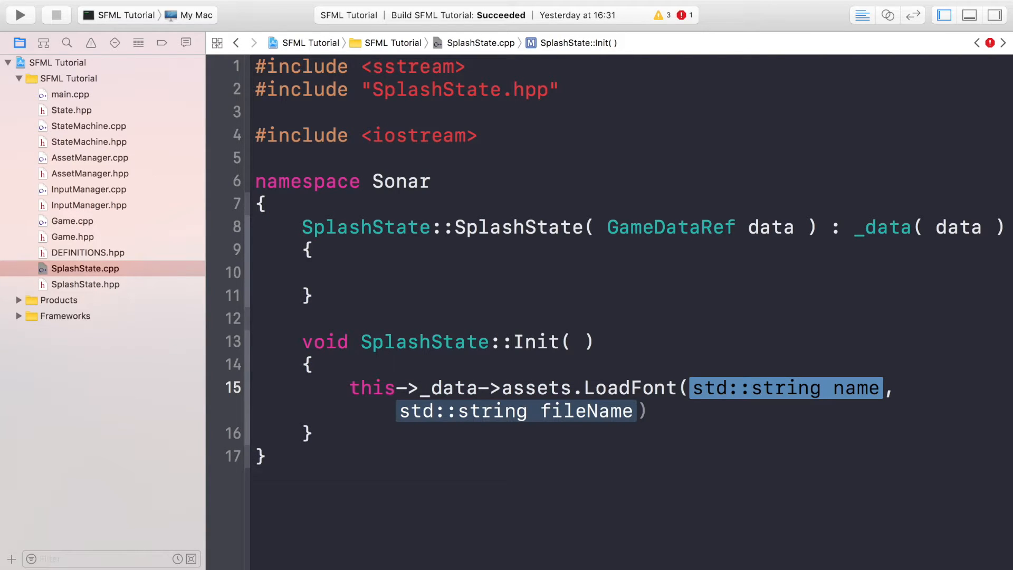
- Call LoadFont with the name "Splash State Background" and a partly typed SPLASH_ path
key("Delete")
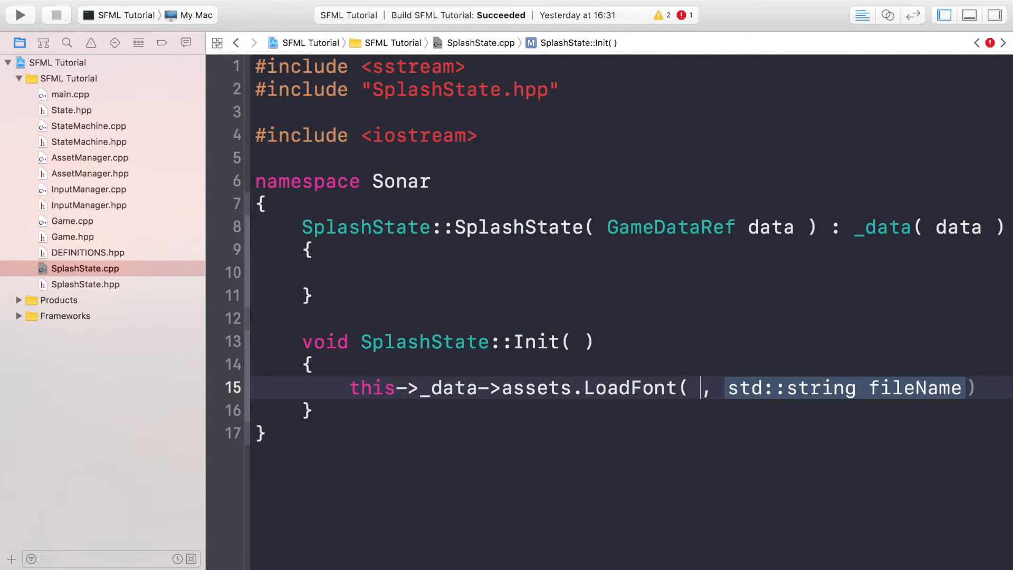
type("@@")
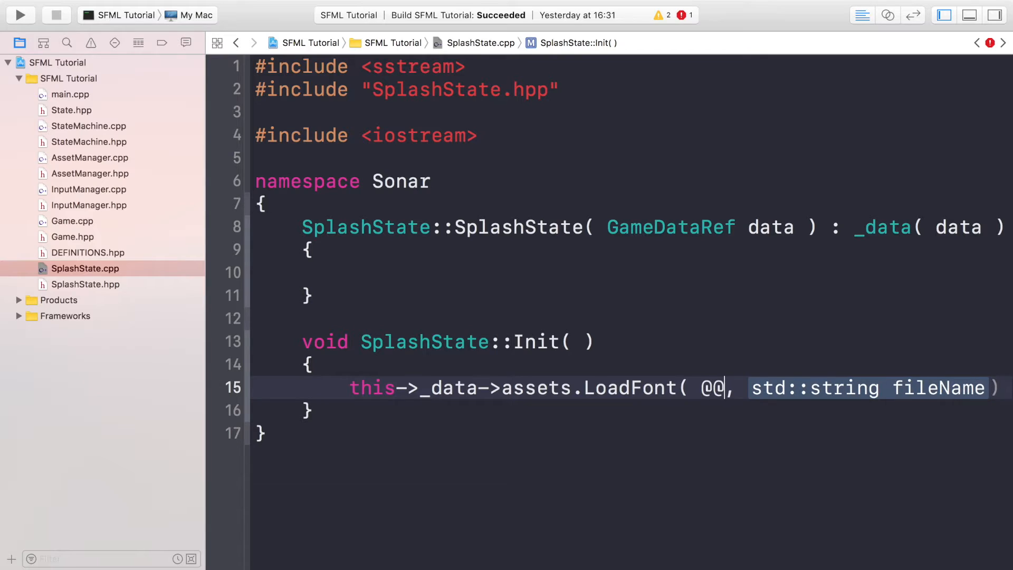
type("\"Spla\"")
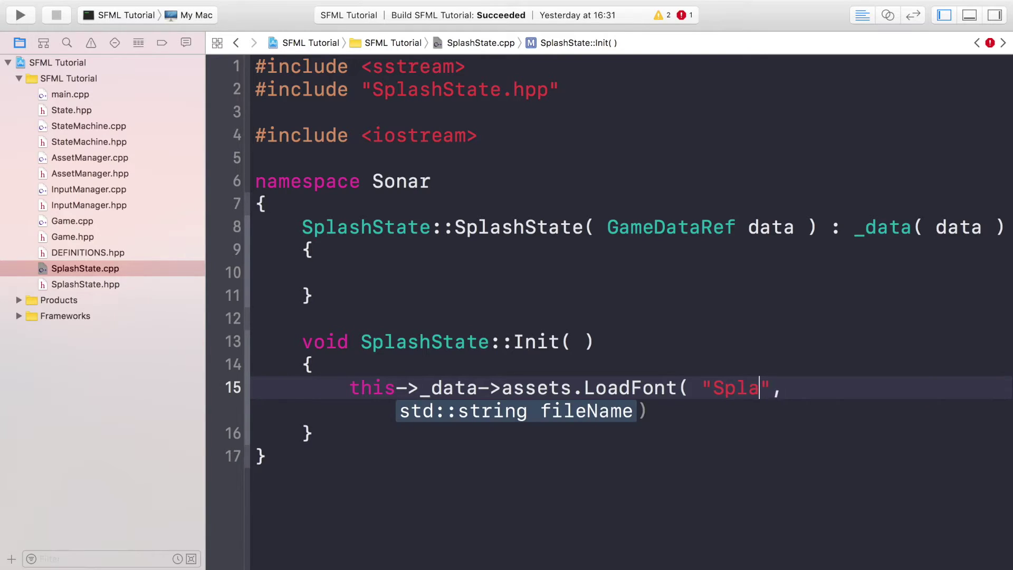
type("sh State")
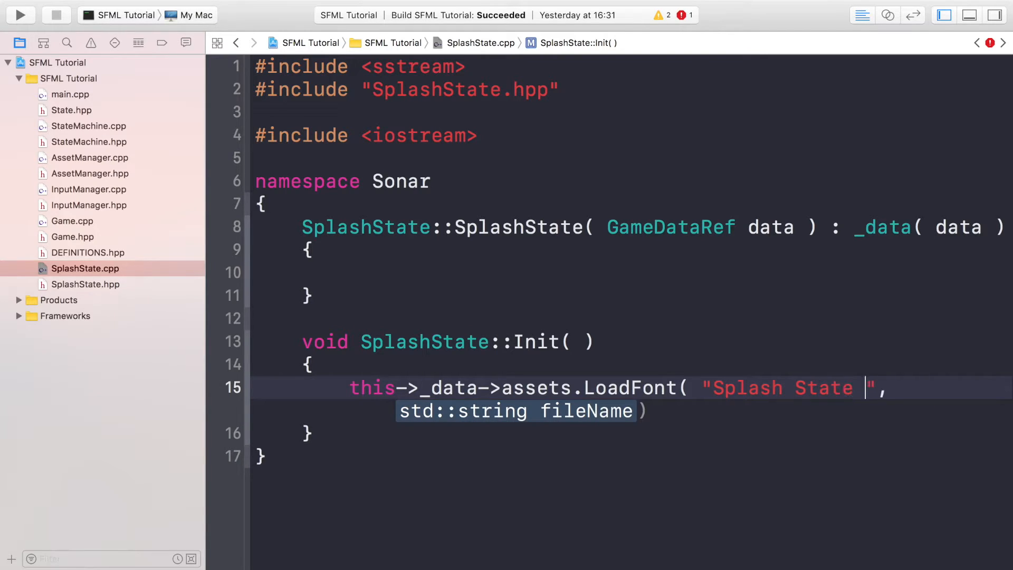
type("Background")
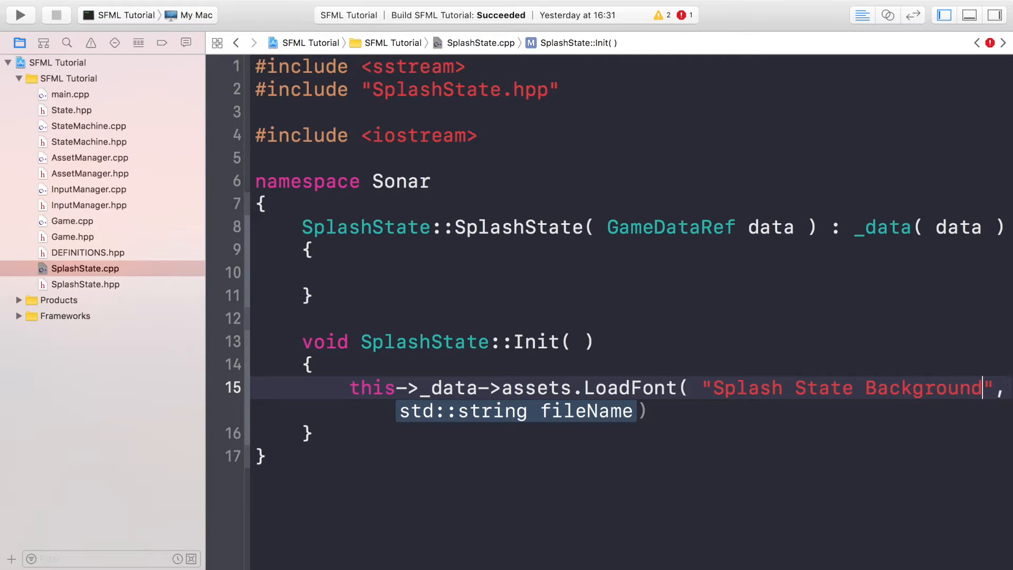
type("\"\"")
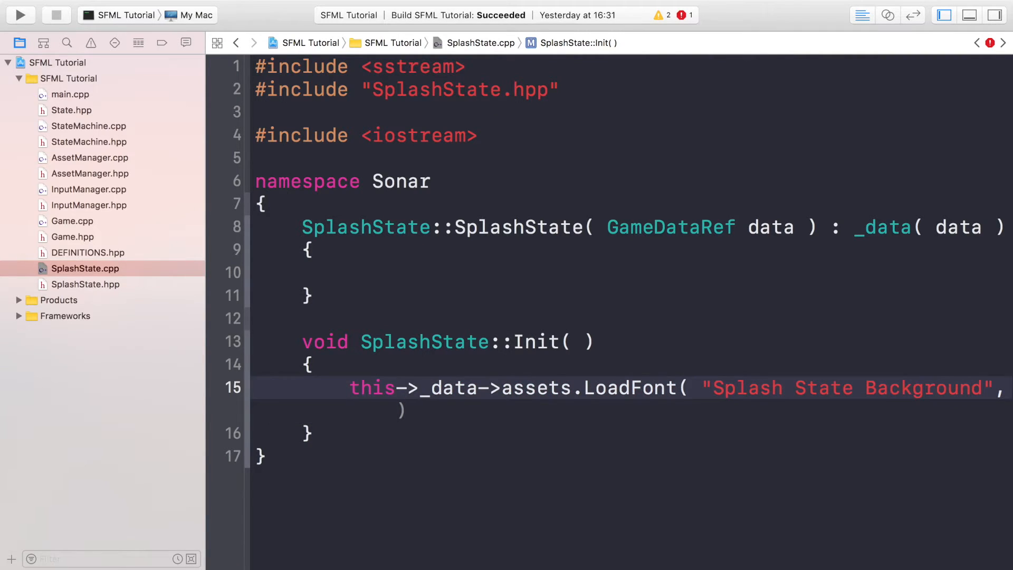
type("SPLASH_")
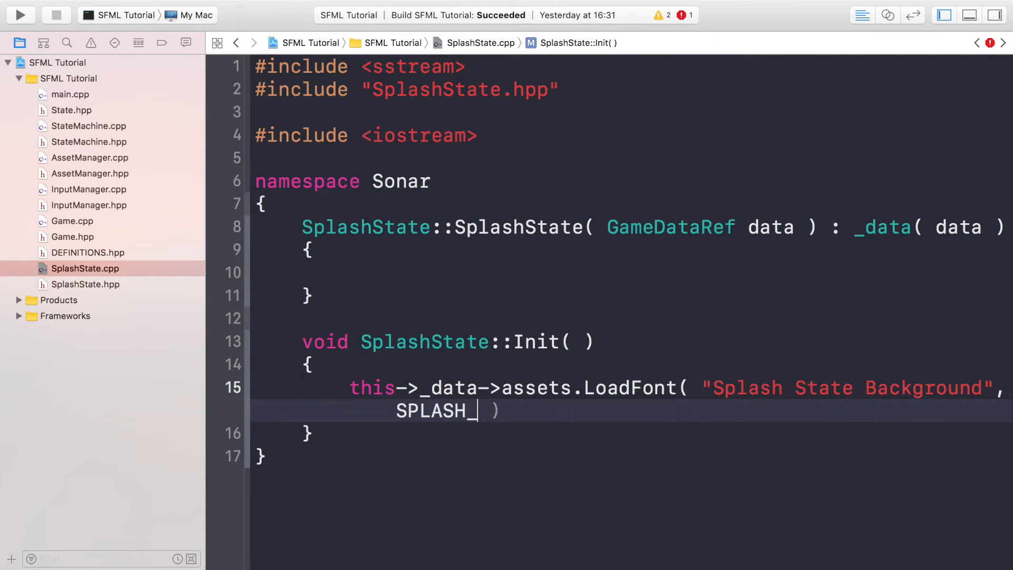
- Include "DEFINITIONS.hpp" and complete LoadFont's path as SPLASH_SCENE_BACKGROUND_FILEPATH
type("SC")
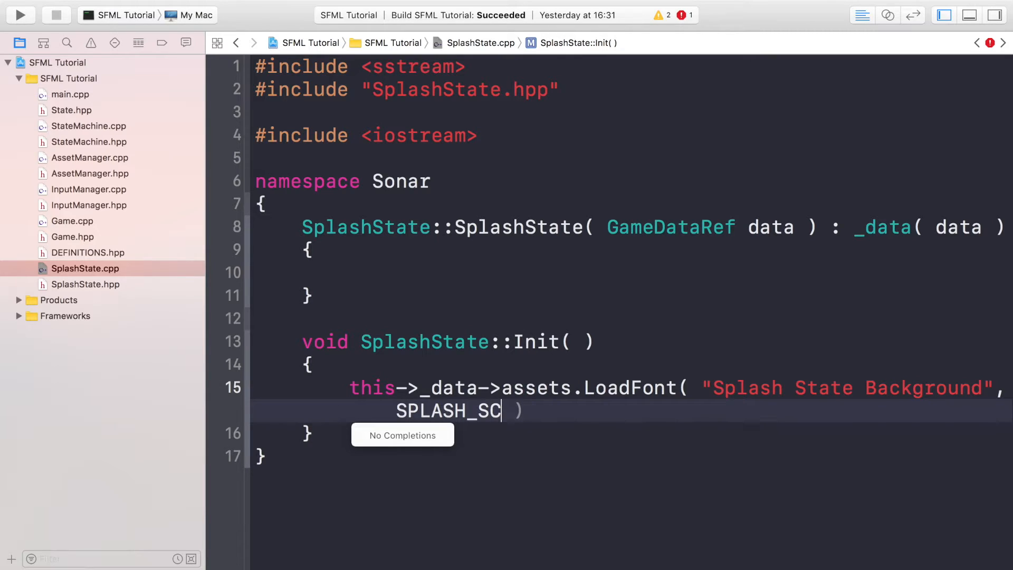
mouse_move(795, 440)
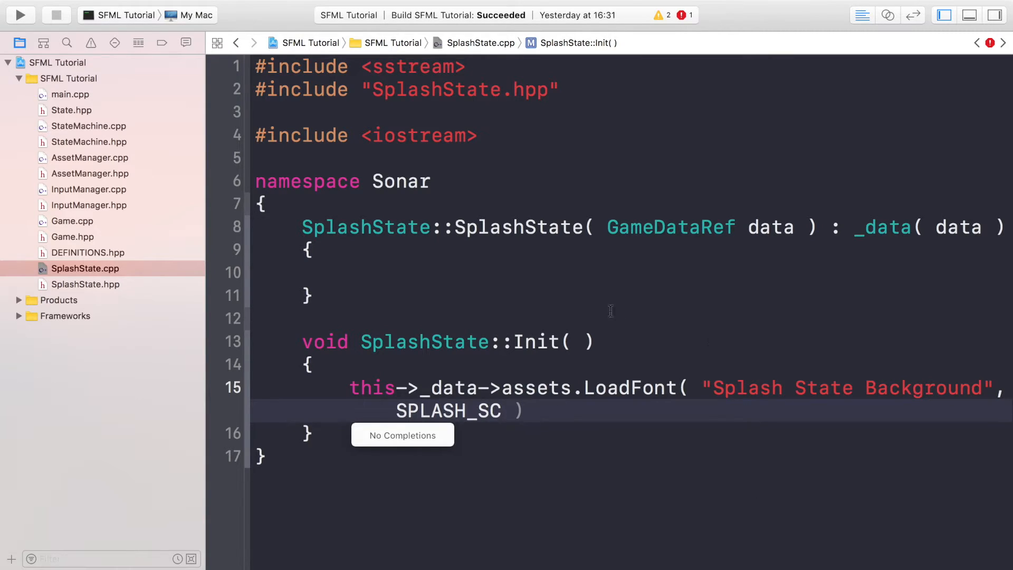
mouse_move(526, 361)
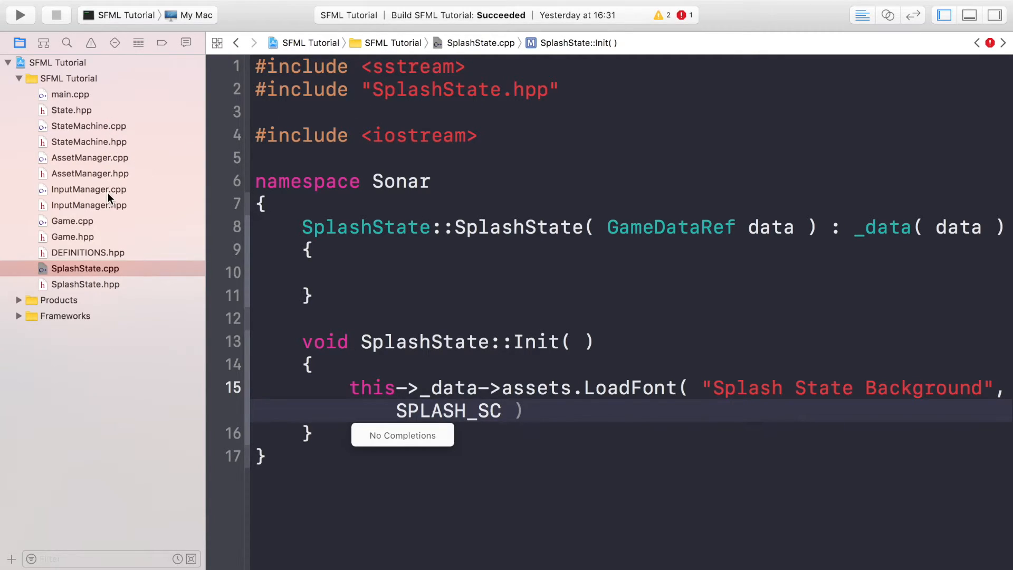
mouse_move(567, 136)
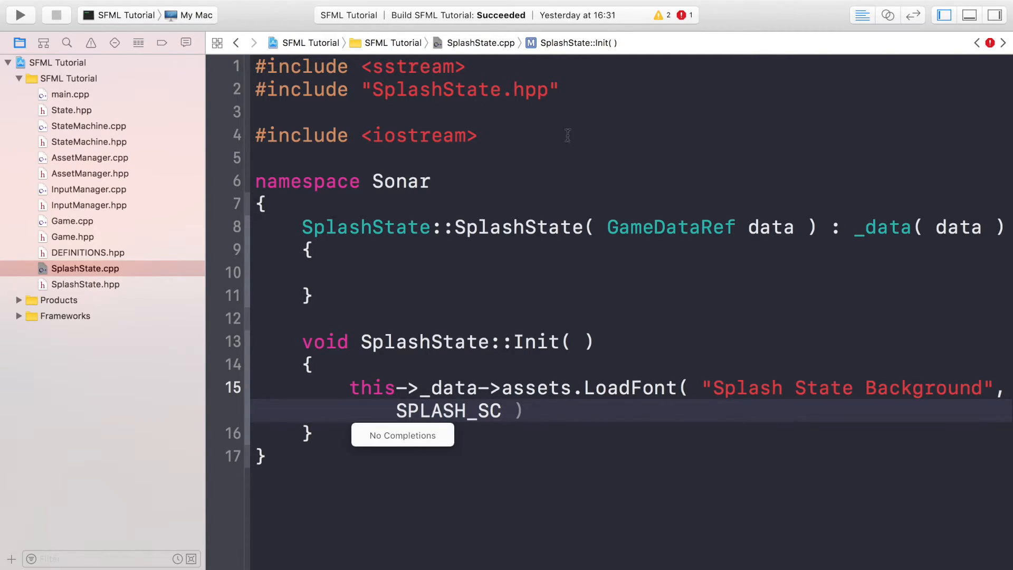
type("#include \"DEFINITIONS.hpp")
type("ENE_BACKGROUND_FILEPATH")
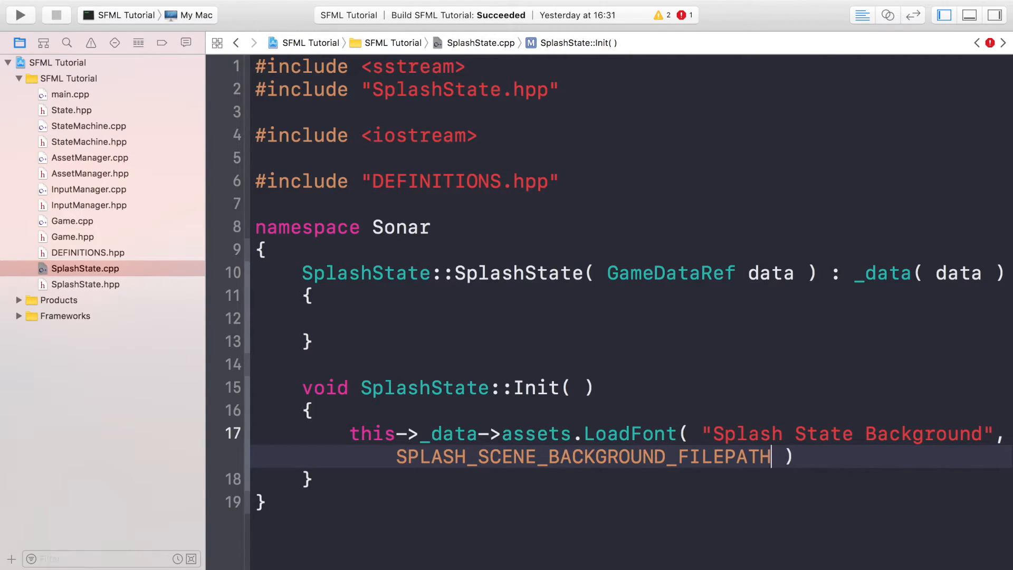
- Set _background's texture to this->_data->assets.GetTexture("Splash State Background")
type(";")
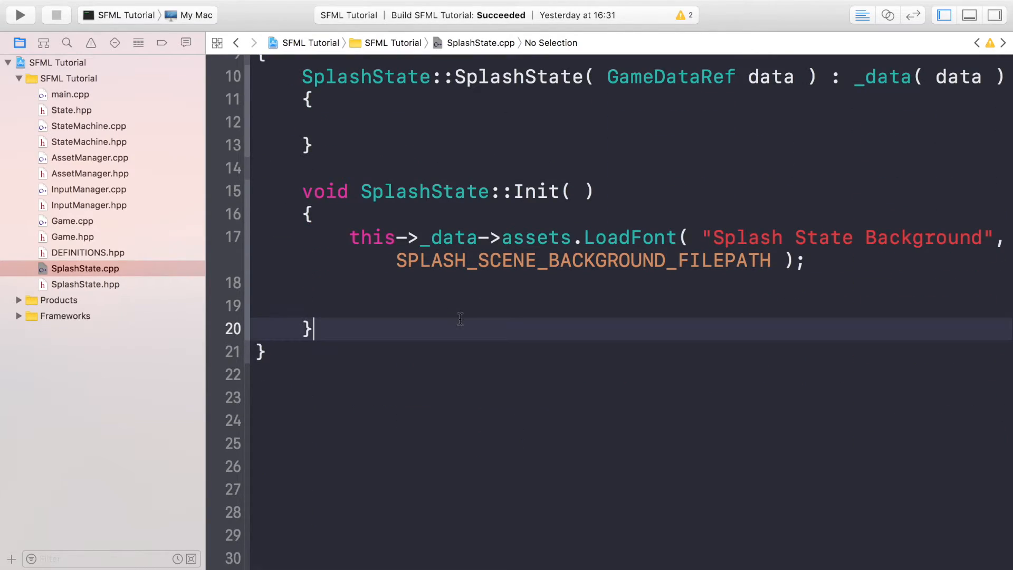
left_click(456, 306)
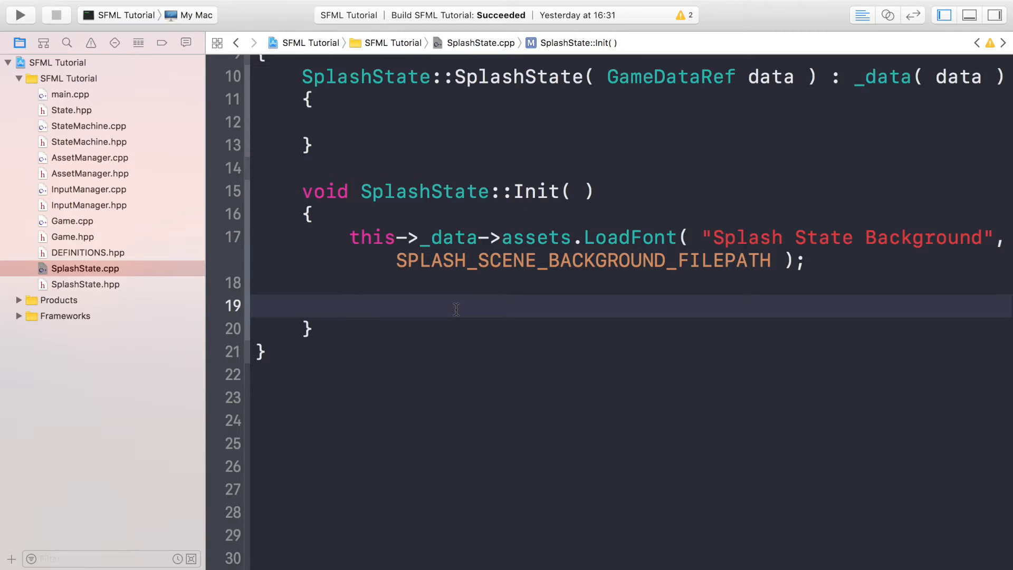
type("_background.")
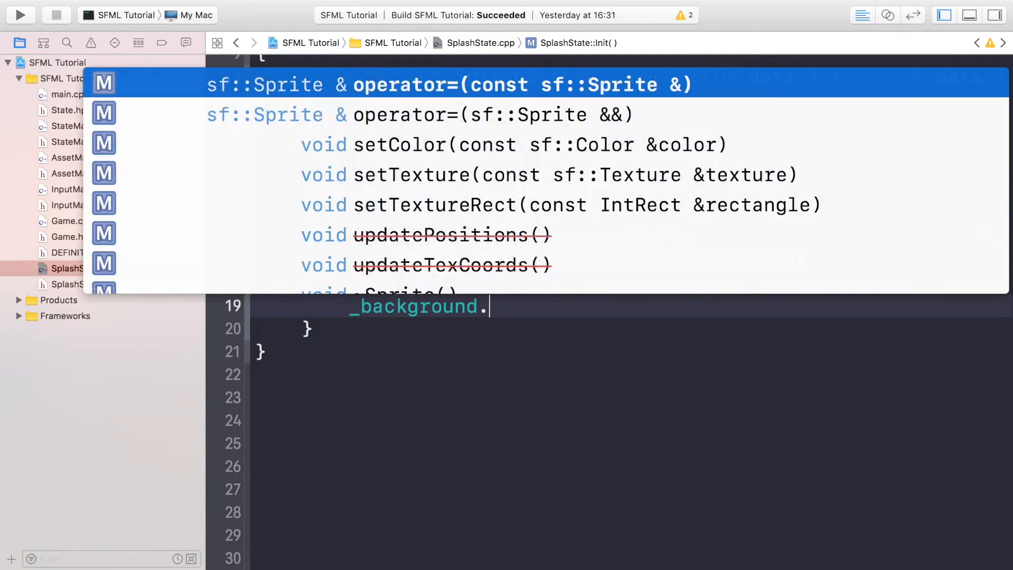
left_click(436, 175)
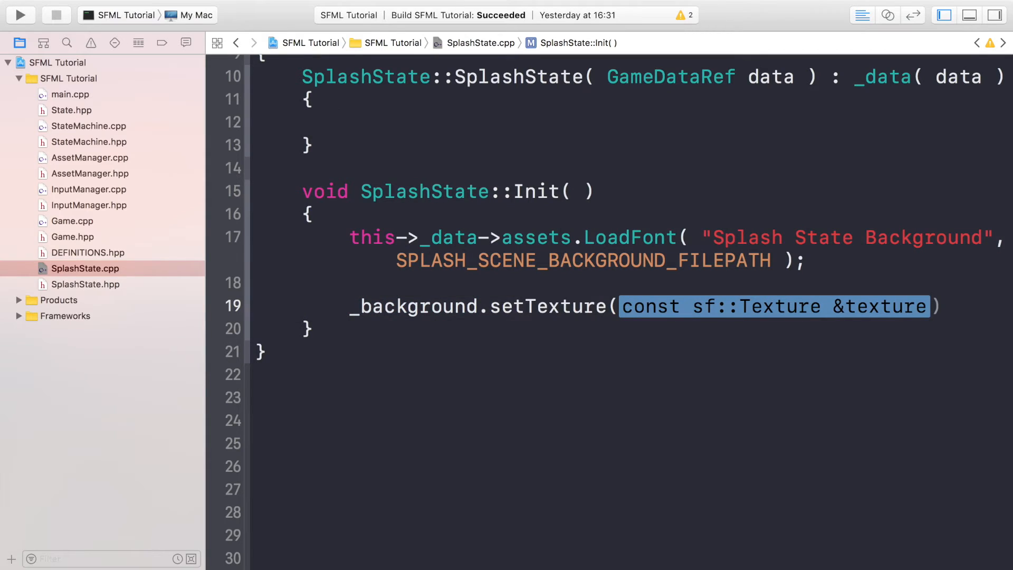
type("t")
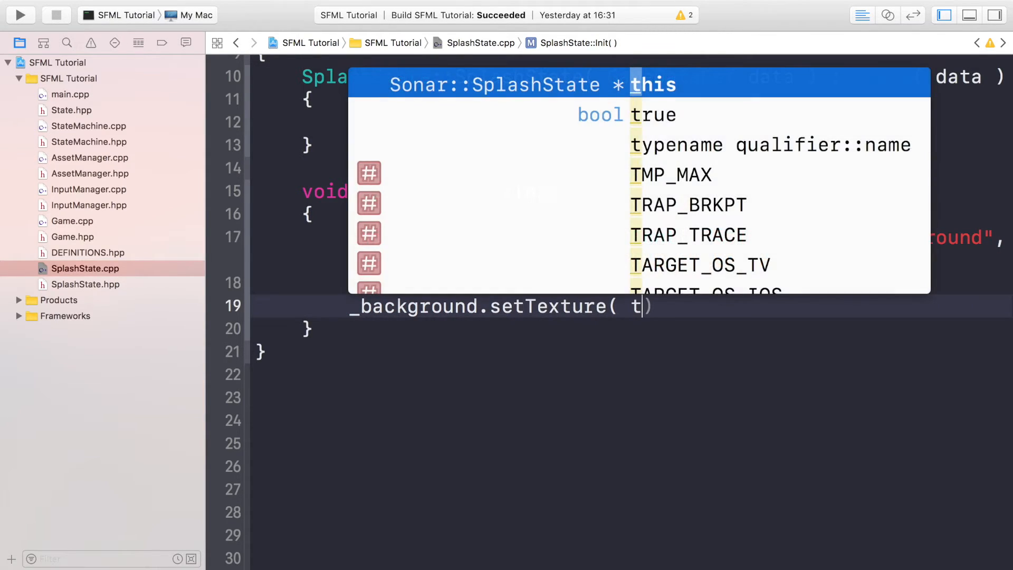
type("his->_data.")
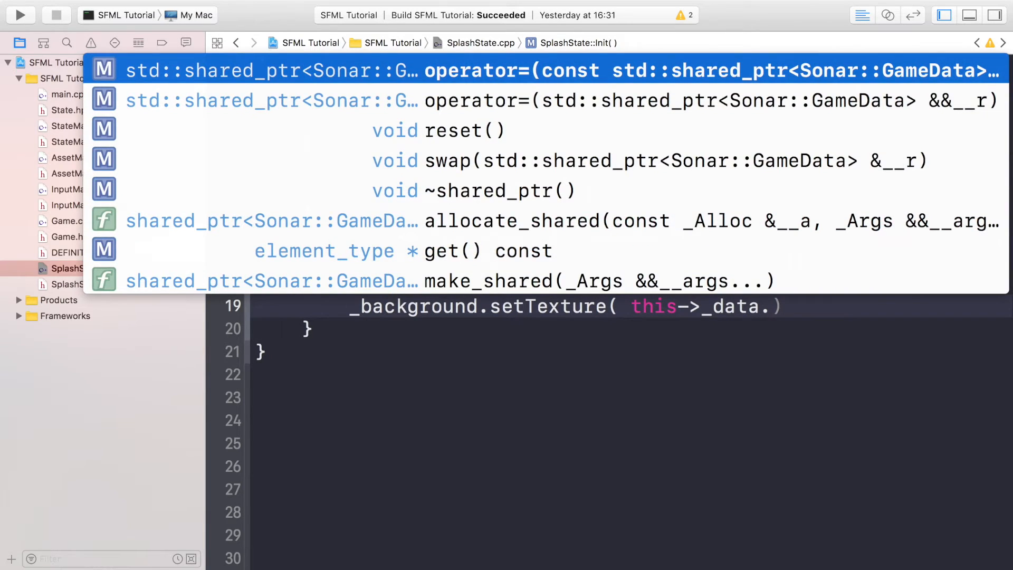
type("assets")
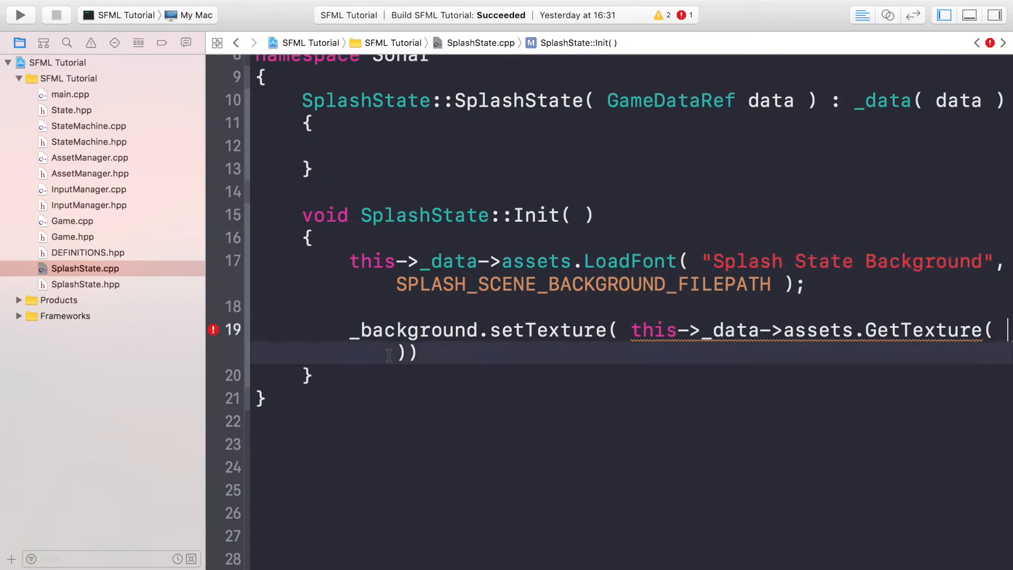
type("\"Splash State Background\"")
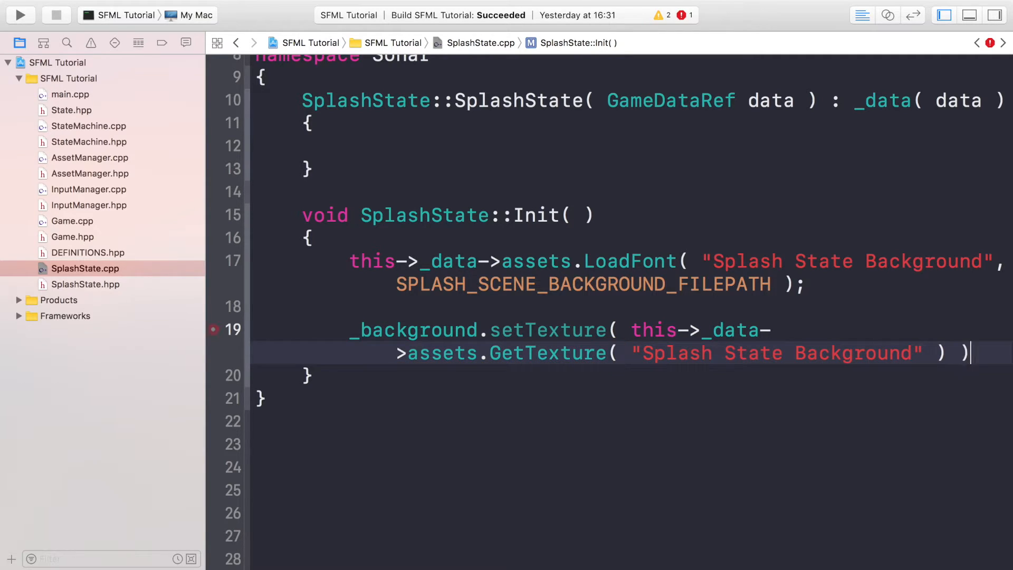
type(";")
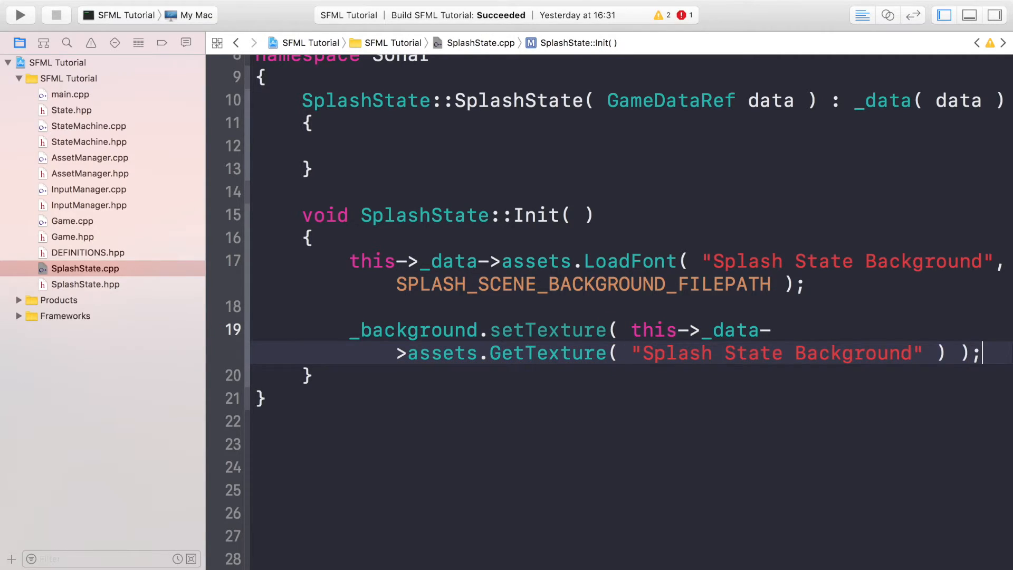
left_click(317, 375)
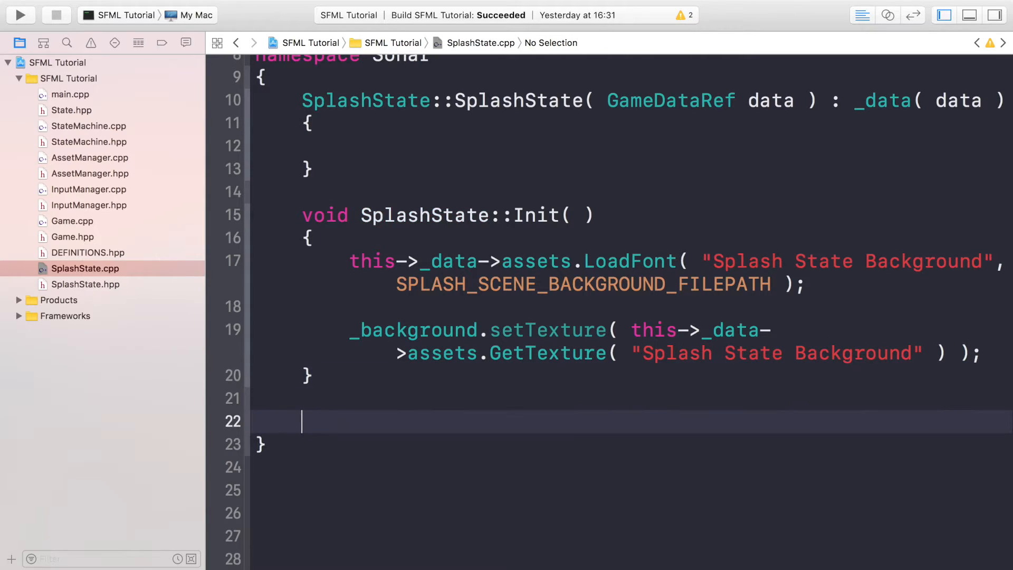
- Declare SplashState::HandleInput() with an sf::Event event loop over window.pollEvent(event)
type("void SplashState::")
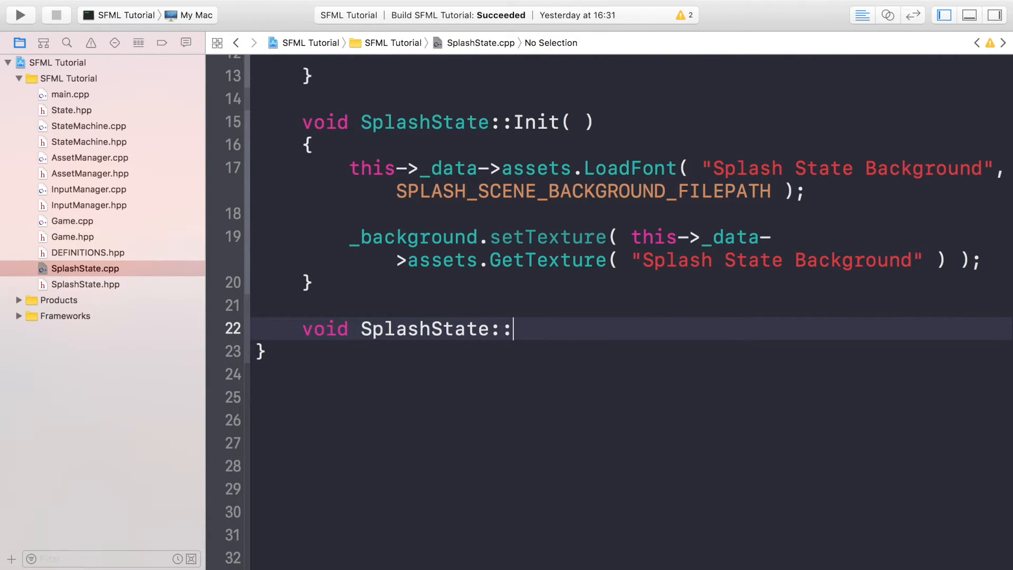
type("HandleInput( )")
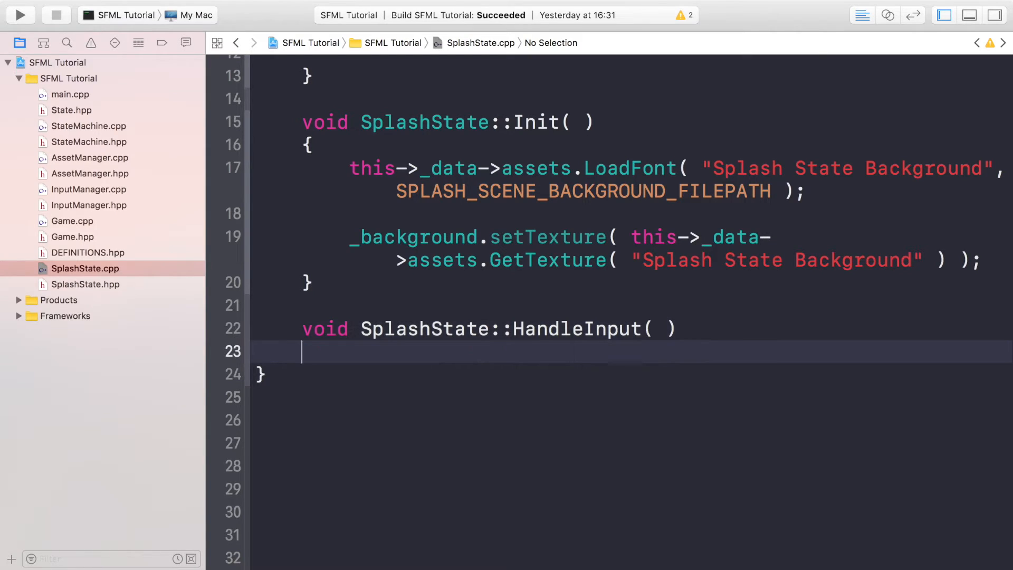
type("S")
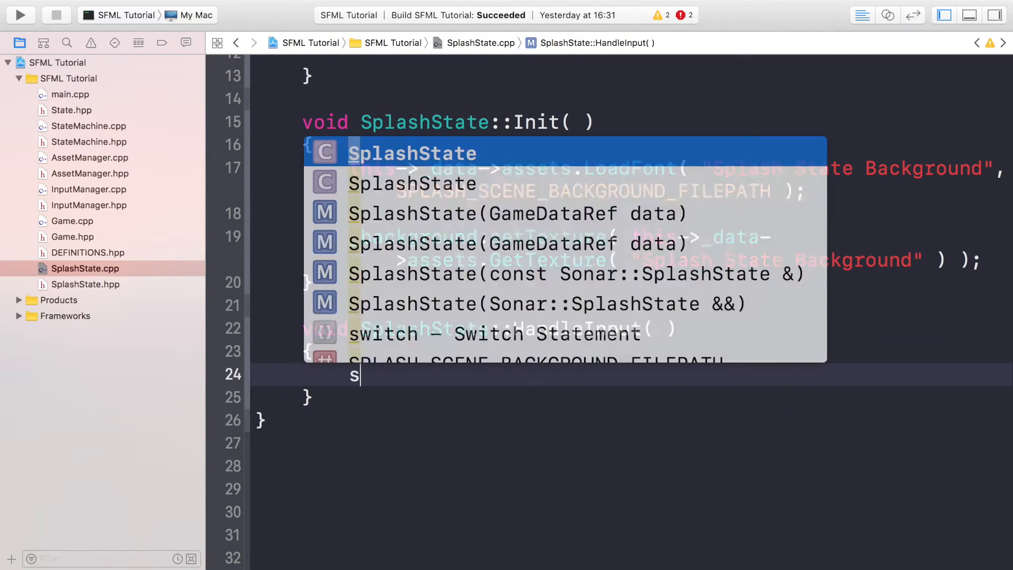
type("f::Event")
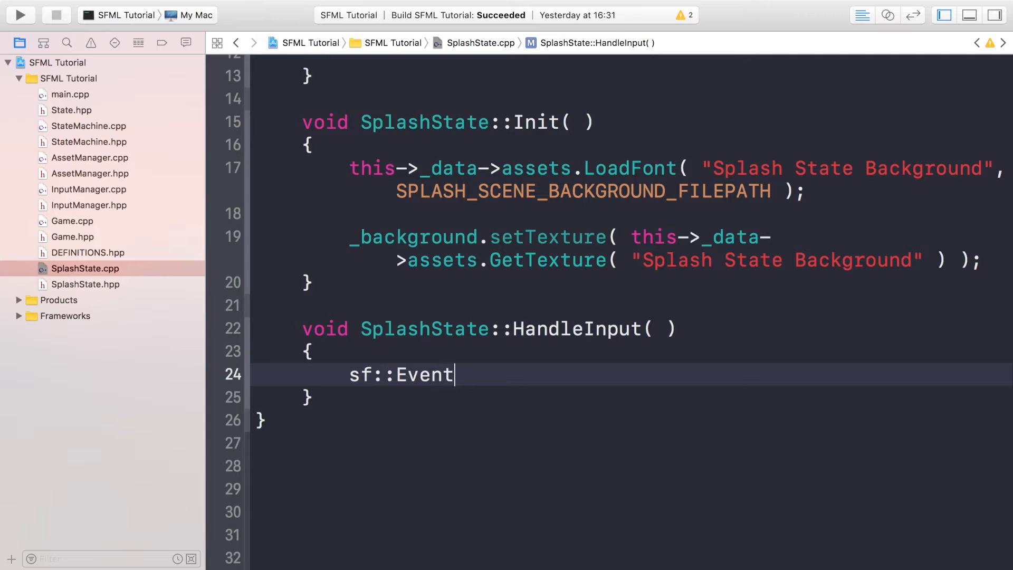
type("event;")
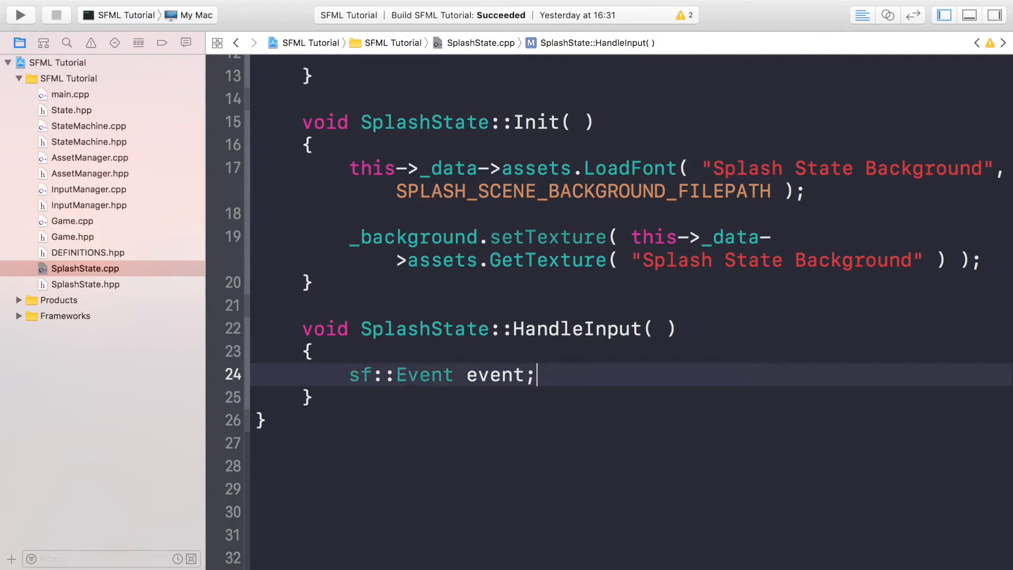
type("while (")
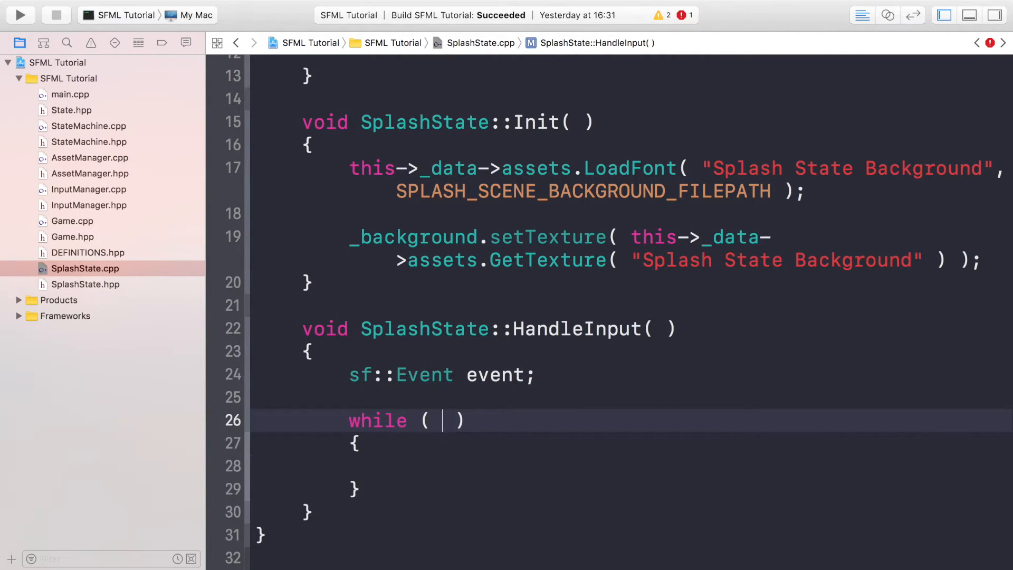
type("this->_data->window")
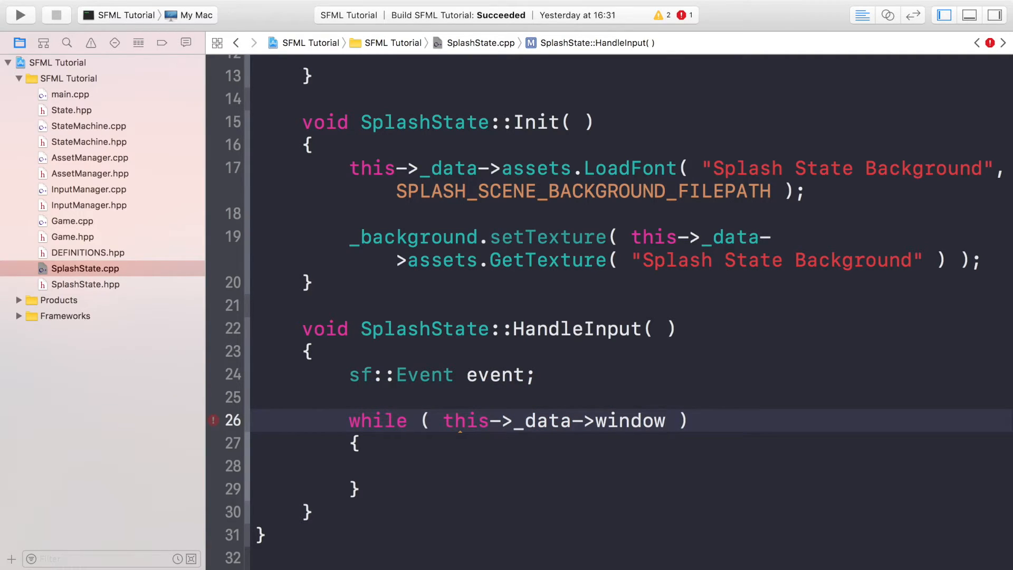
left_click(664, 420)
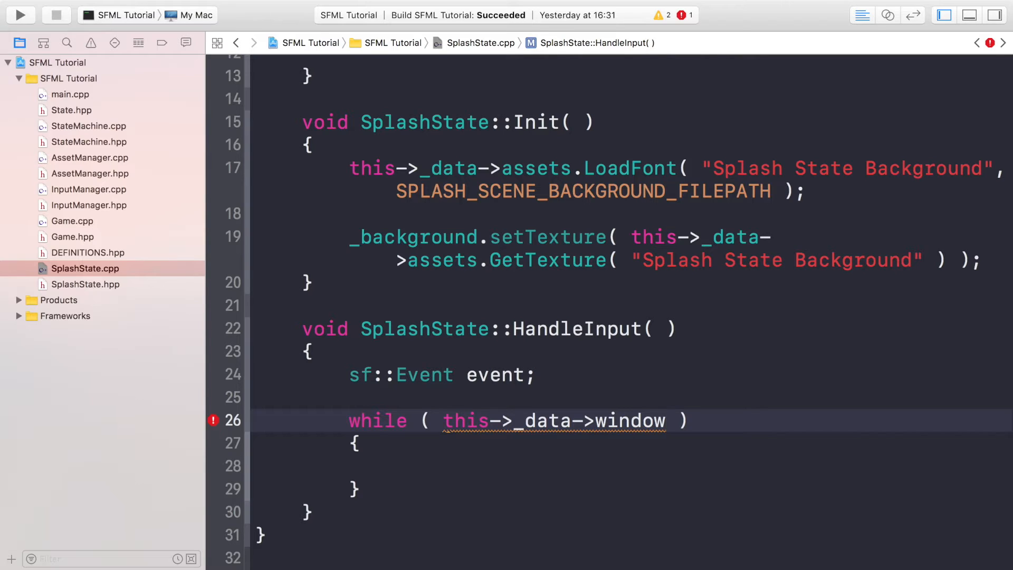
type(".pol")
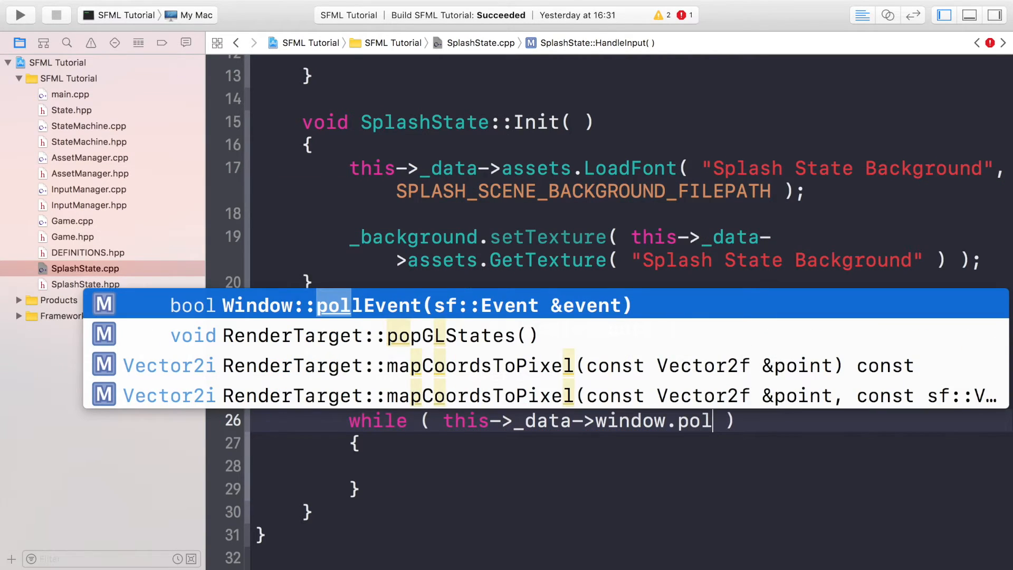
type("lEvent( event")
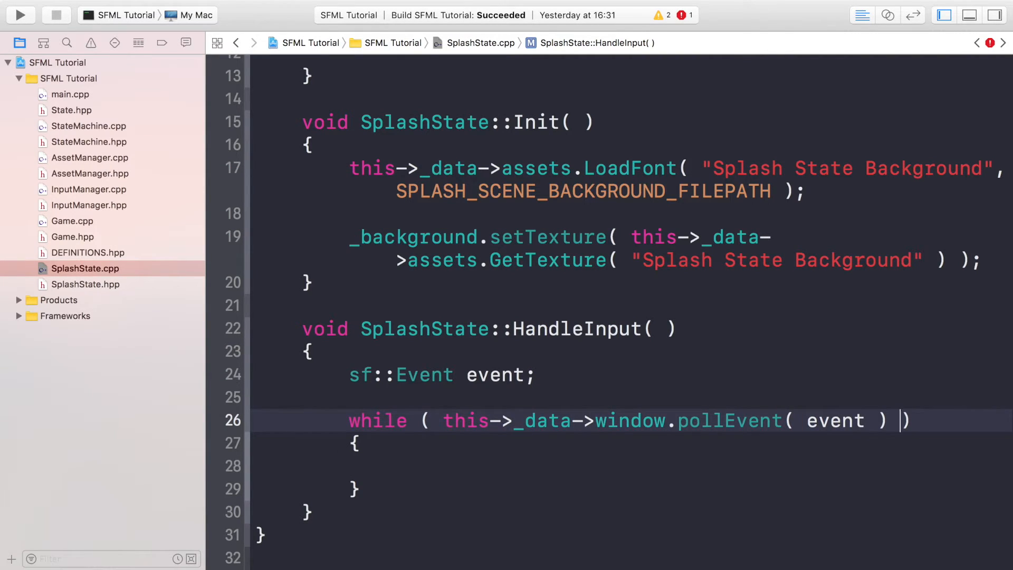
- Inside the loop, call this->_data->window.close() when the event is sf::Event::Closed
type("if ( s")
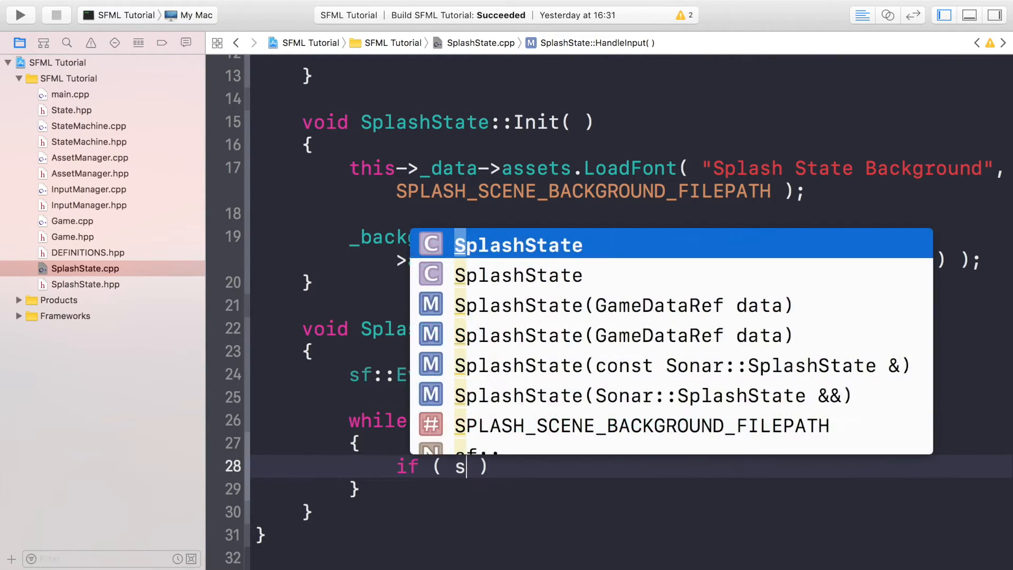
type("sf::Event::Closed")
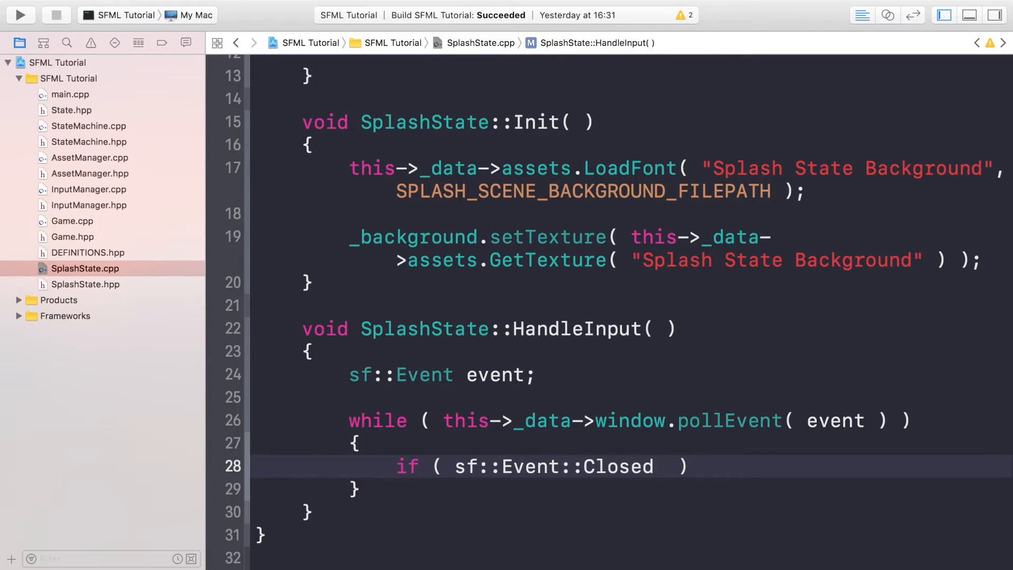
type("== event.type")
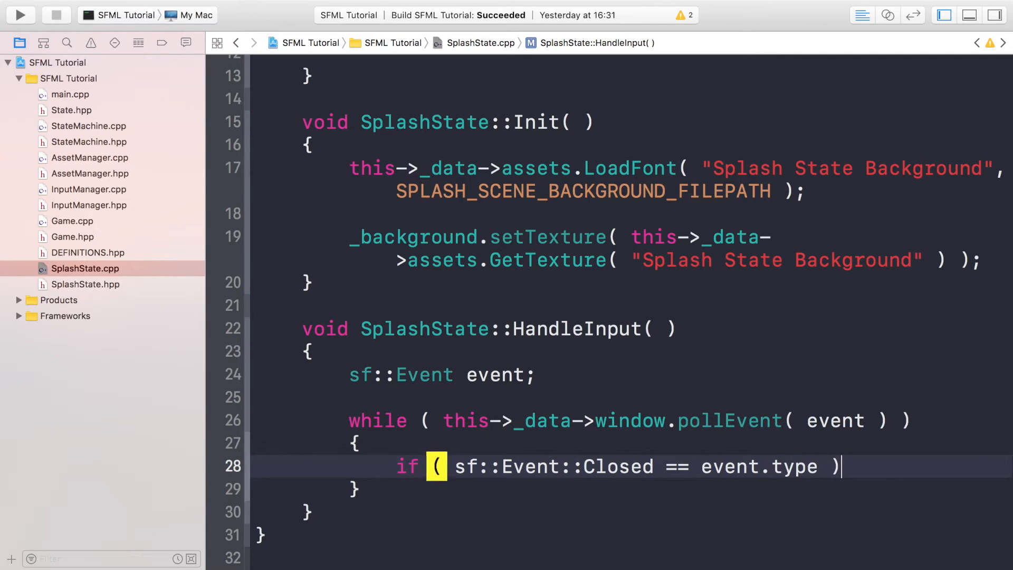
type("th")
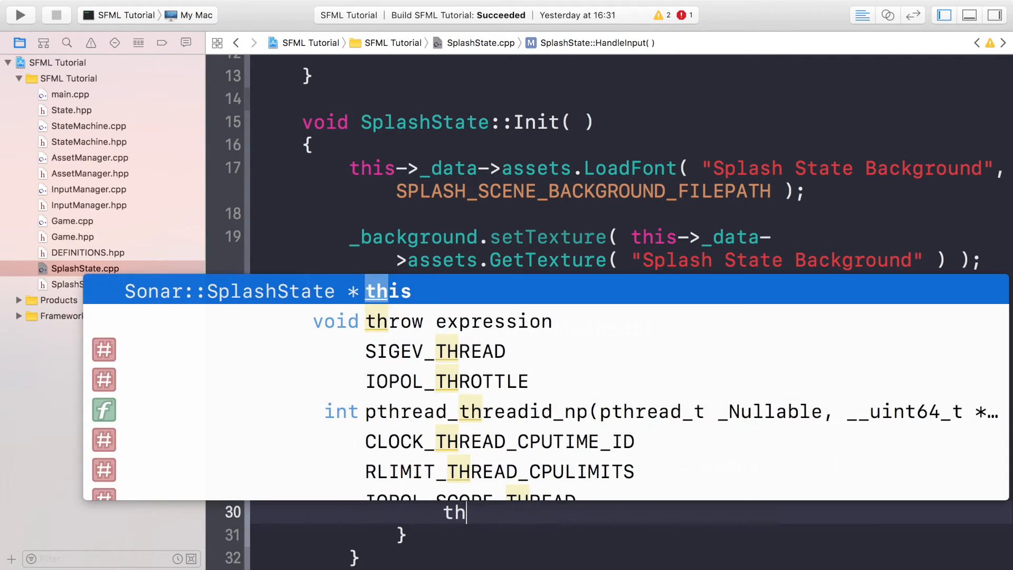
type("is->_data")
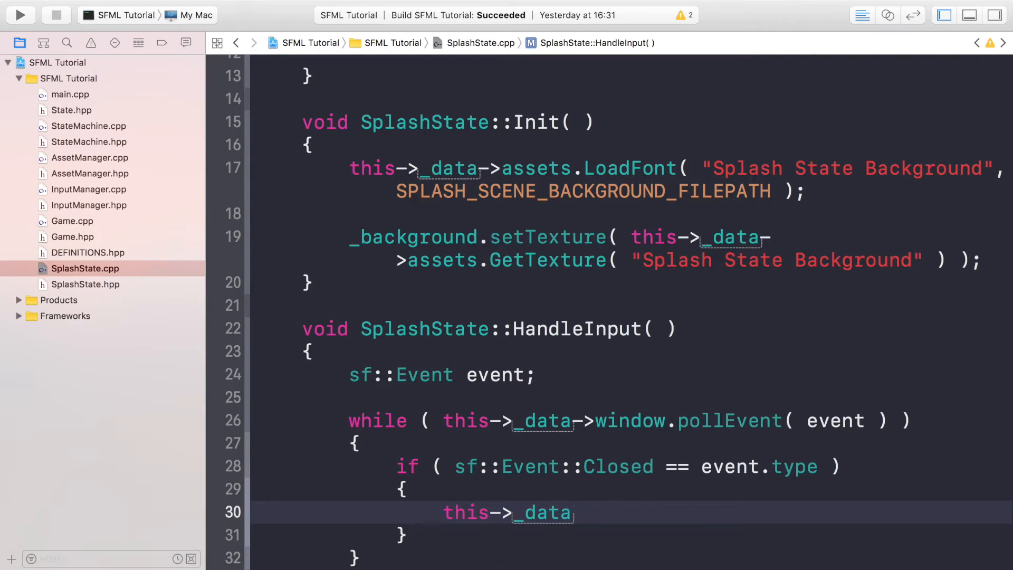
type("->window")
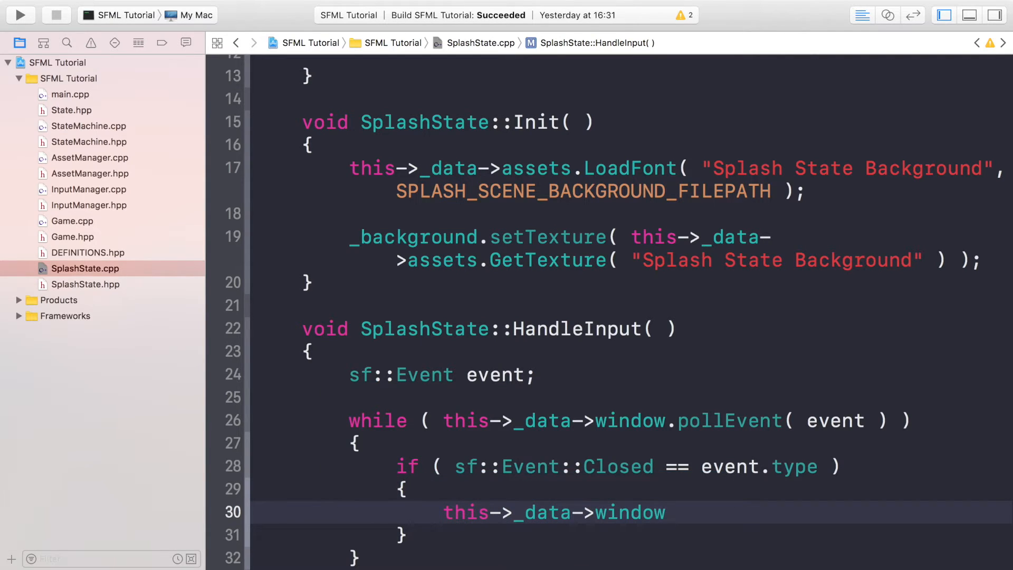
type(".close(")
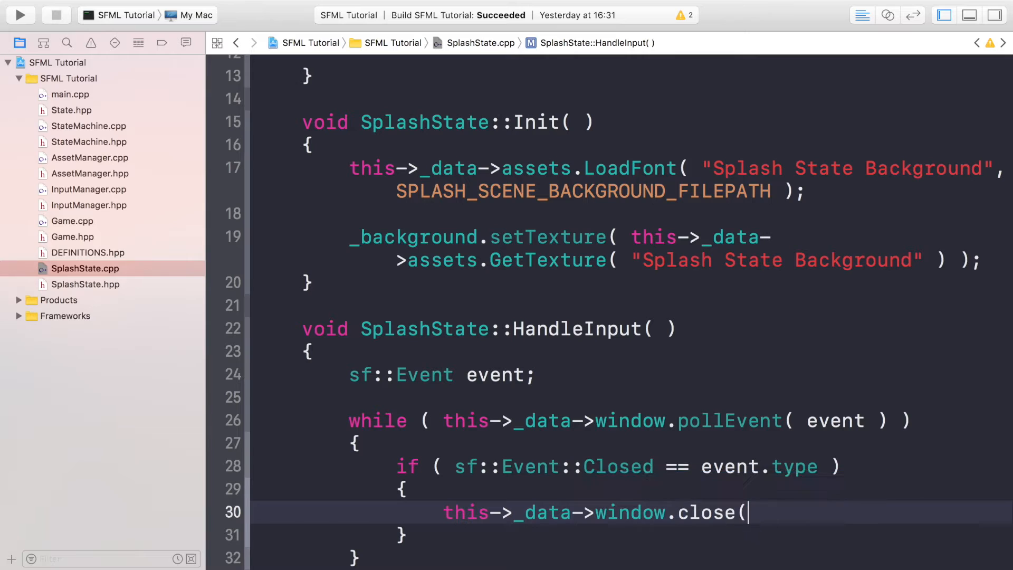
type(");")
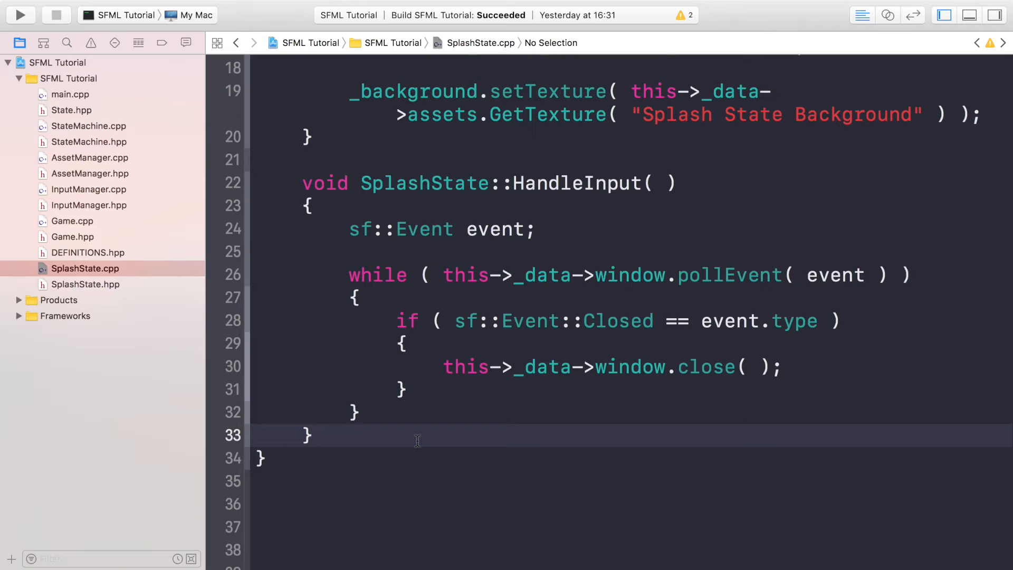
- Start SplashState::Update with an if comparing _clock.getElapsedTime().asSeconds() using >
left_click(314, 435)
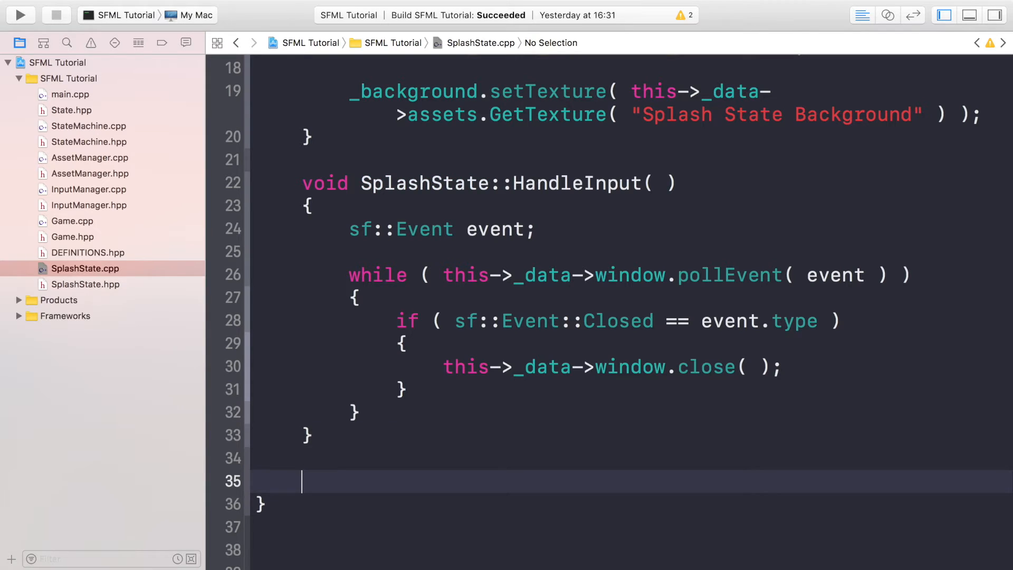
type("void SplashState::Update( float dt")
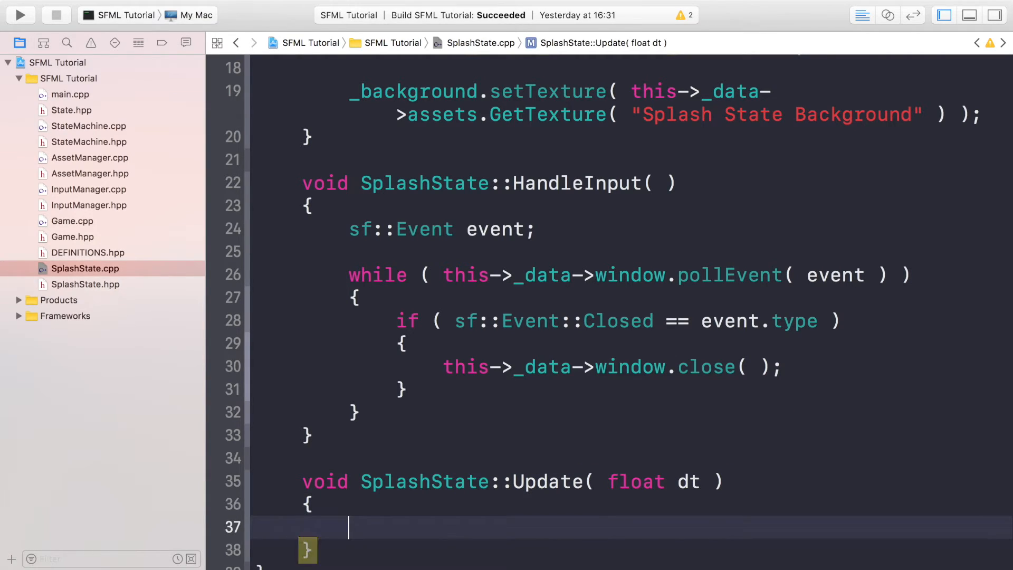
type("if (")
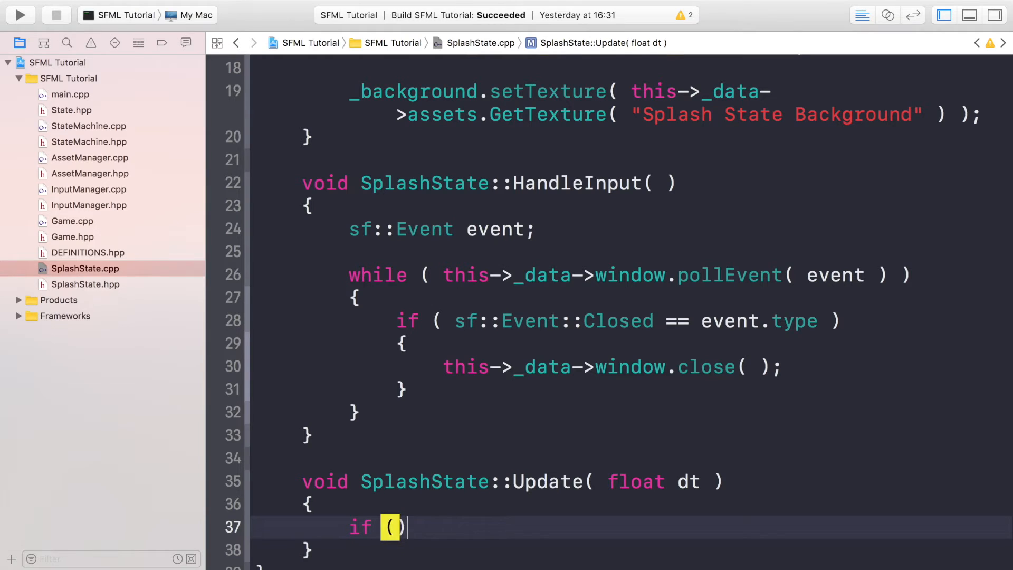
type("this->")
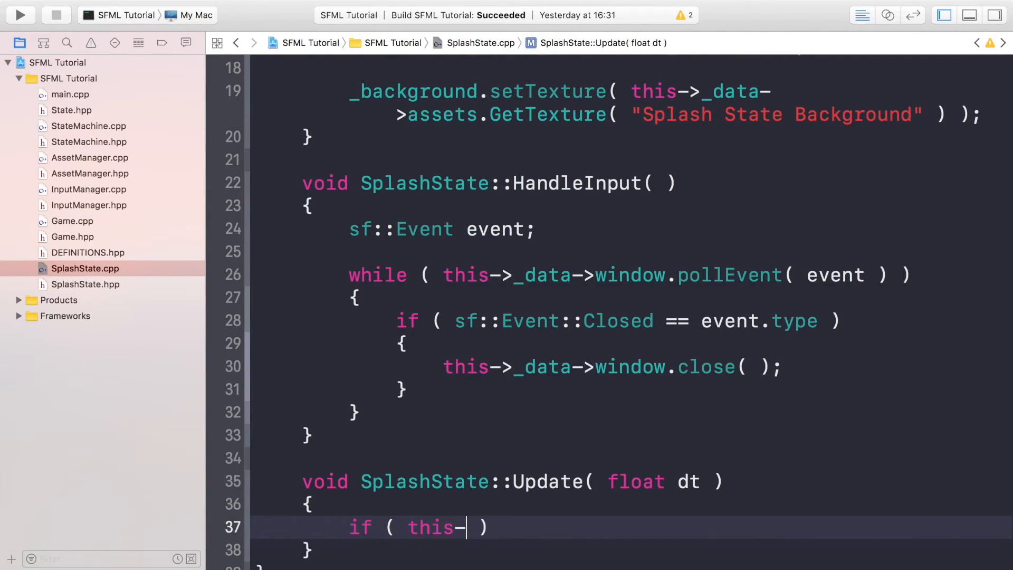
type("_clock")
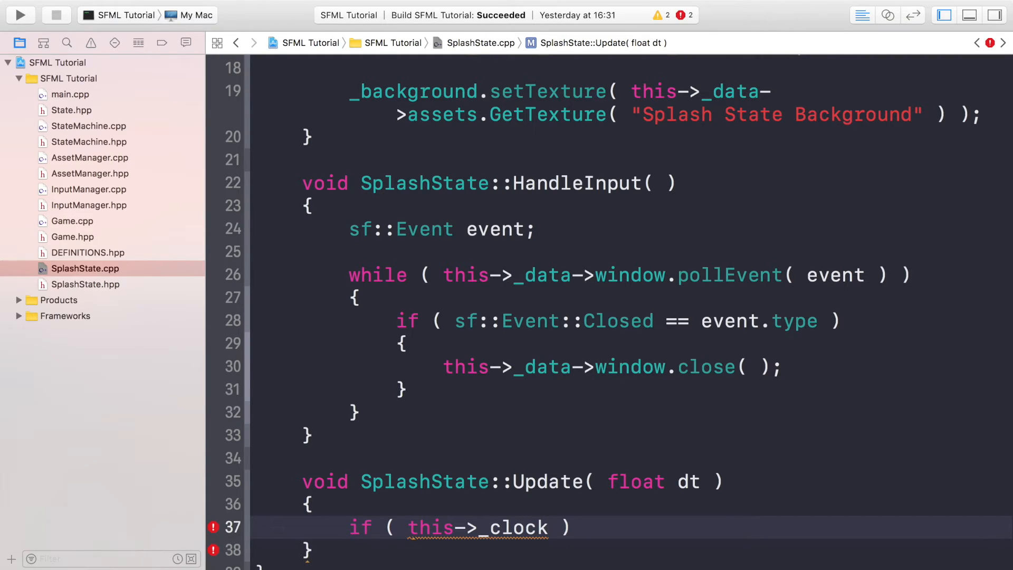
type(".getElapsedTime()")
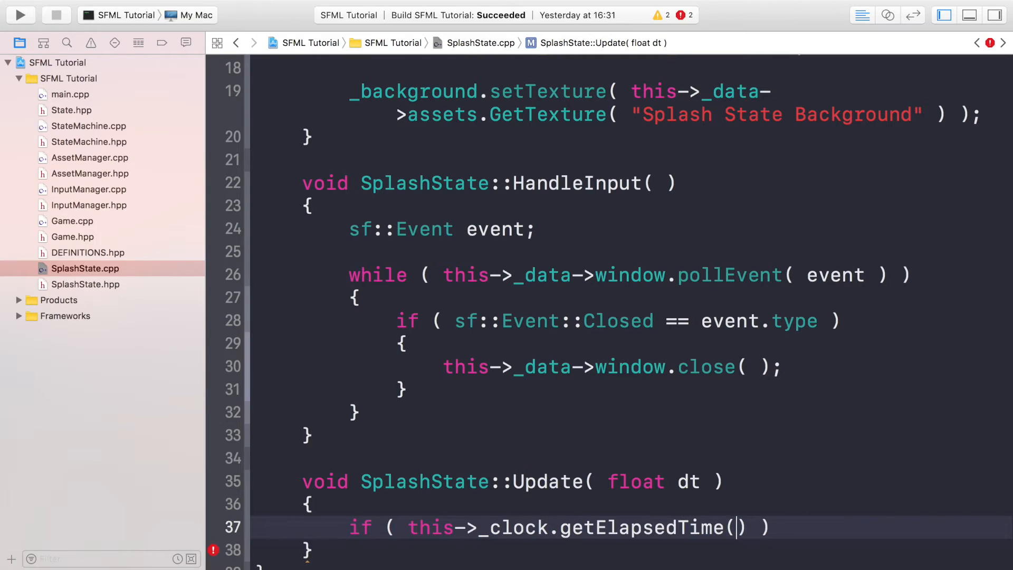
type(".asSeconds()")
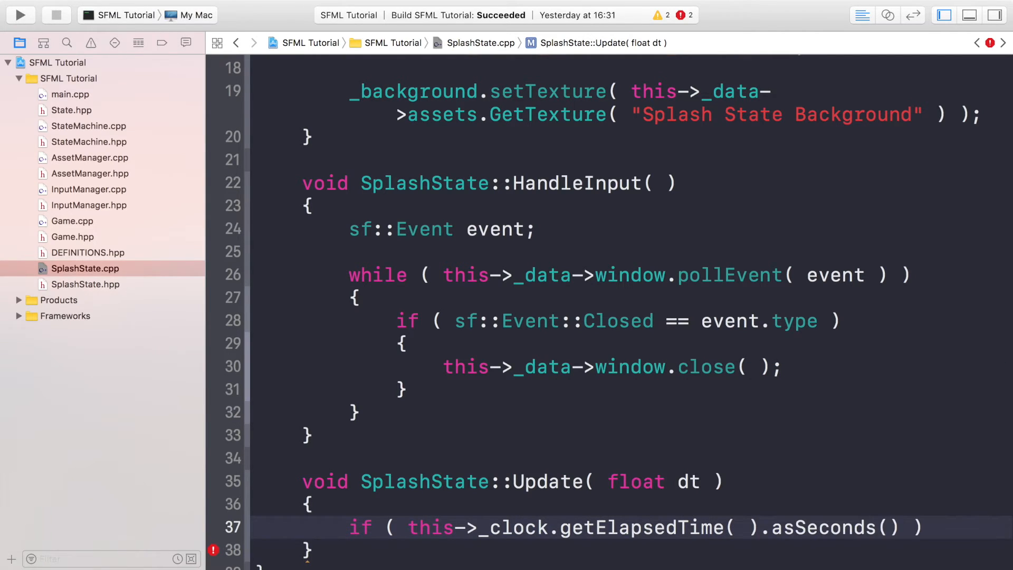
type(">")
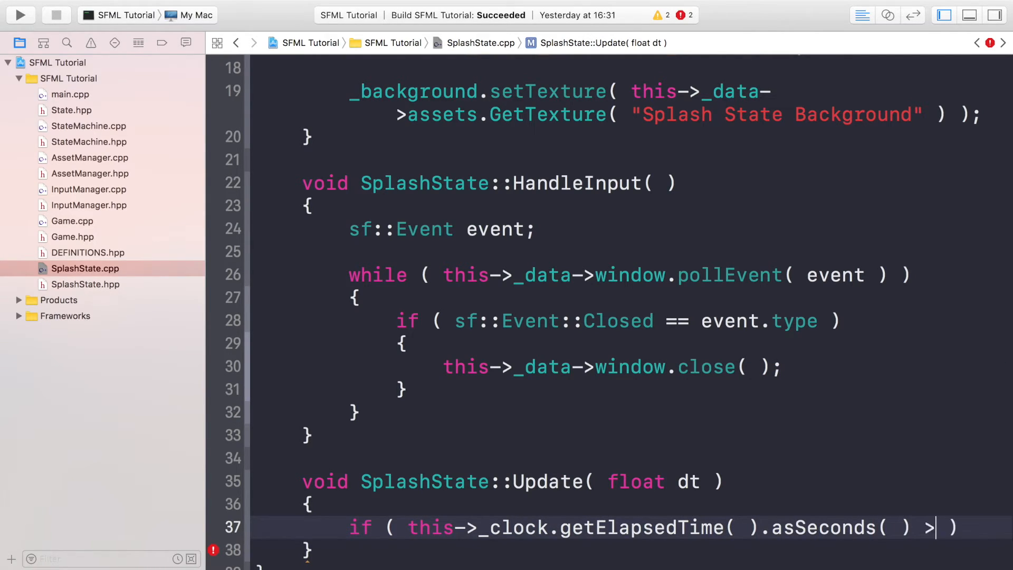
- Finish the condition with SPLASH_STATE_SHOW_TIME and add a '// Switch to the Main Menu' comment
left_click(88, 252)
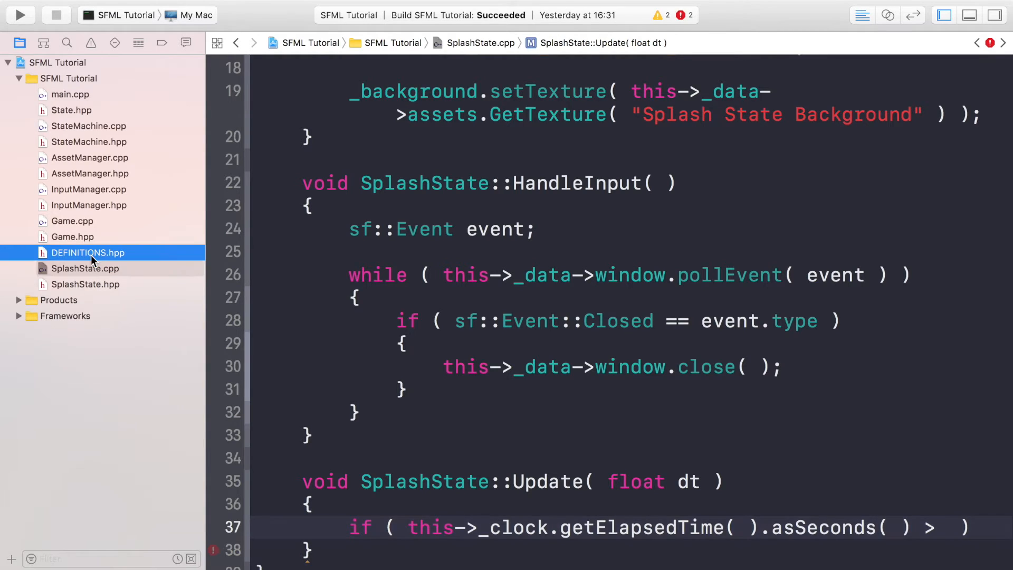
left_click(88, 252)
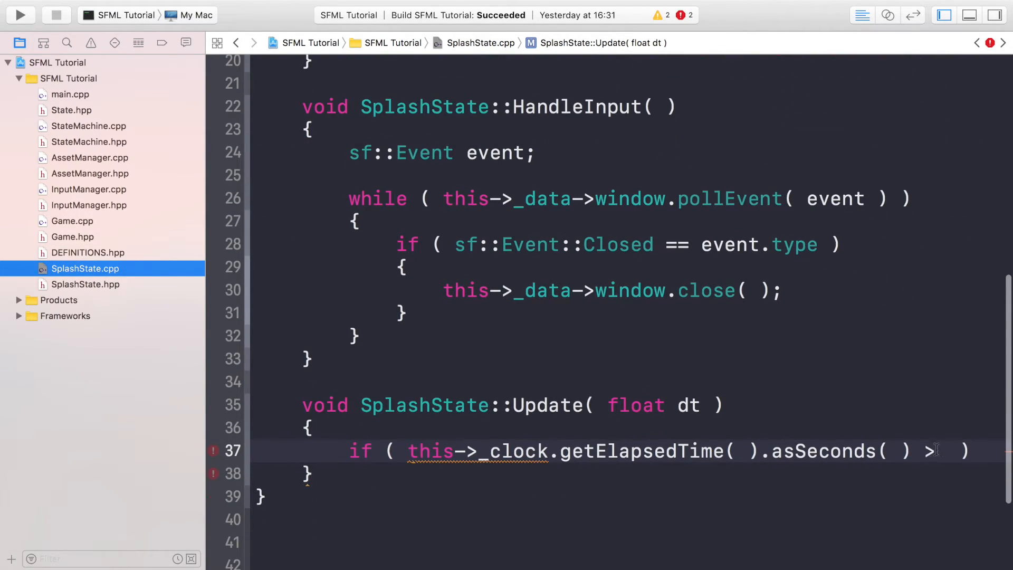
type("SPLASH_STATE_SHOW_TIME )")
type("{")
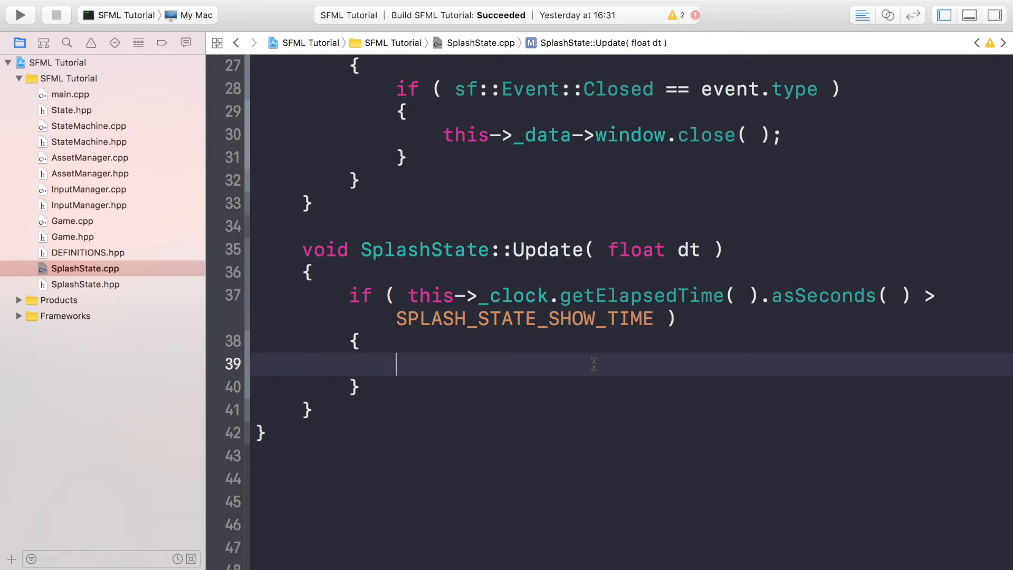
type("// Swit")
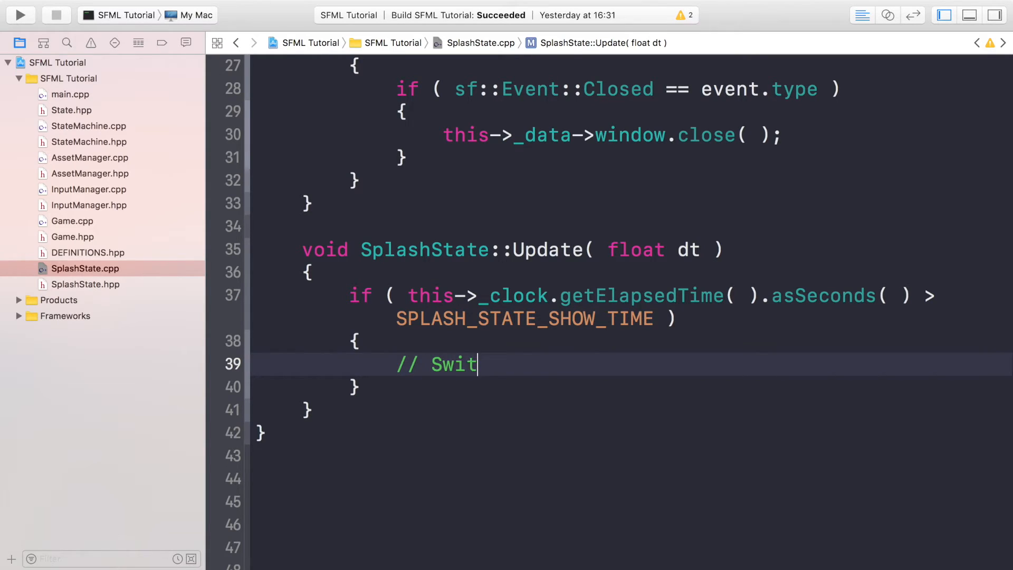
type("ch to the Mai")
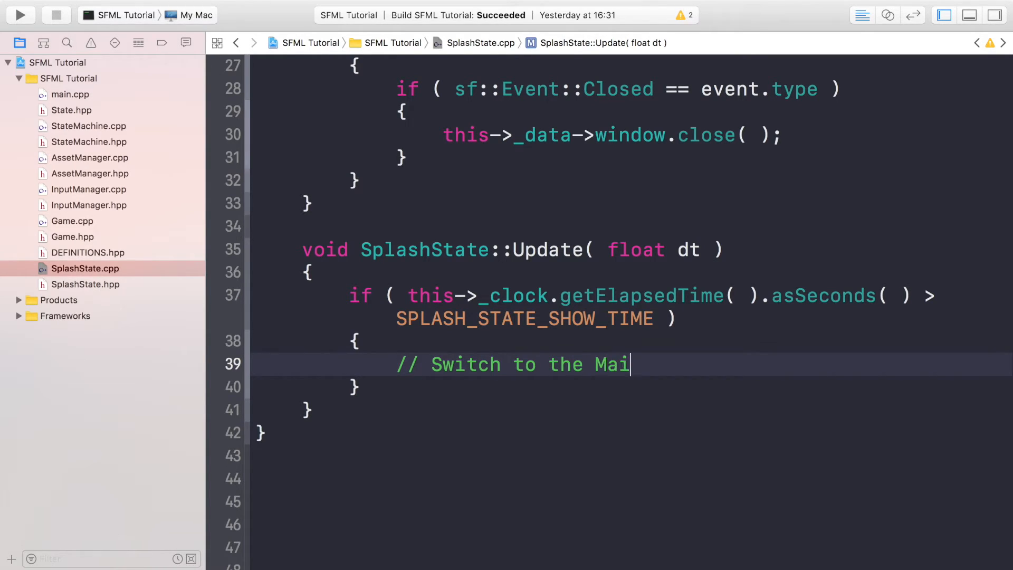
type("n Menu")
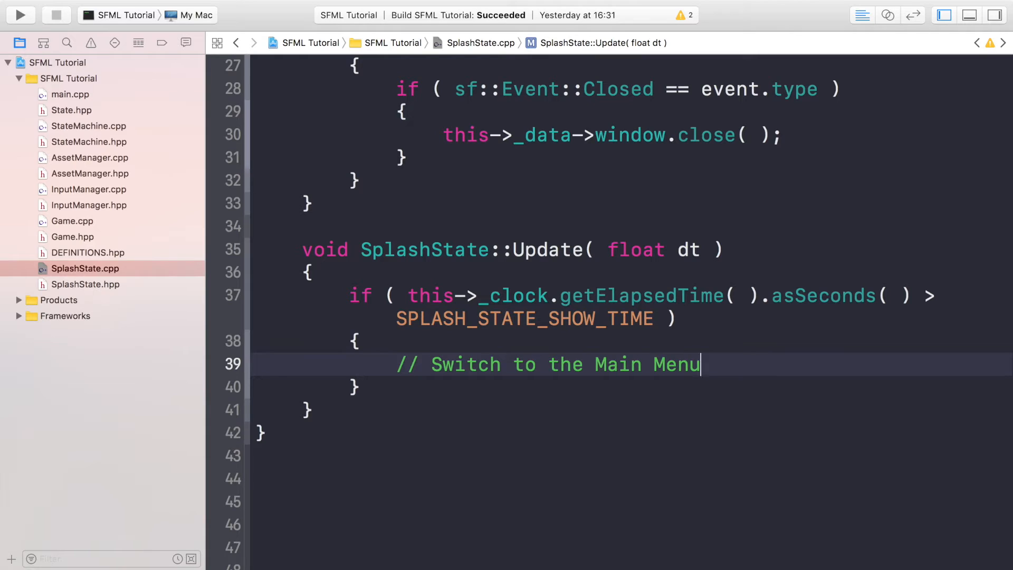
key("Return")
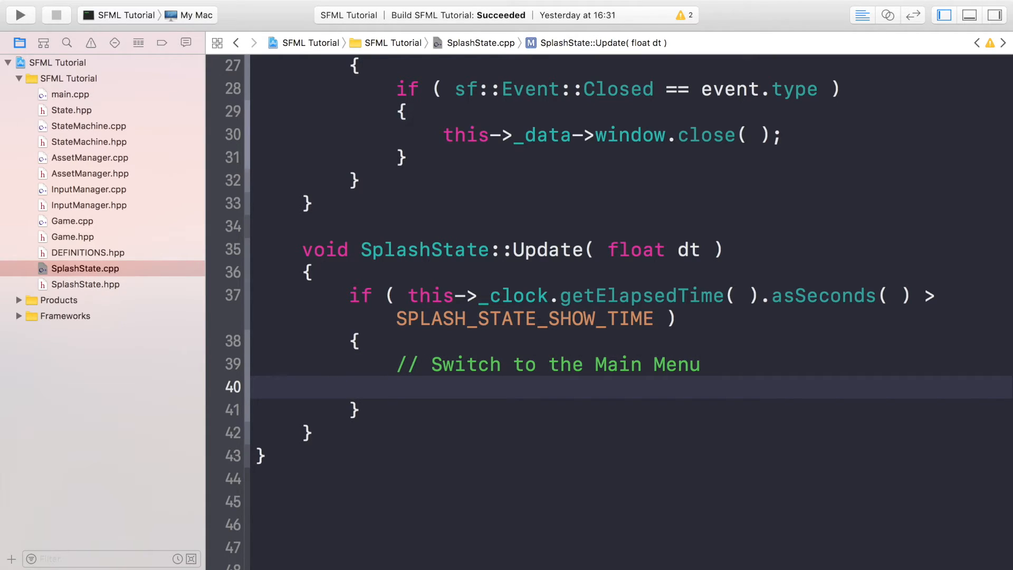
- Print "Go to Main Menu" with std::cout and std::endl
type("S")
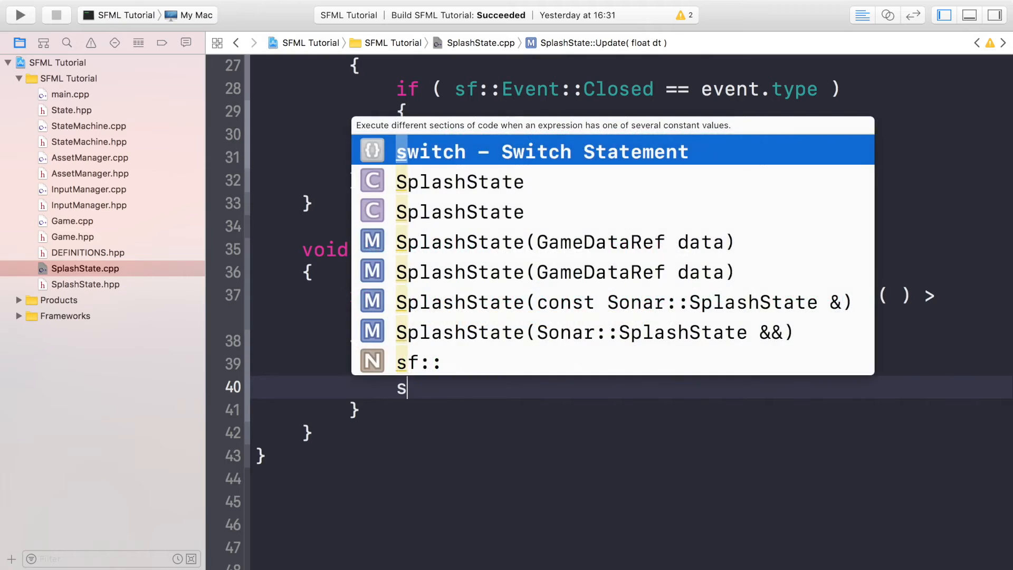
type("td::cout <")
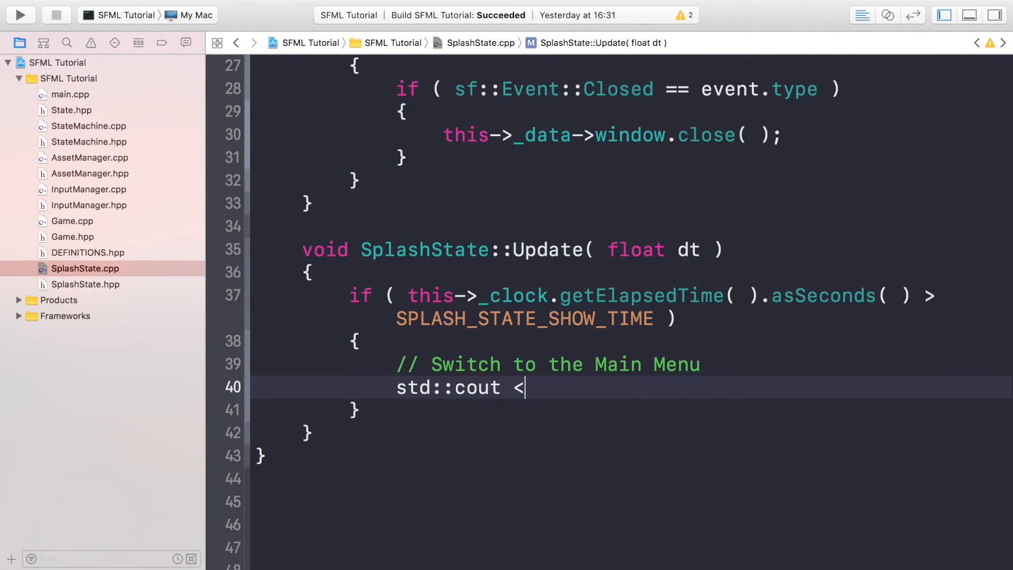
type("< \"Go\"")
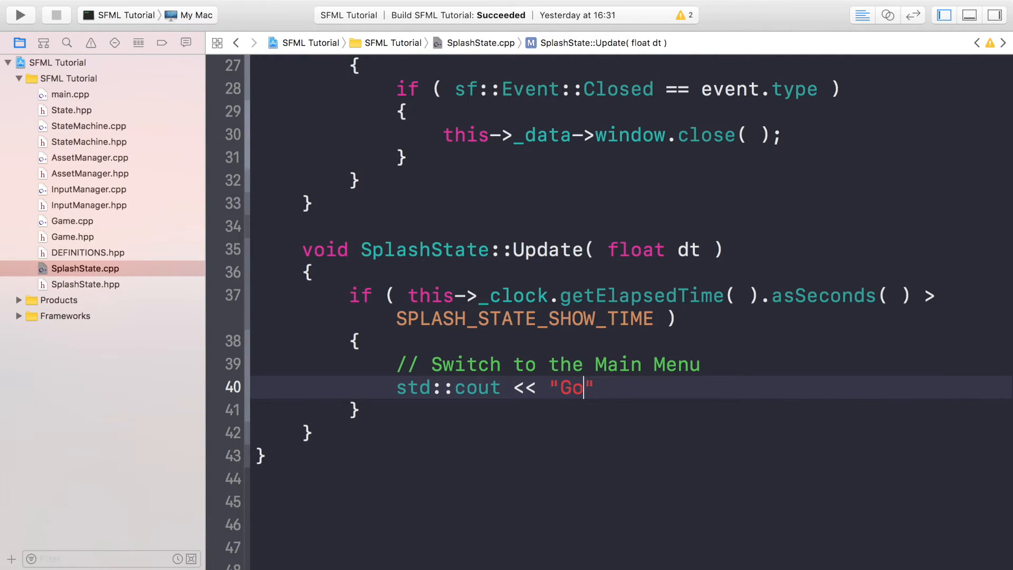
type("to Main Menu")
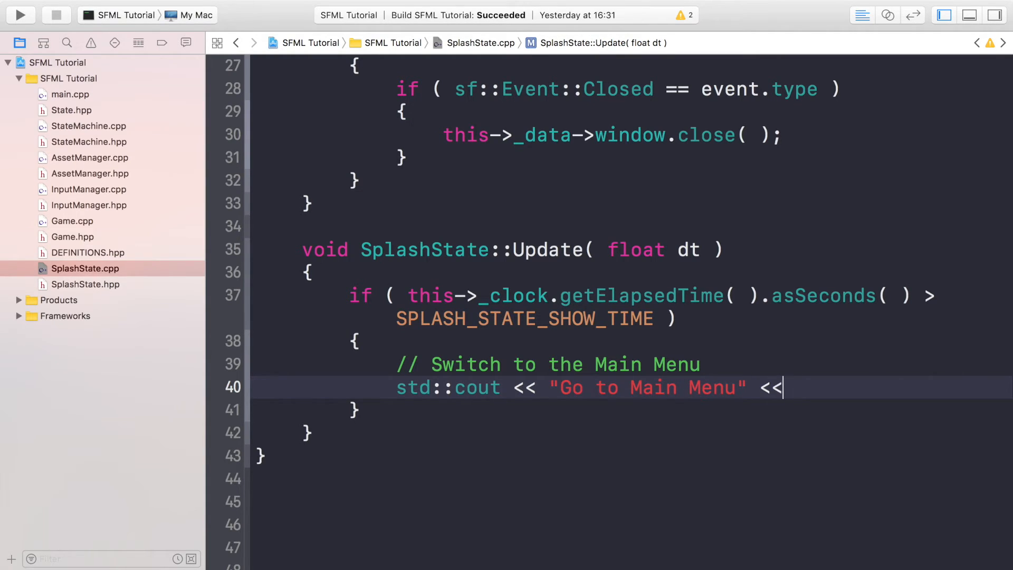
type("std::endl;")
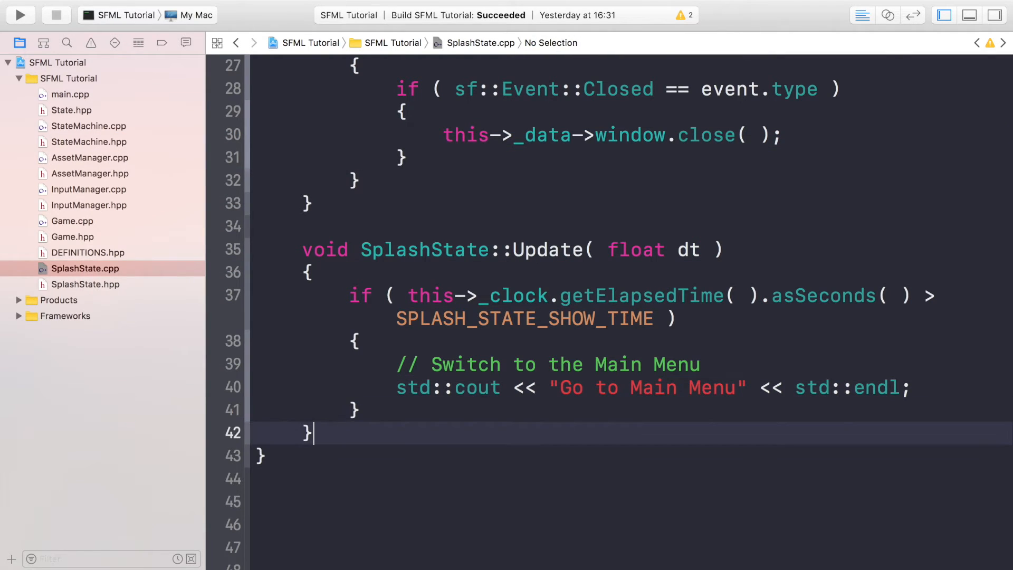
- Write SplashState::Draw(float dt) clearing the window to sf::Color::Red
type("void S")
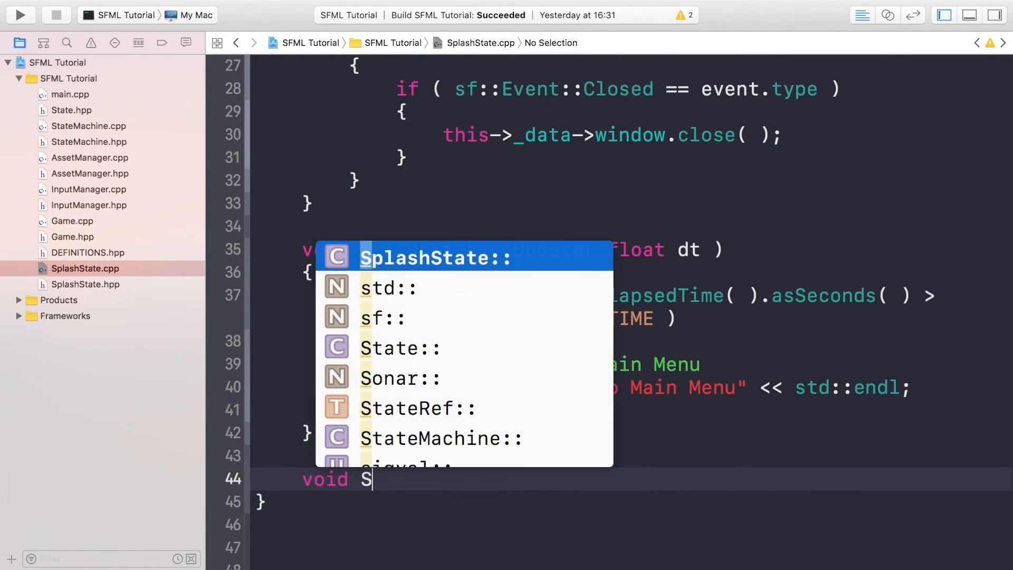
key("Return")
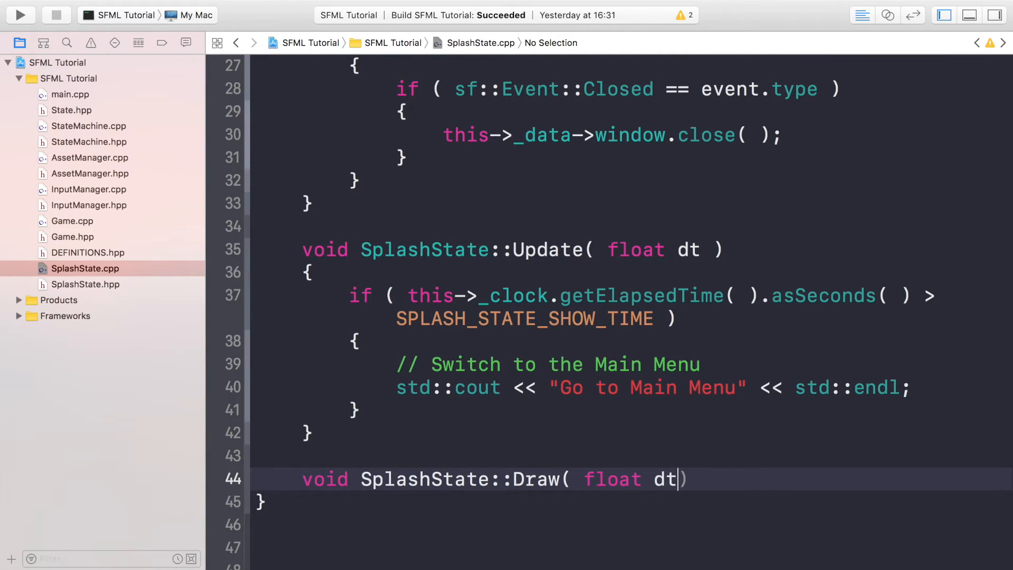
type(")")
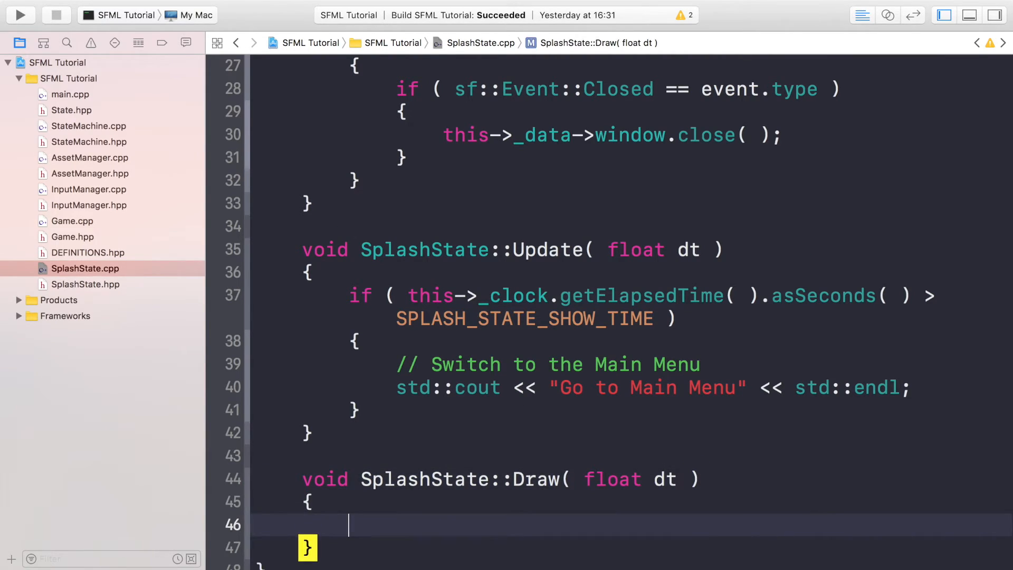
type("this->")
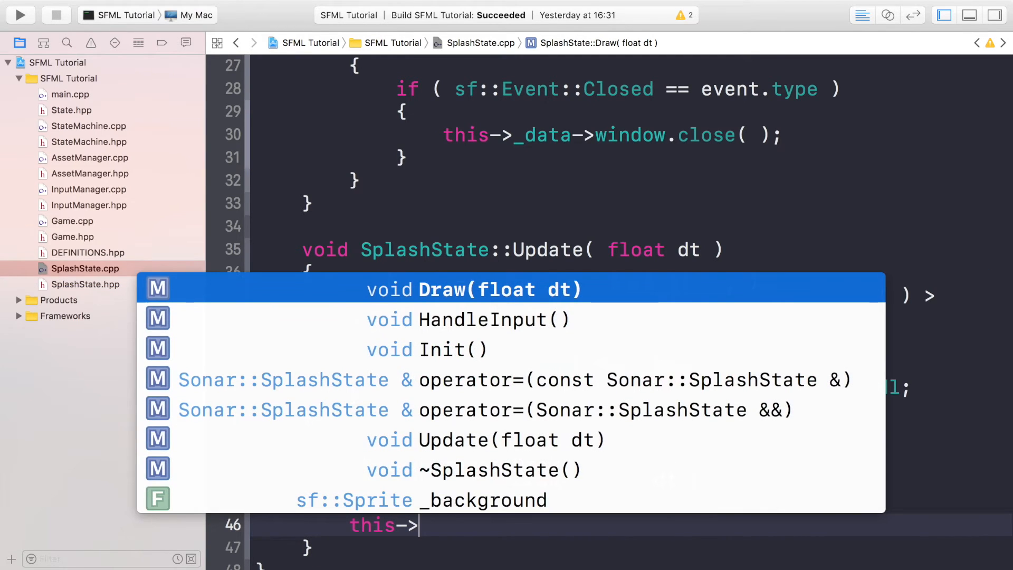
type("_data")
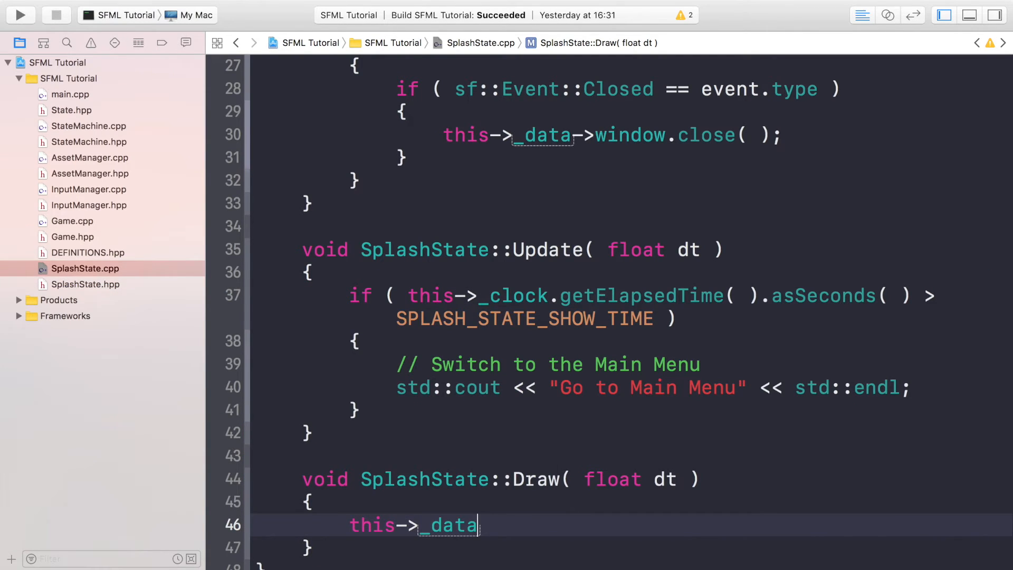
type("->window")
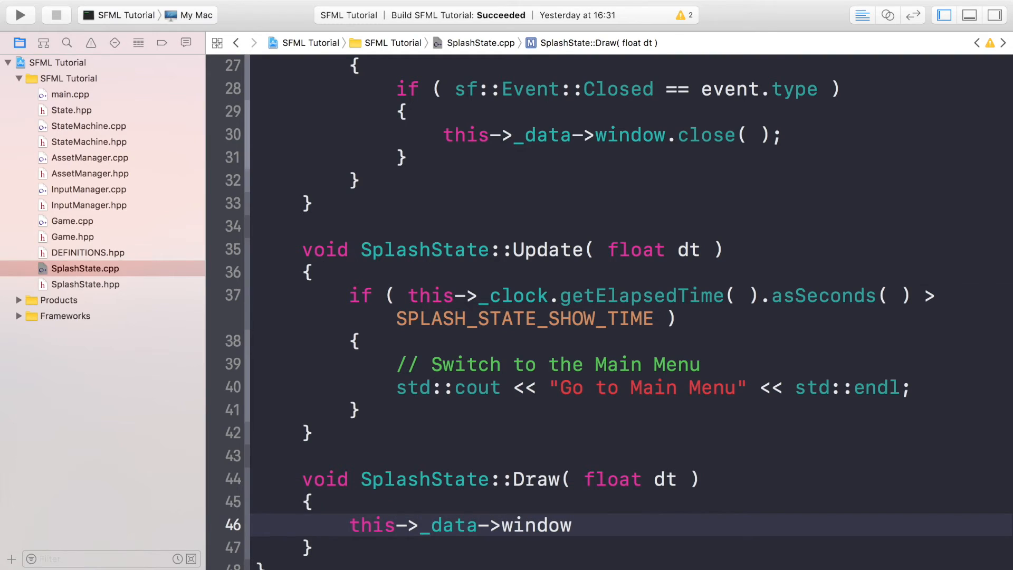
type(".clear( )")
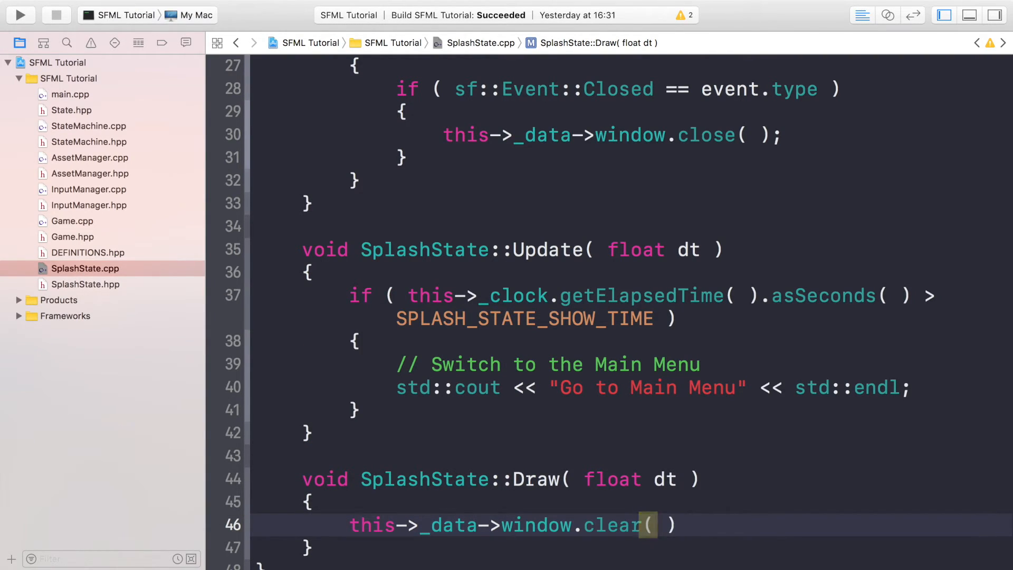
type(";")
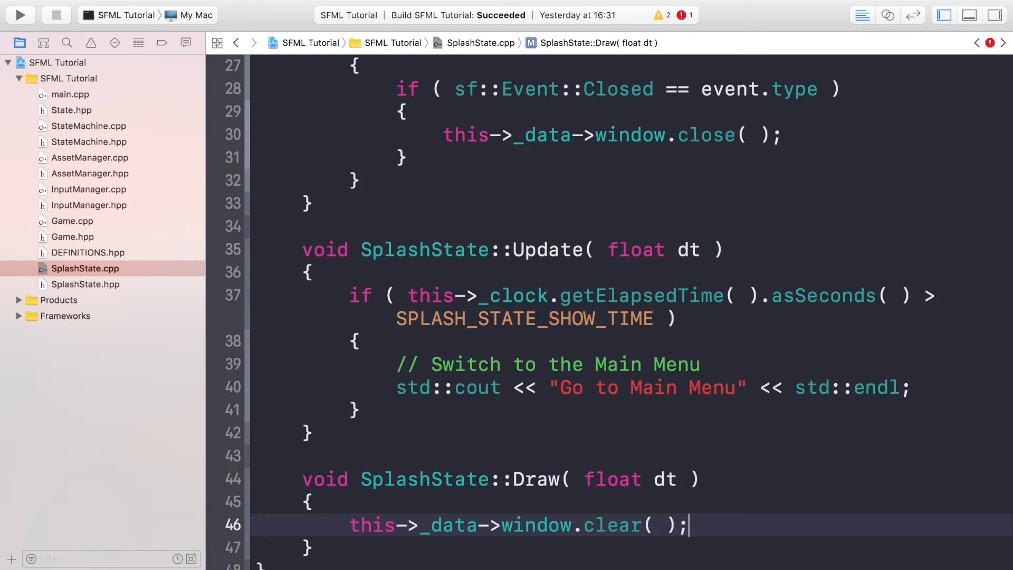
type("sf::Color")
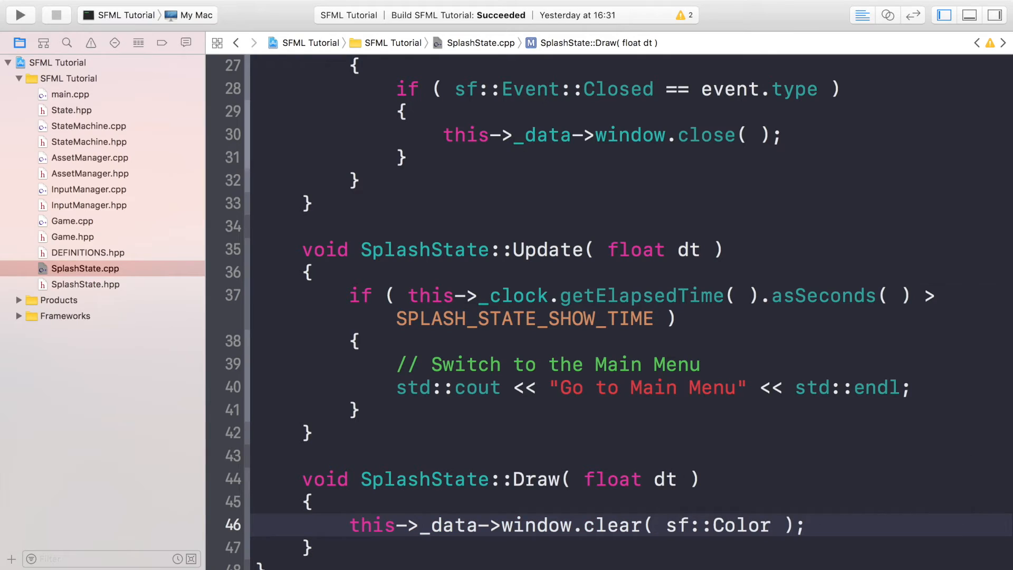
type("::Red")
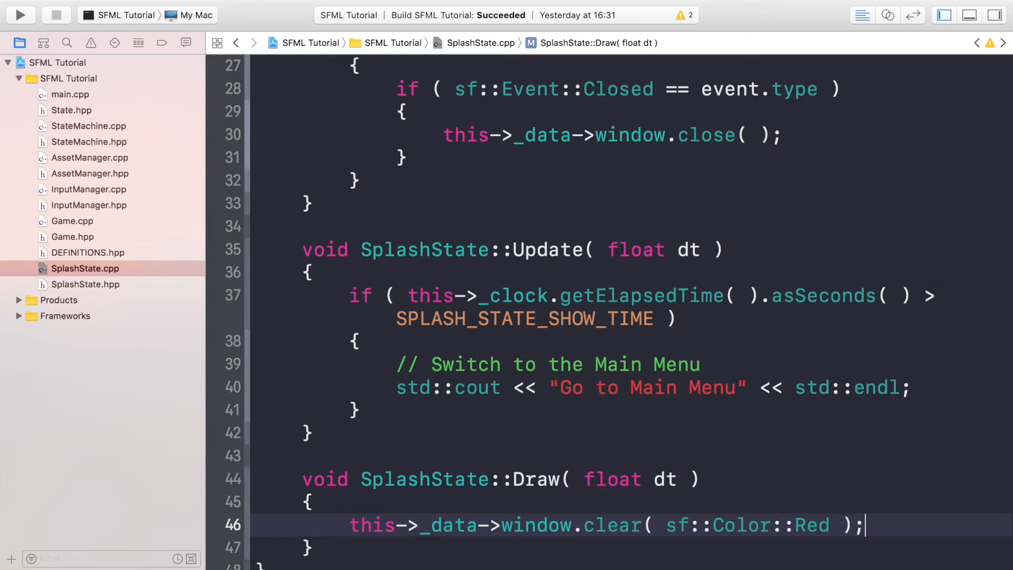
- Draw _background and display the window, then switch to Game.cpp
type("this")
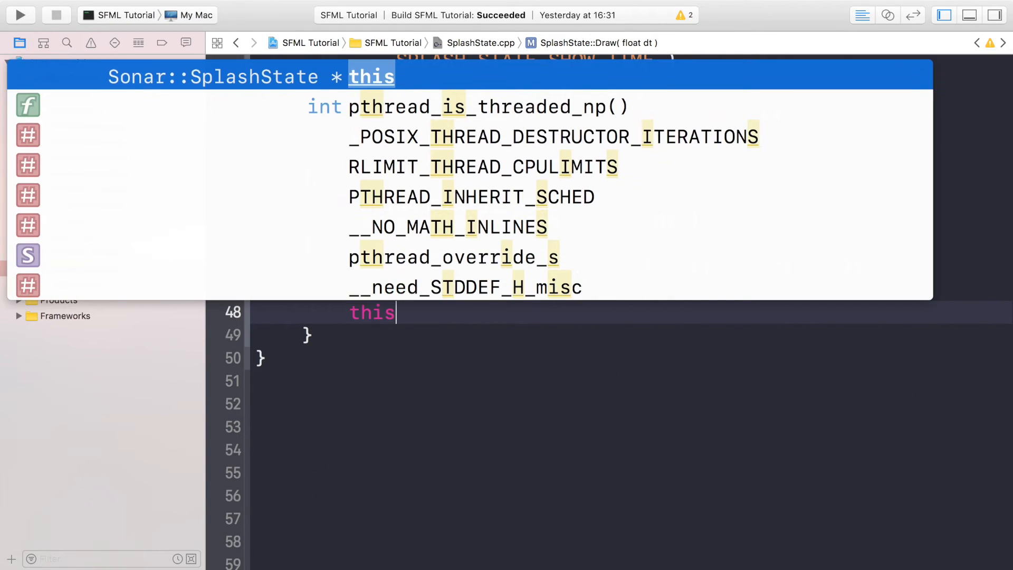
type("->_data->window.draw(")
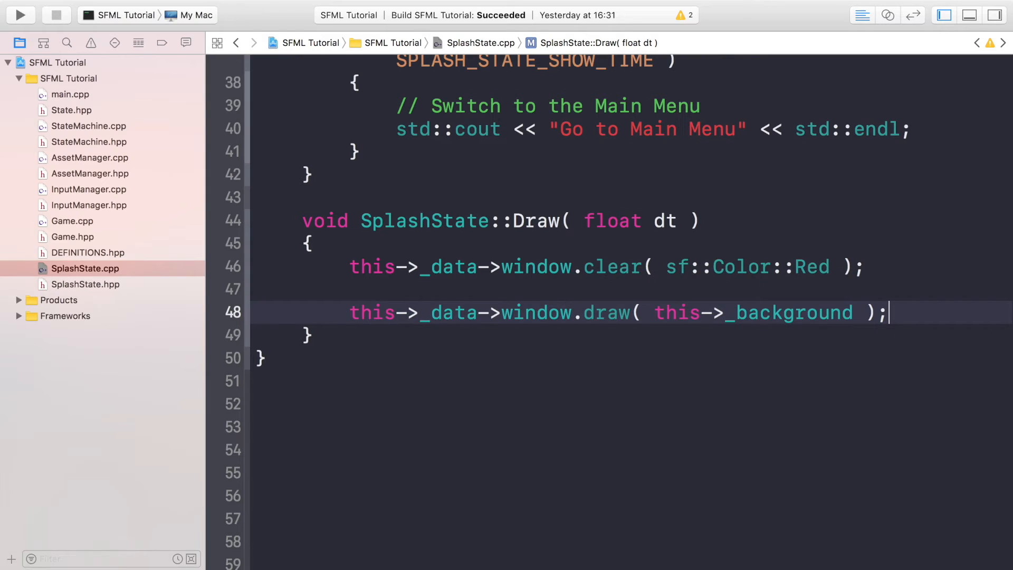
type("this->_data->window.display( );")
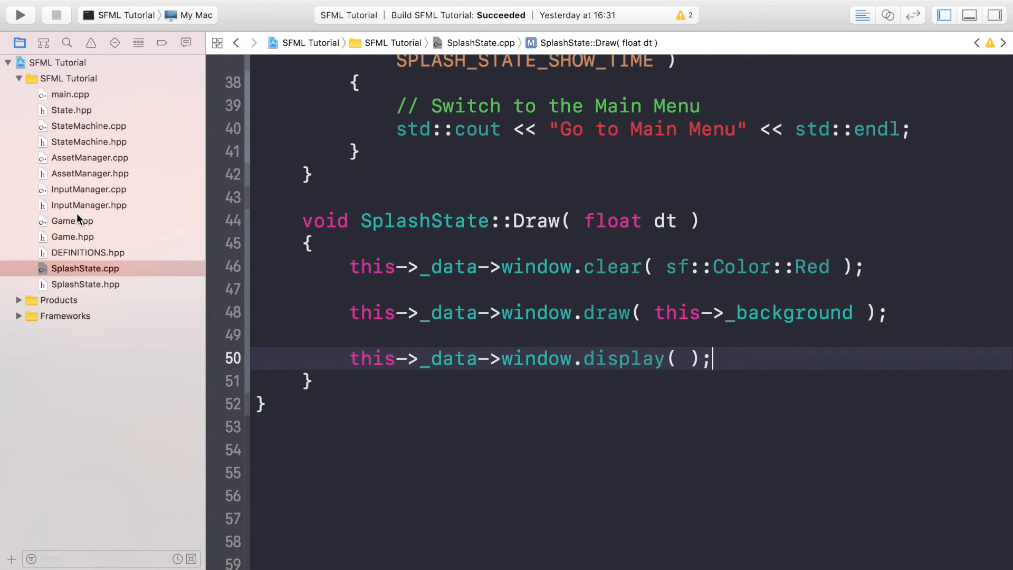
left_click(73, 221)
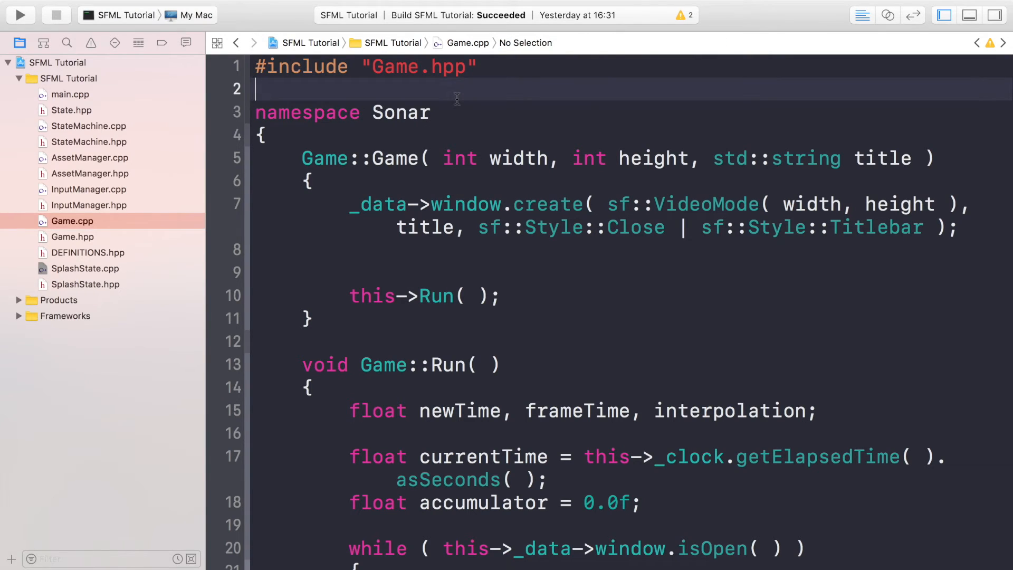
- In Game's constructor, add StateRef(new SplashState(this->_data)) to _data->machine, then open main.cpp
type("#inclu")
left_click(633, 251)
type("_")
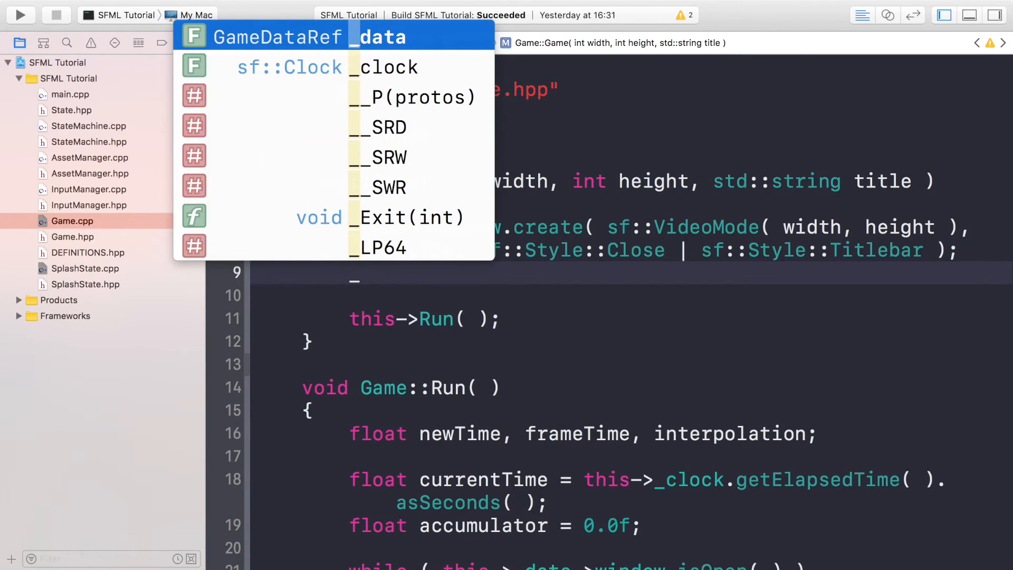
key("Return")
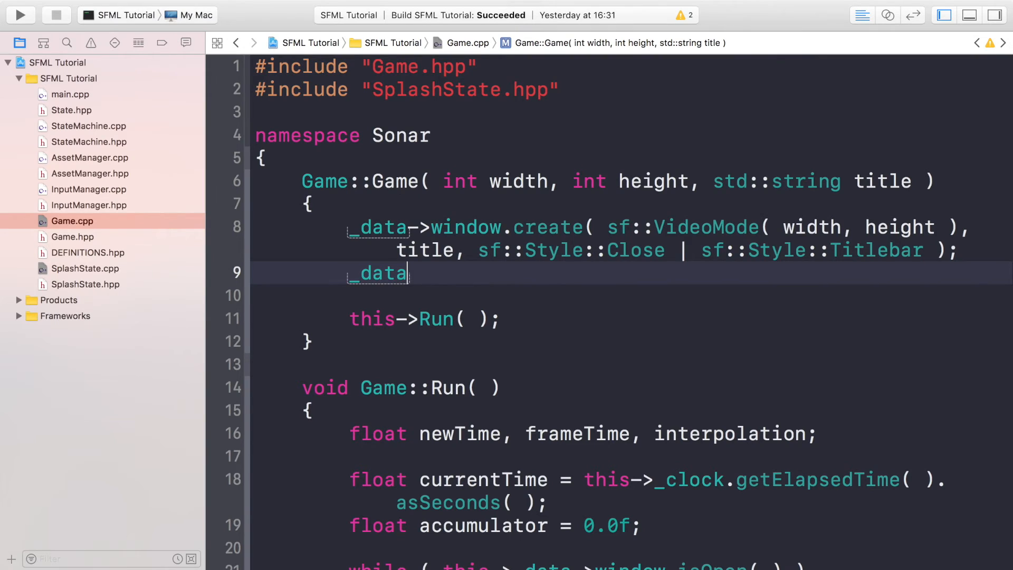
type("mah")
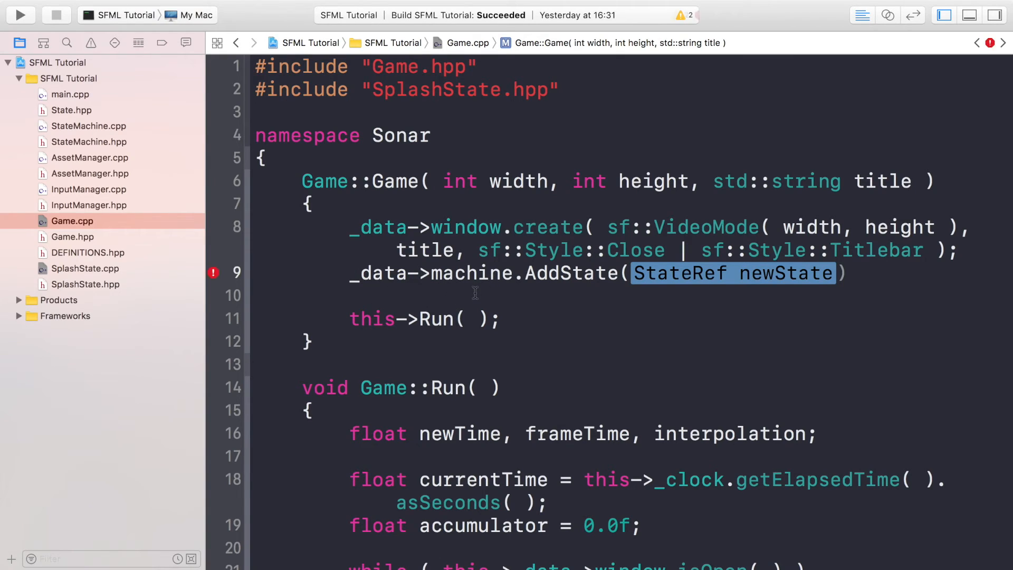
key("delete")
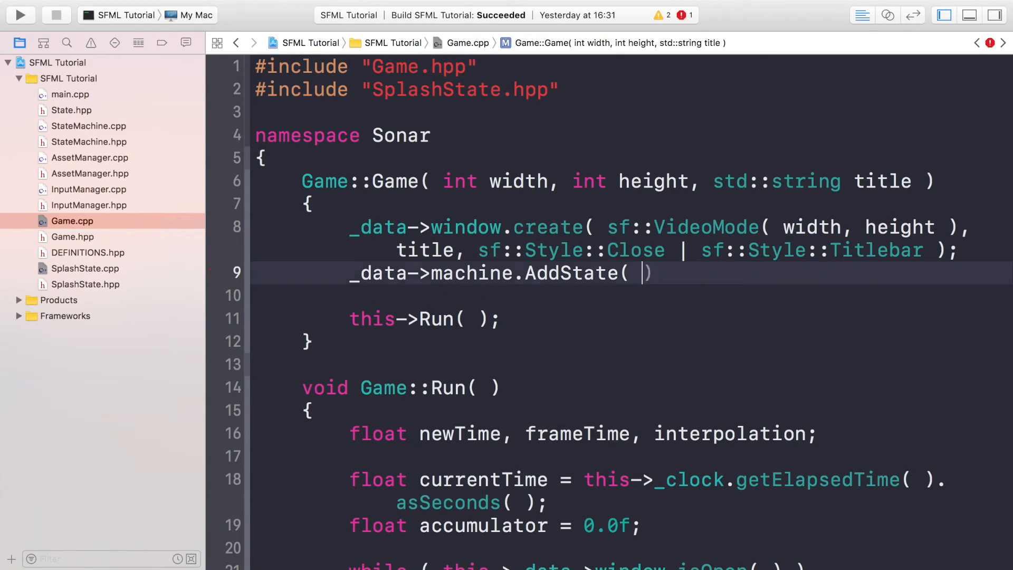
type("StateRef(")
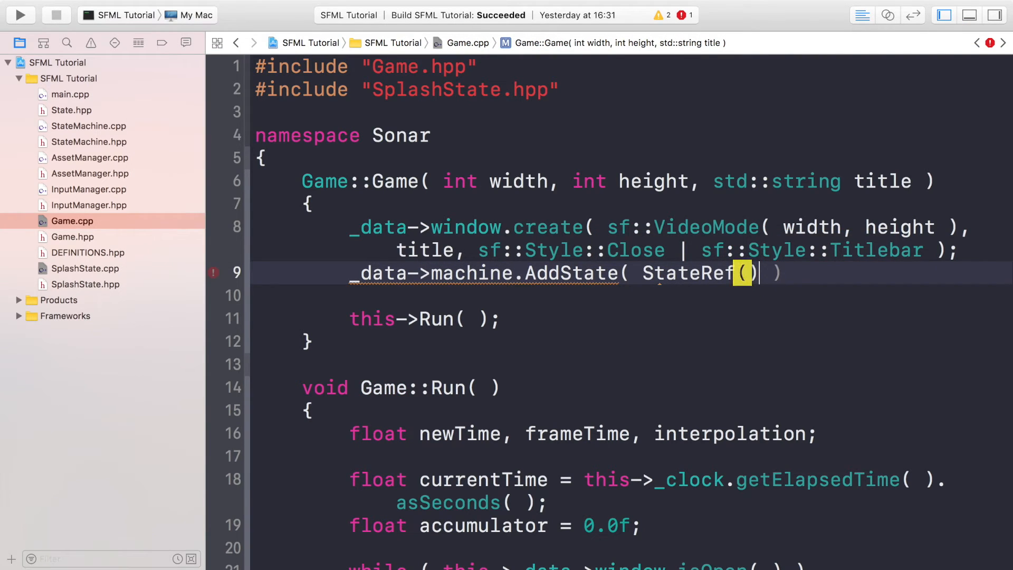
type("new SplashState")
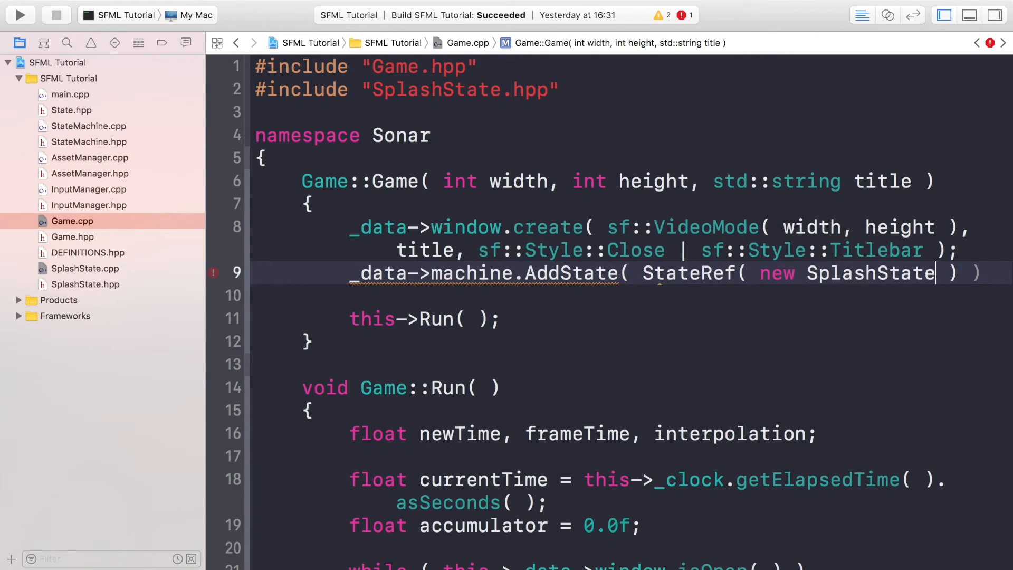
type("()")
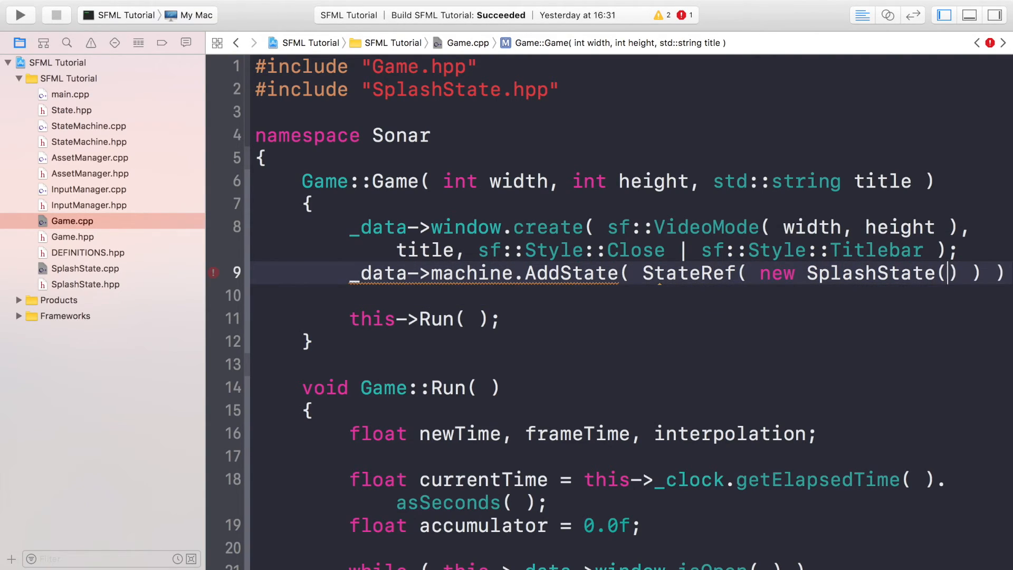
type("this -")
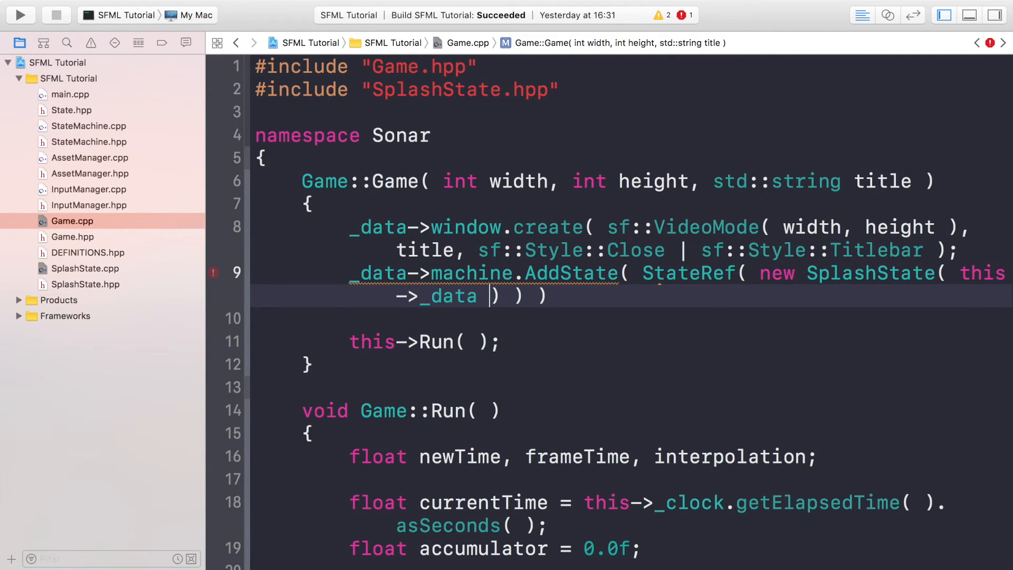
type(";")
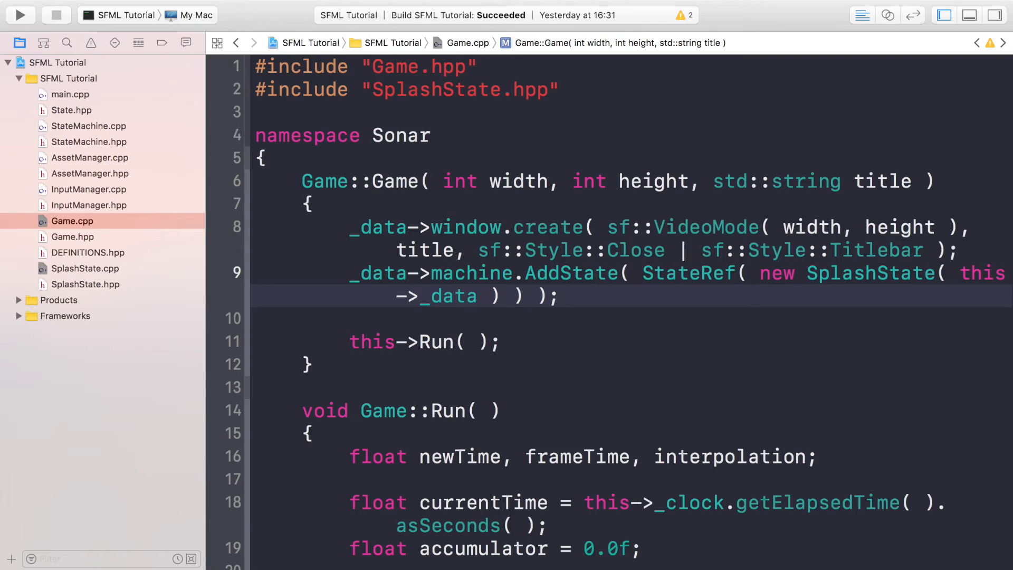
mouse_move(111, 254)
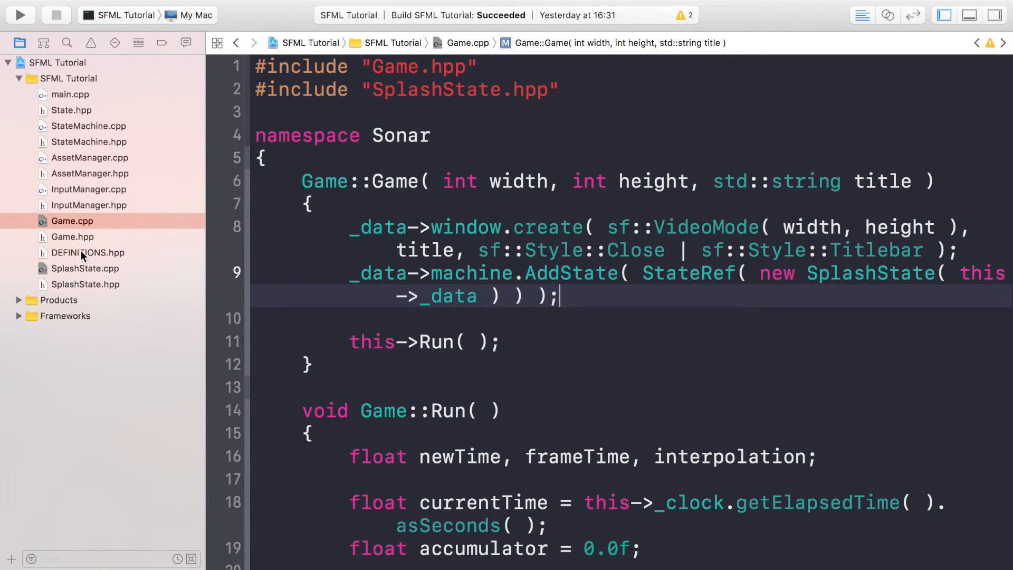
left_click(70, 94)
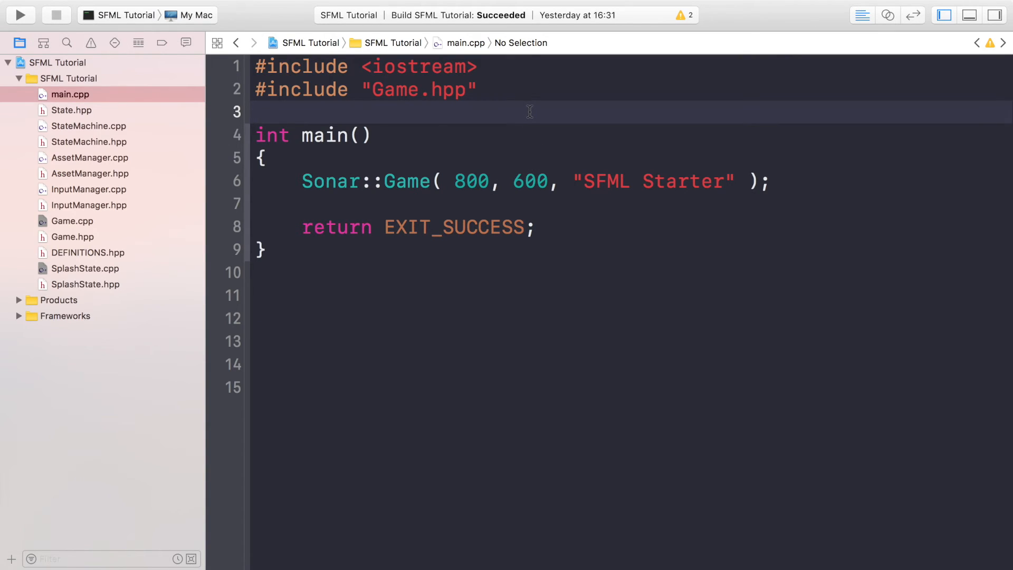
- Include DEFINITIONS.hpp in main.cpp and replace 800 and 600 with SCREEN_WIDTH and SCREEN_HEIGHT
type("#include \"DEFINITIONS.hpp")
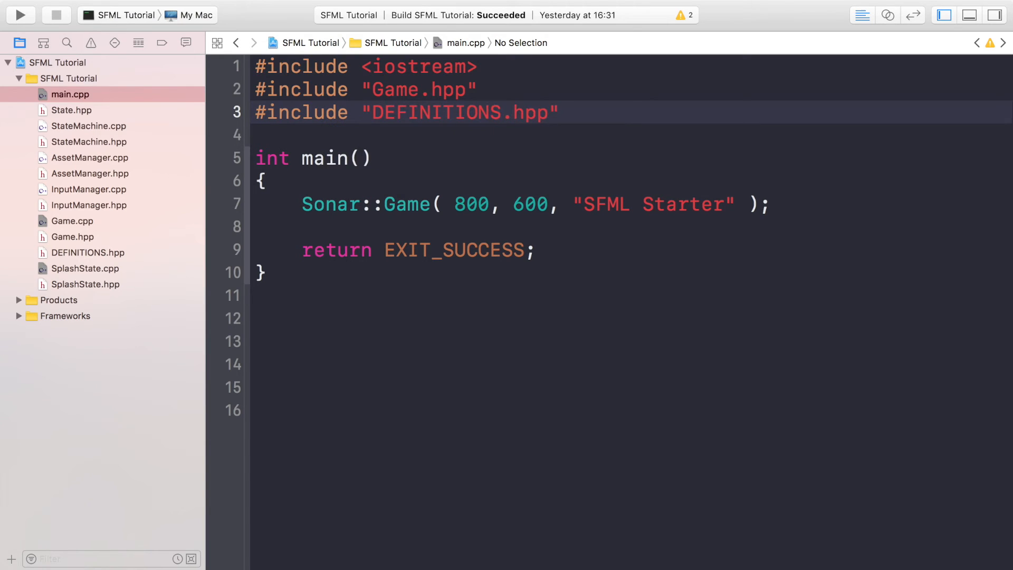
double_click(471, 204)
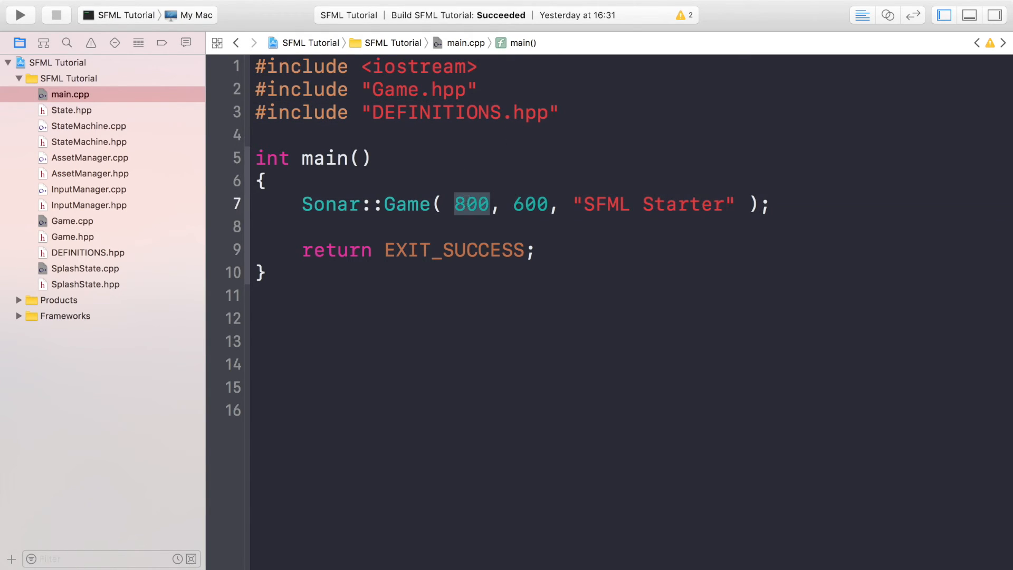
type("SCREEN_WIDTH")
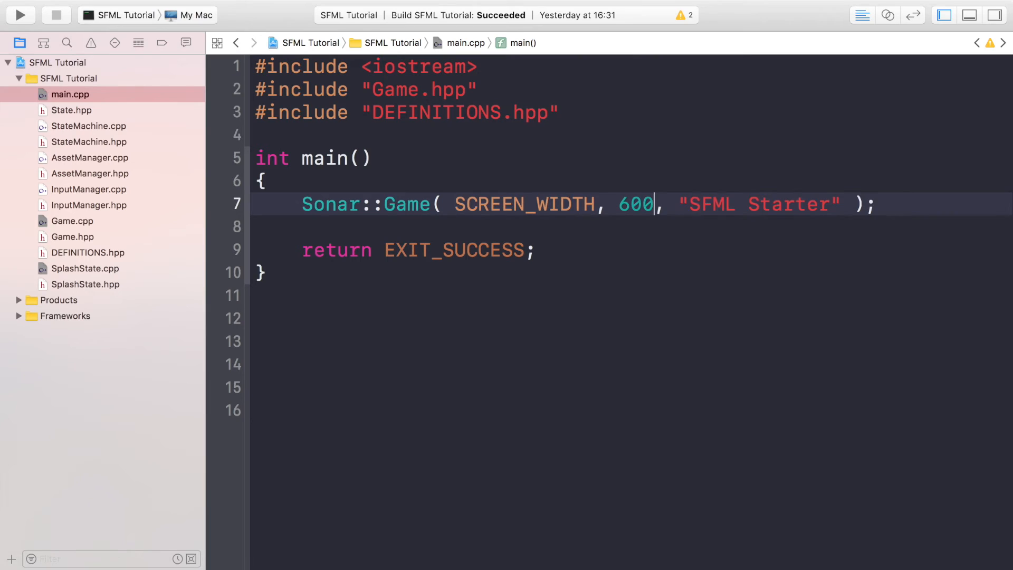
type("Sc")
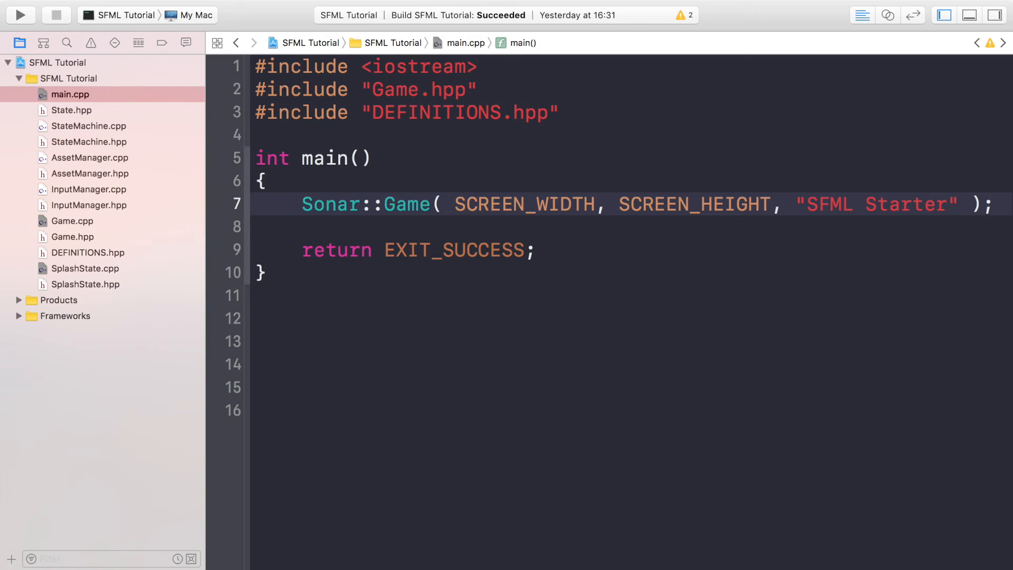
left_click(772, 204)
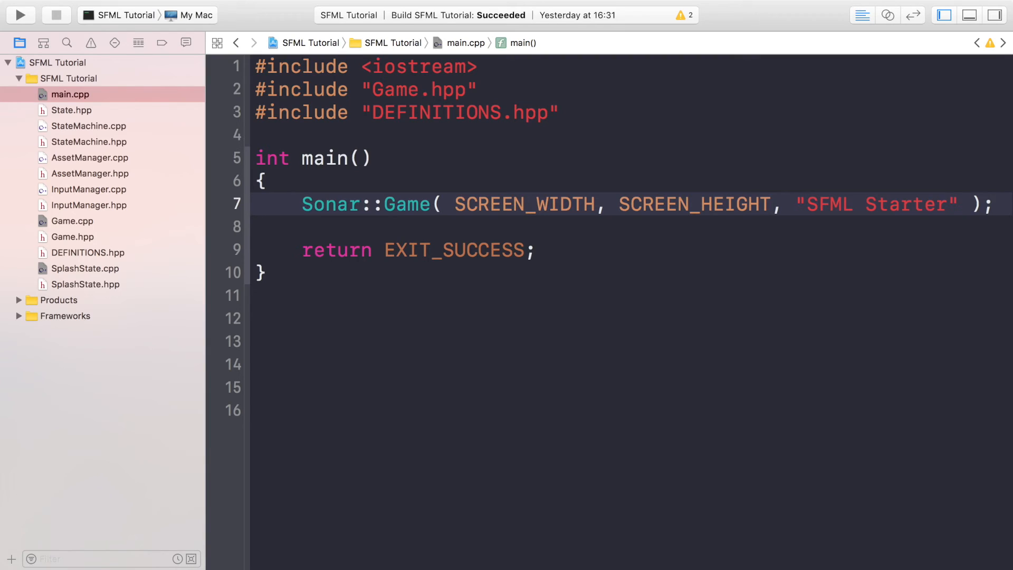
- Change the game window title in main.cpp from 'SFML Starter' to 'Tic-Tac-Toe'
left_click(773, 204)
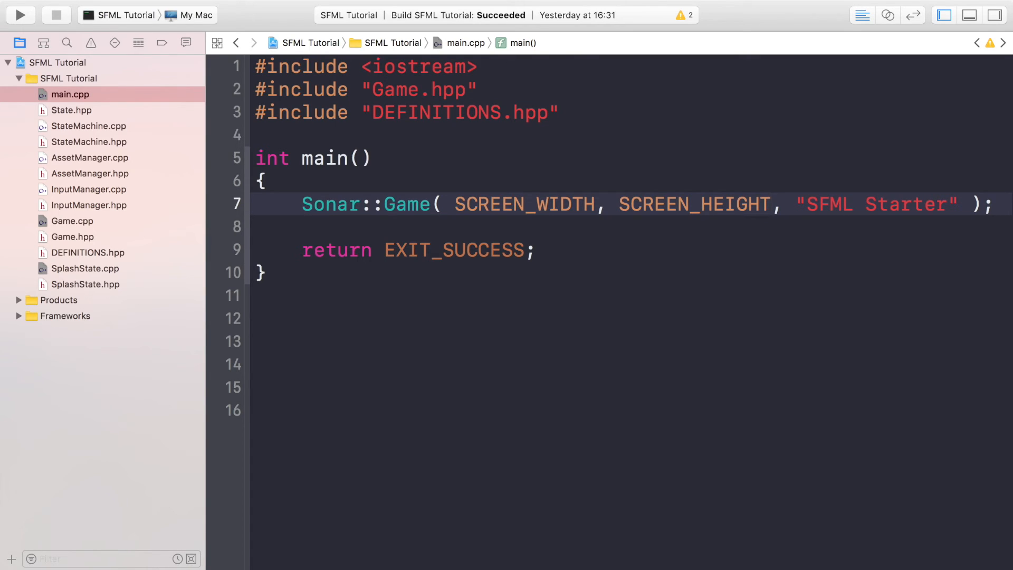
left_click(773, 204)
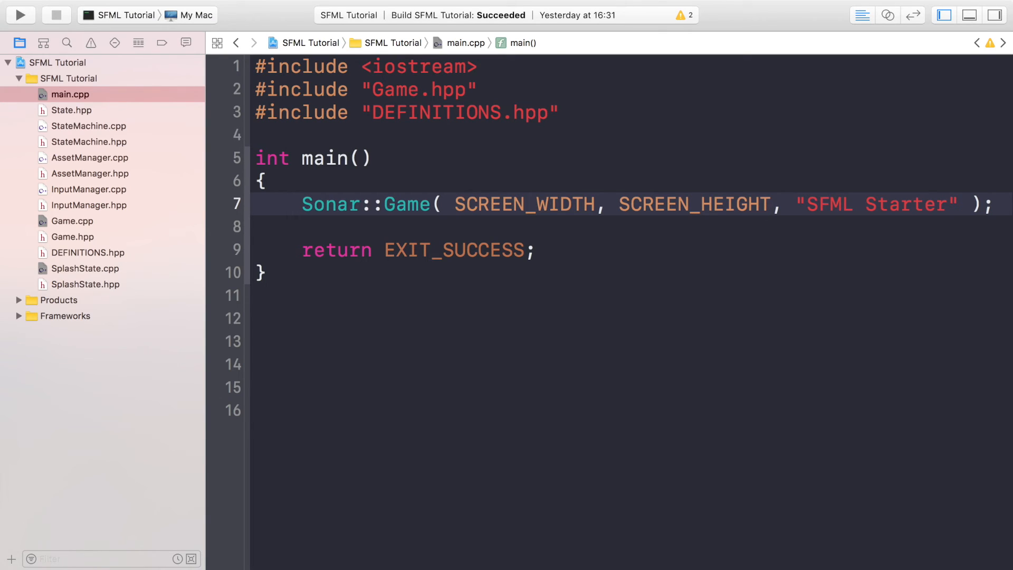
left_click(771, 204)
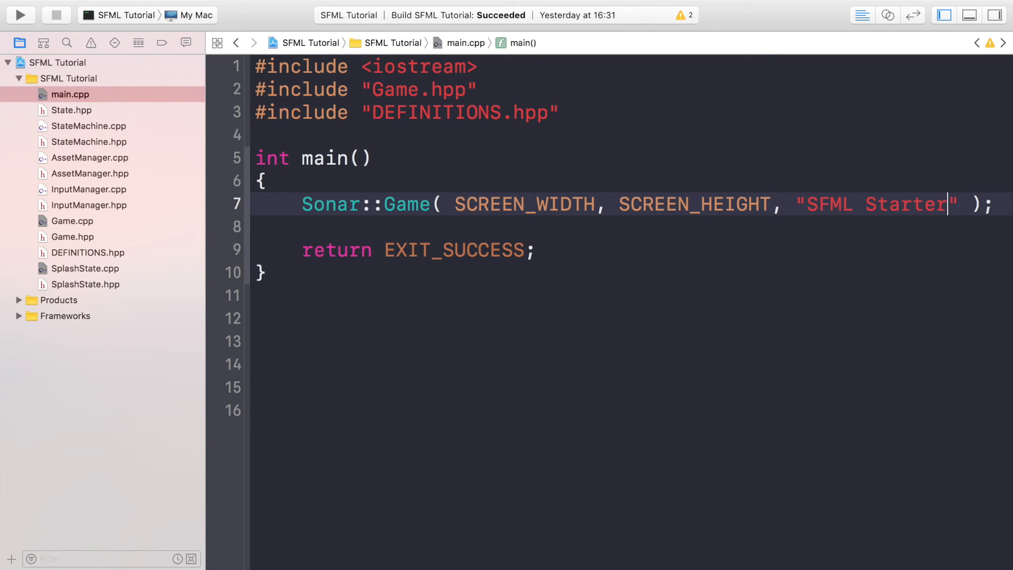
type("Tic")
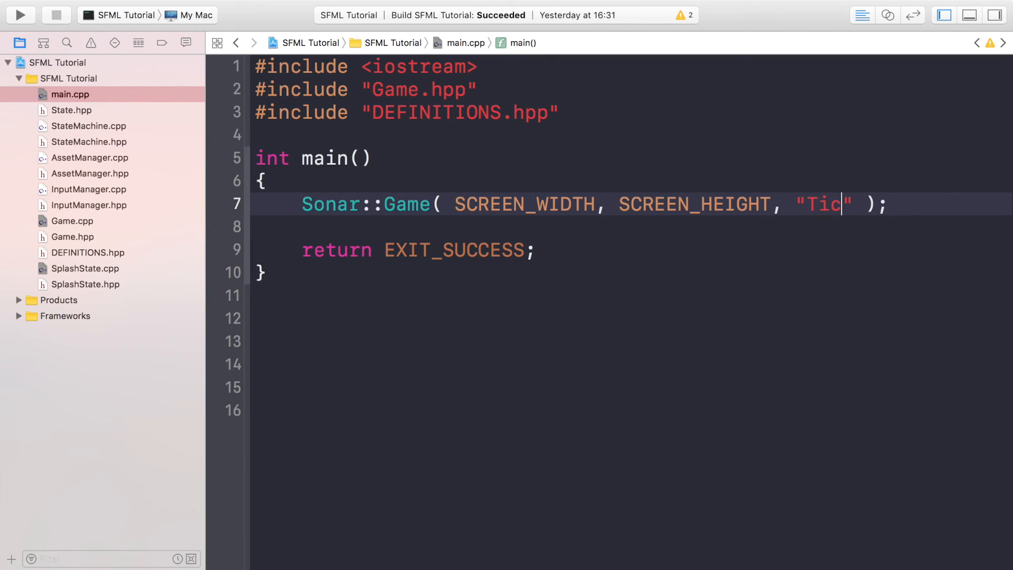
type("-Tac-Toe")
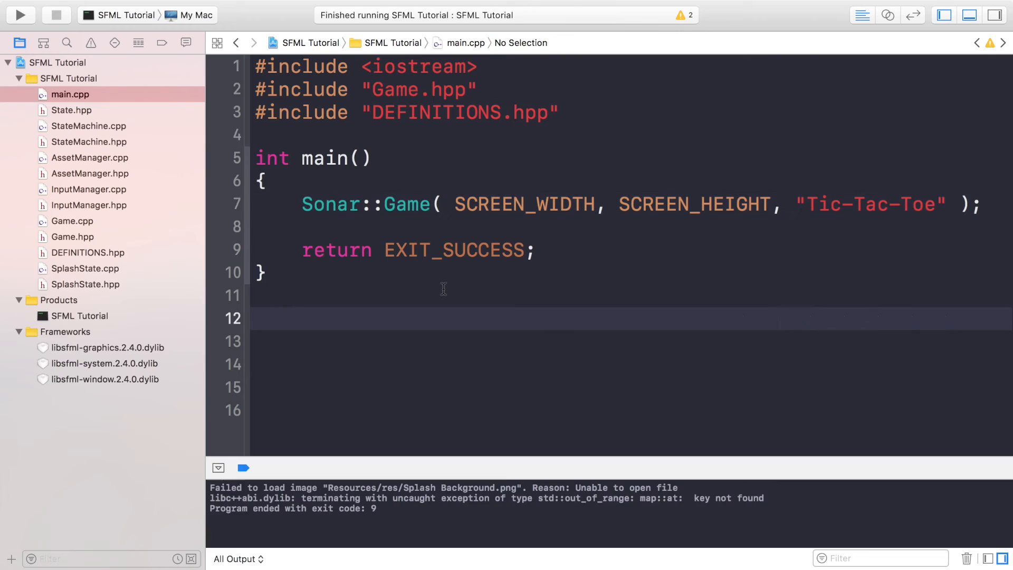
- Rerun the game and, after the map key-not-found crash, open SplashState.cpp's Init code
left_click(258, 318)
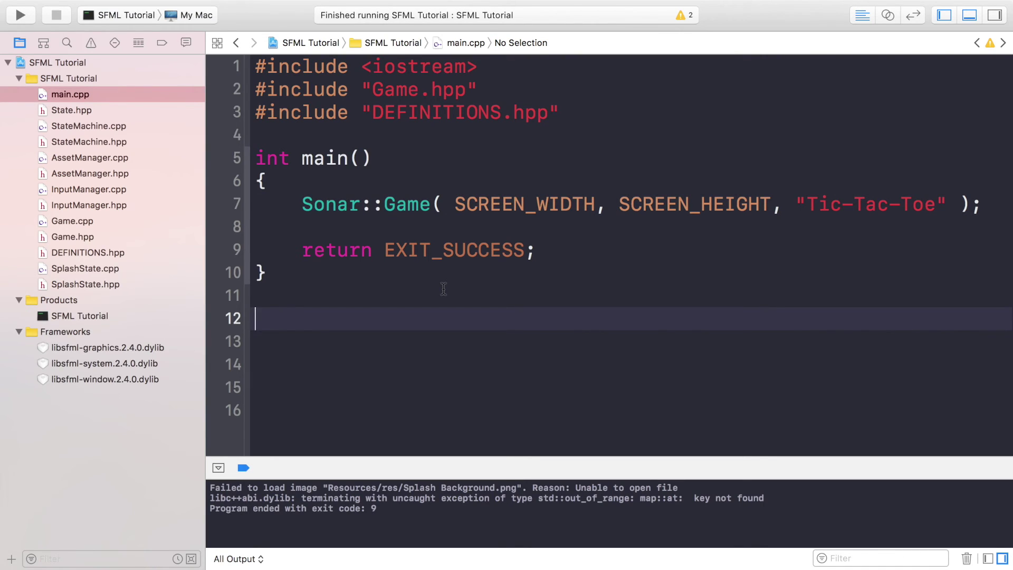
left_click(21, 15)
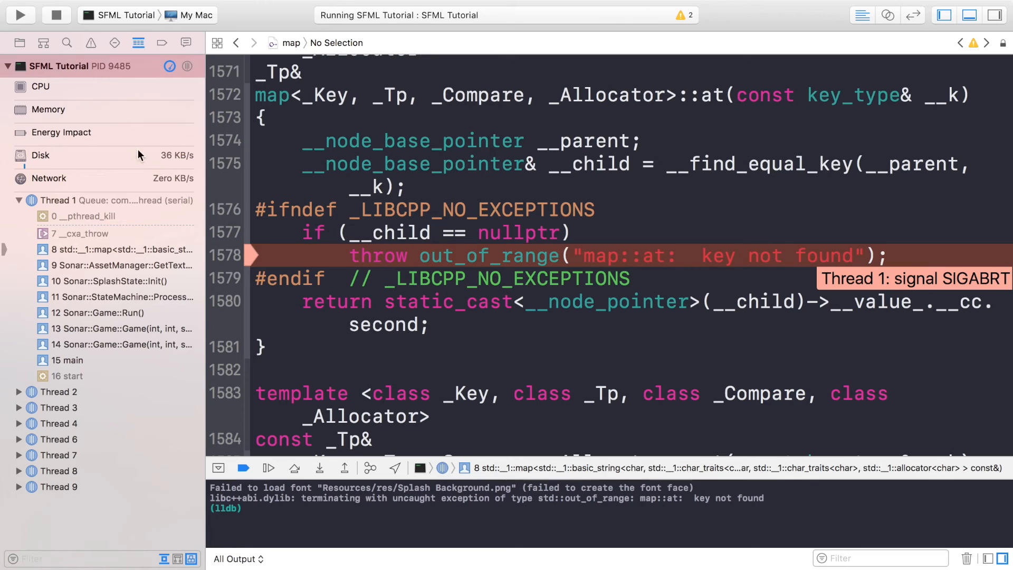
left_click(20, 42)
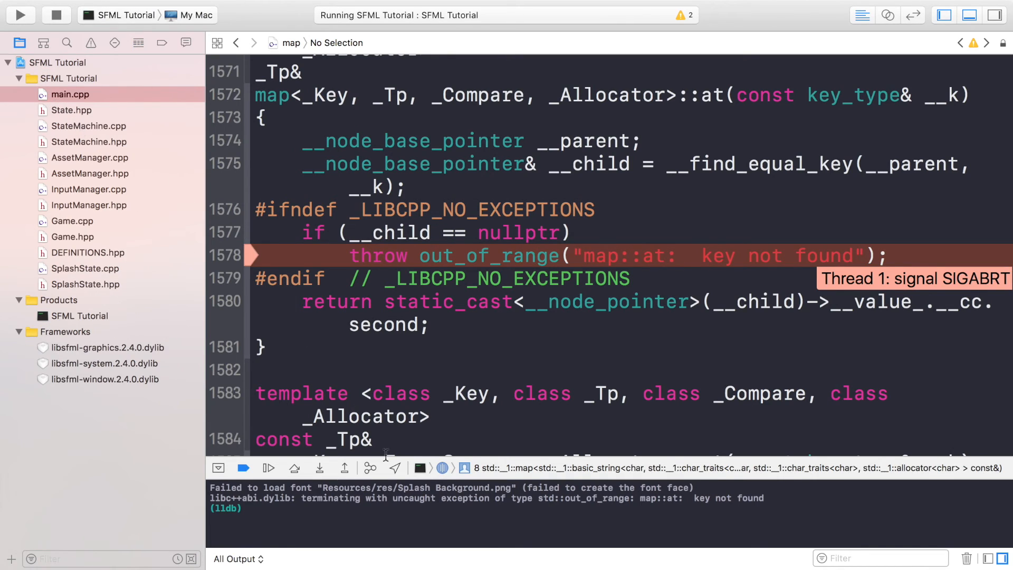
mouse_move(326, 487)
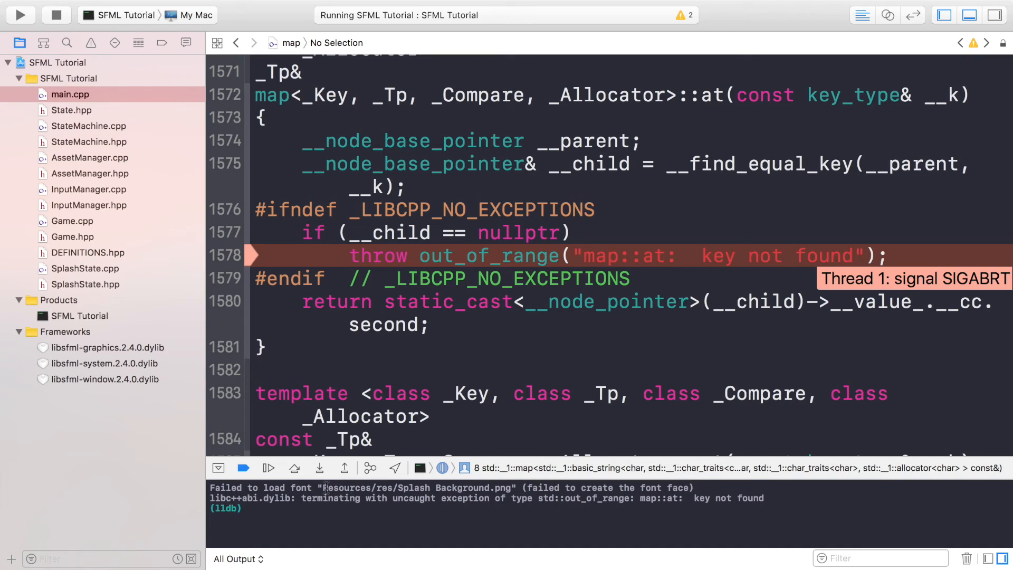
mouse_move(128, 208)
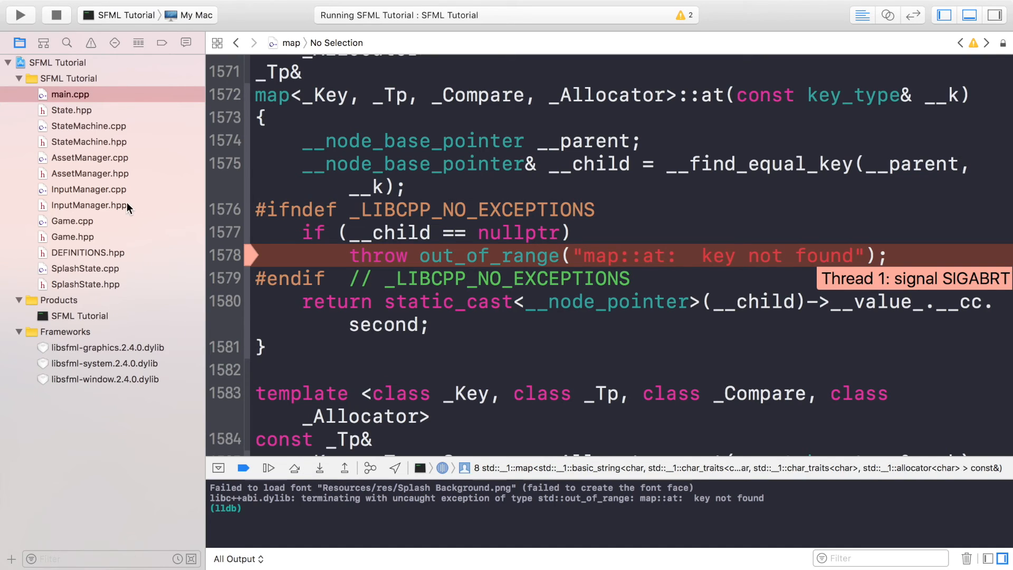
mouse_move(174, 289)
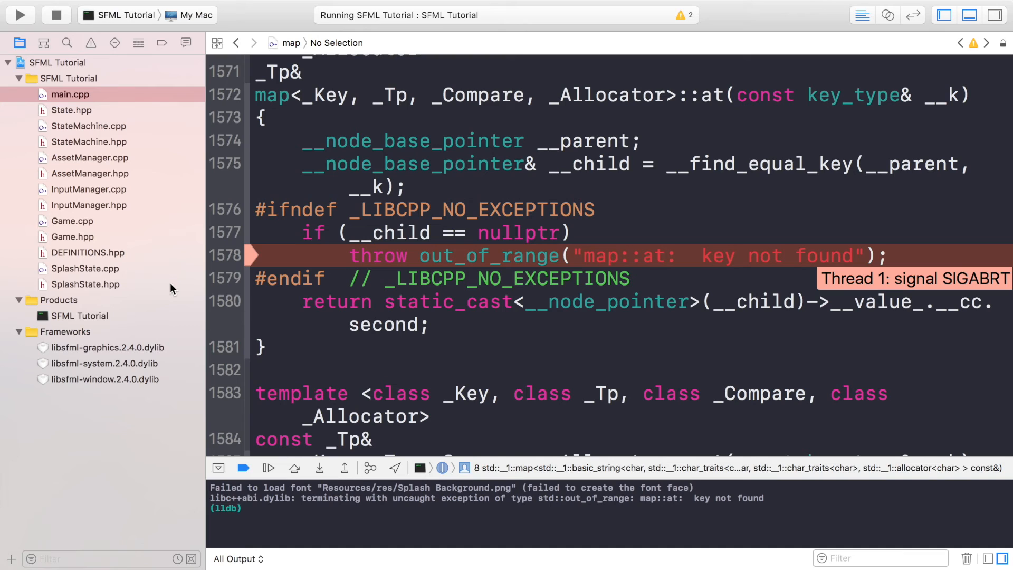
left_click(85, 269)
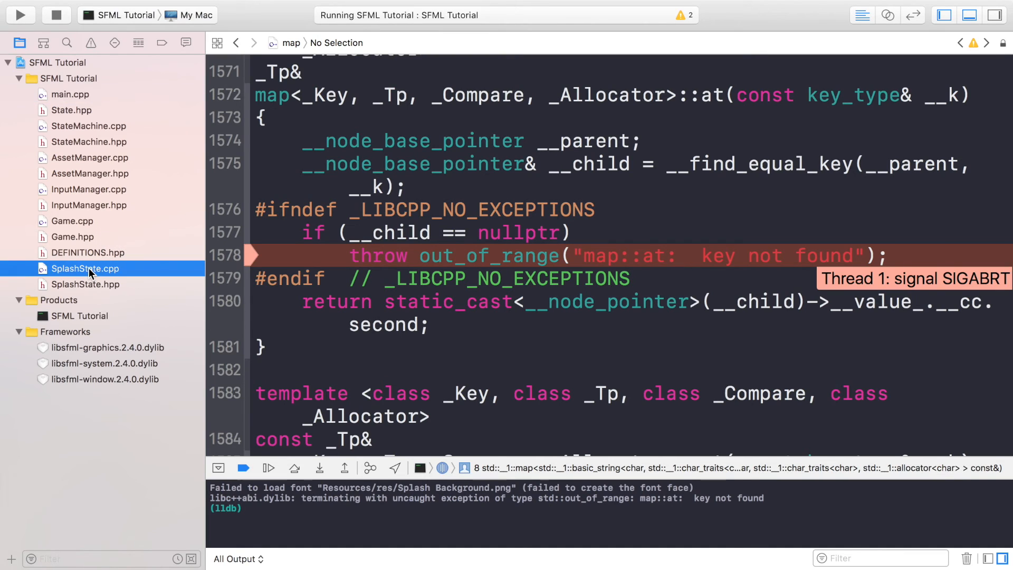
left_click(85, 268)
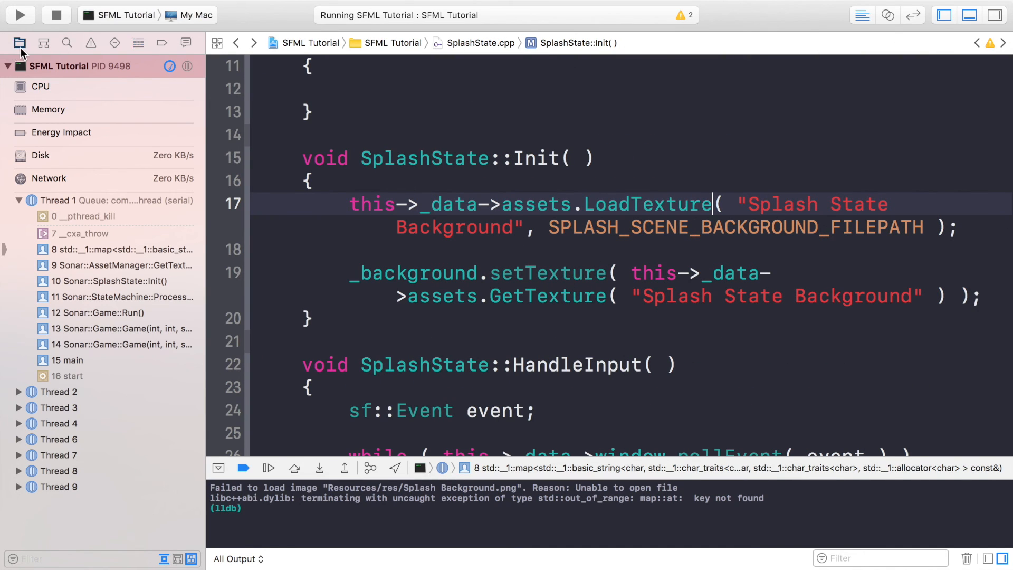
- Reshow the file list, bring up the SFML Tutorial product's options, and rerun the game
left_click(18, 42)
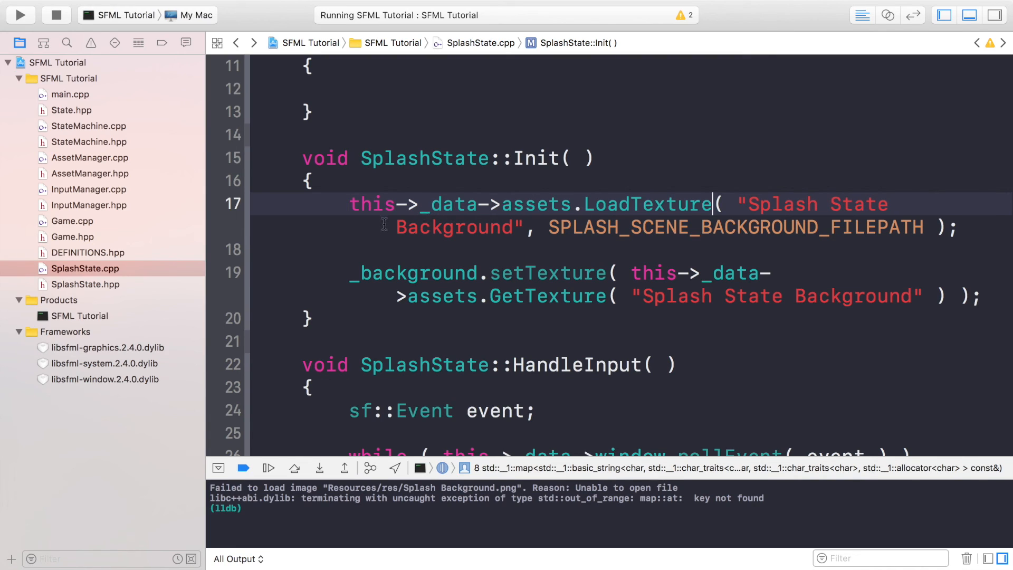
mouse_move(154, 305)
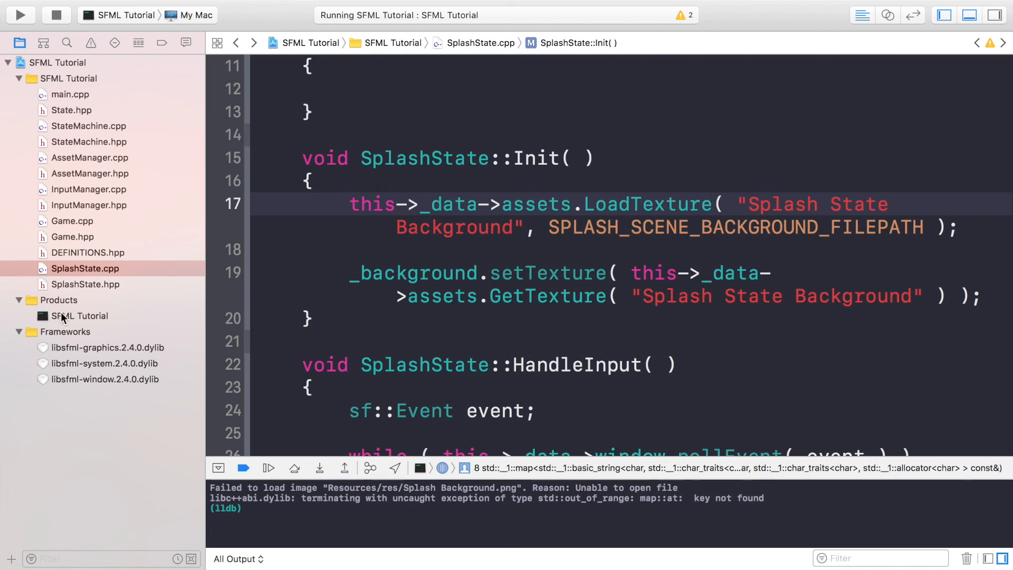
right_click(69, 316)
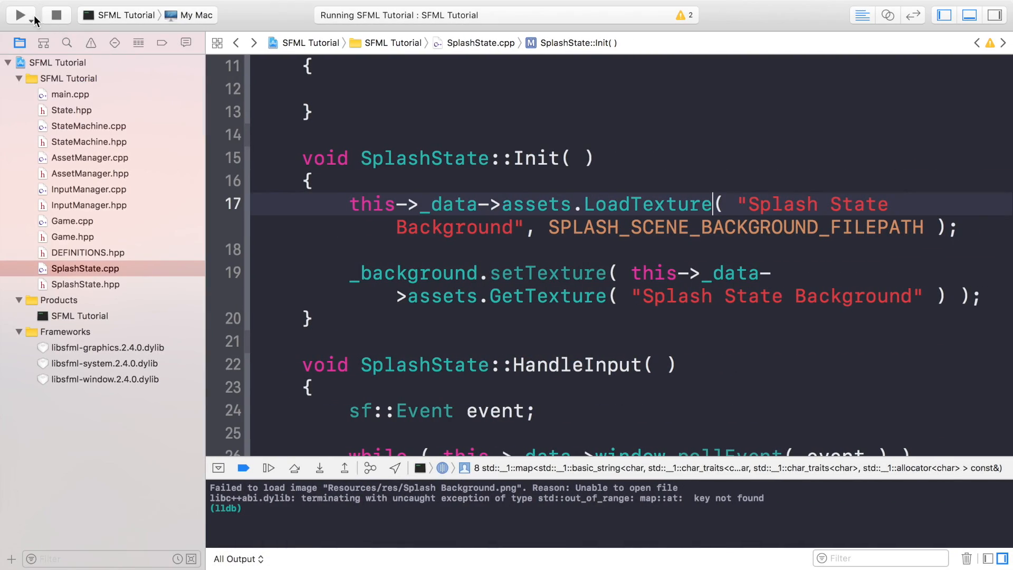
left_click(15, 13)
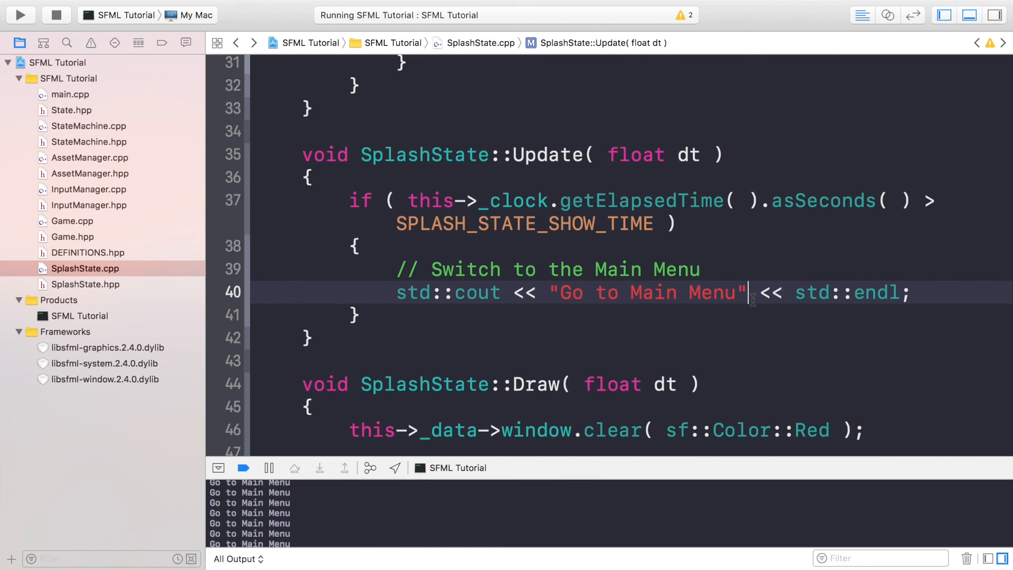
mouse_move(753, 297)
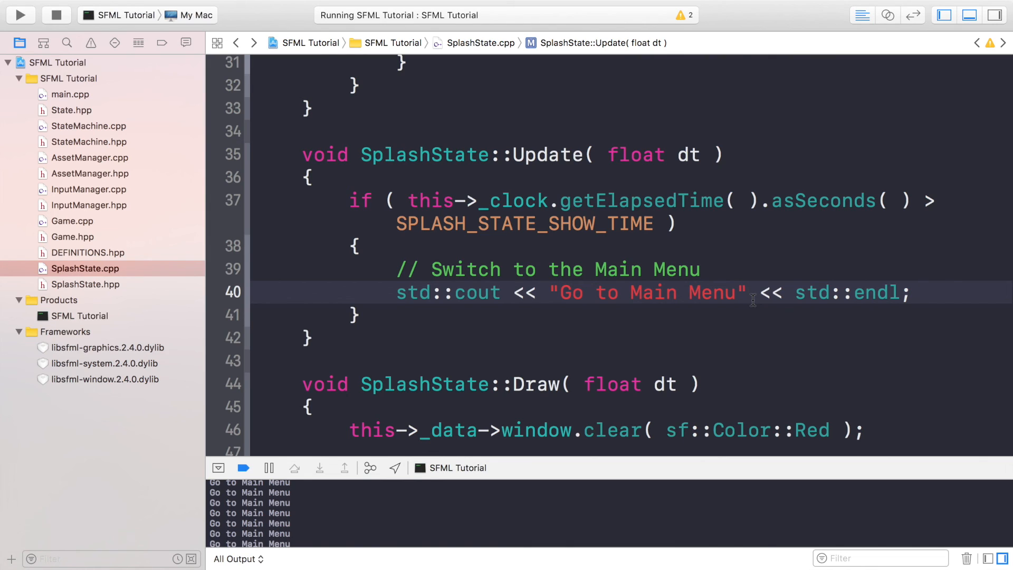
- Keep the game running while the console repeatedly prints 'Go to Main Menu'
left_click(749, 292)
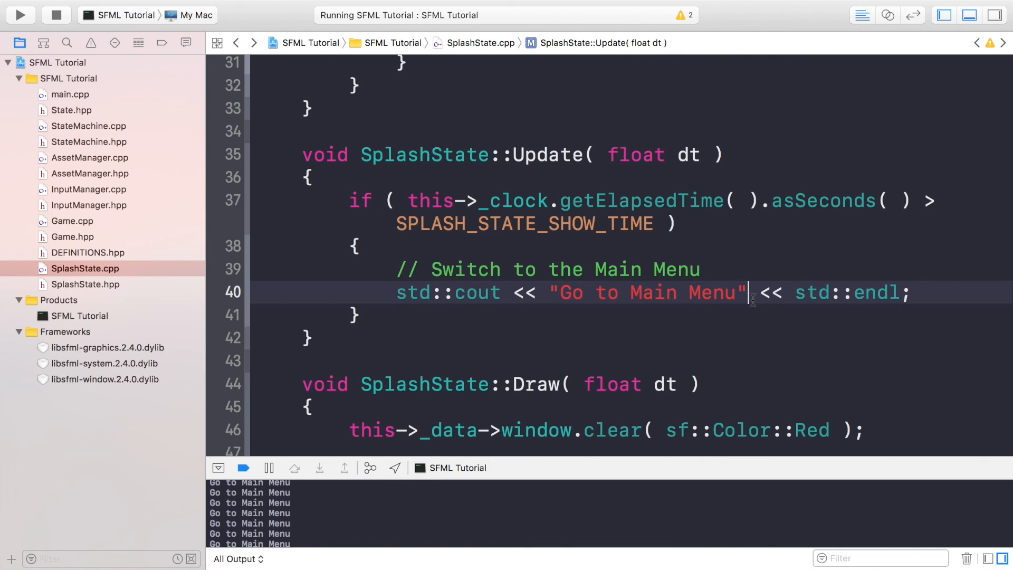